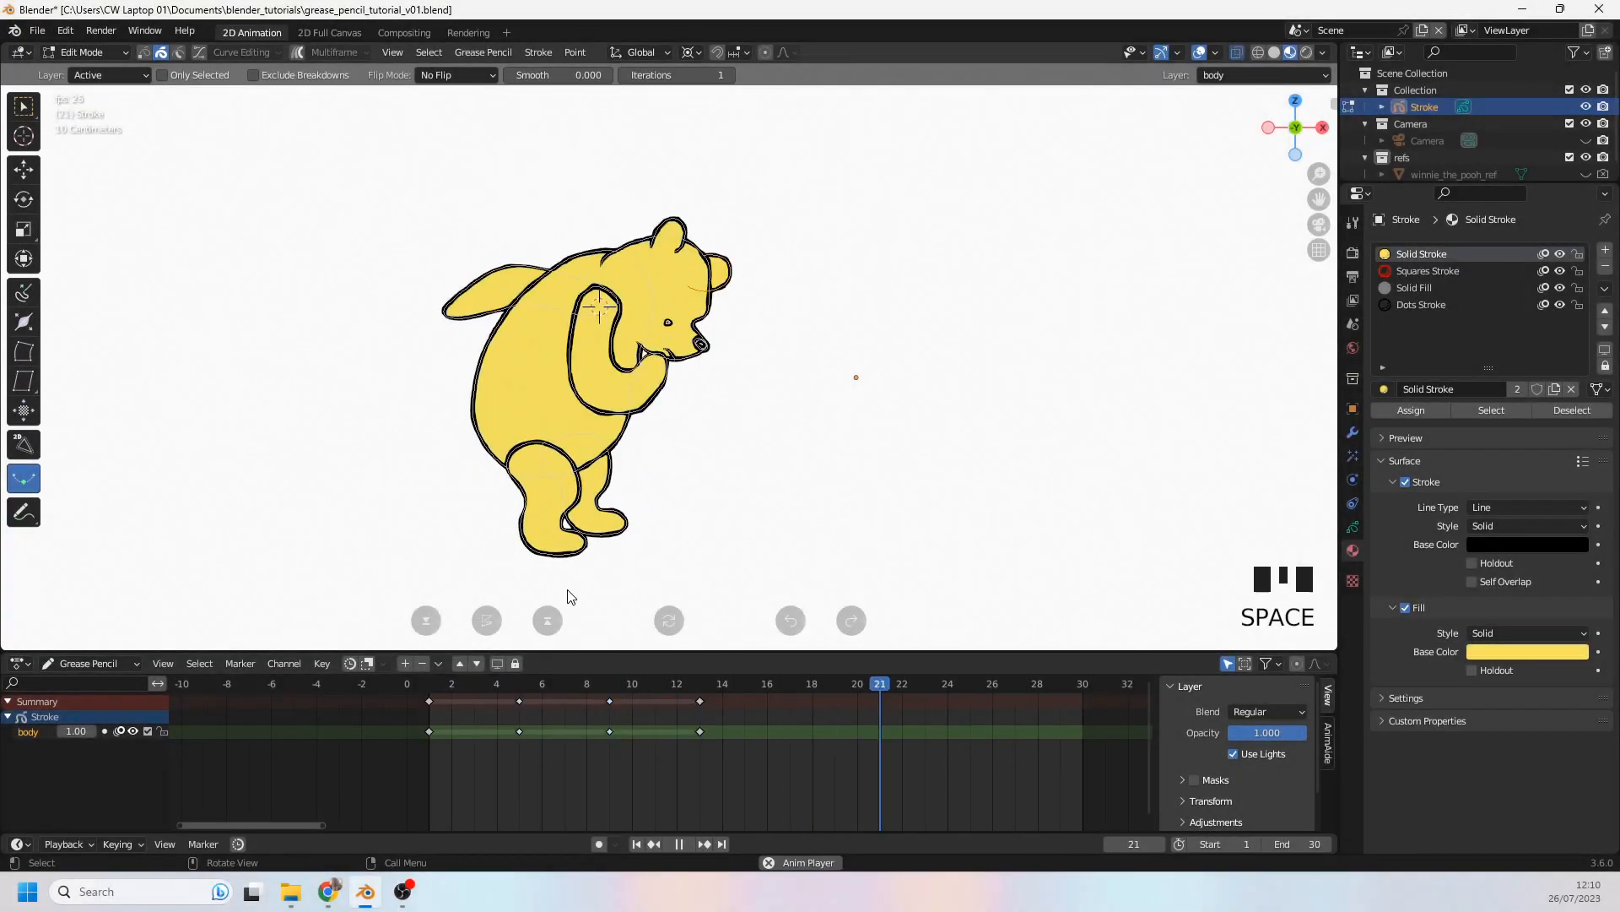
Step: Go to frame 9, compare it against frame 8, and enter Sculpt Mode with ghosted neighbours
{"action": "left_click", "coordinate": [609, 683]}
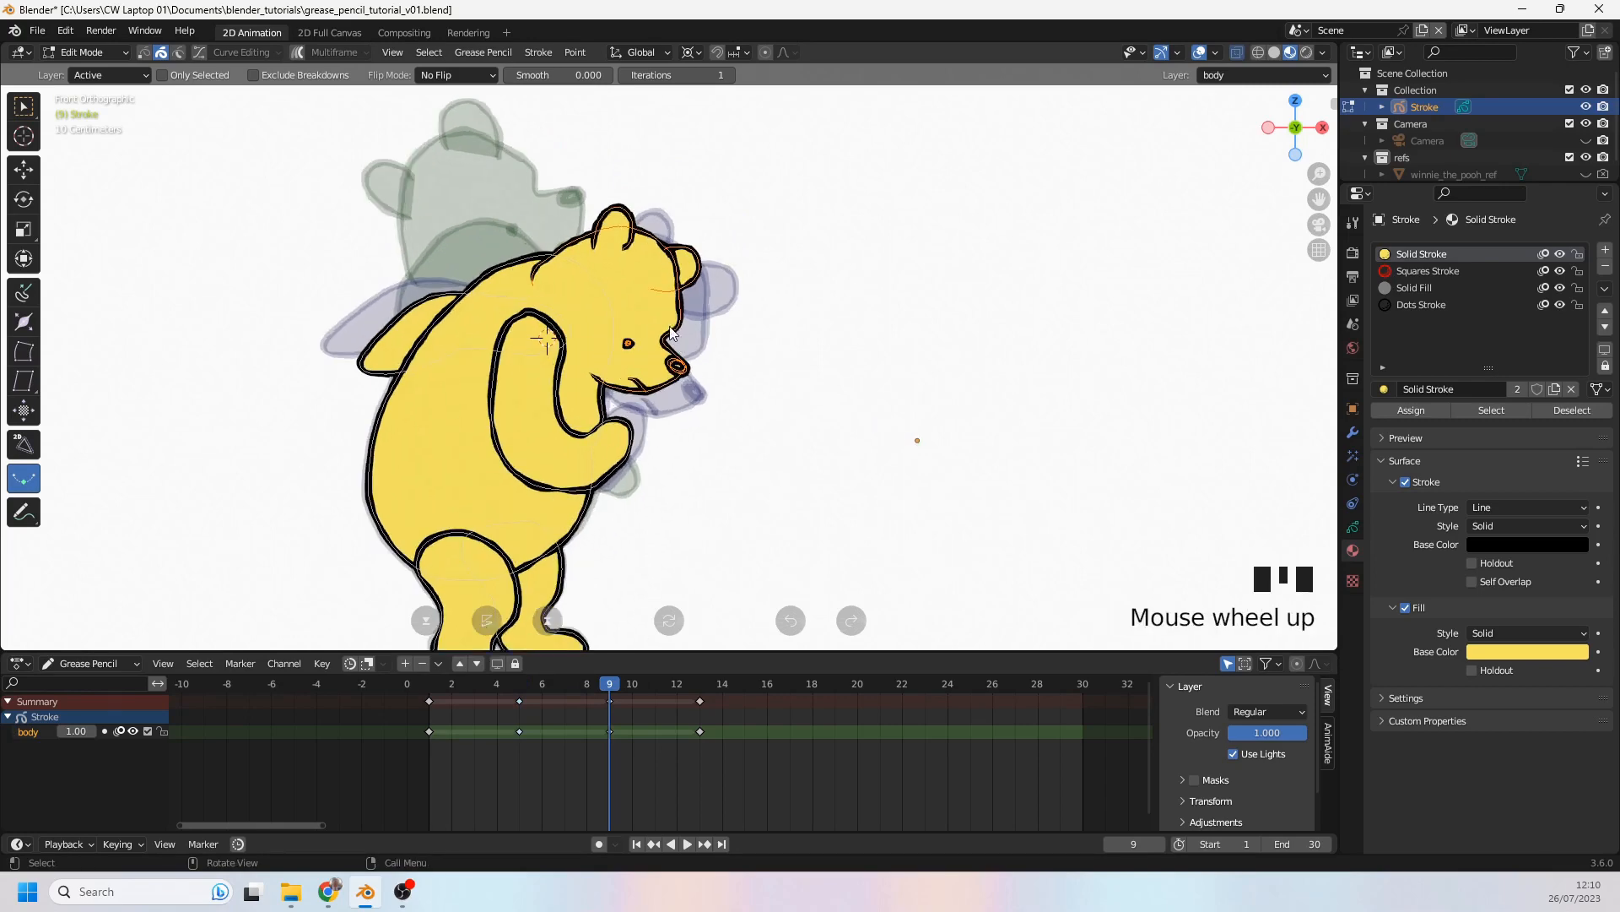
{"action": "key", "text": "s"}
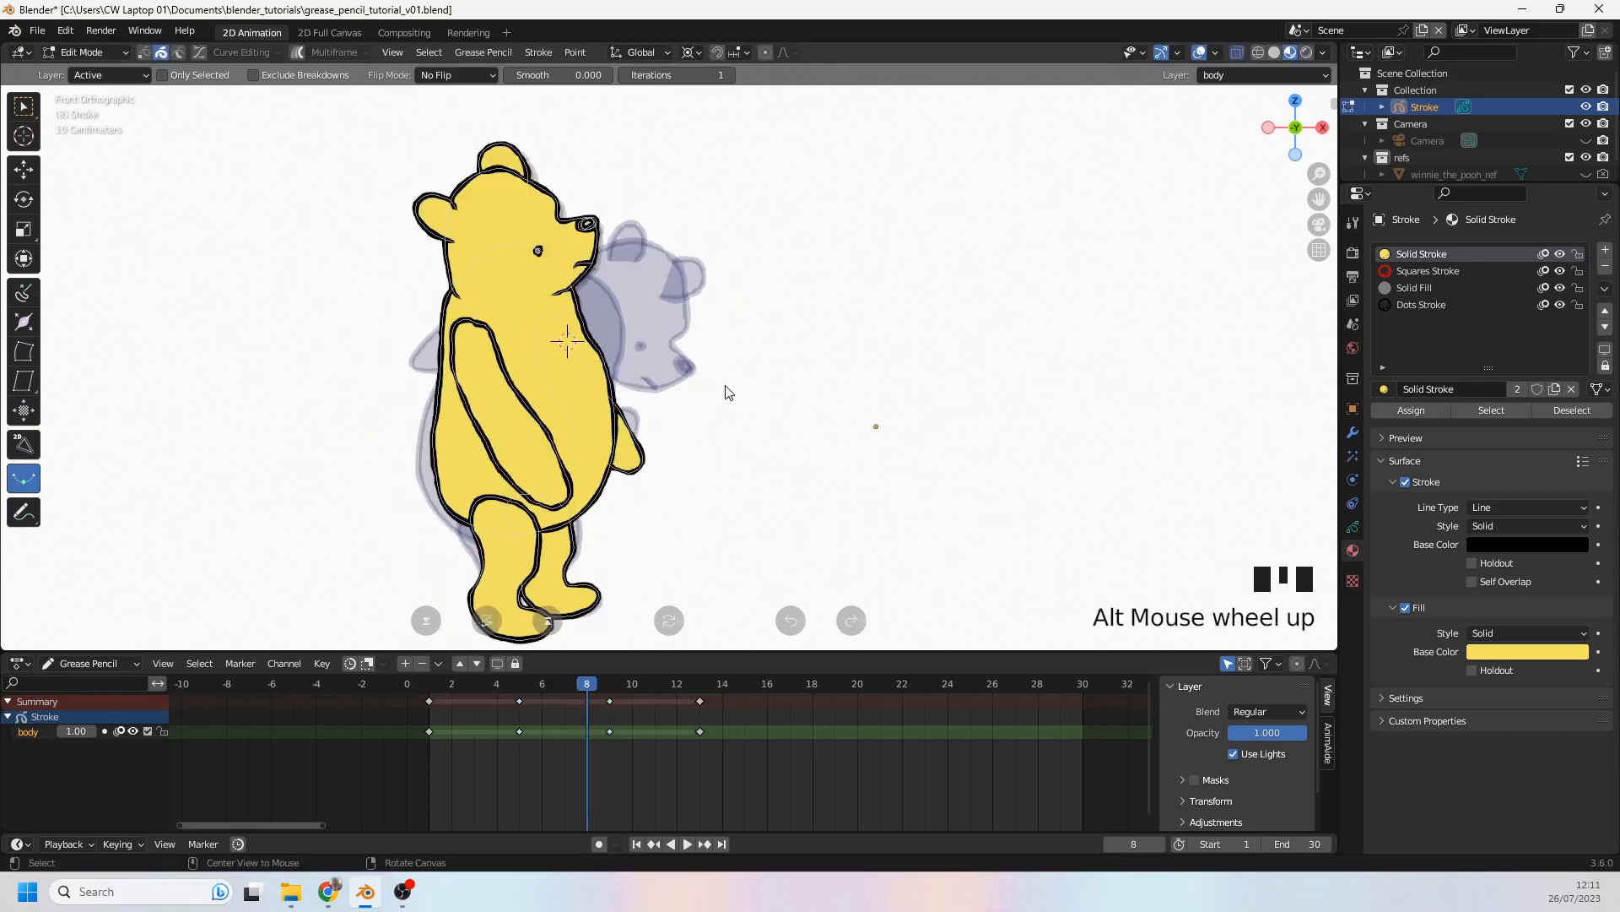
{"action": "scroll", "scroll_direction": "down", "scroll_amount": 3}
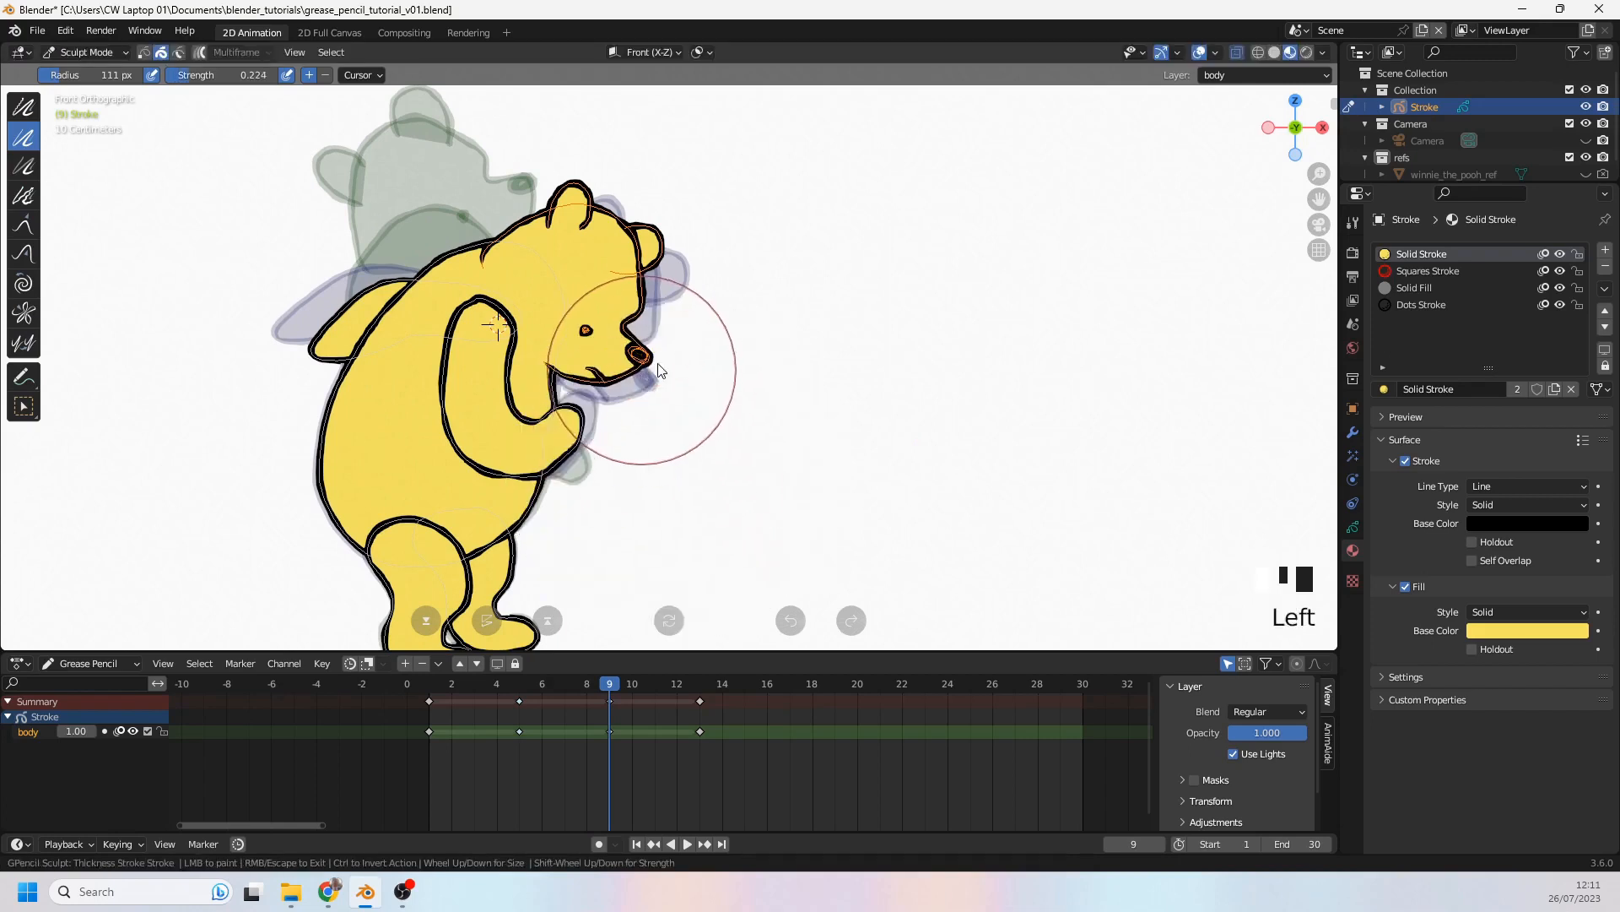
Step: Sculpt the head and ear outline strokes on frame 9, then resume Edit Mode
{"action": "key", "text": "ctrl+z"}
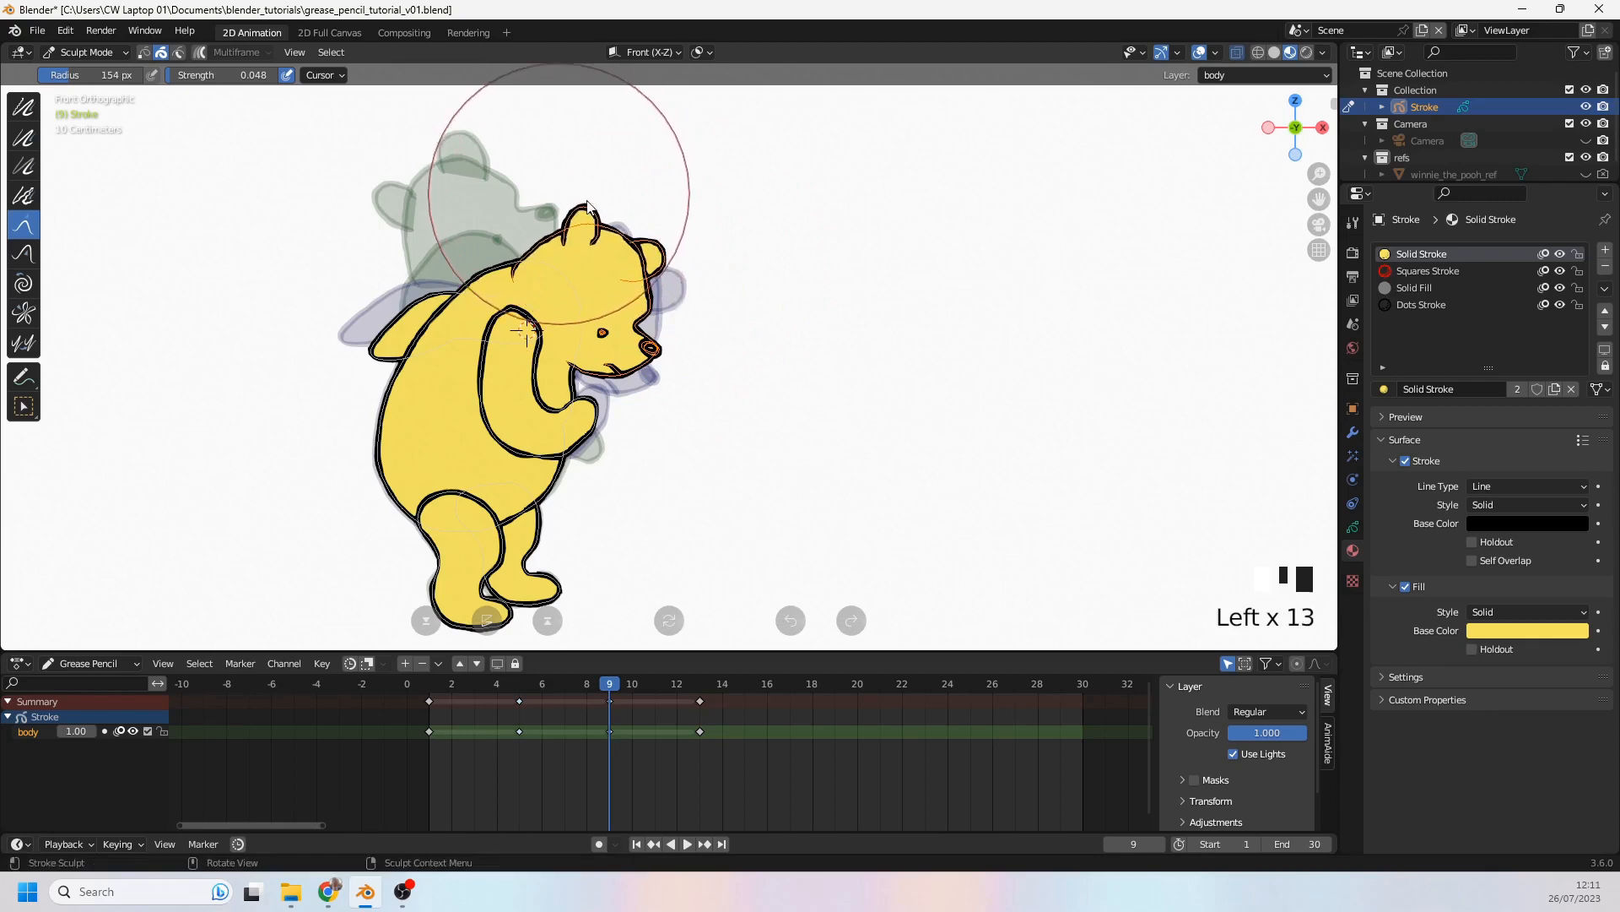
{"action": "scroll", "scroll_direction": "down", "scroll_amount": 3}
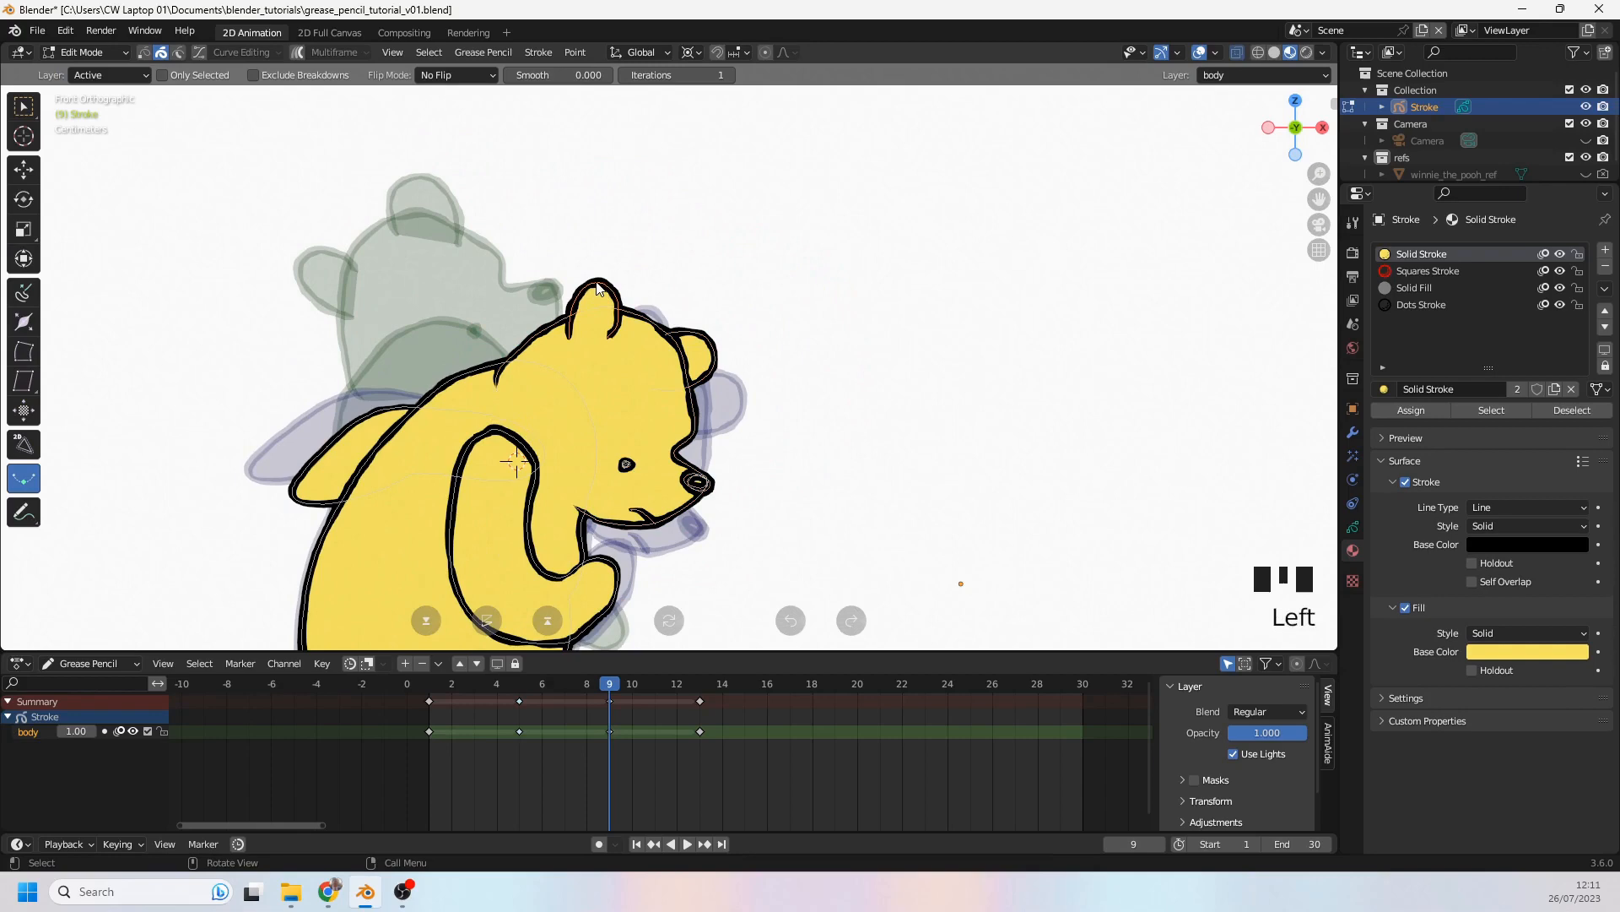
Step: Rotate the selected ear points and move the nose on frame 9, checking against frame 8
{"action": "key", "text": "r"}
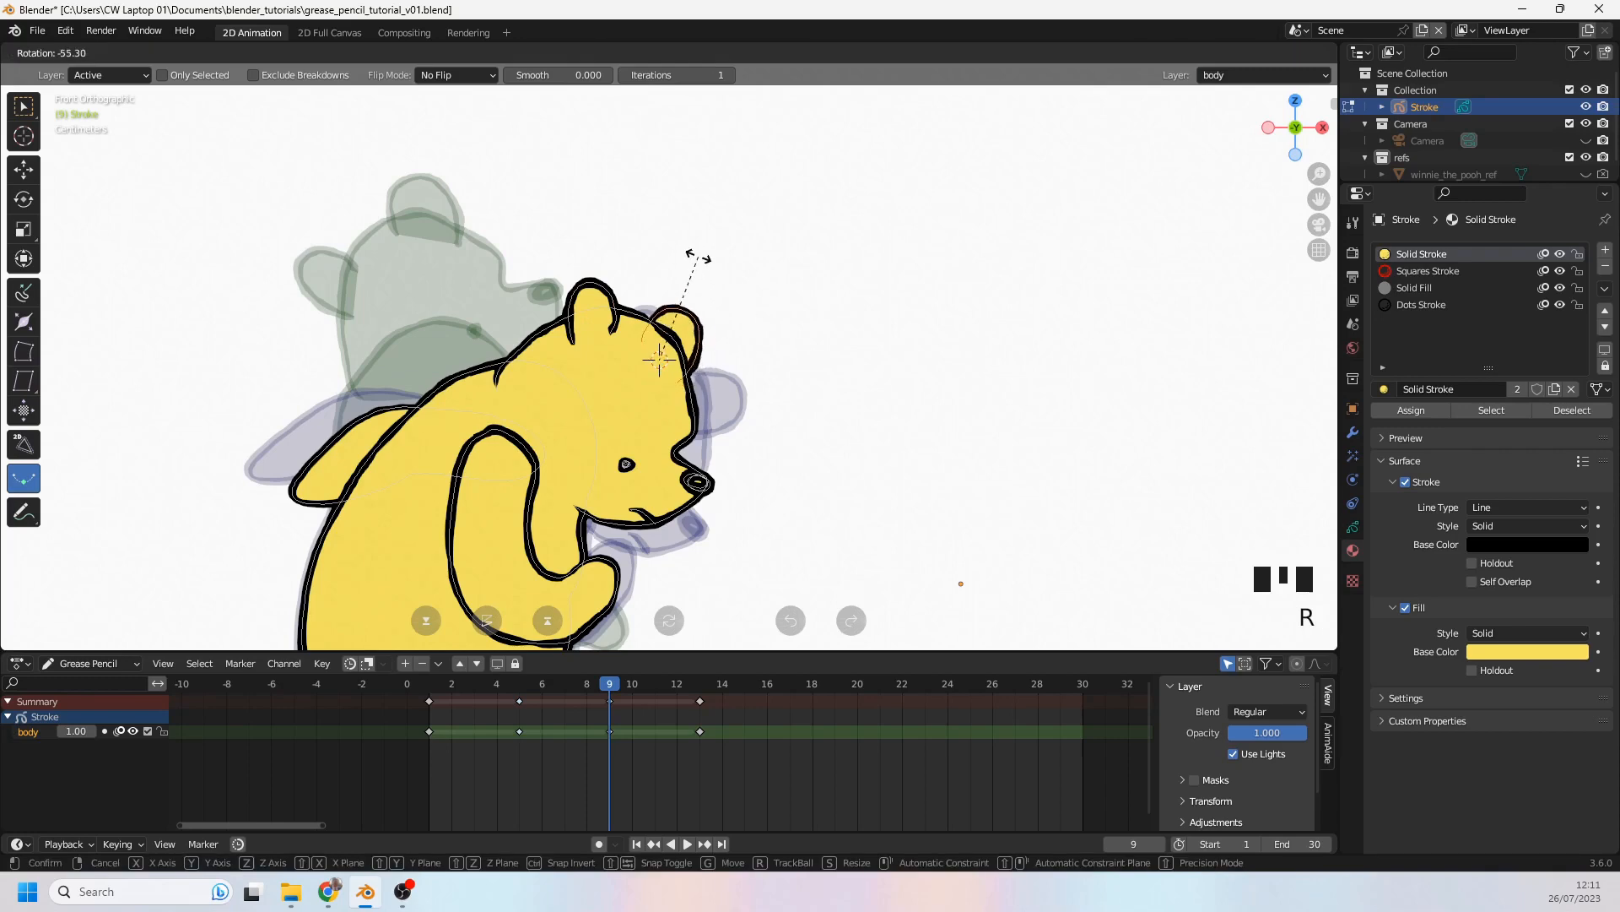
{"action": "scroll", "scroll_direction": "down", "scroll_amount": 3}
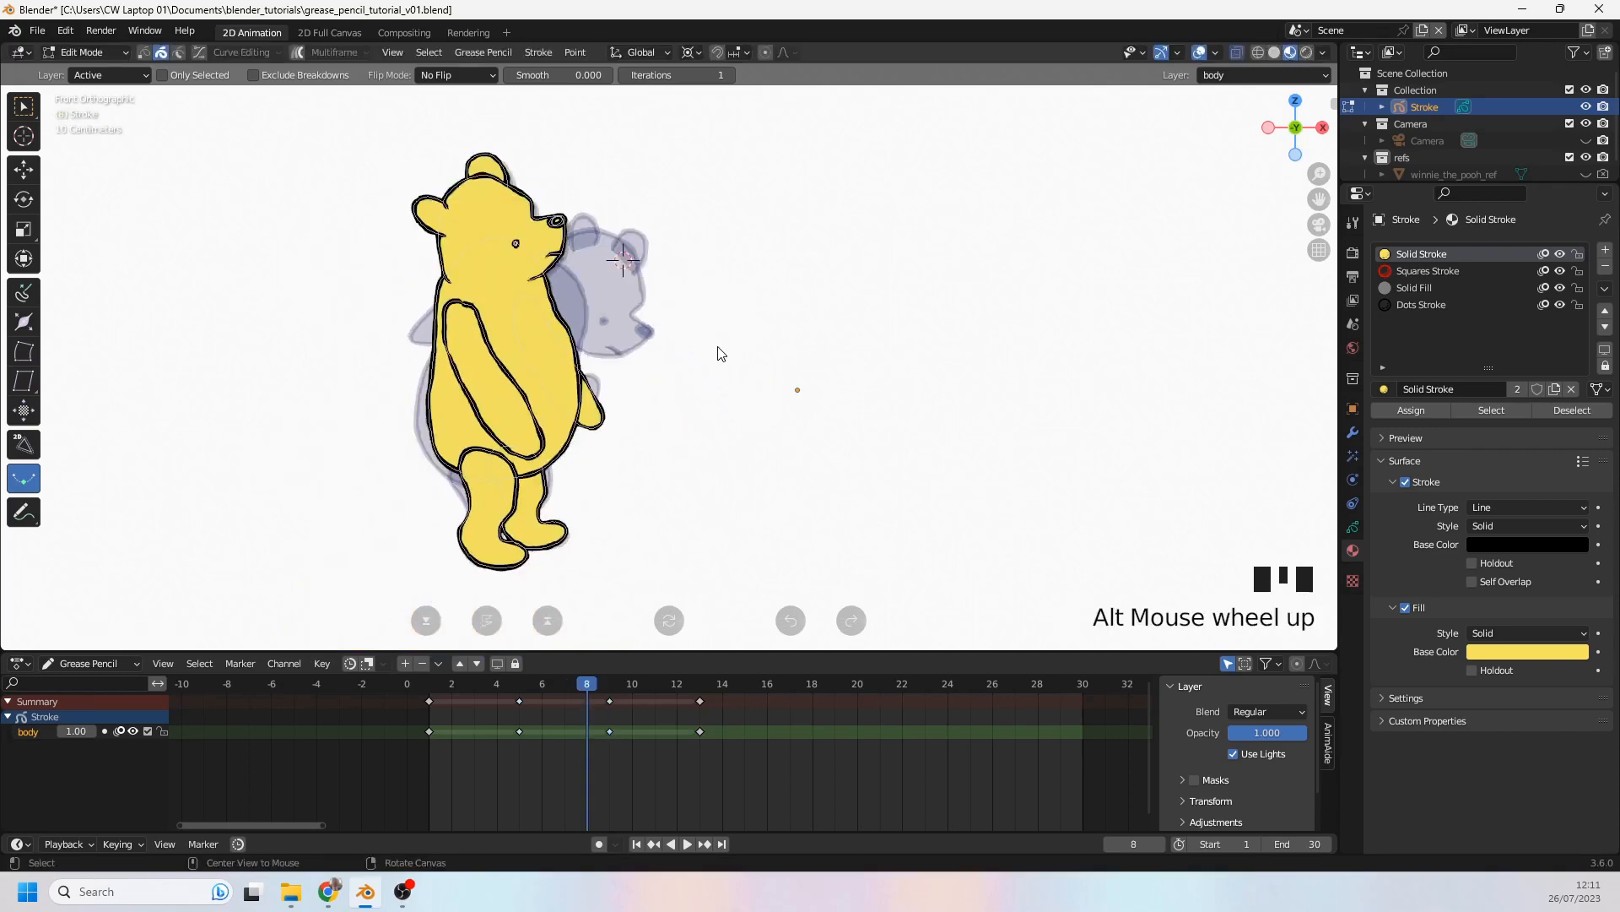
{"action": "scroll", "scroll_direction": "down", "scroll_amount": 3}
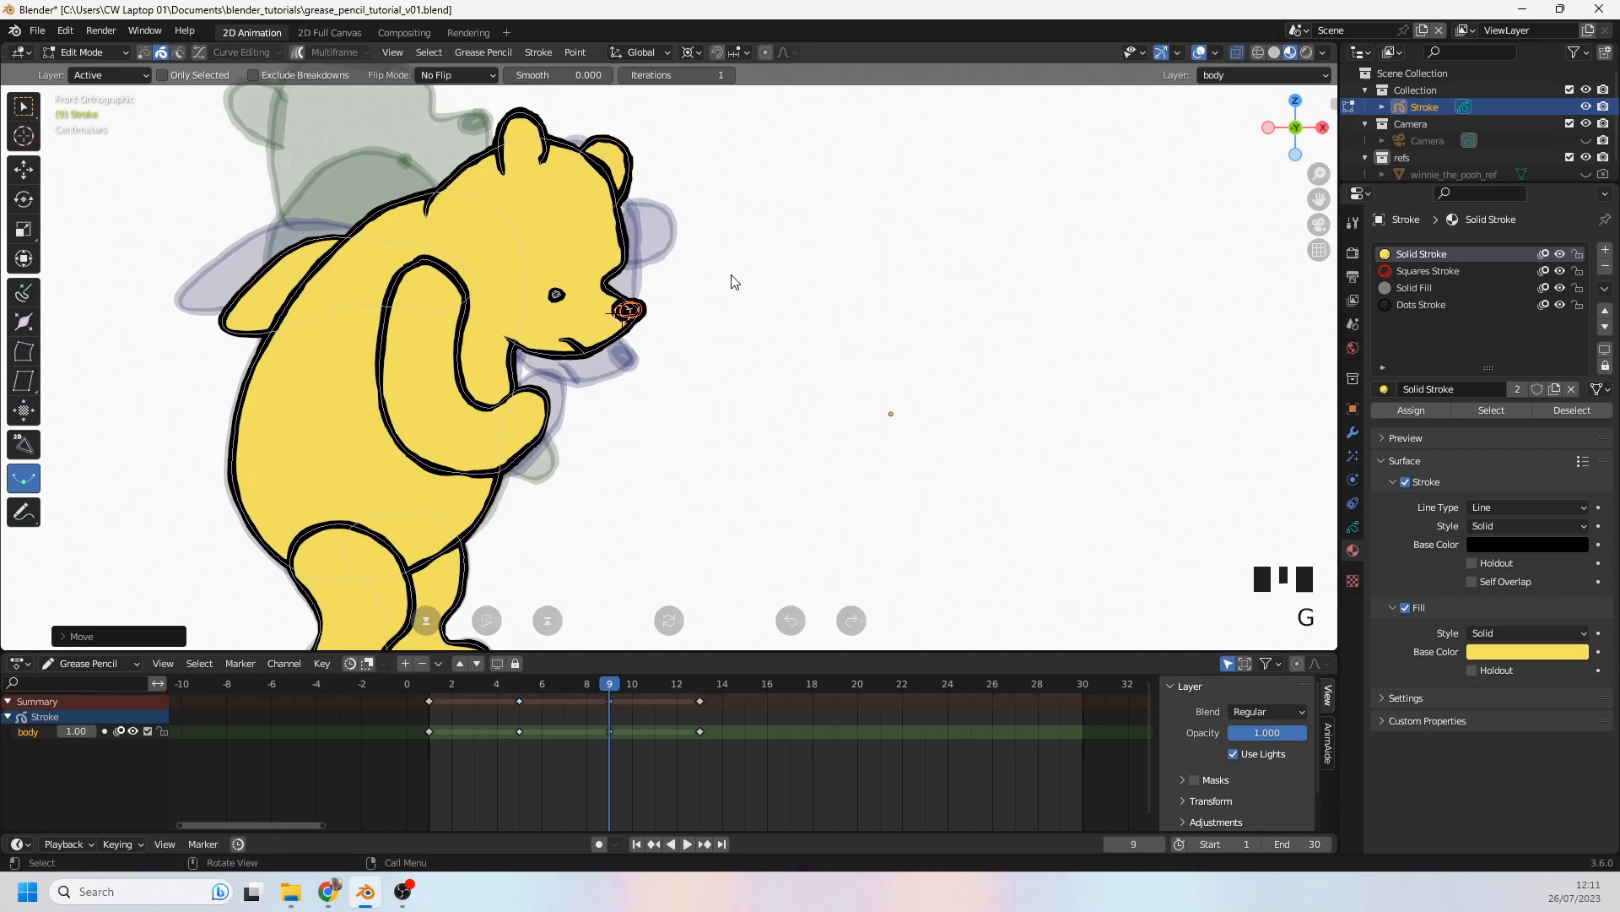
{"action": "scroll", "scroll_direction": "up", "scroll_amount": 3}
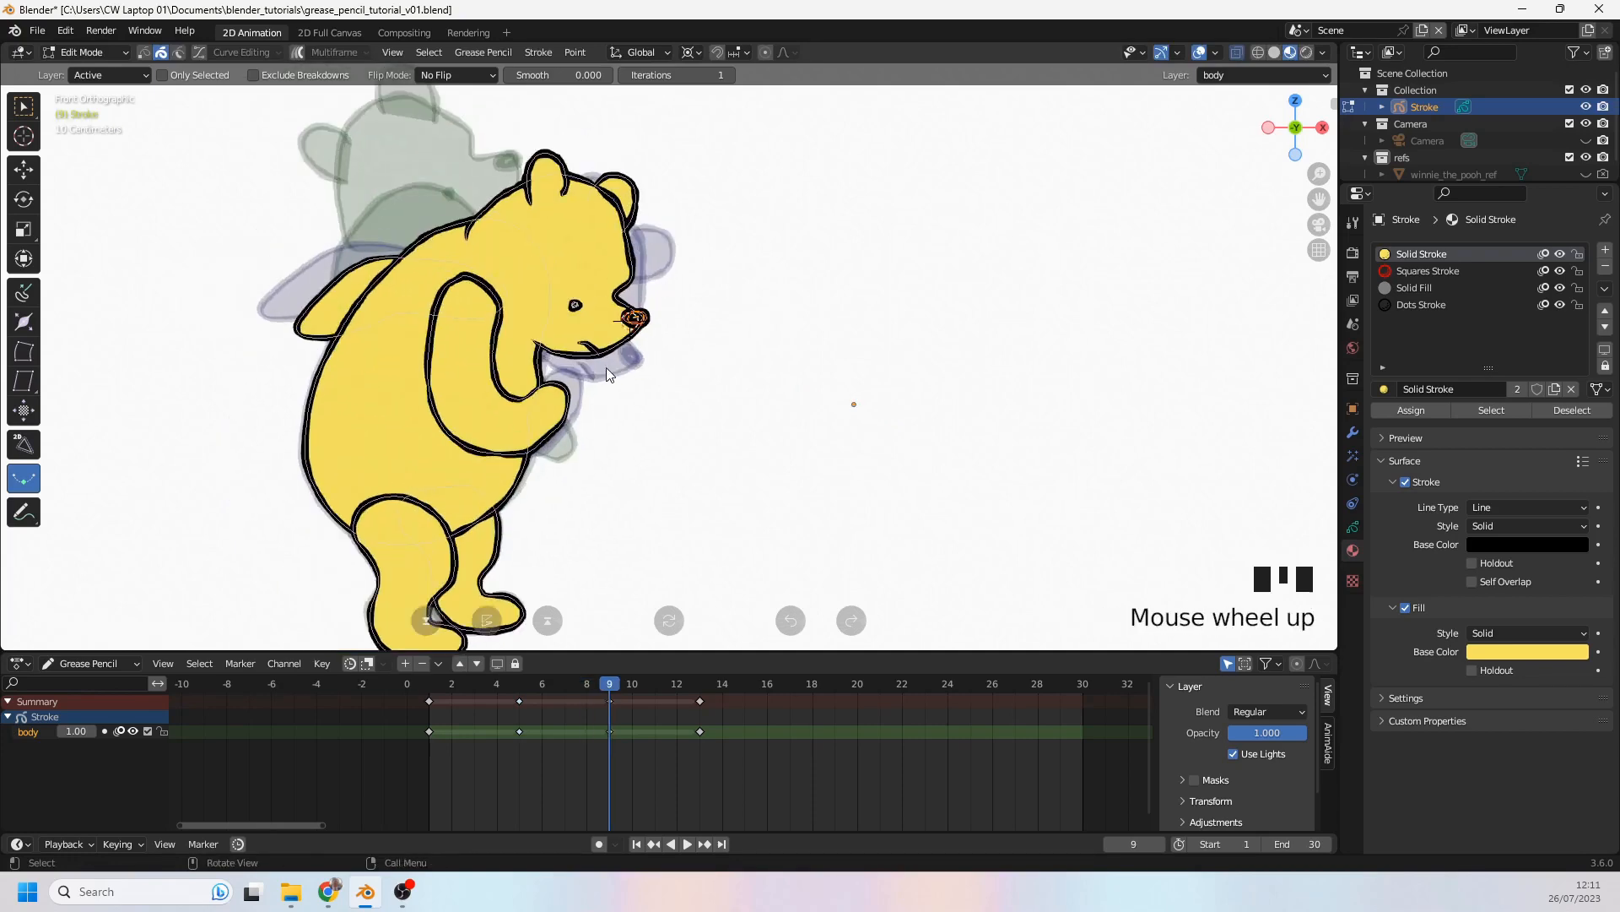
{"action": "scroll", "scroll_direction": "down", "scroll_amount": 3}
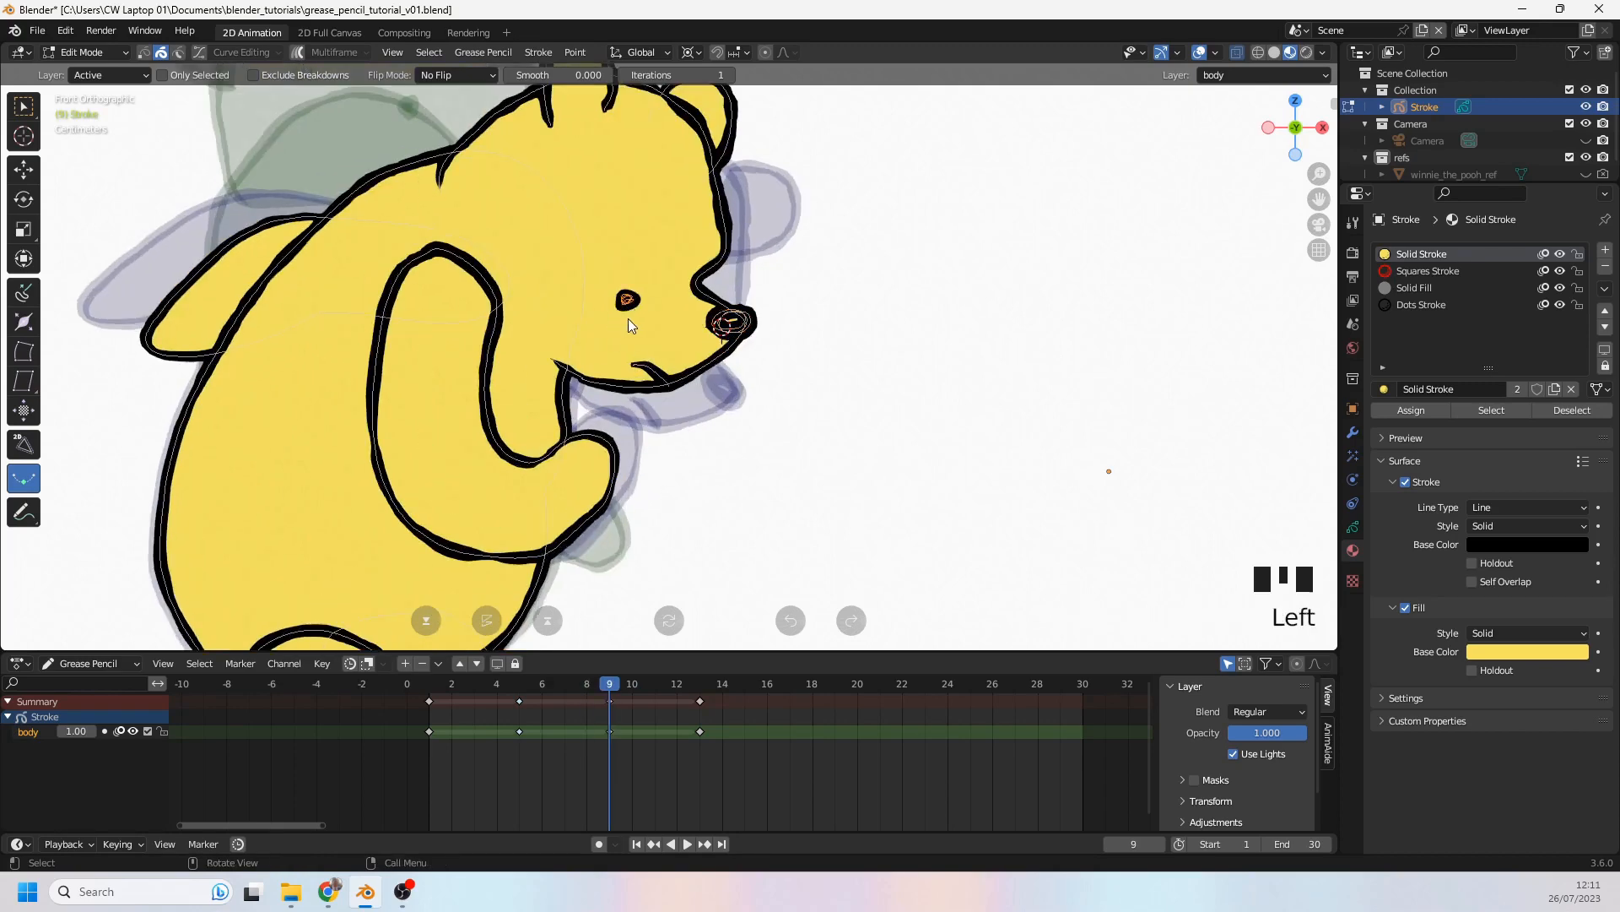
Step: Delete the points of Pooh's open eye stroke on frame 9
{"action": "scroll", "scroll_direction": "down", "scroll_amount": 3}
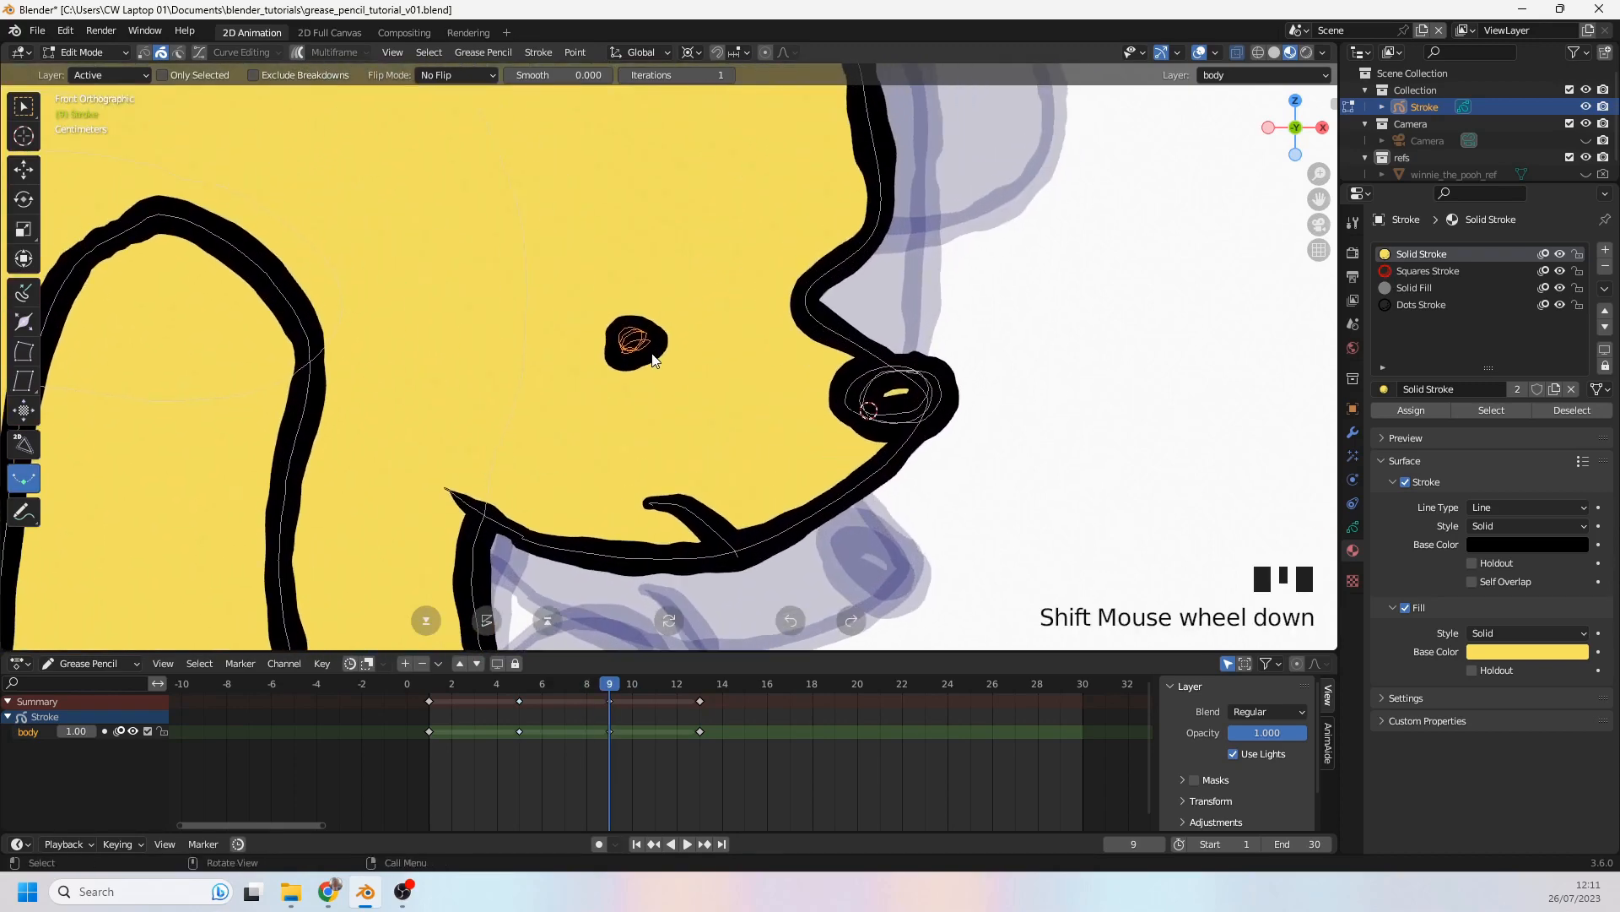
{"action": "scroll", "scroll_direction": "down", "scroll_amount": 3}
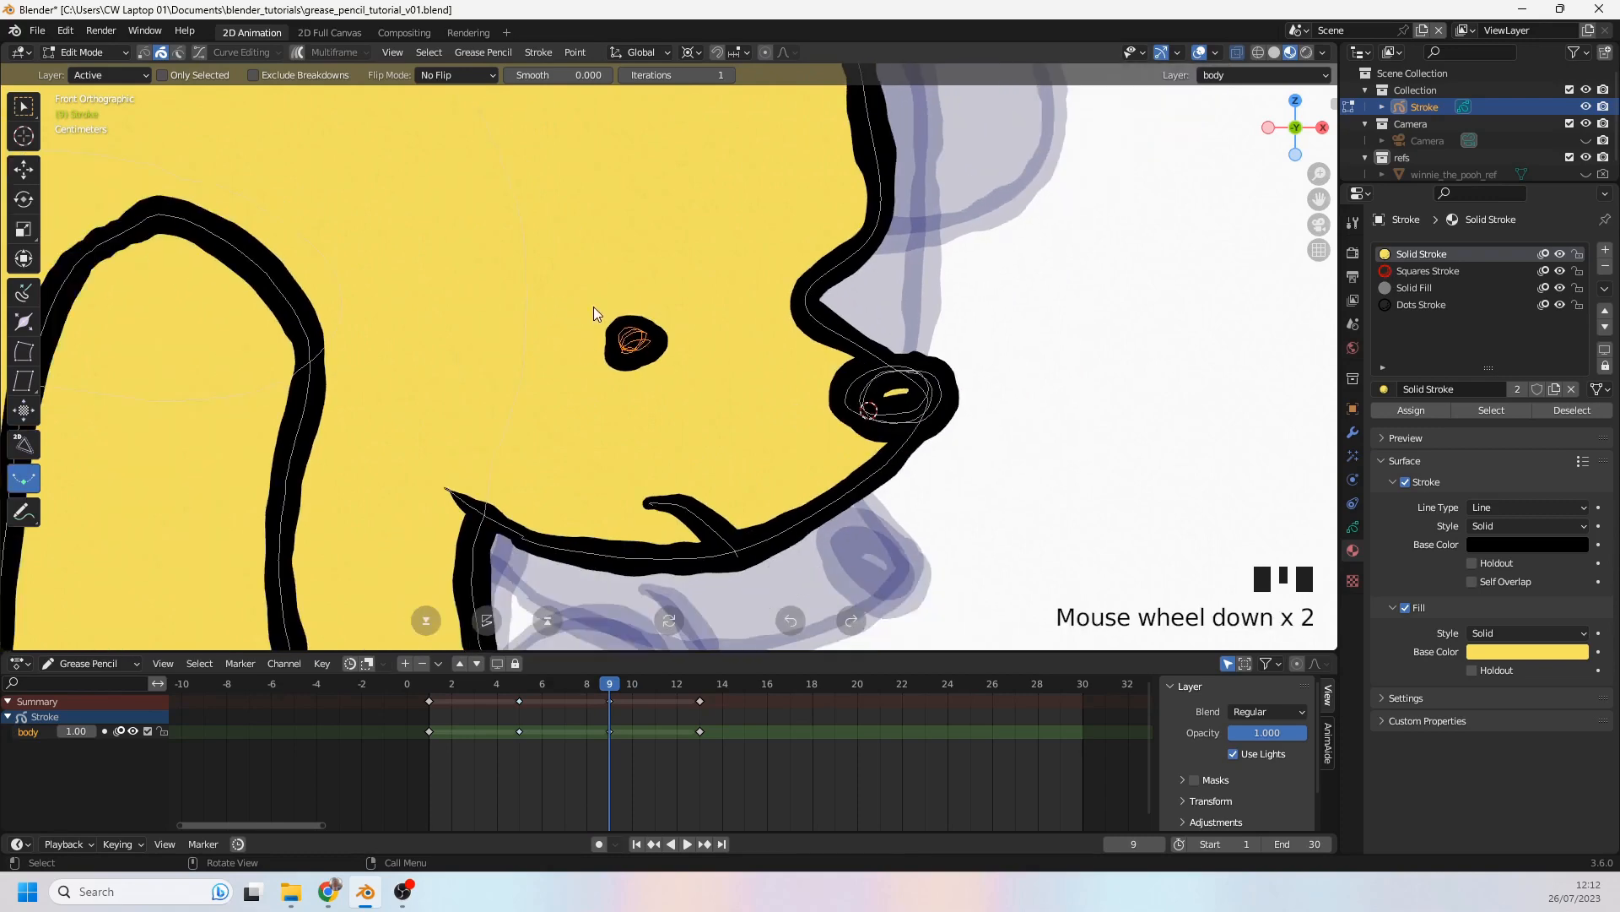
{"action": "scroll", "scroll_direction": "up", "scroll_amount": 3}
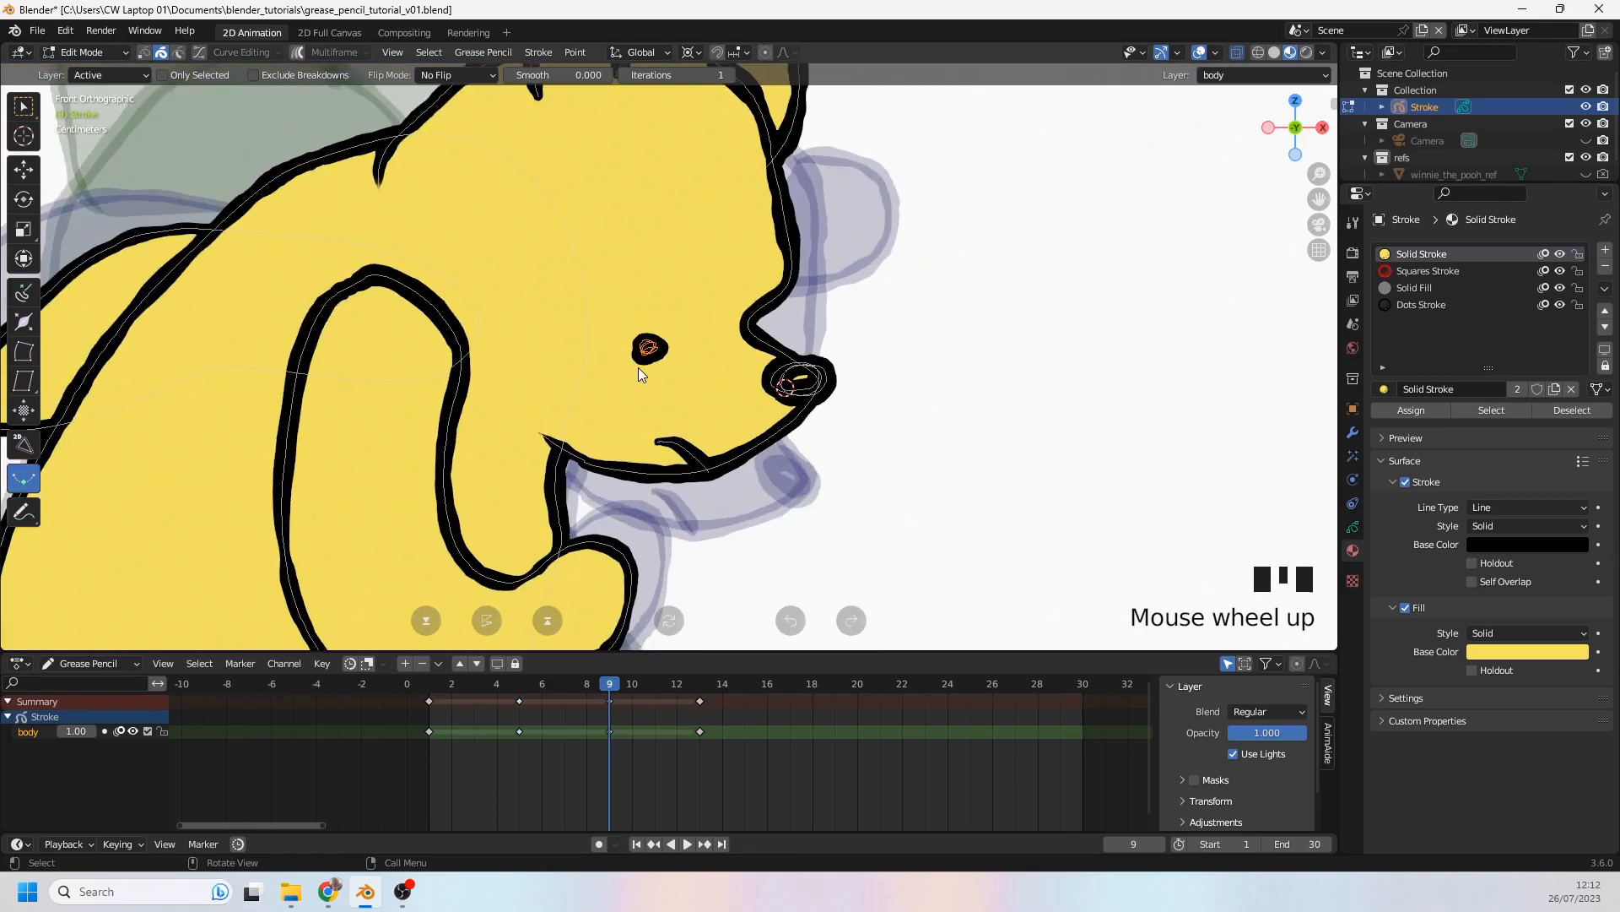
{"action": "key", "text": "delete"}
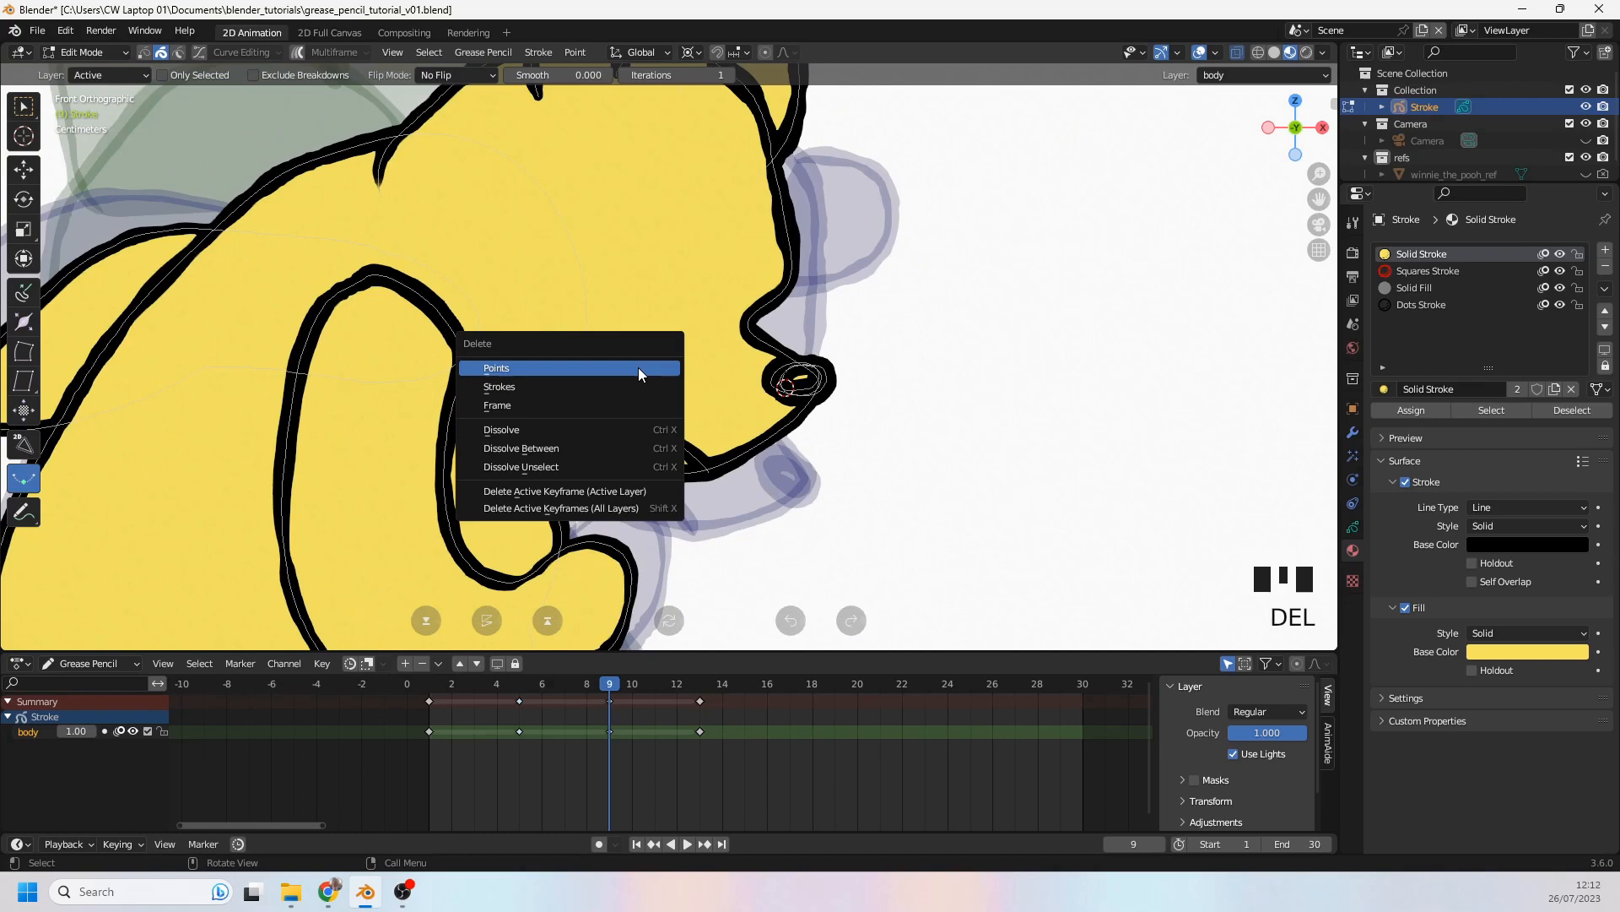
{"action": "left_click", "coordinate": [496, 368]}
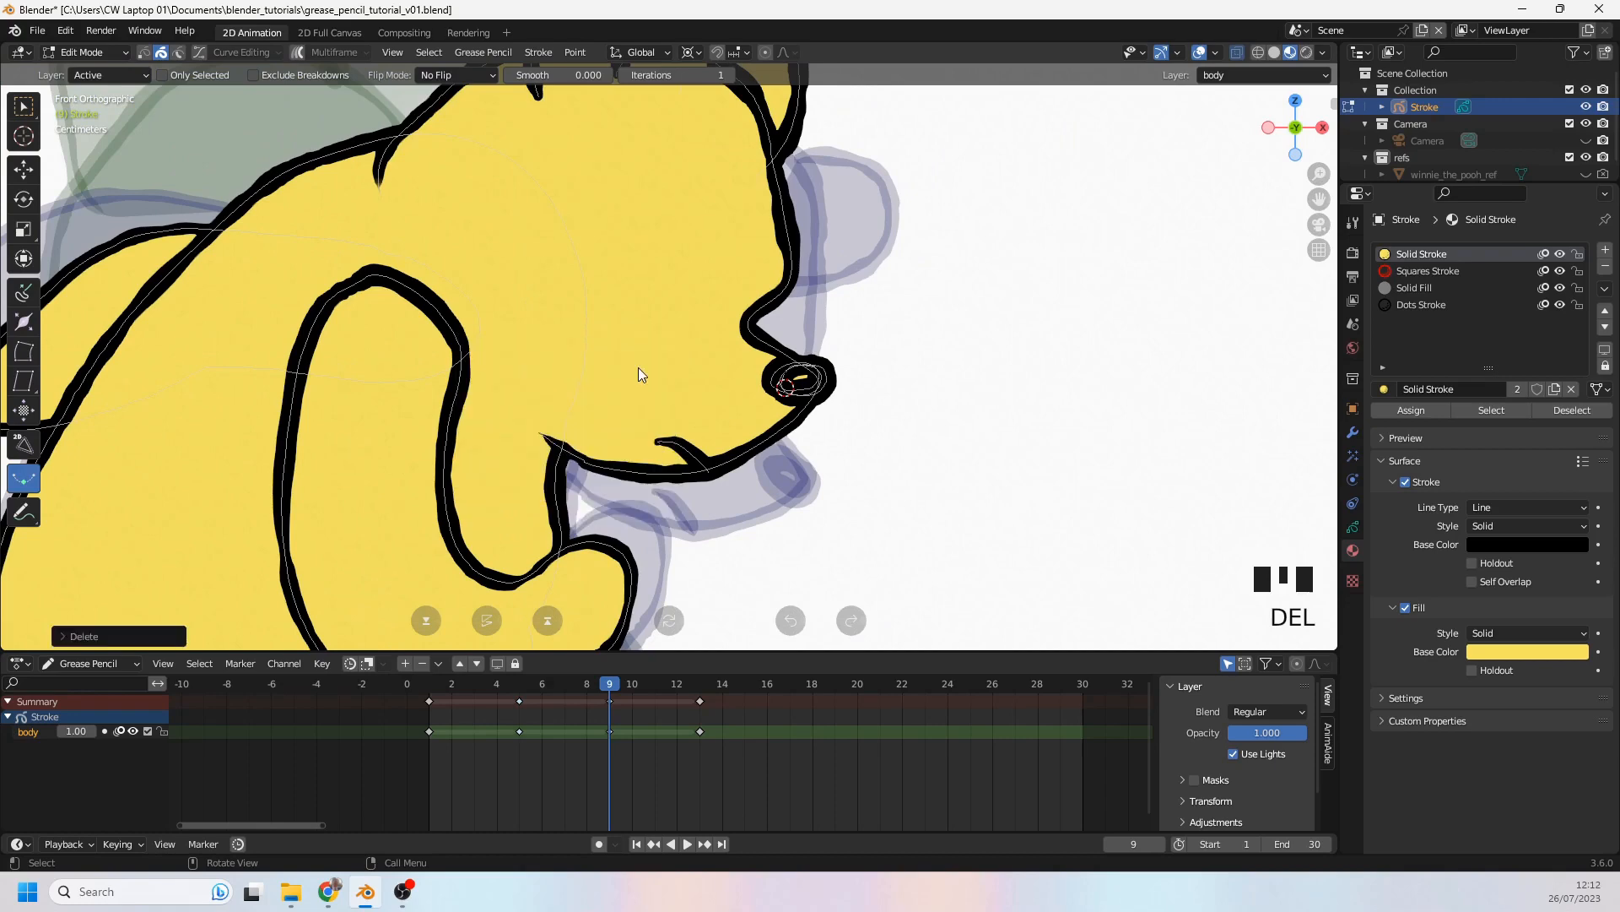
Step: Draw a short closed-eyelid line with the Ink Pen where the eye was
{"action": "left_click", "coordinate": [81, 51]}
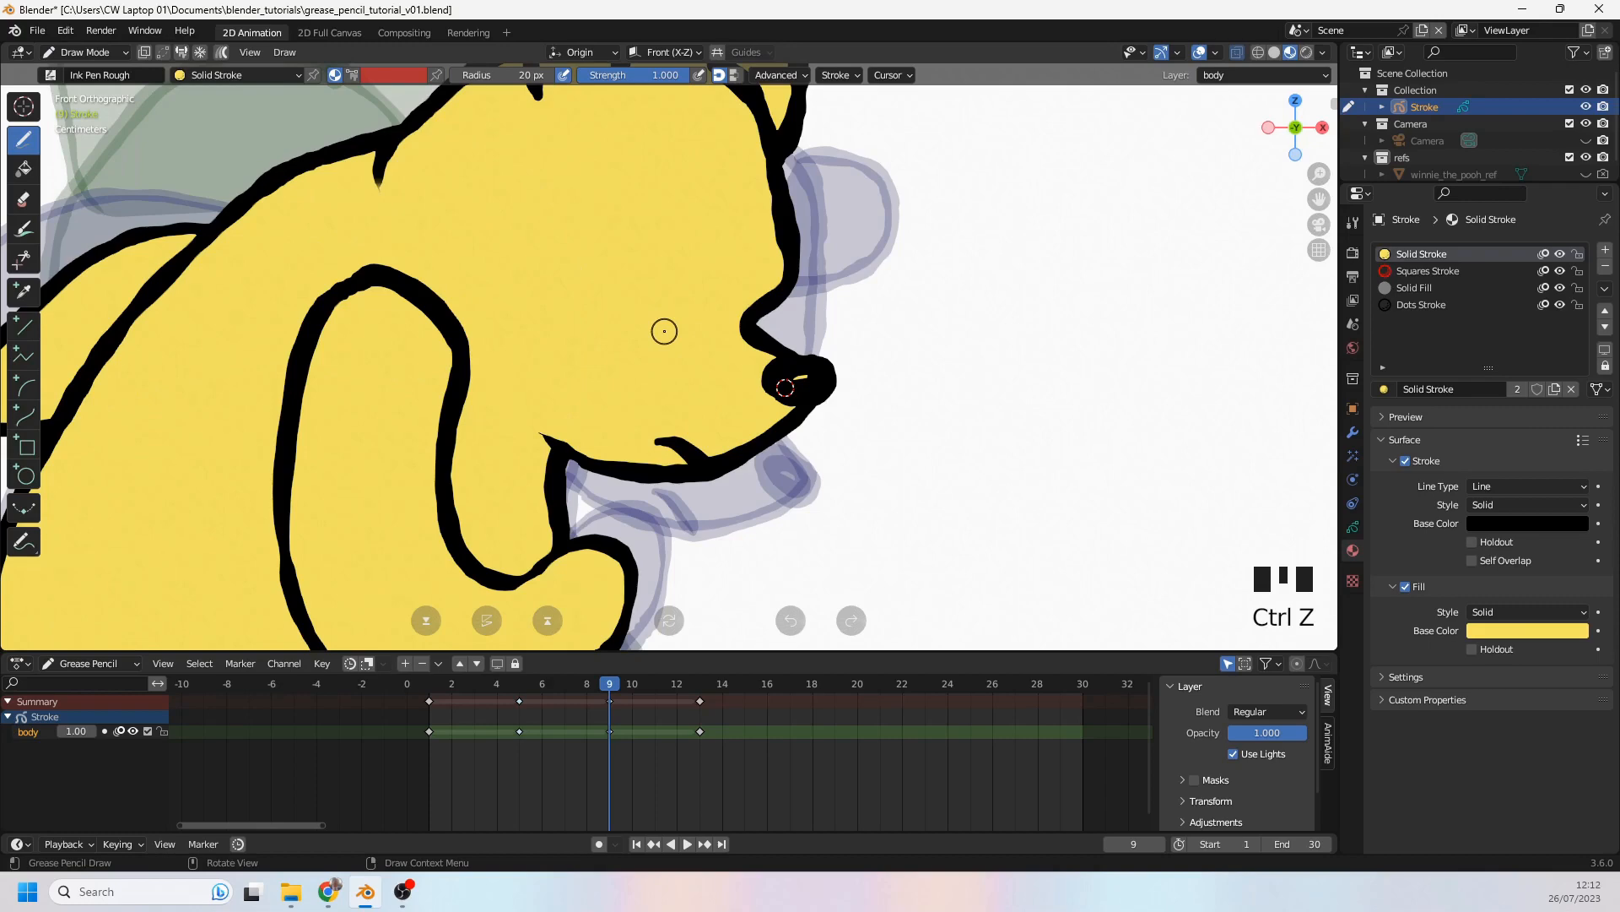
{"action": "left_click_drag", "start_coordinate": [681, 310], "coordinate": [669, 356]}
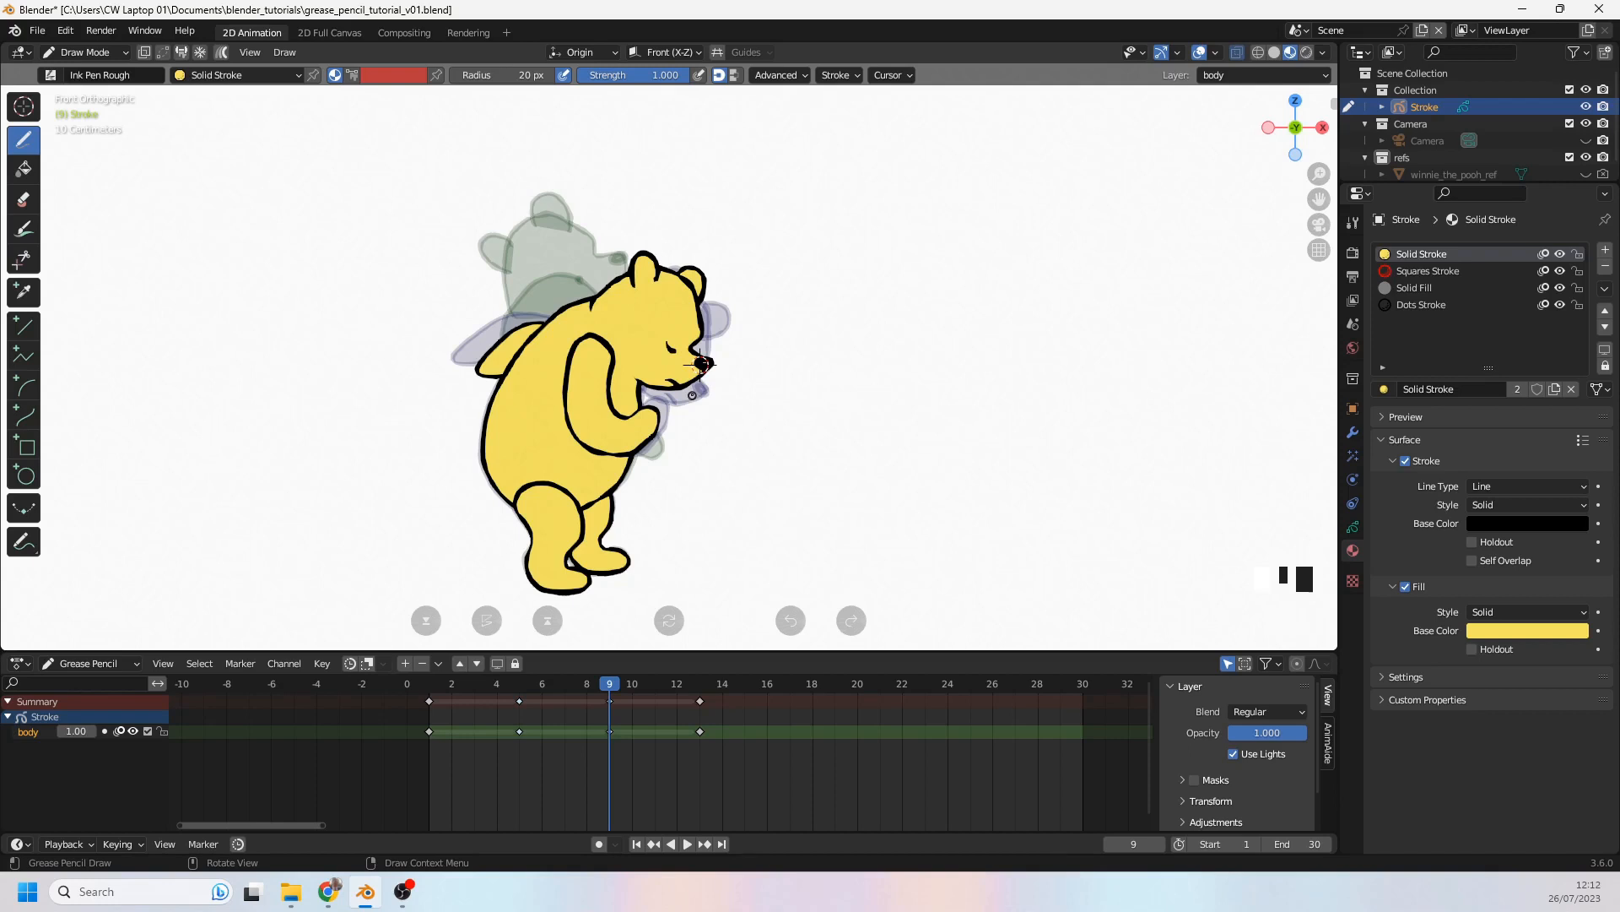
{"action": "scroll", "scroll_direction": "down", "scroll_amount": 3}
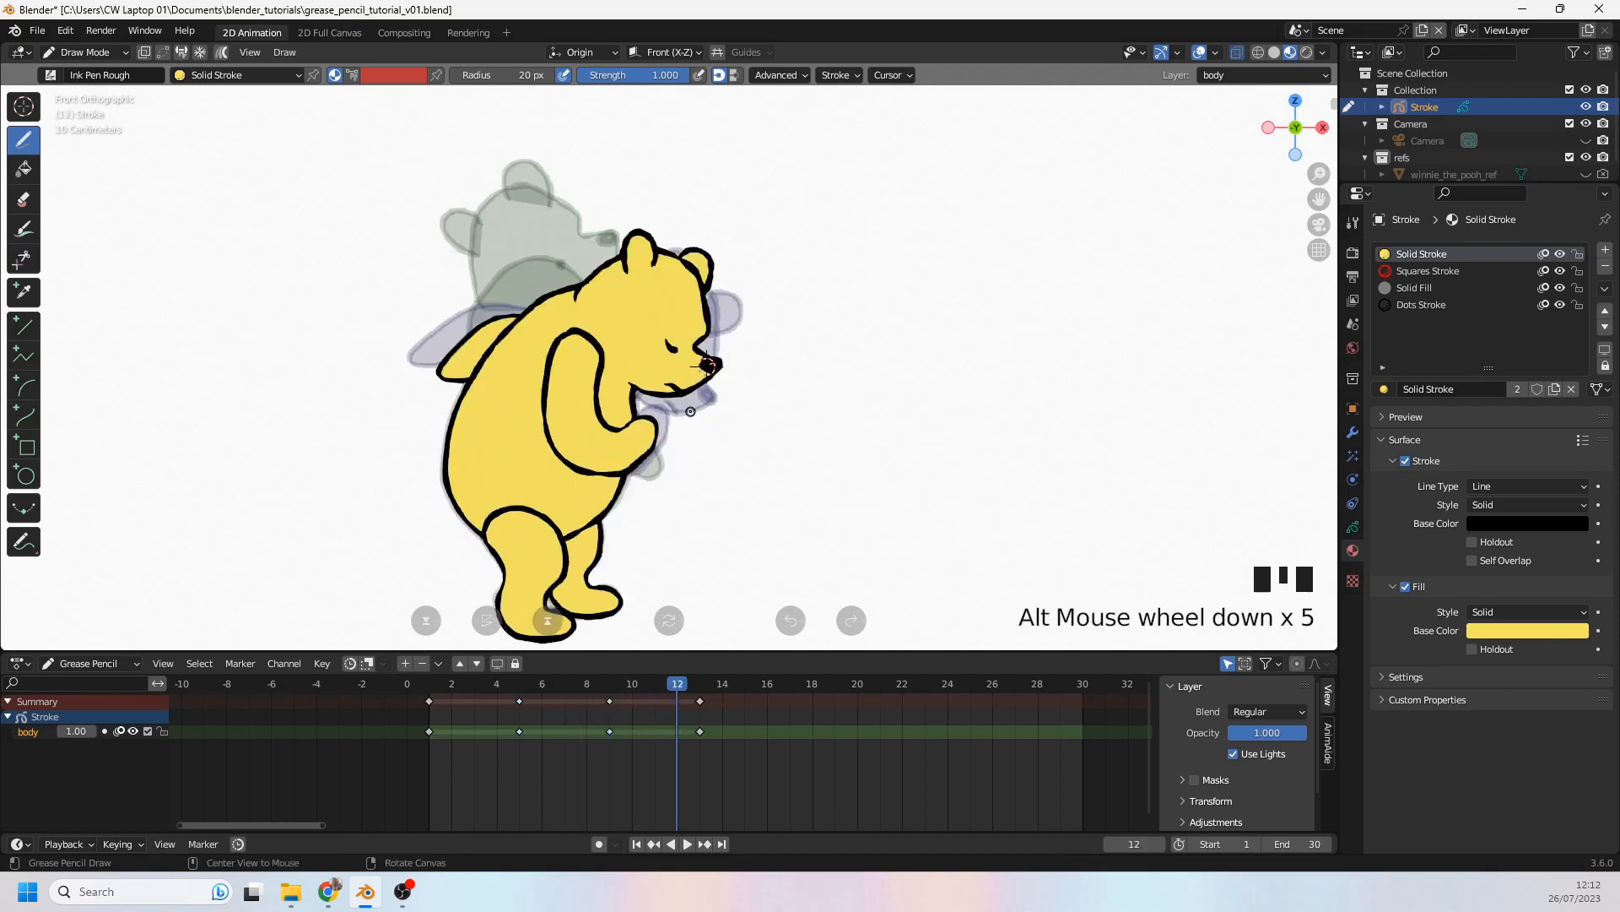
{"action": "key", "text": "space"}
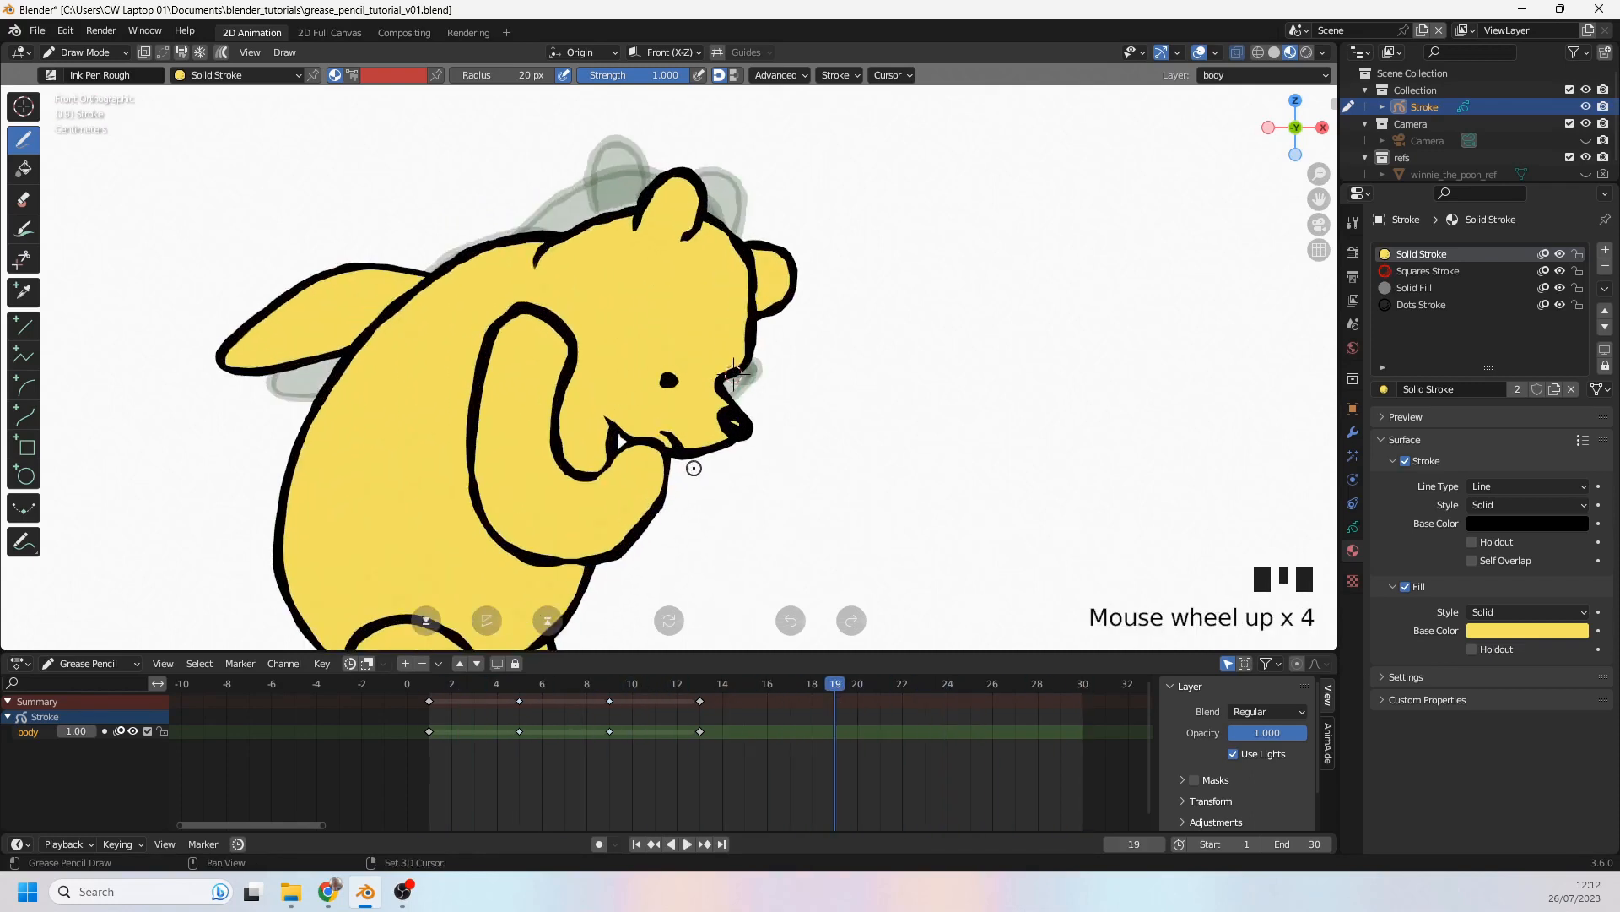
Step: Back in Edit Mode, compare stroke order at frames 9 and 13 and interpolate frame 11
{"action": "left_click", "coordinate": [84, 51]}
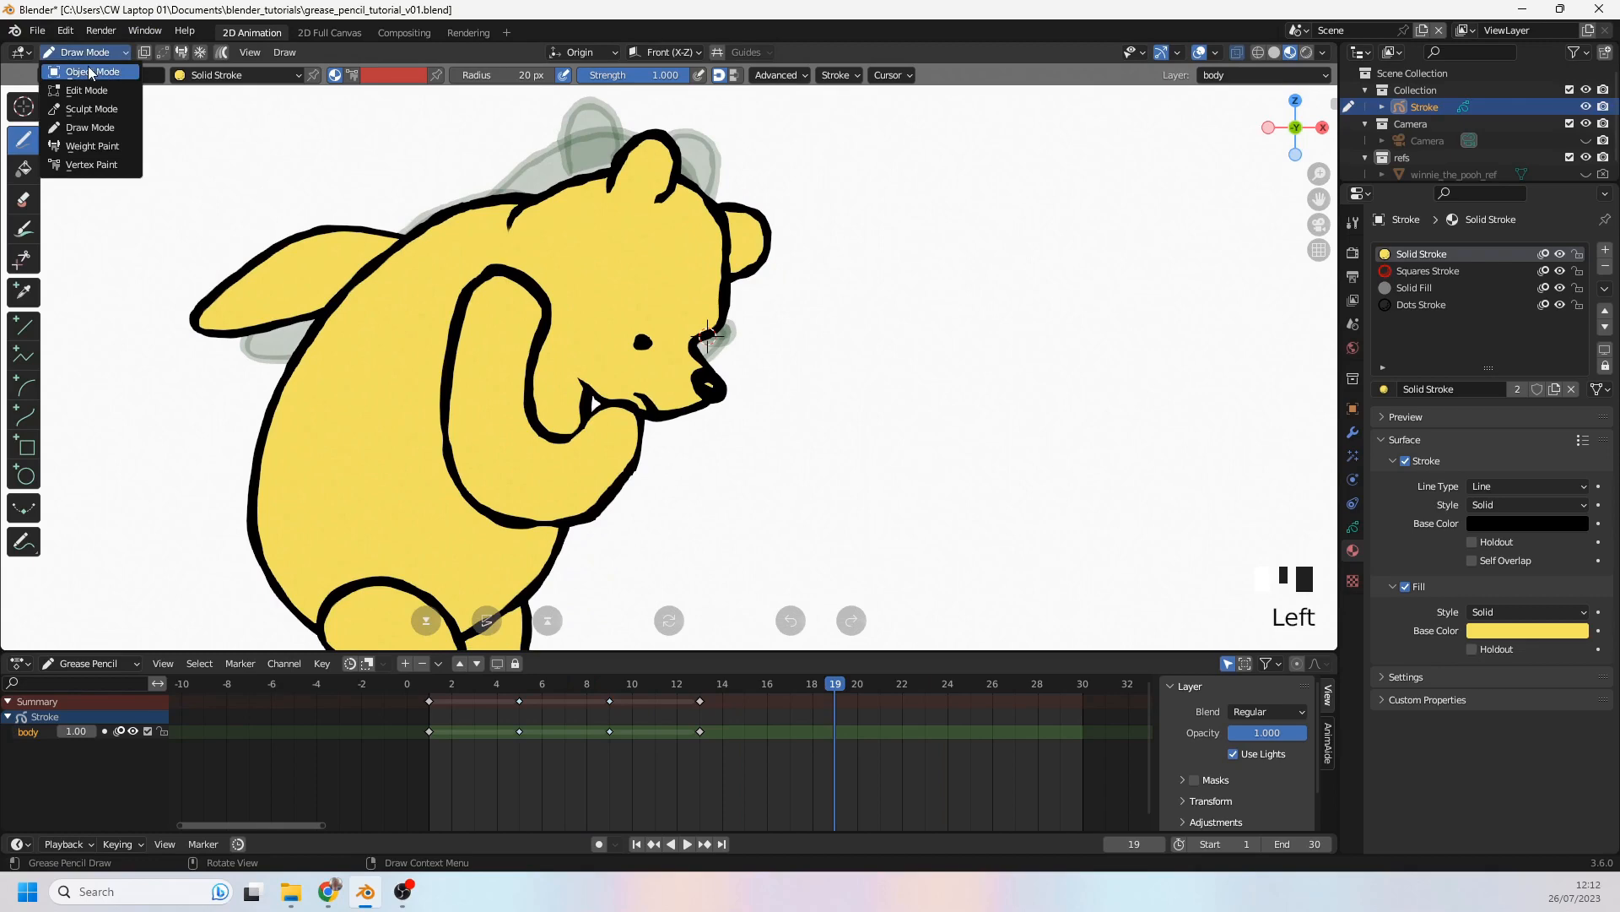
{"action": "key", "text": "Tab"}
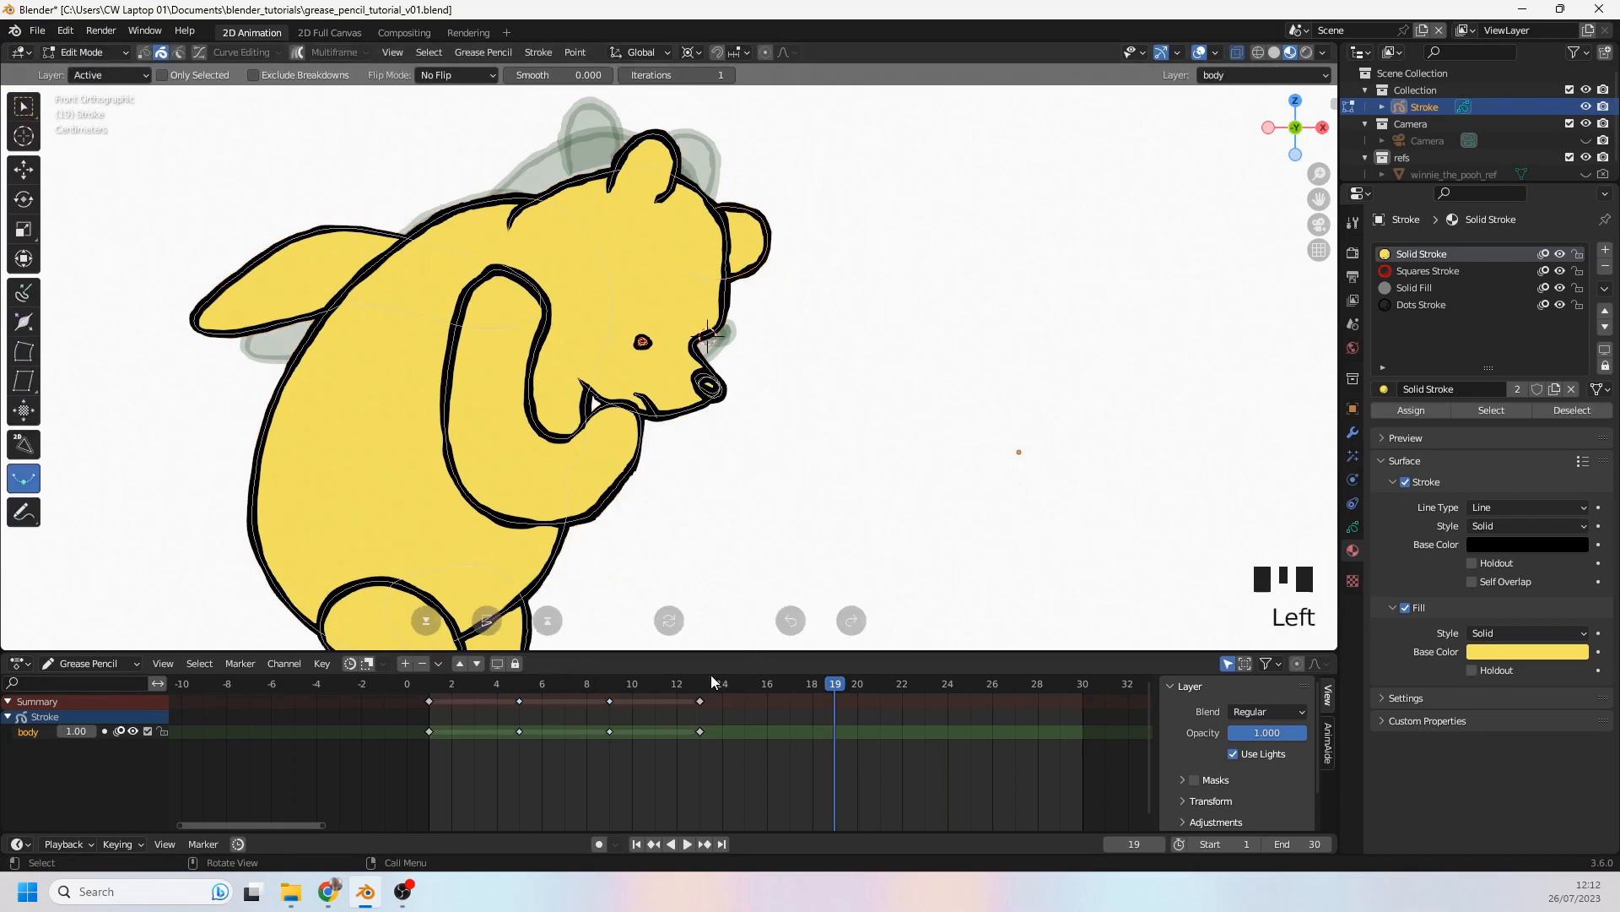
{"action": "left_click", "coordinate": [700, 683]}
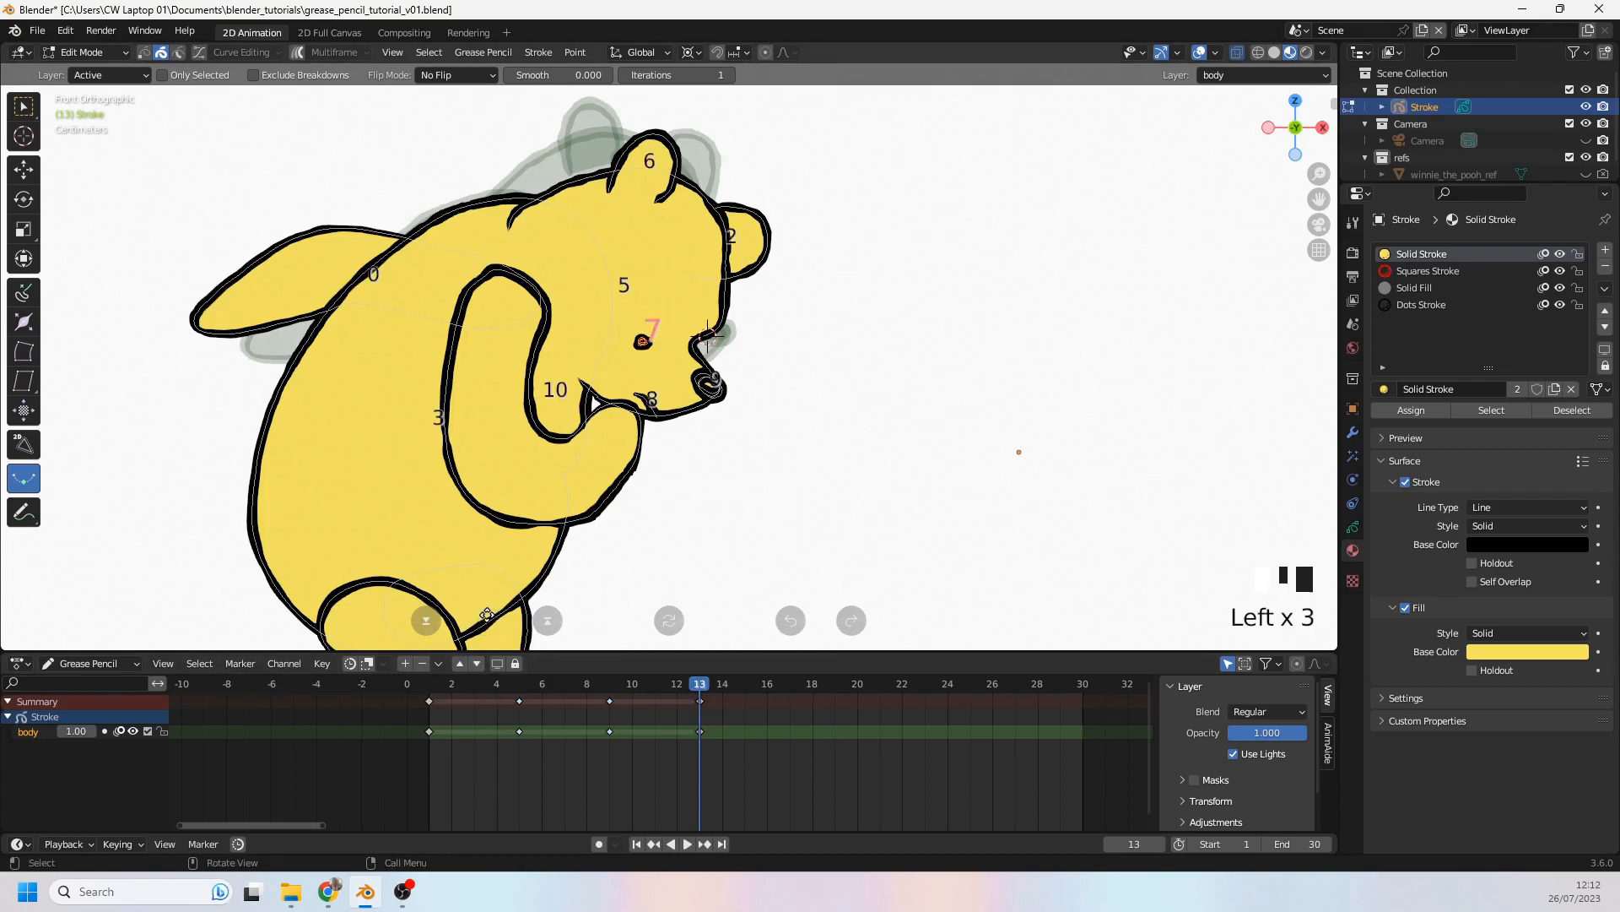
{"action": "left_click", "coordinate": [609, 683]}
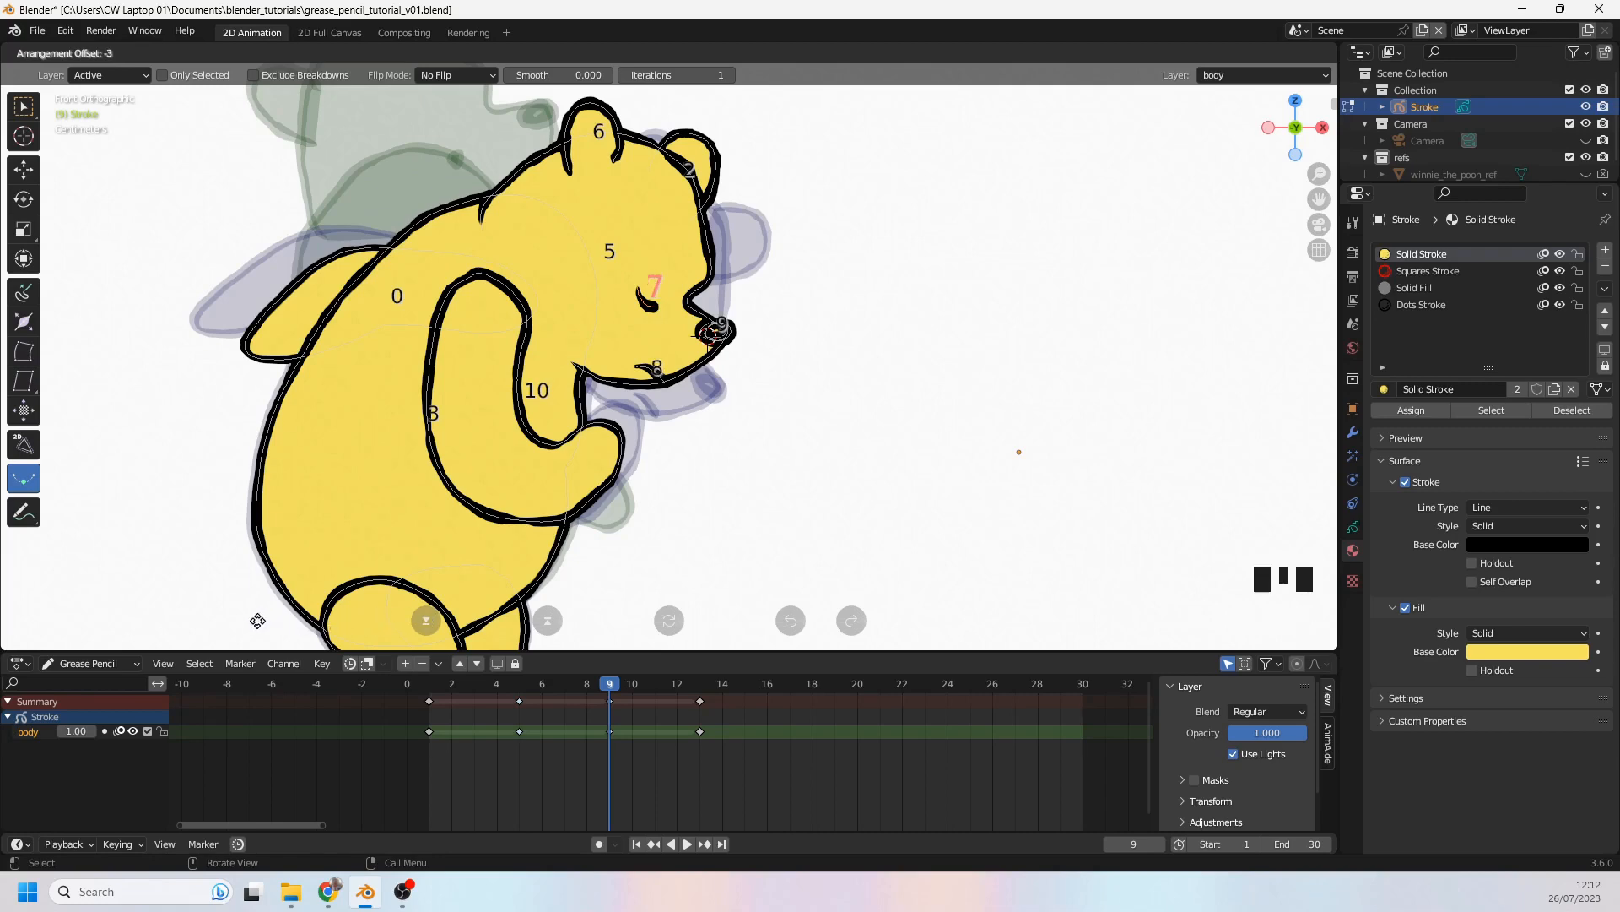
{"action": "scroll", "scroll_direction": "down", "scroll_amount": 3}
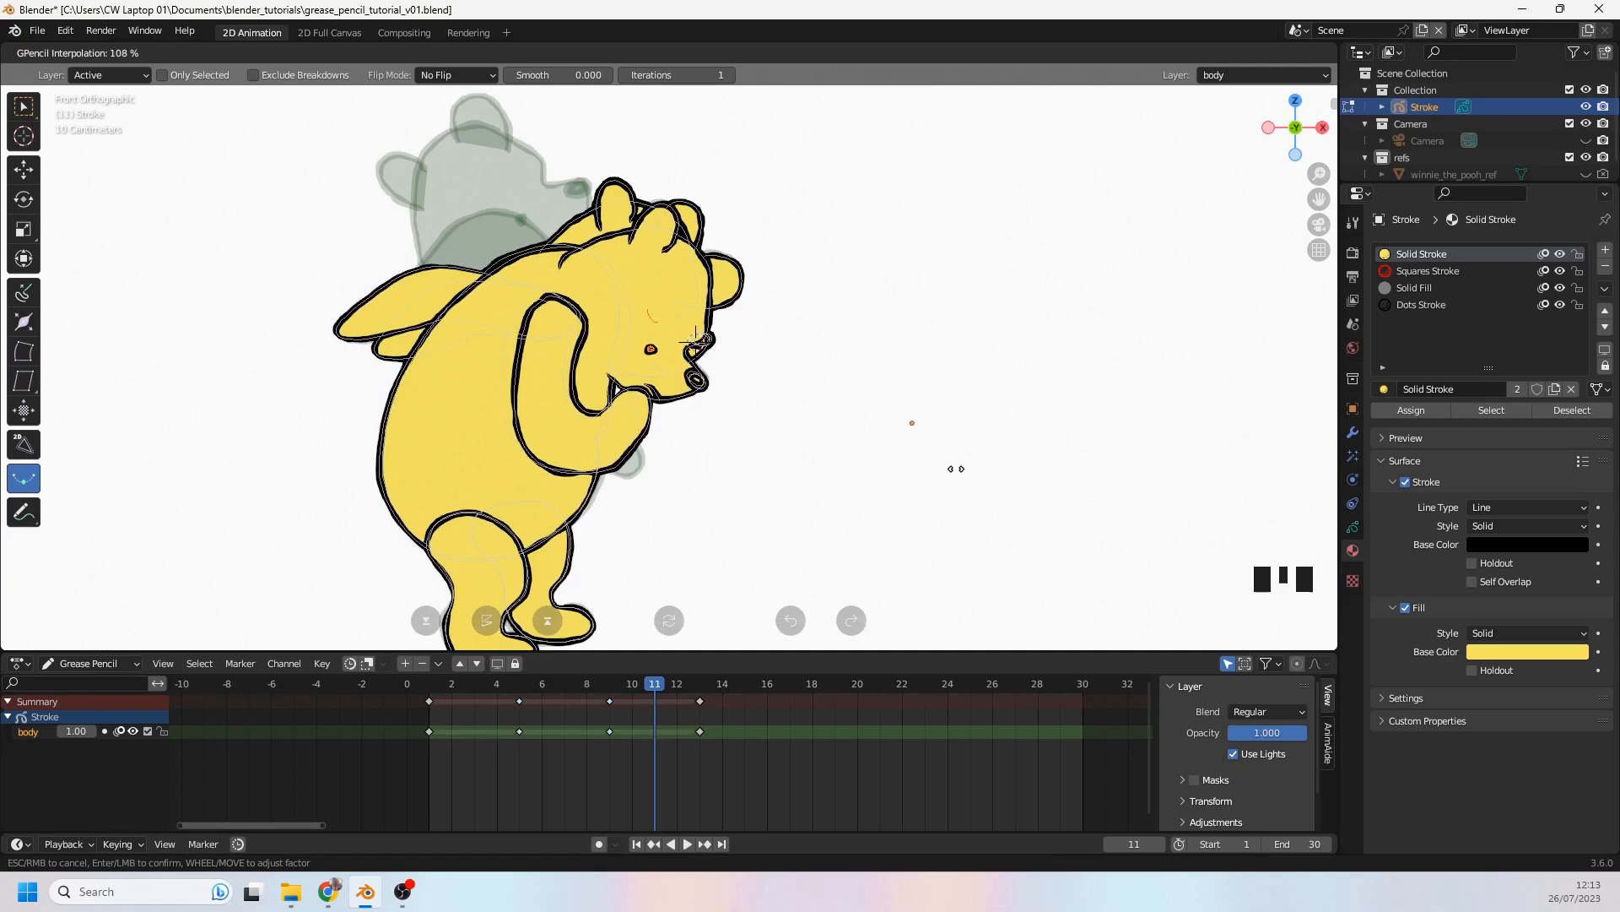
{"action": "scroll", "scroll_direction": "down", "scroll_amount": 3}
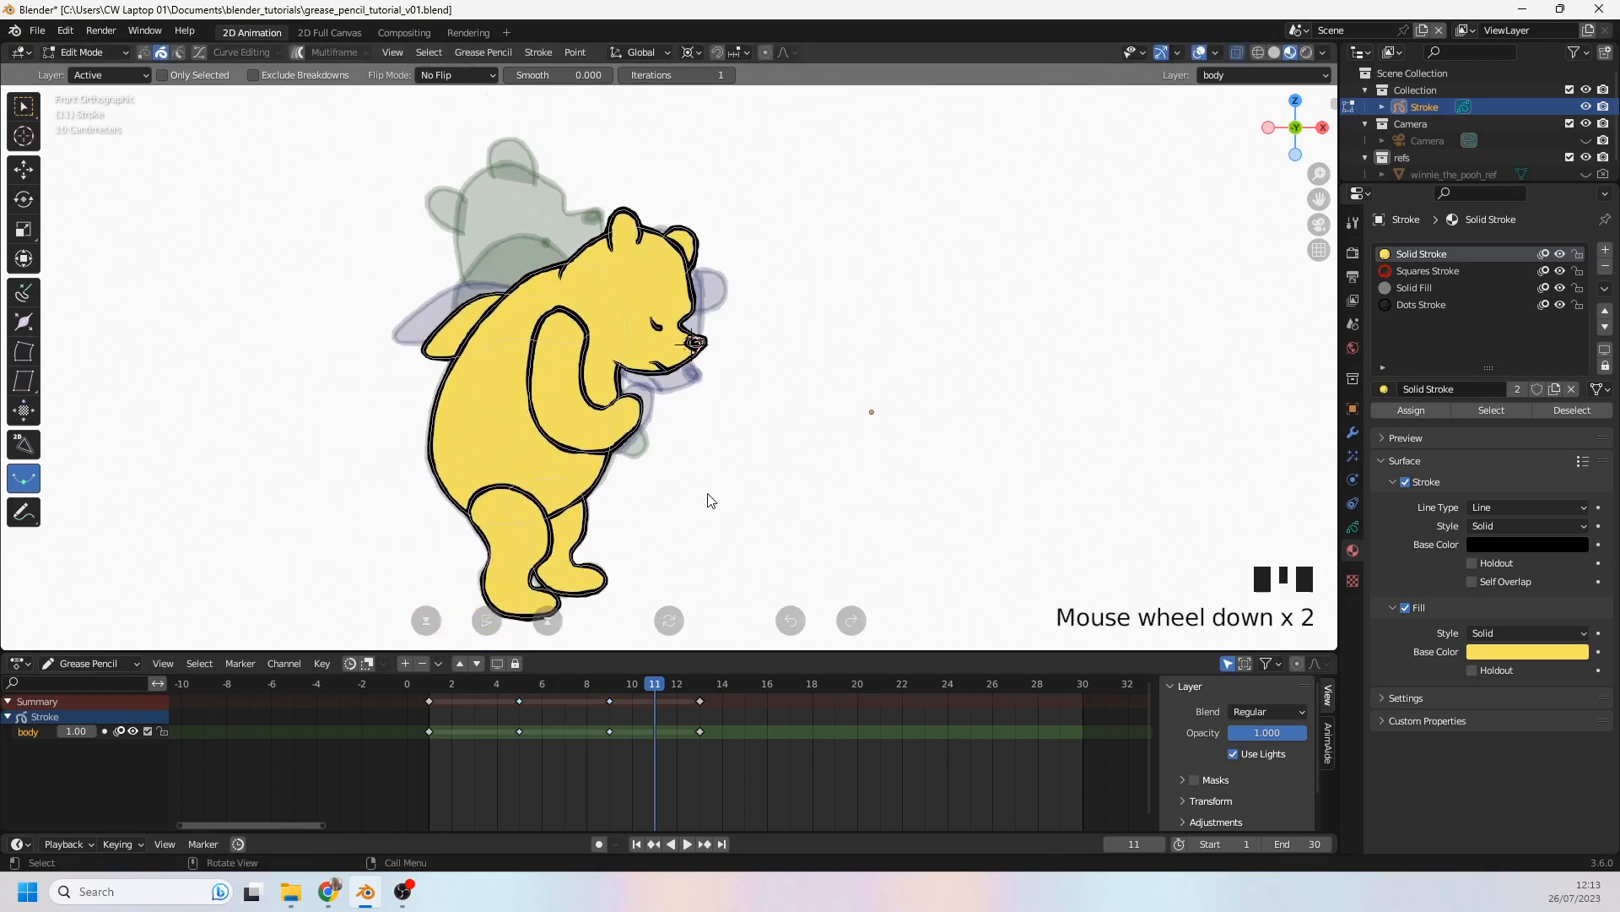
Step: Delete the selected points of the frame 9 drawing and return to frame 9 for interpolation
{"action": "key", "text": "space"}
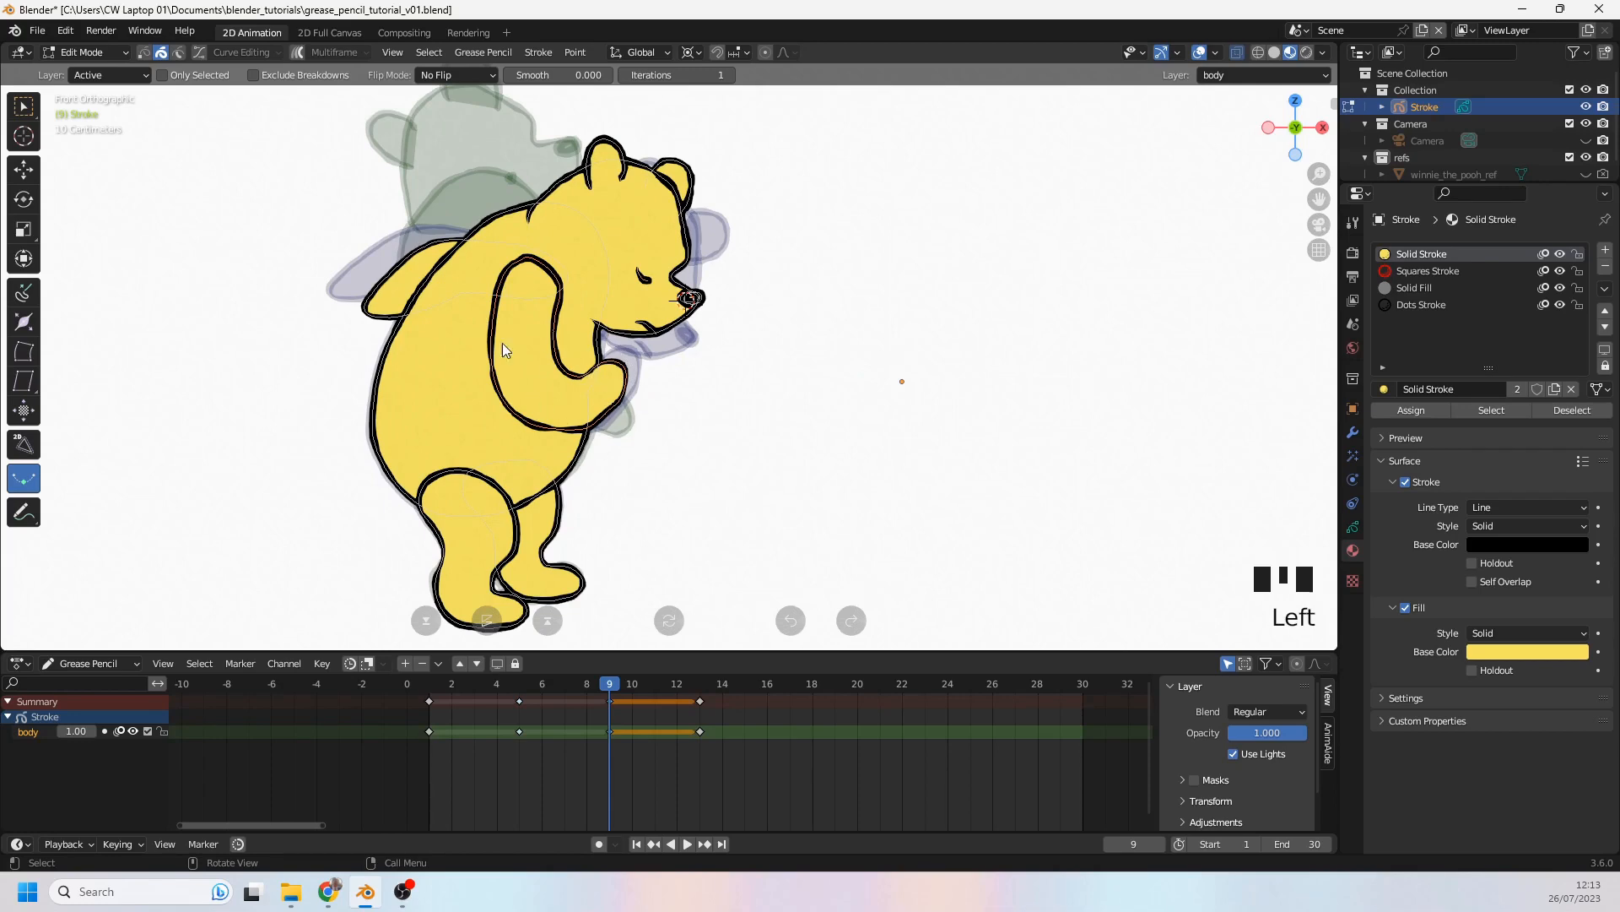
{"action": "mouse_move", "coordinate": [609, 603]}
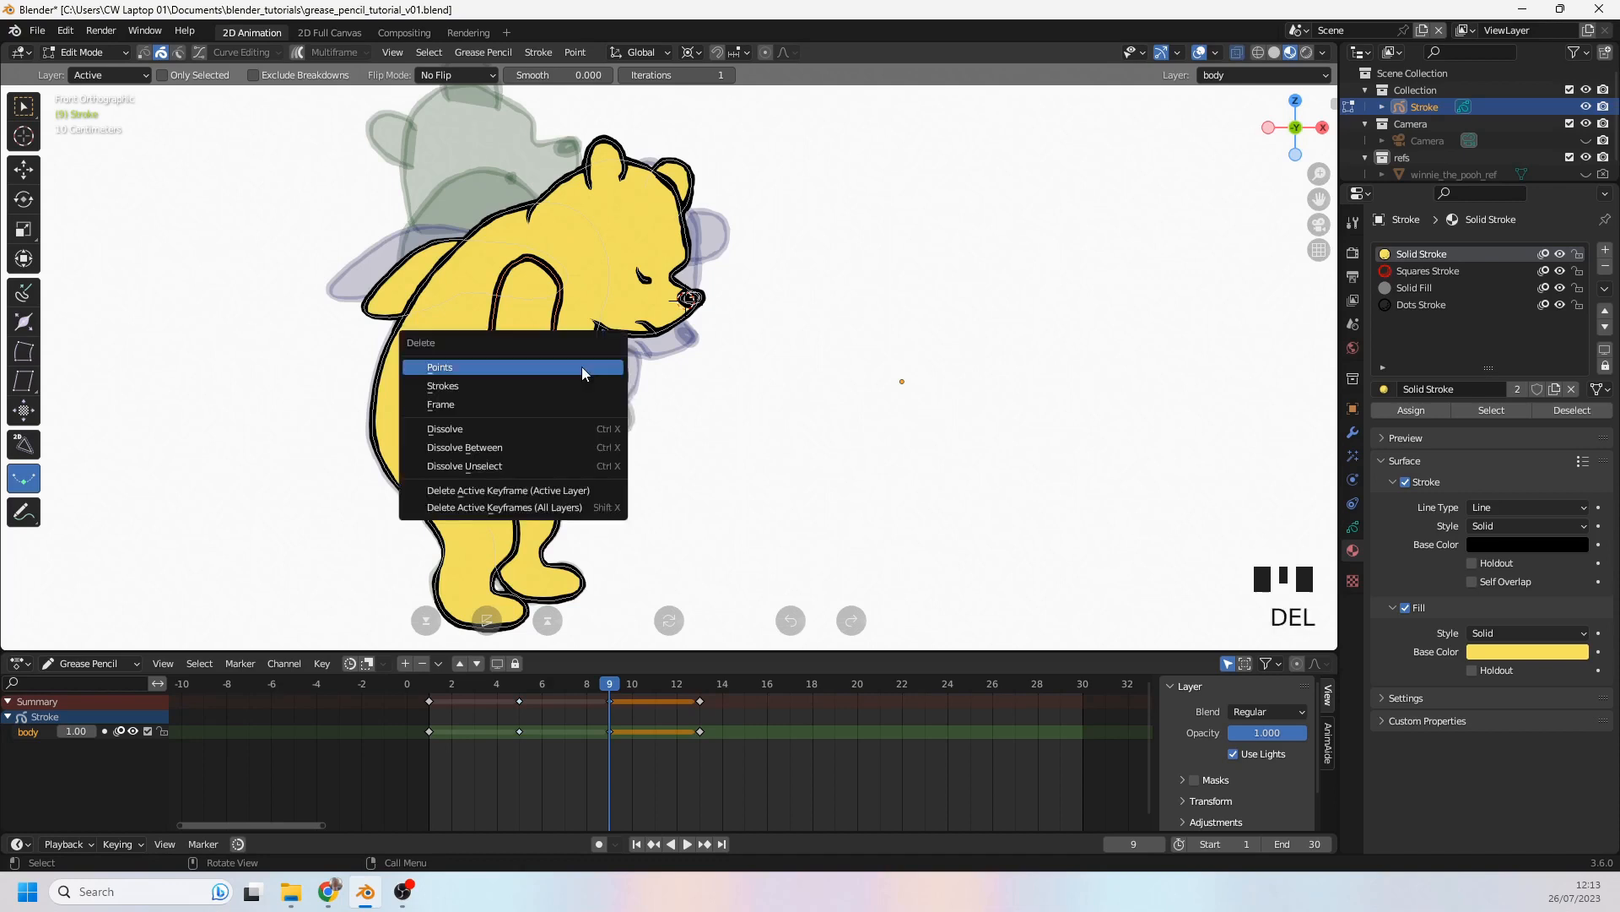
{"action": "left_click", "coordinate": [439, 367]}
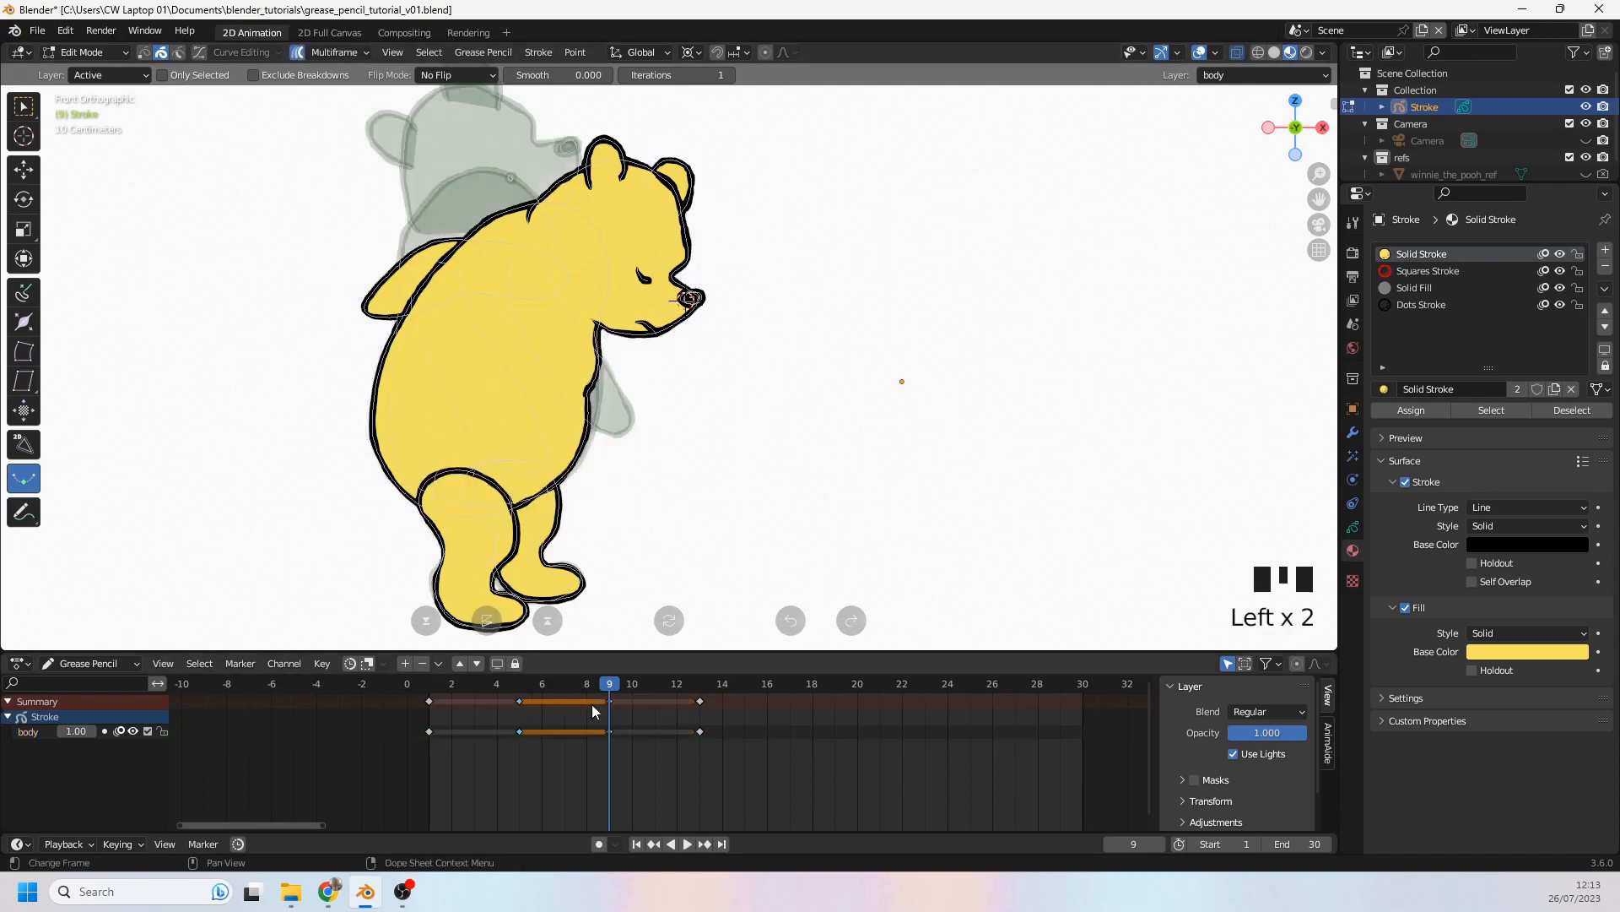
{"action": "left_click", "coordinate": [542, 683]}
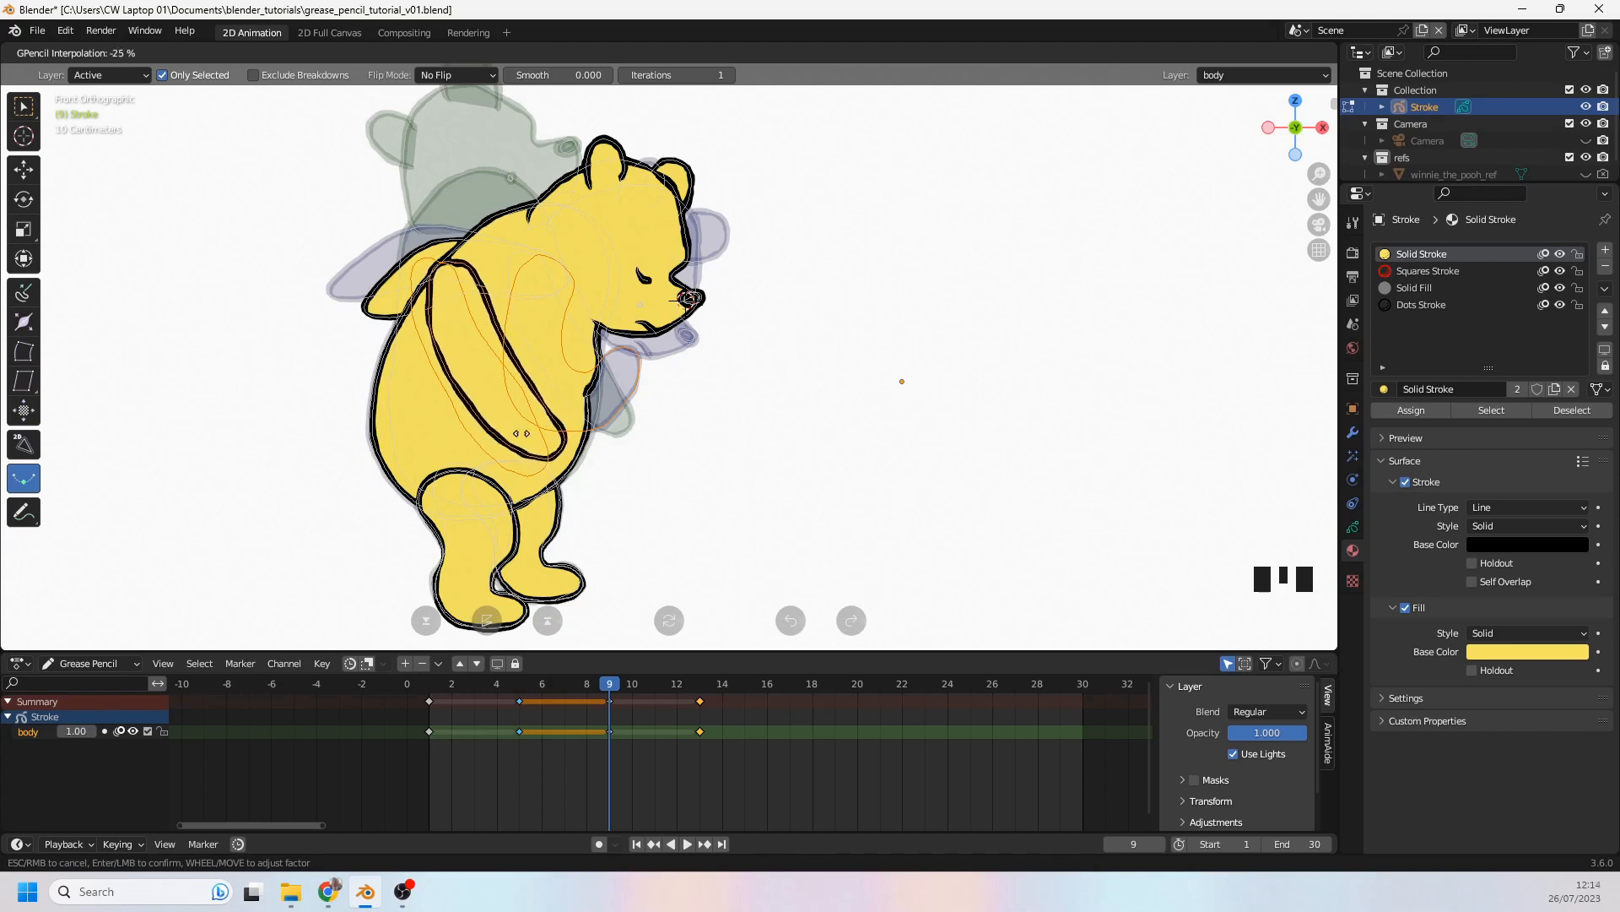
Step: Confirm the interpolated frame 9 pose, step through neighbouring frames, and play the bend
{"action": "key", "text": "Return"}
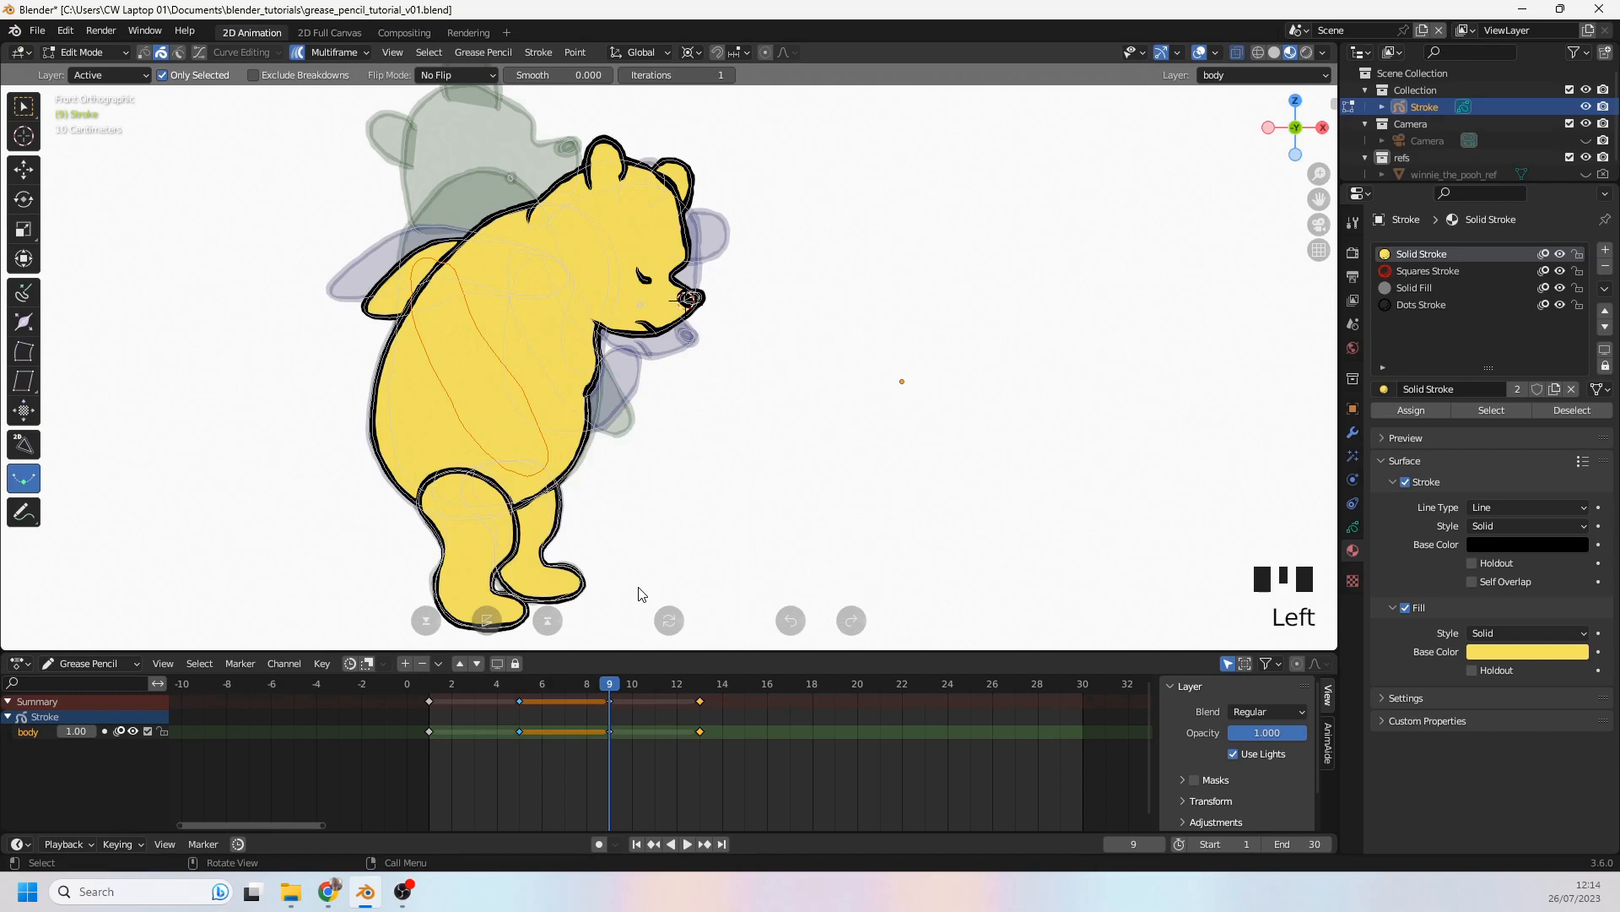
{"action": "key", "text": "ctrl+v"}
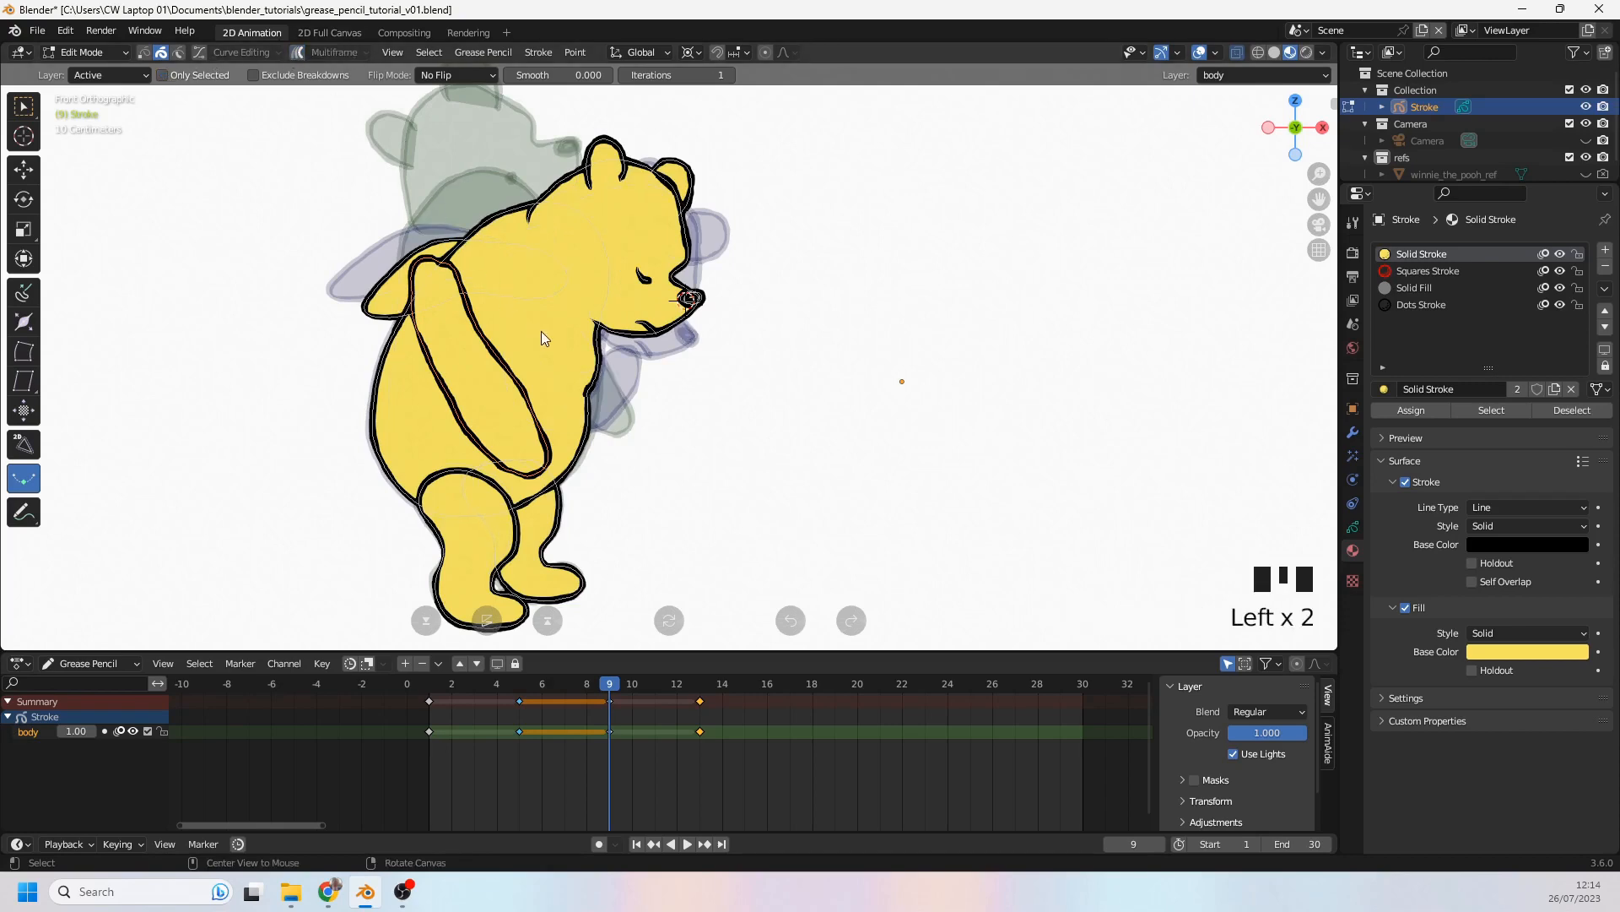
{"action": "scroll", "scroll_direction": "down", "scroll_amount": 3}
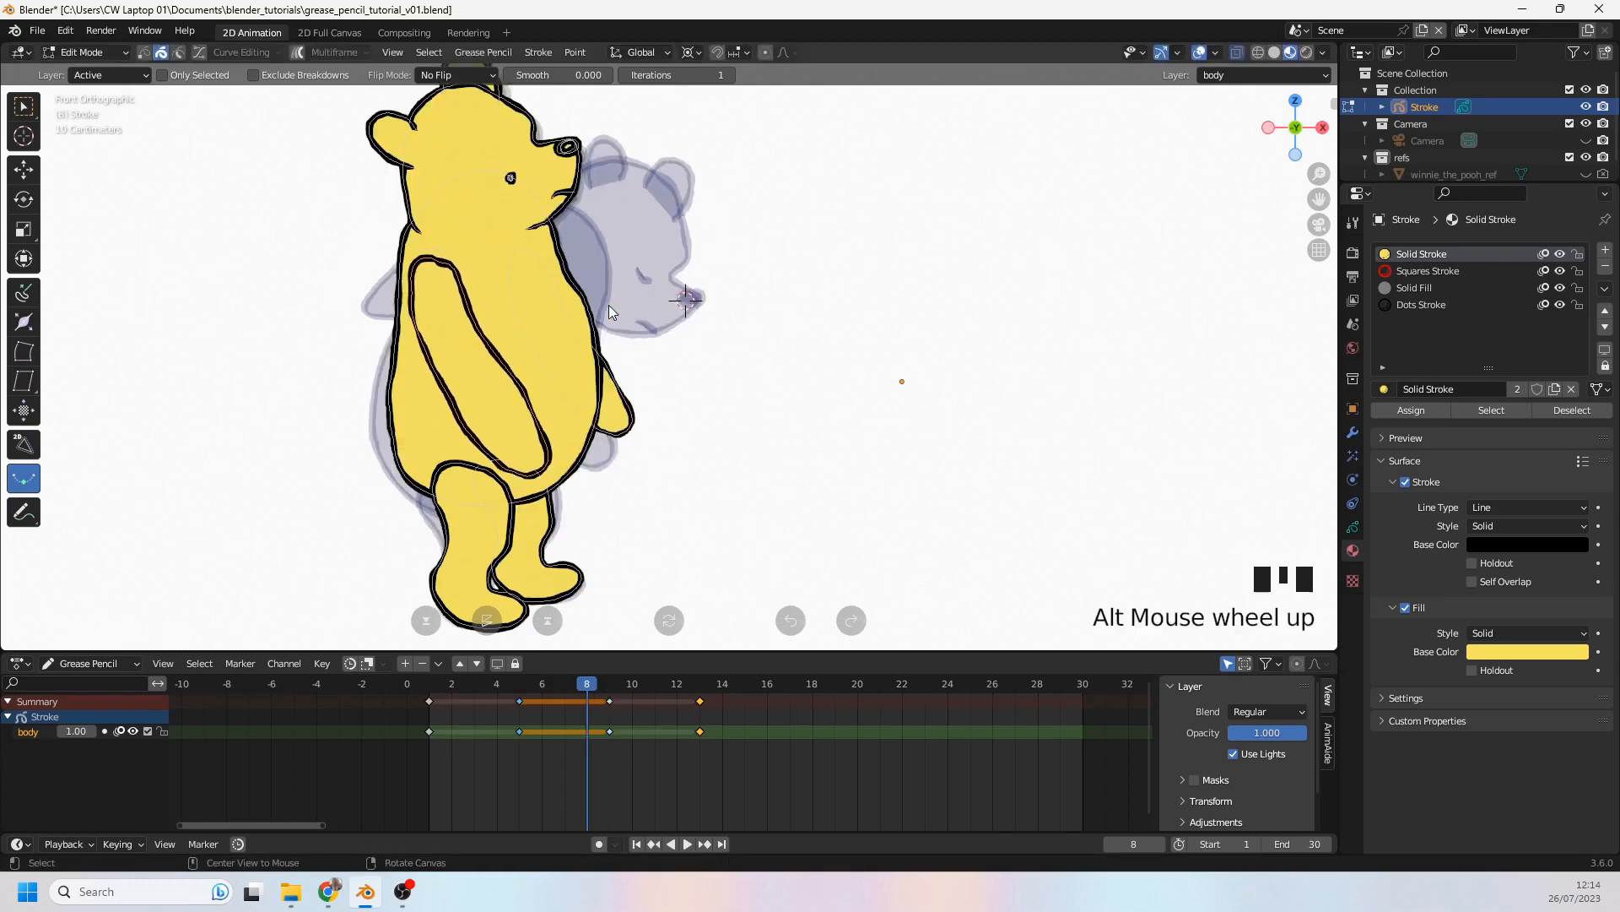
{"action": "scroll", "scroll_direction": "down", "scroll_amount": 3}
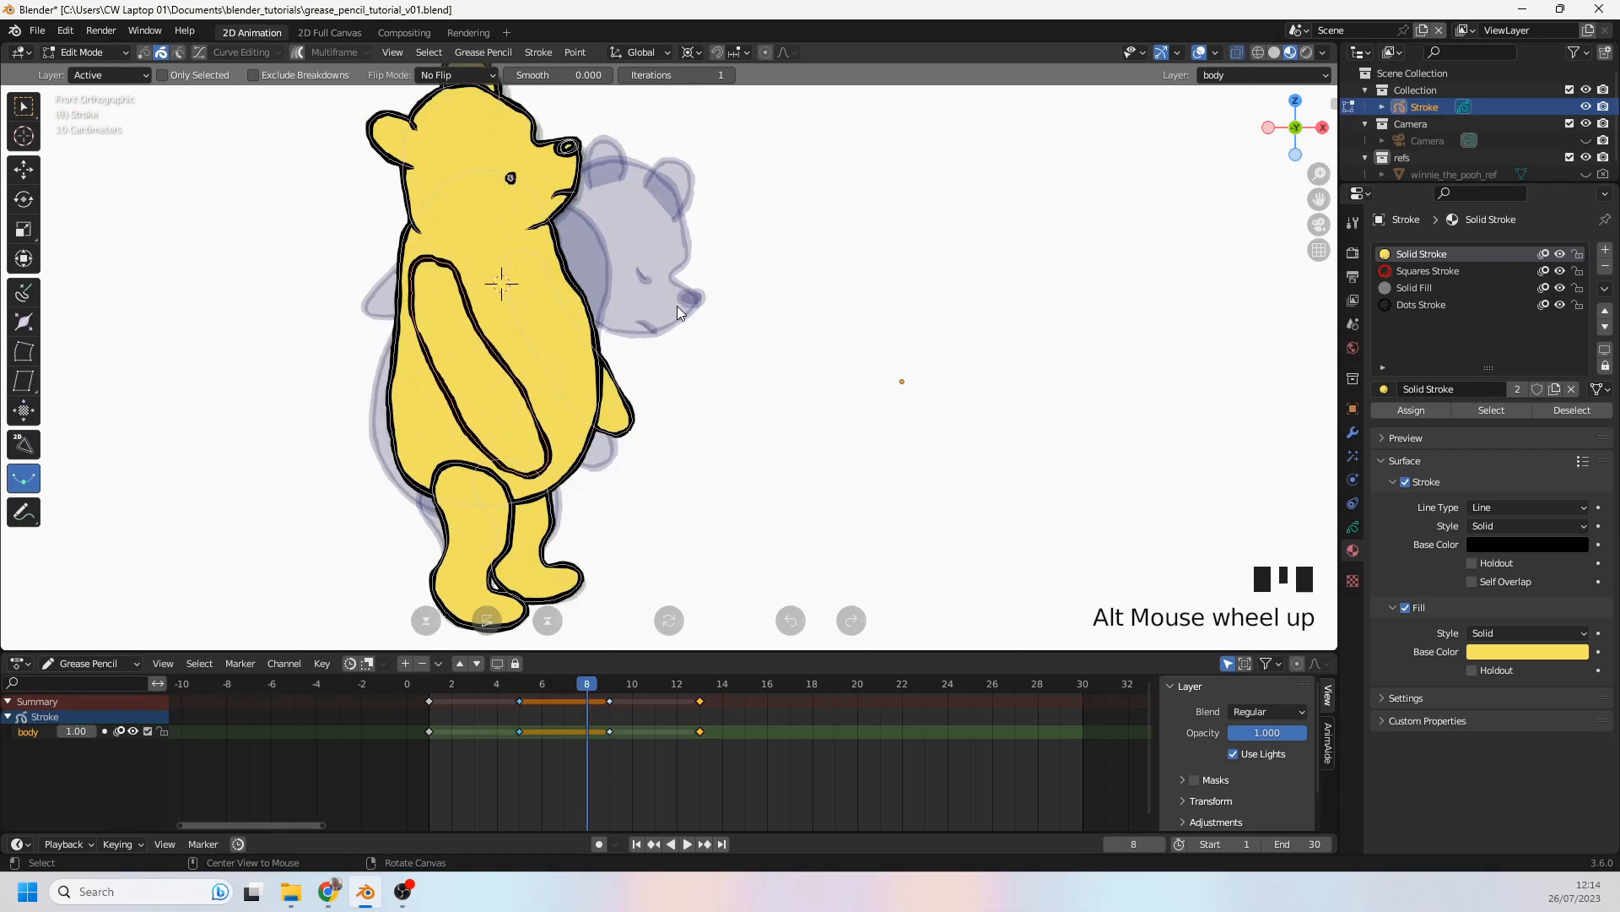
{"action": "key", "text": "r"}
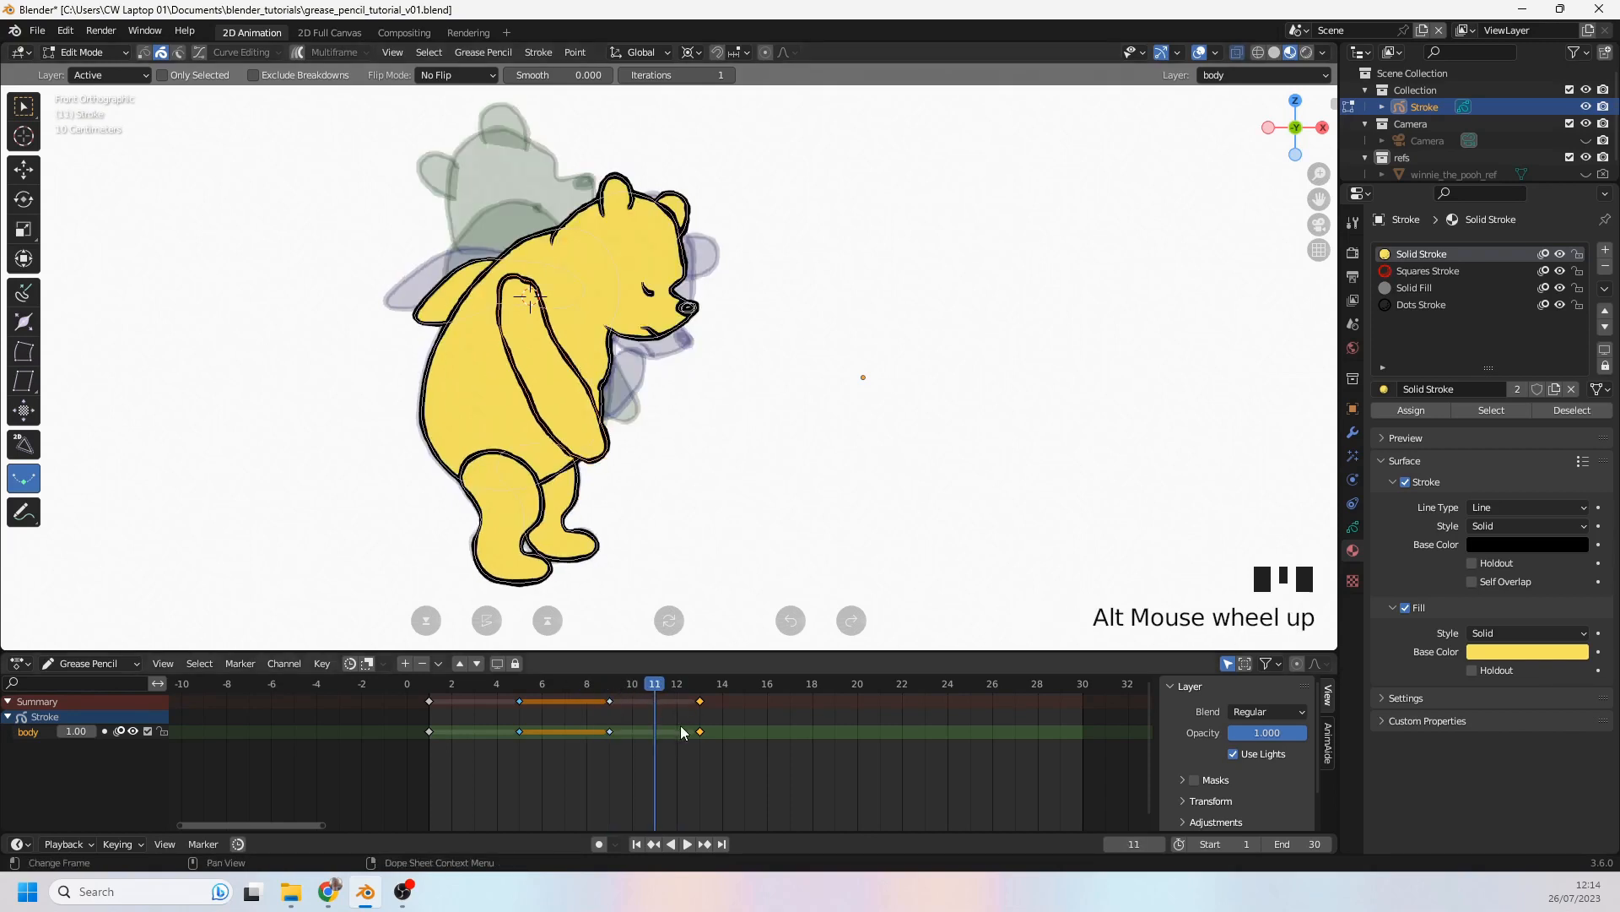
{"action": "key", "text": "space"}
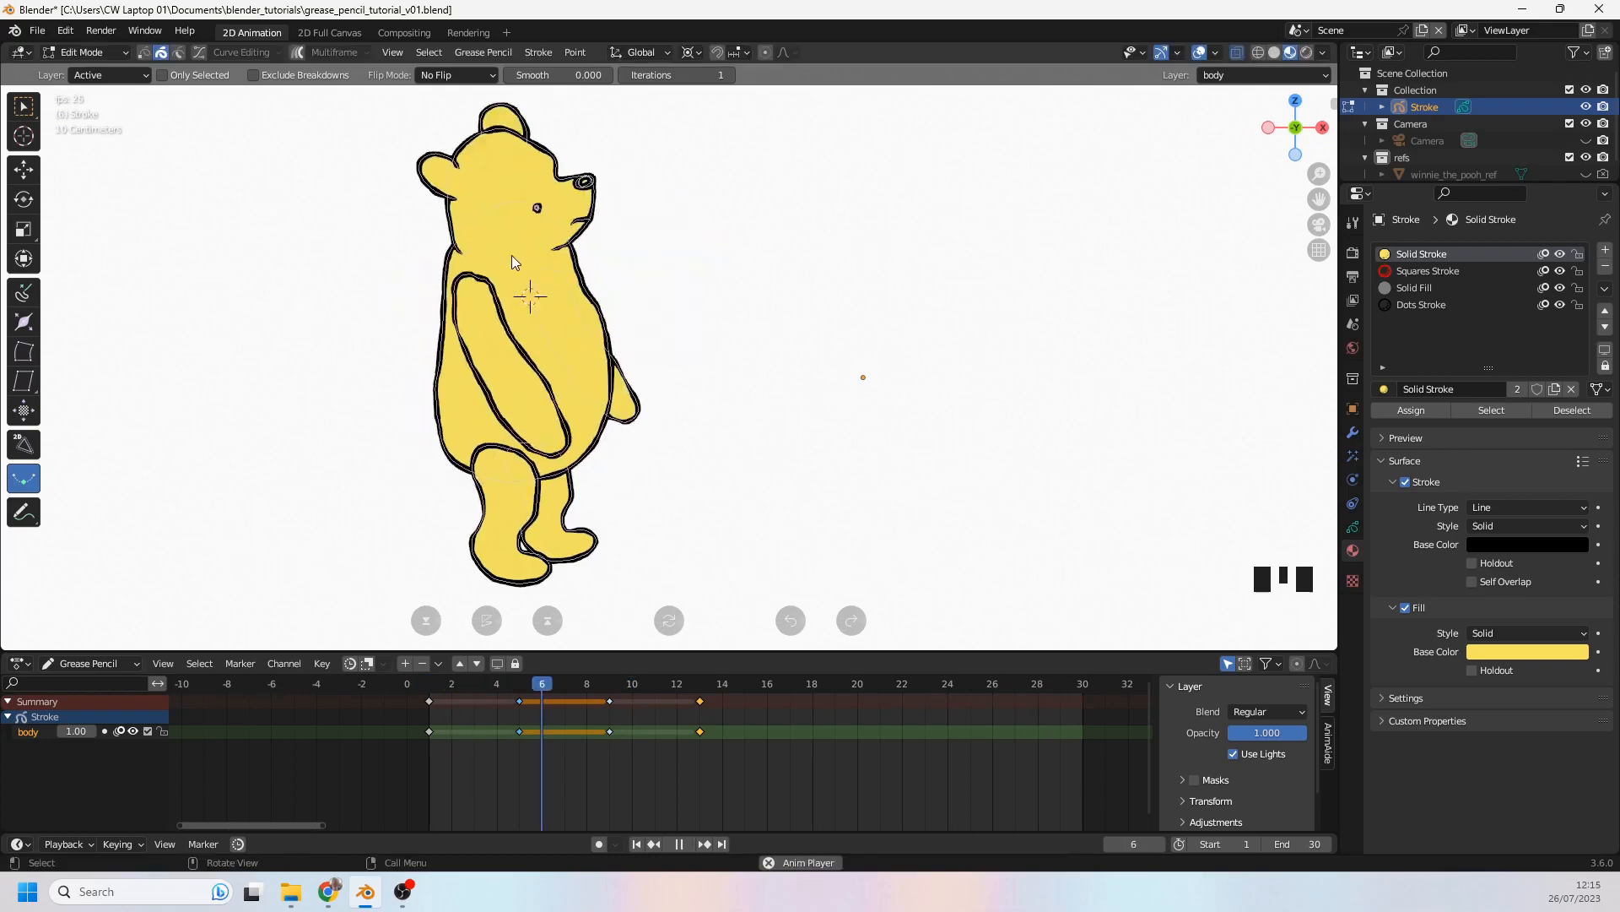
Step: Rotate Pooh's front arm on frame 9 to a new angle, checking frames 10 and 13
{"action": "key", "text": "space"}
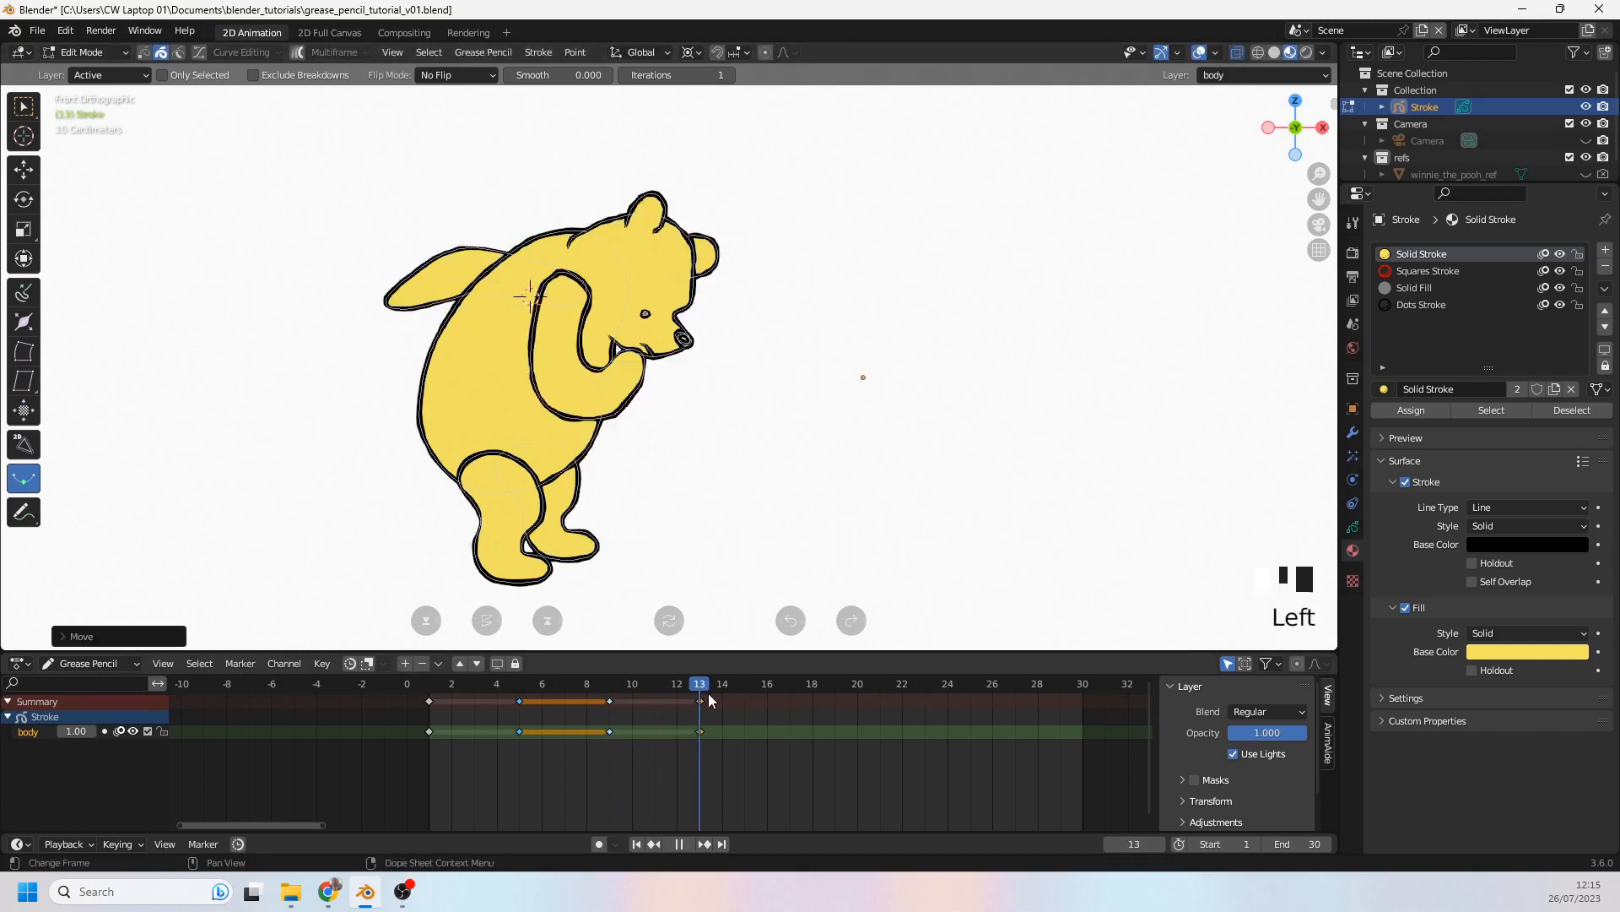
{"action": "left_click", "coordinate": [588, 683]}
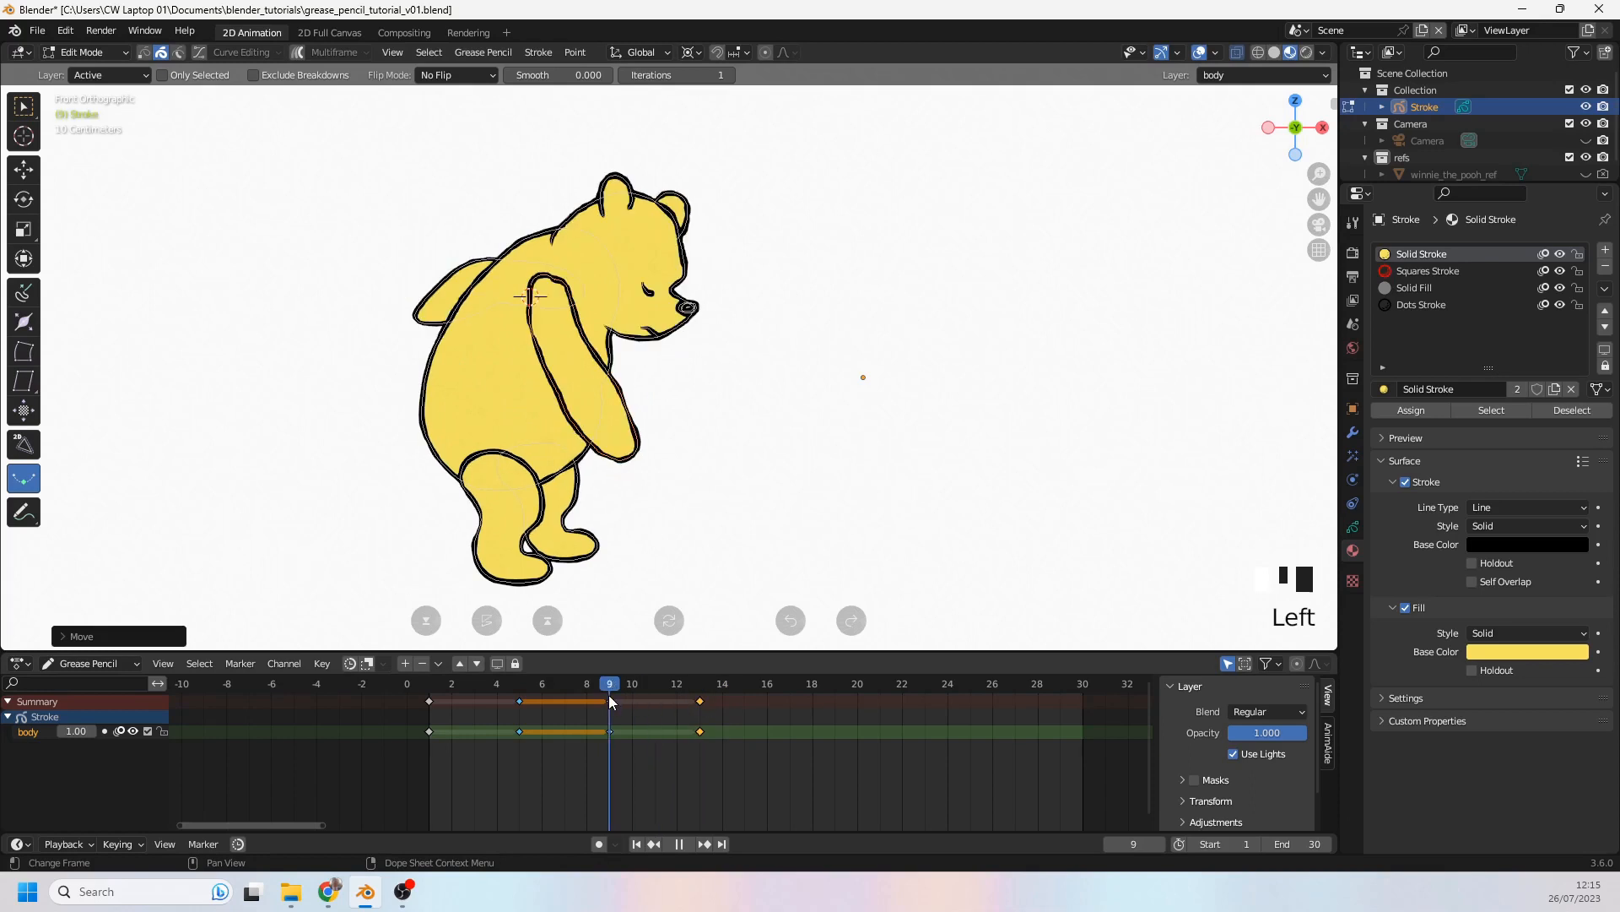
{"action": "key", "text": "r"}
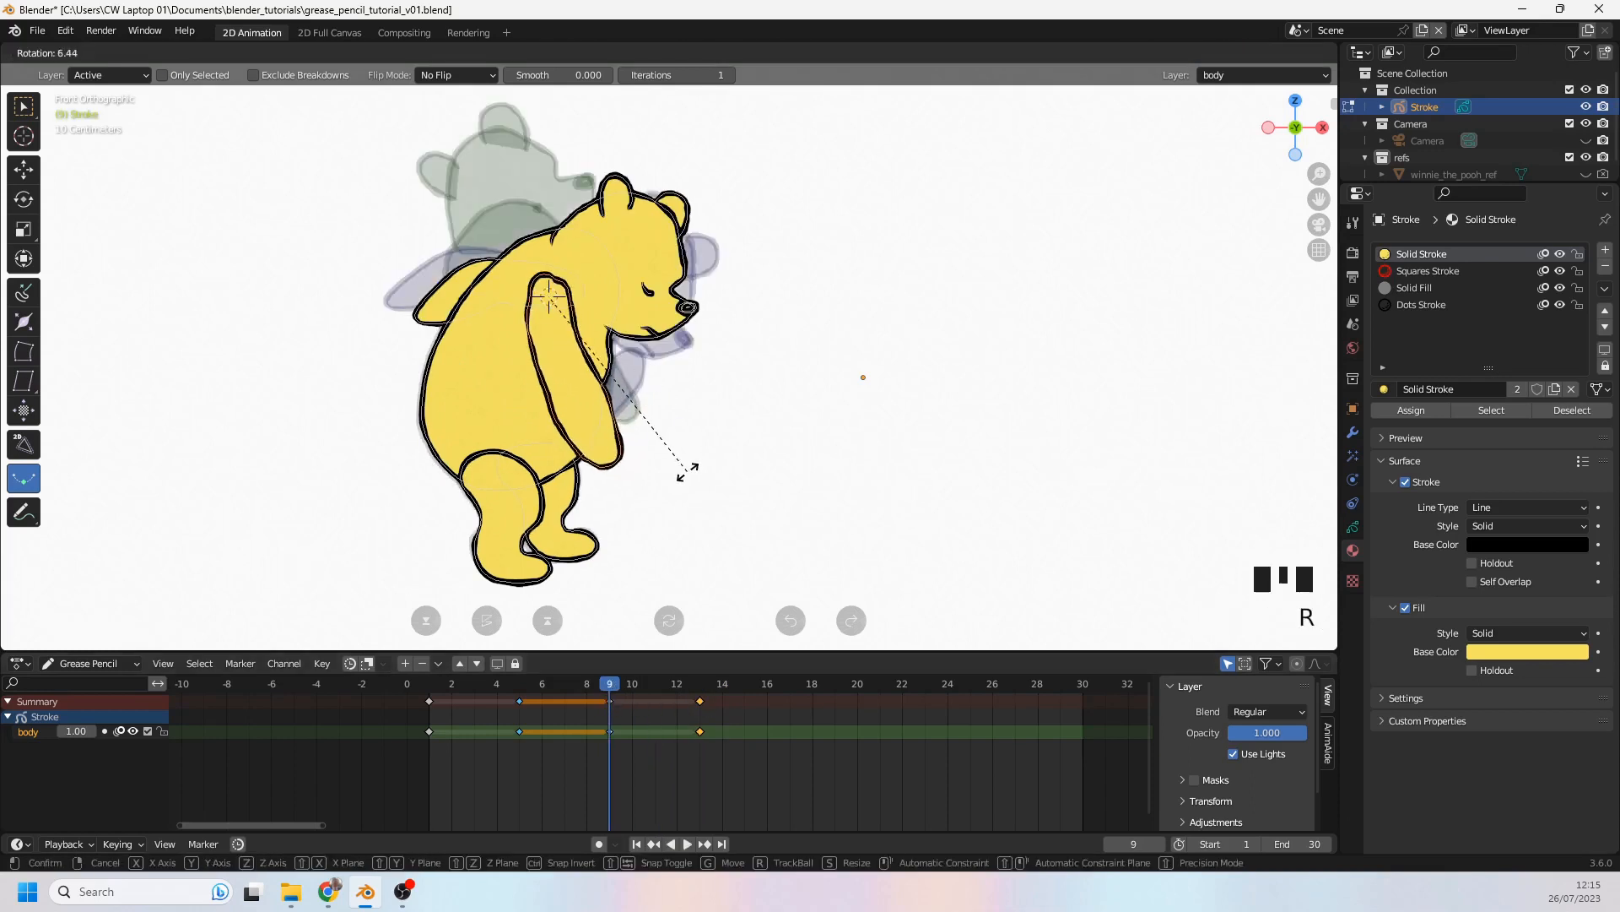
{"action": "left_click", "coordinate": [631, 683]}
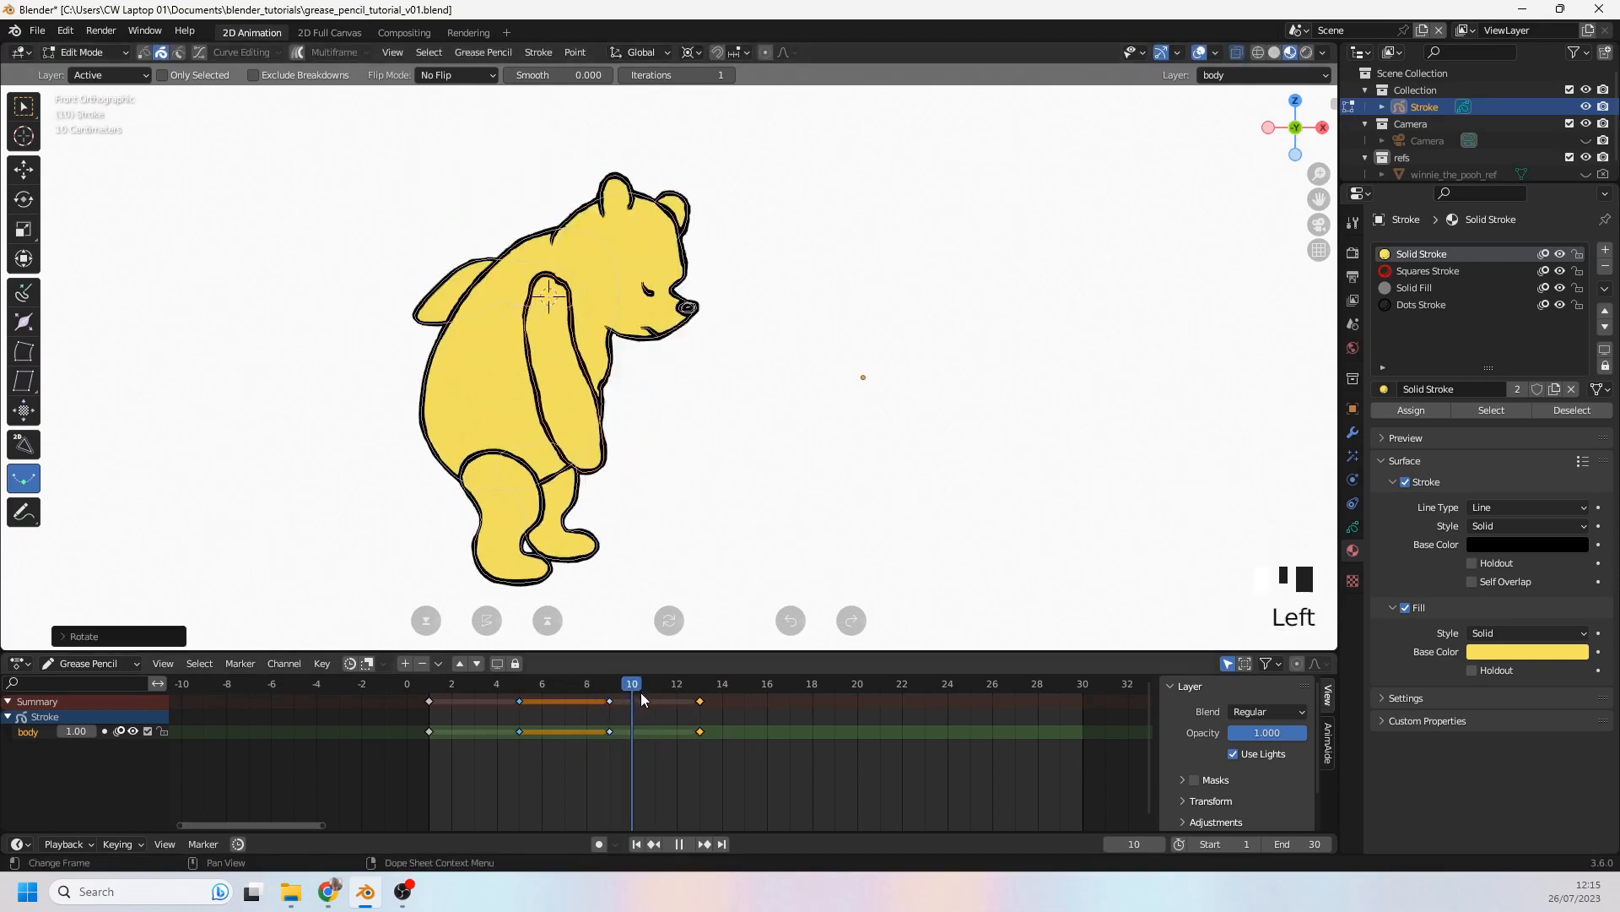
{"action": "left_click", "coordinate": [474, 682]}
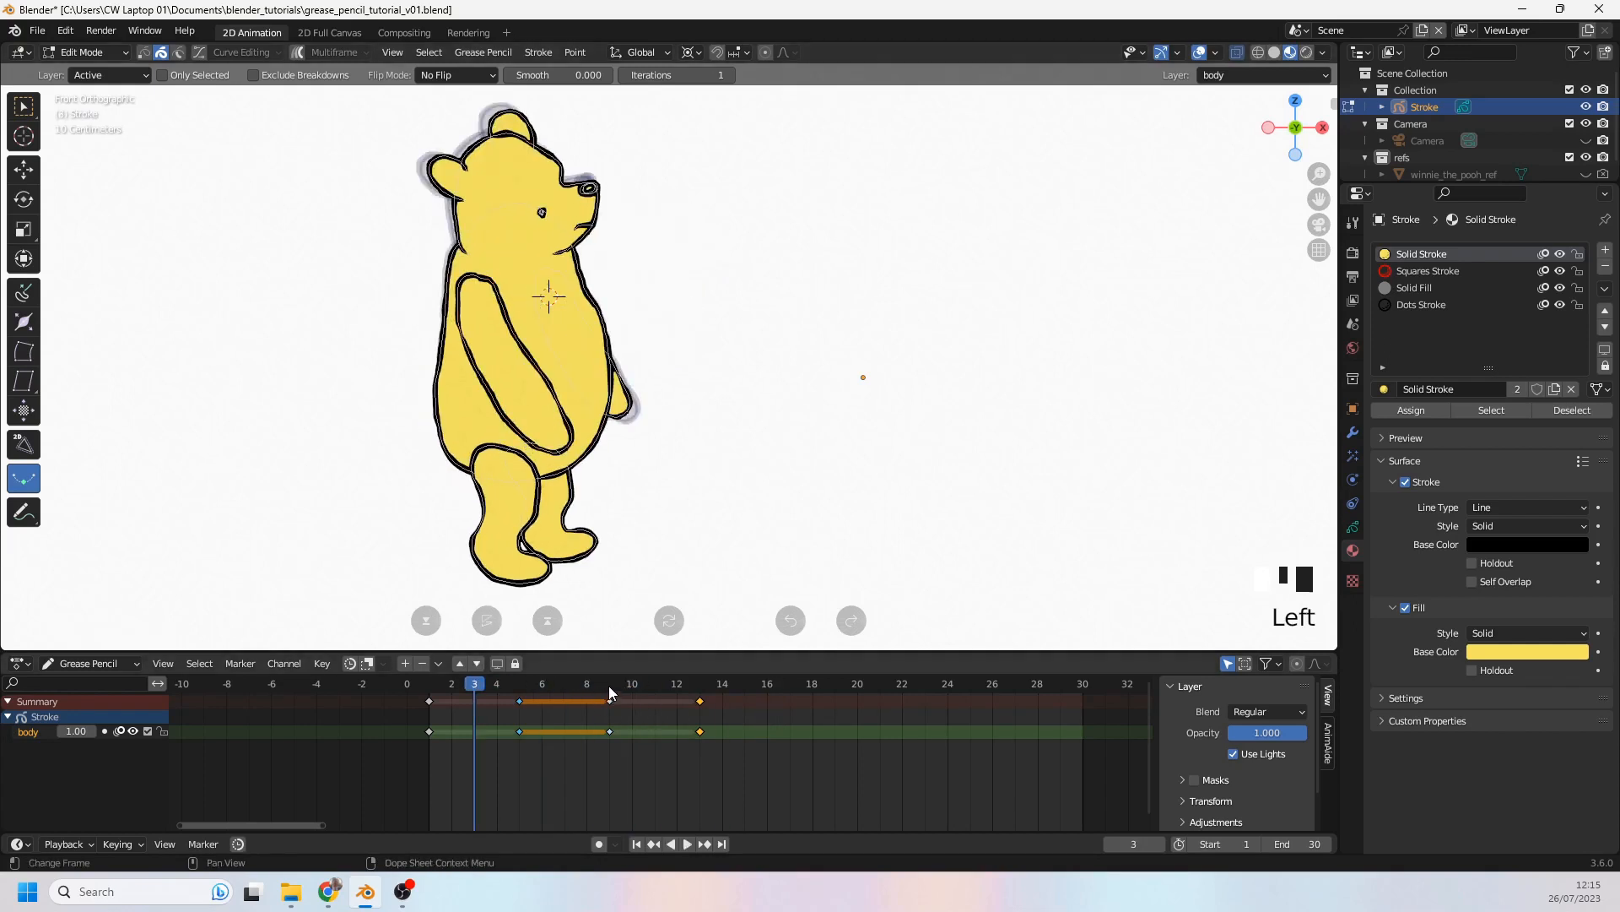
{"action": "left_click", "coordinate": [685, 844]}
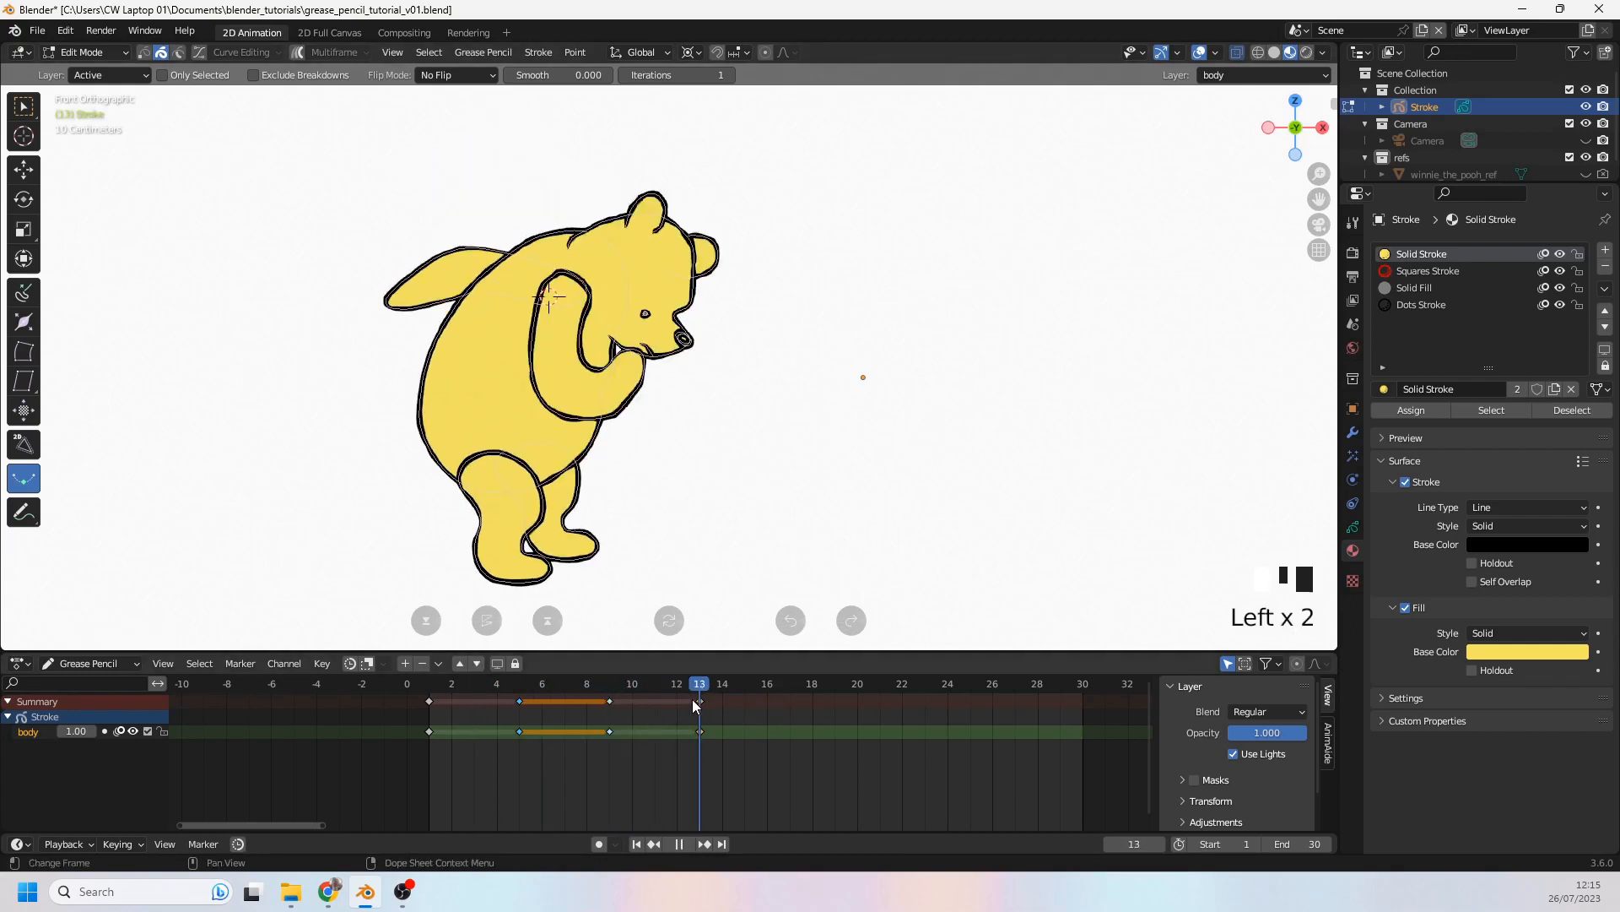
{"action": "left_click", "coordinate": [608, 682]}
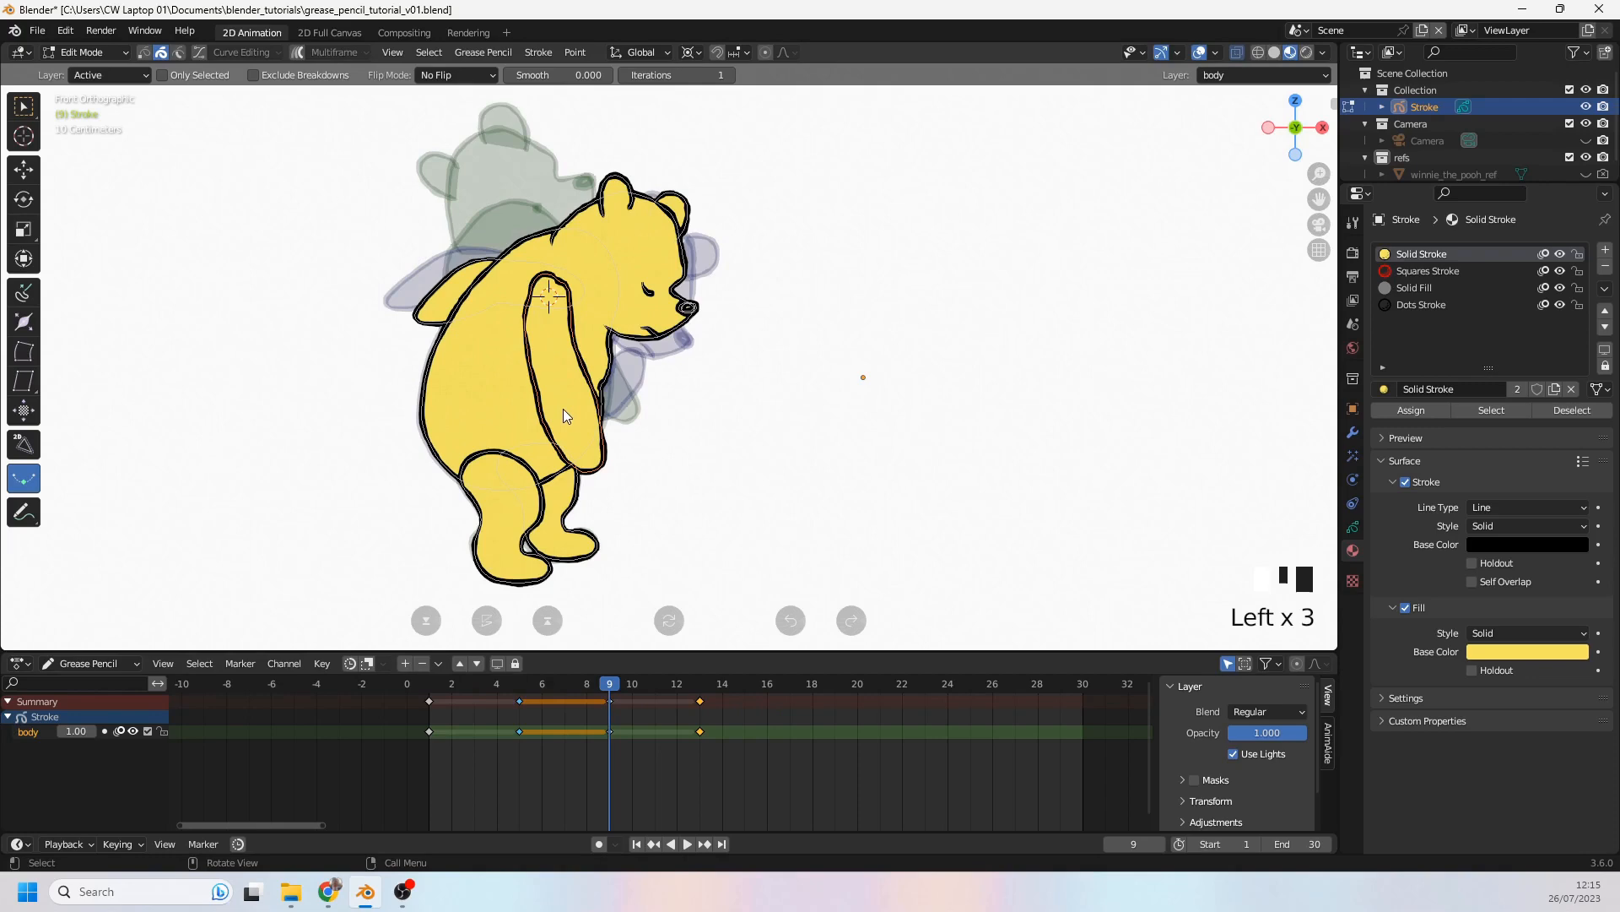
{"action": "key", "text": "r"}
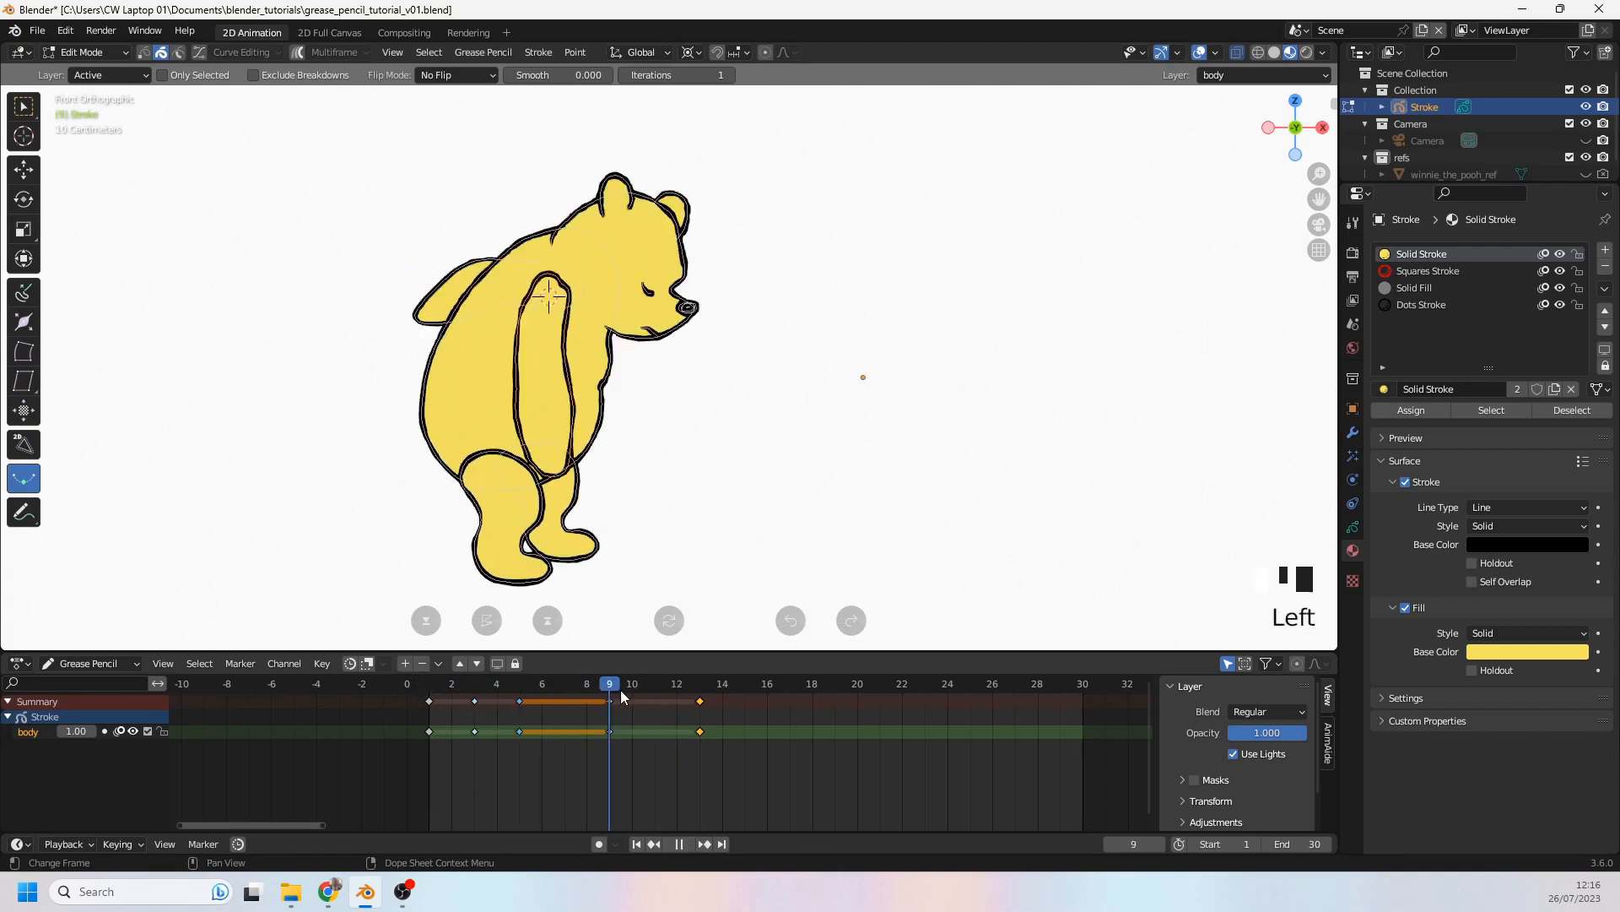
Step: Generate interpolated in-betweens at frames 3, 7 and 11 with Interpolate Sequence, then play back
{"action": "left_click", "coordinate": [565, 682]}
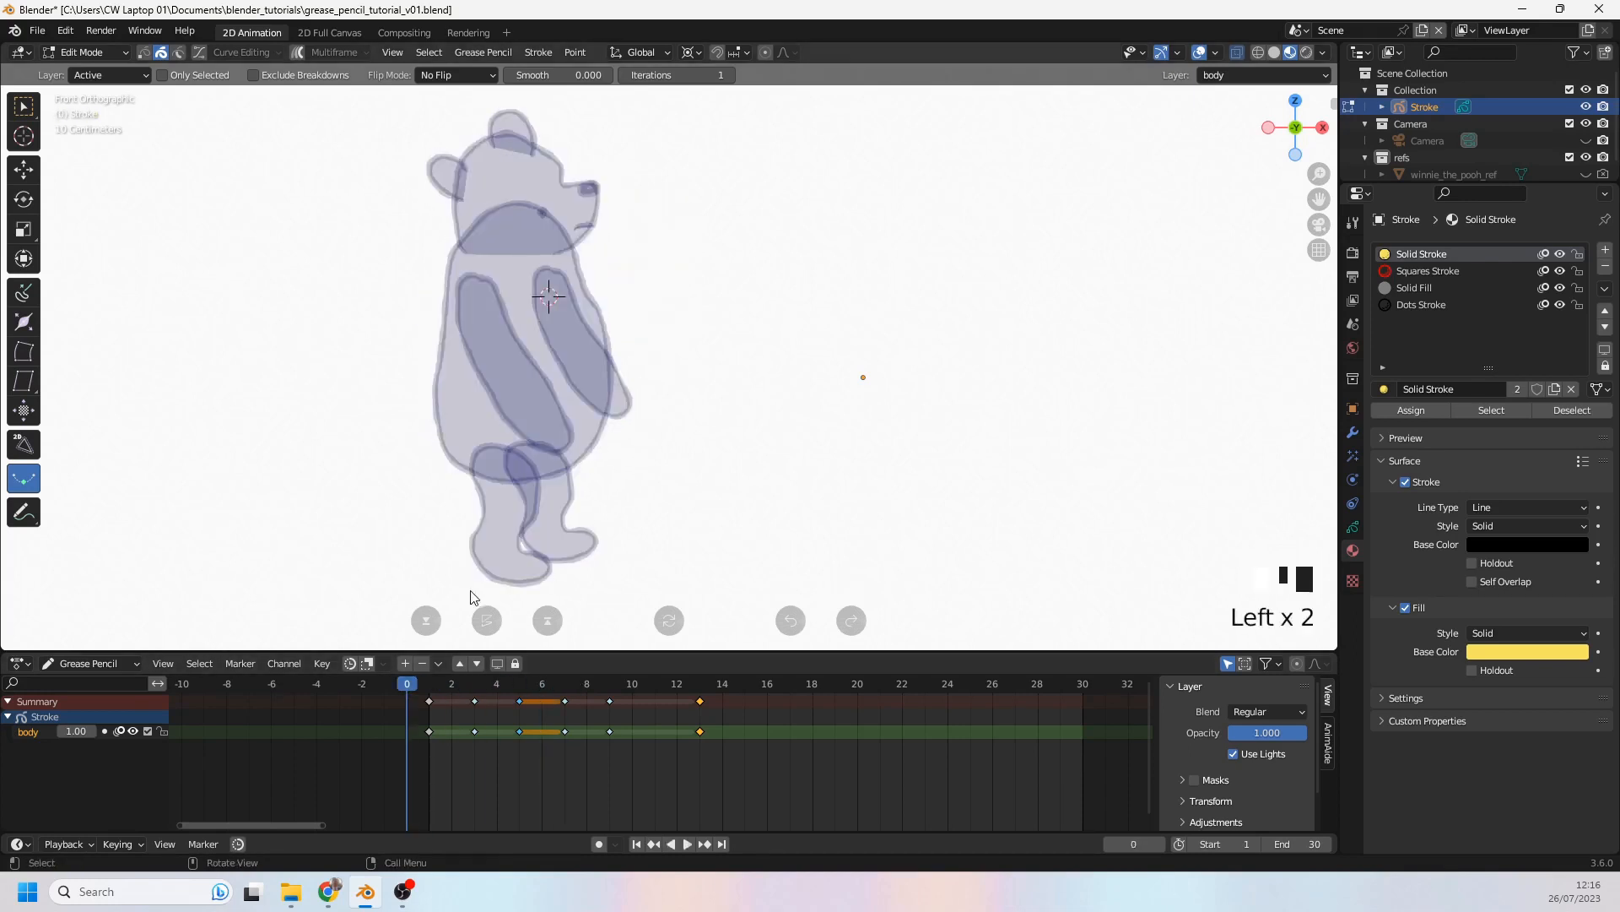
{"action": "key", "text": "space"}
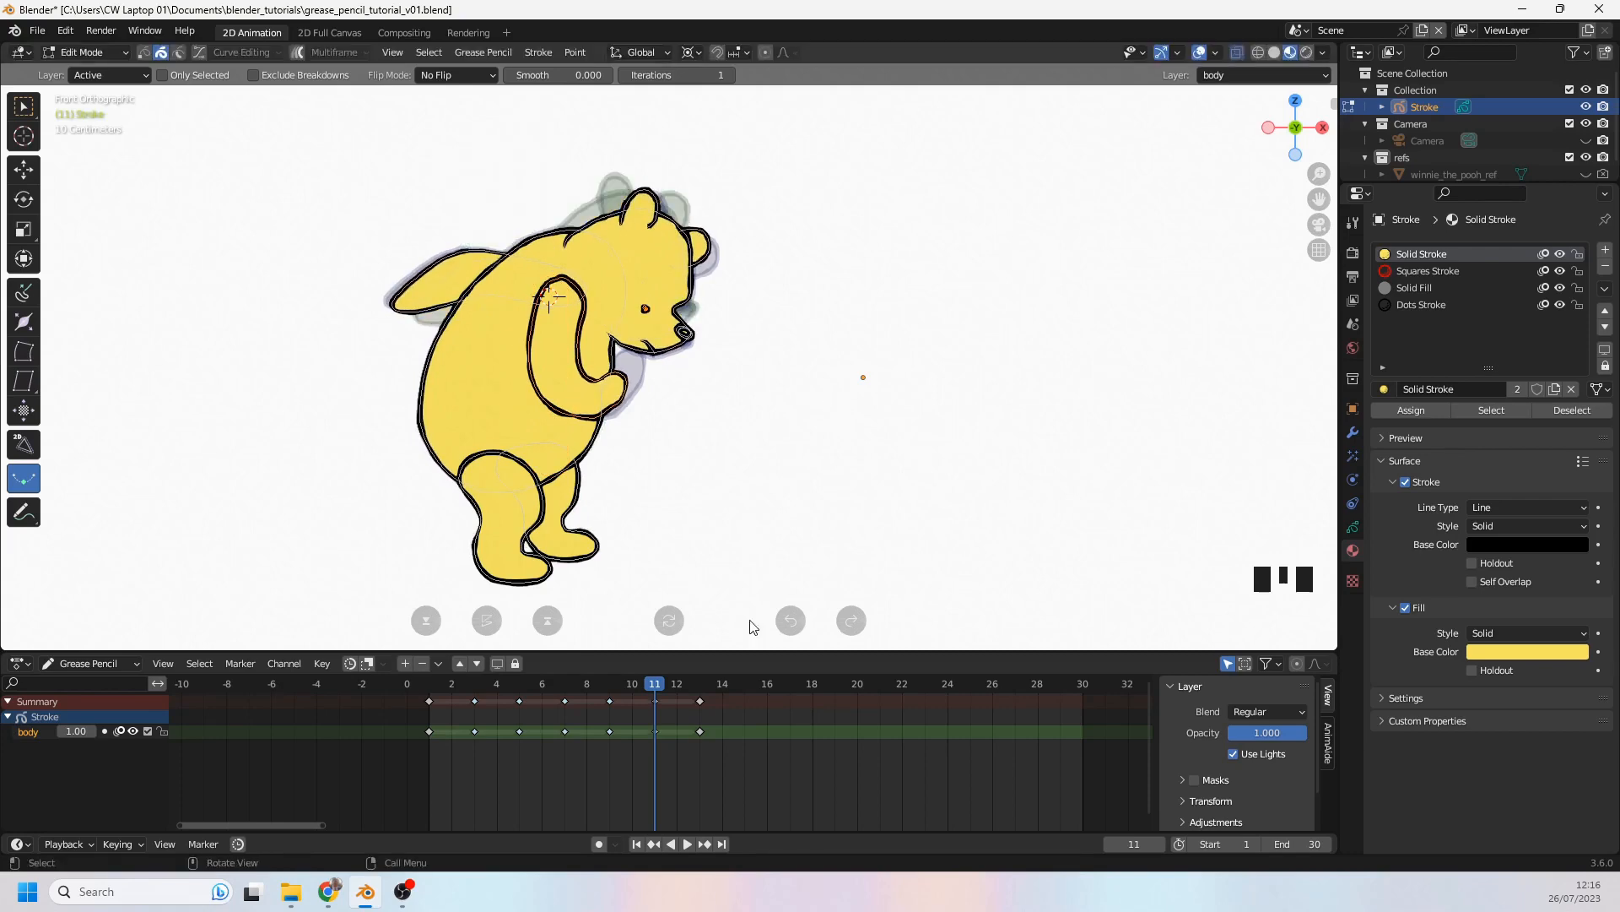
{"action": "key", "text": "space"}
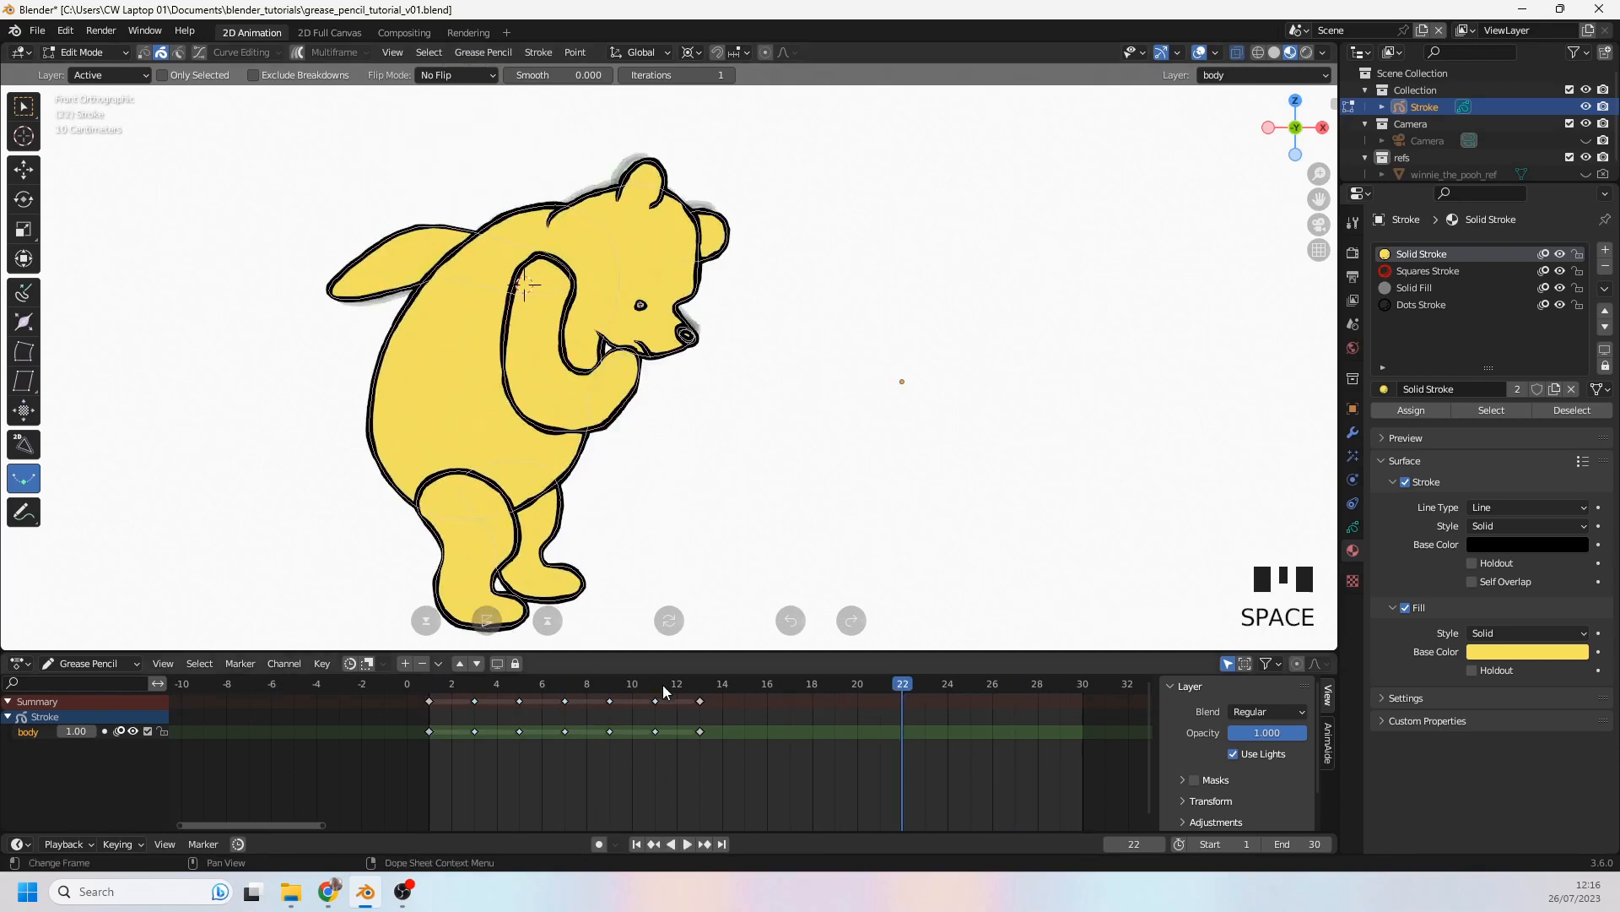
{"action": "left_click", "coordinate": [654, 683]}
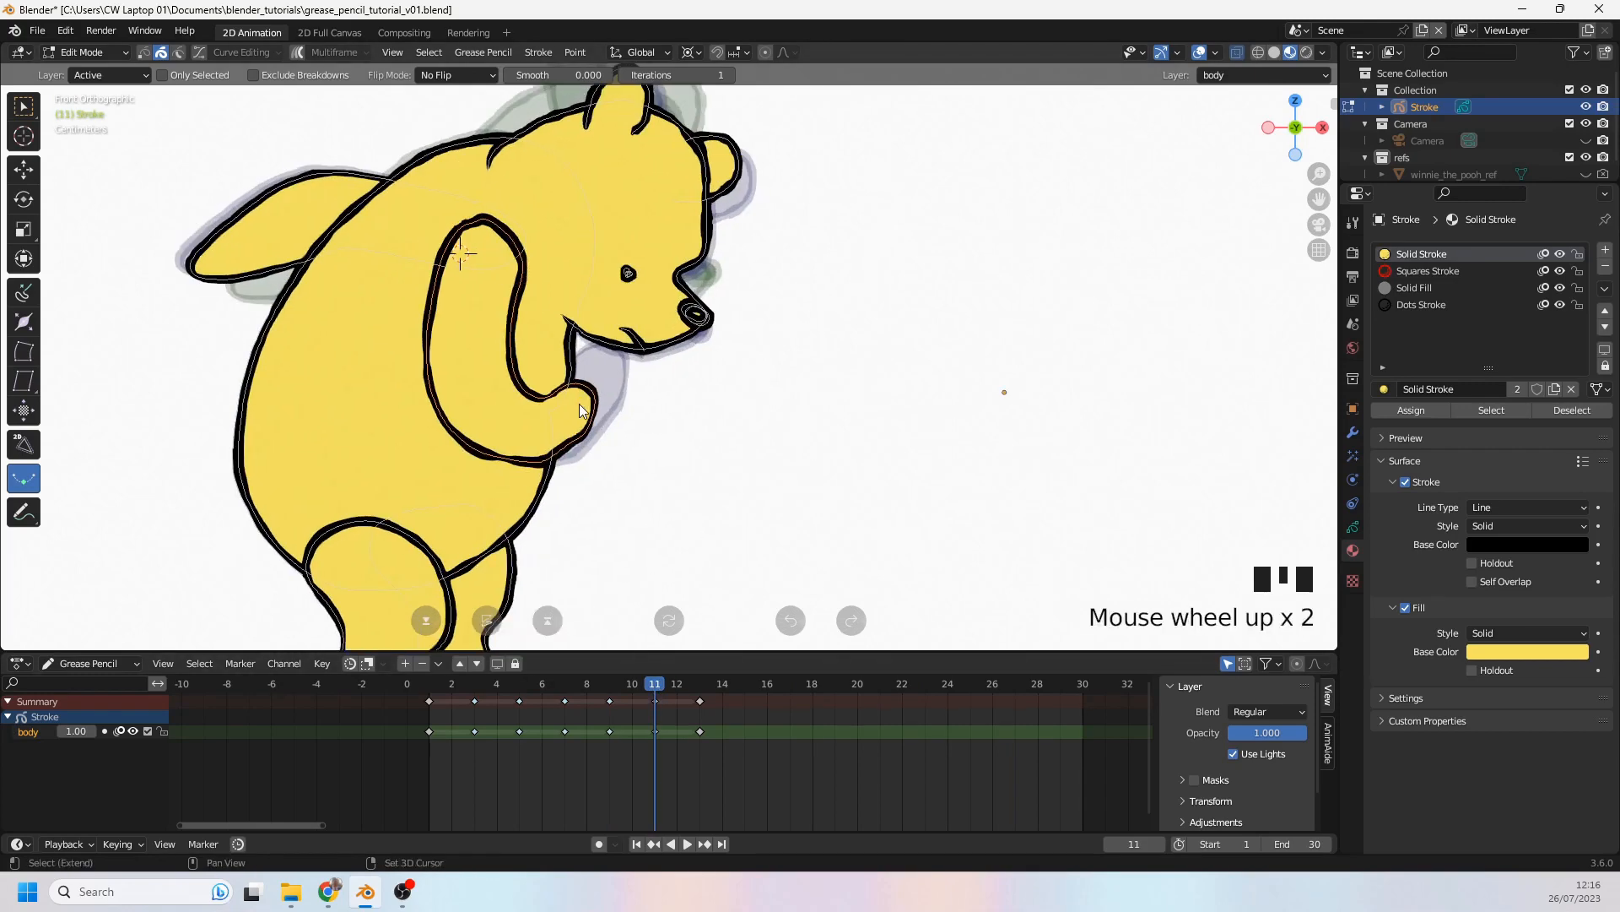
{"action": "left_click_drag", "start_coordinate": [579, 408], "coordinate": [599, 388]}
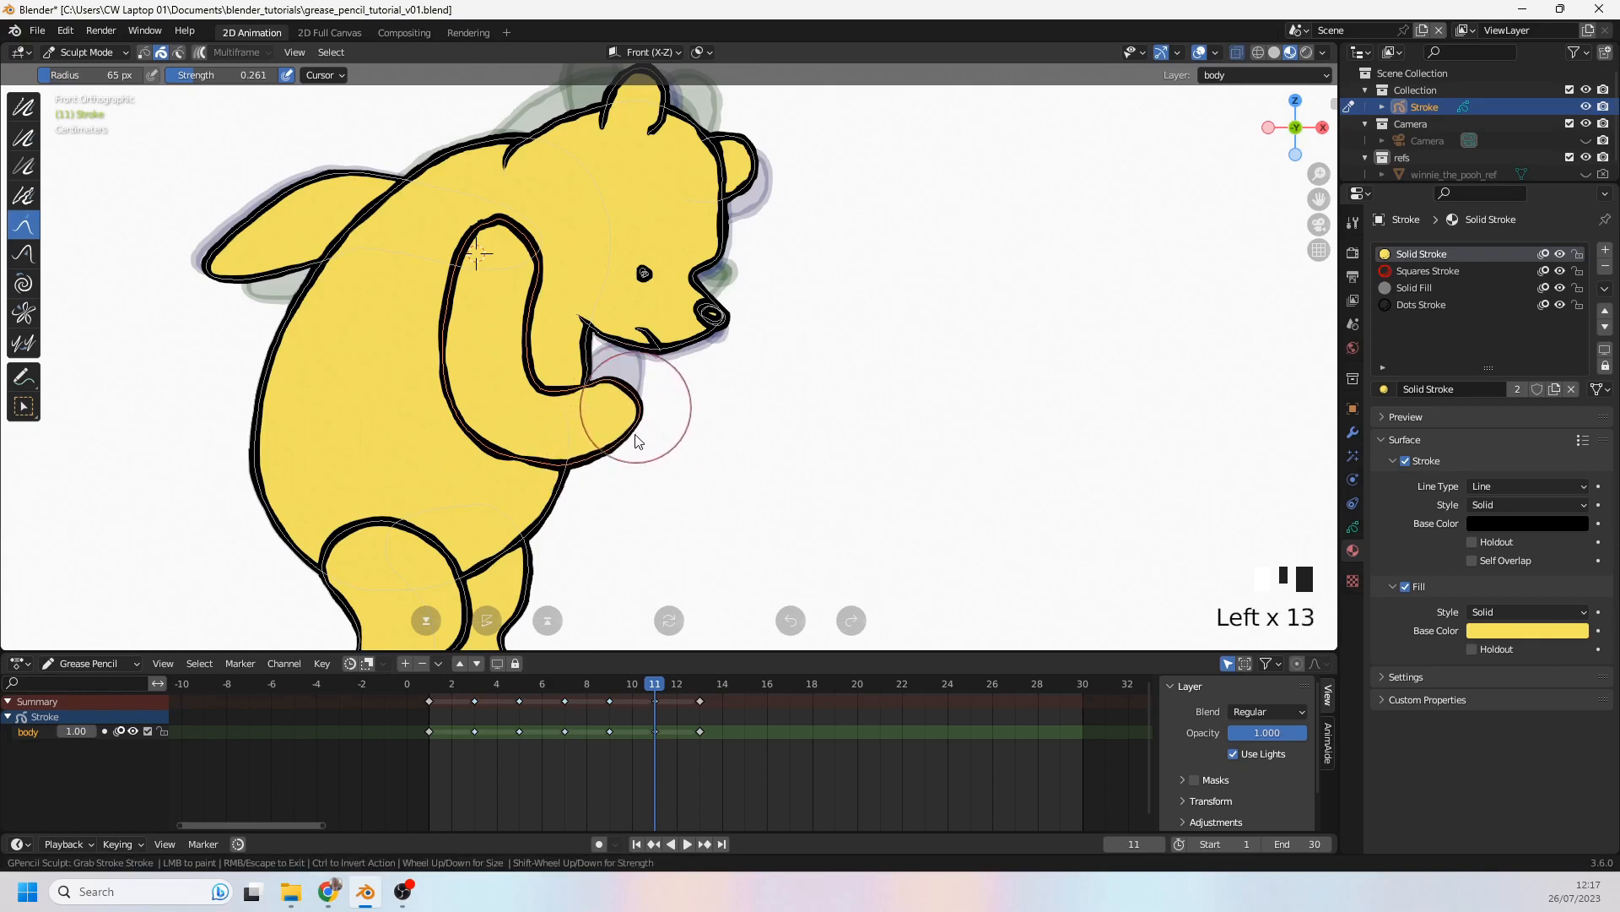
Step: Grab-sculpt the frame 11 paw and arm strokes so the paw curls down under the head
{"action": "left_click_drag", "start_coordinate": [636, 439], "coordinate": [621, 468]}
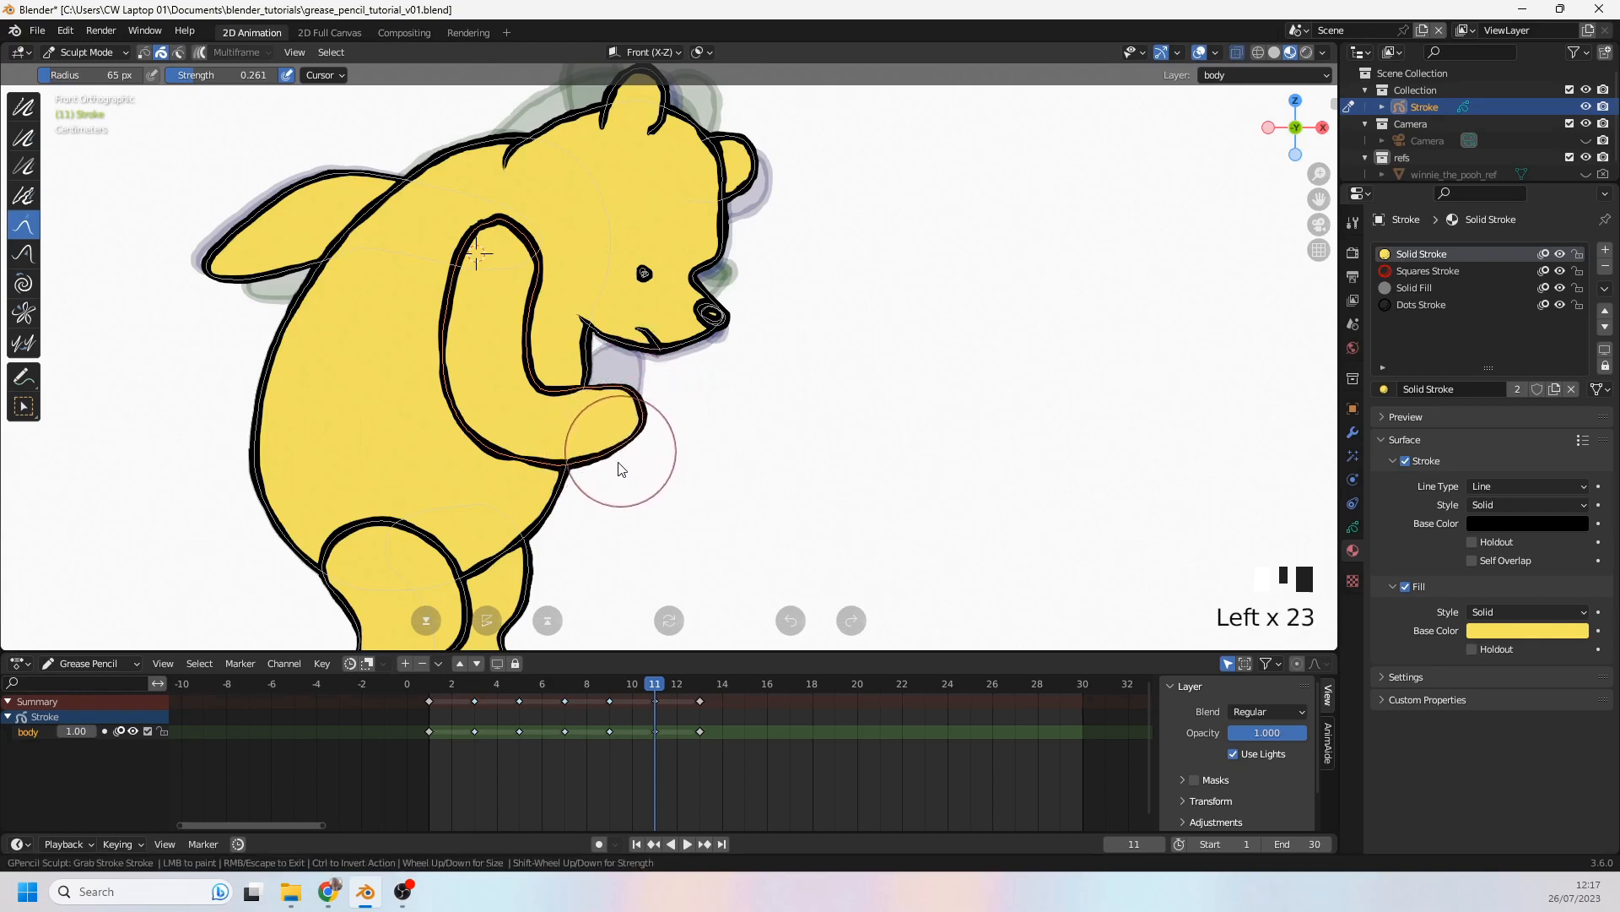
{"action": "left_click_drag", "start_coordinate": [620, 465], "coordinate": [641, 414]}
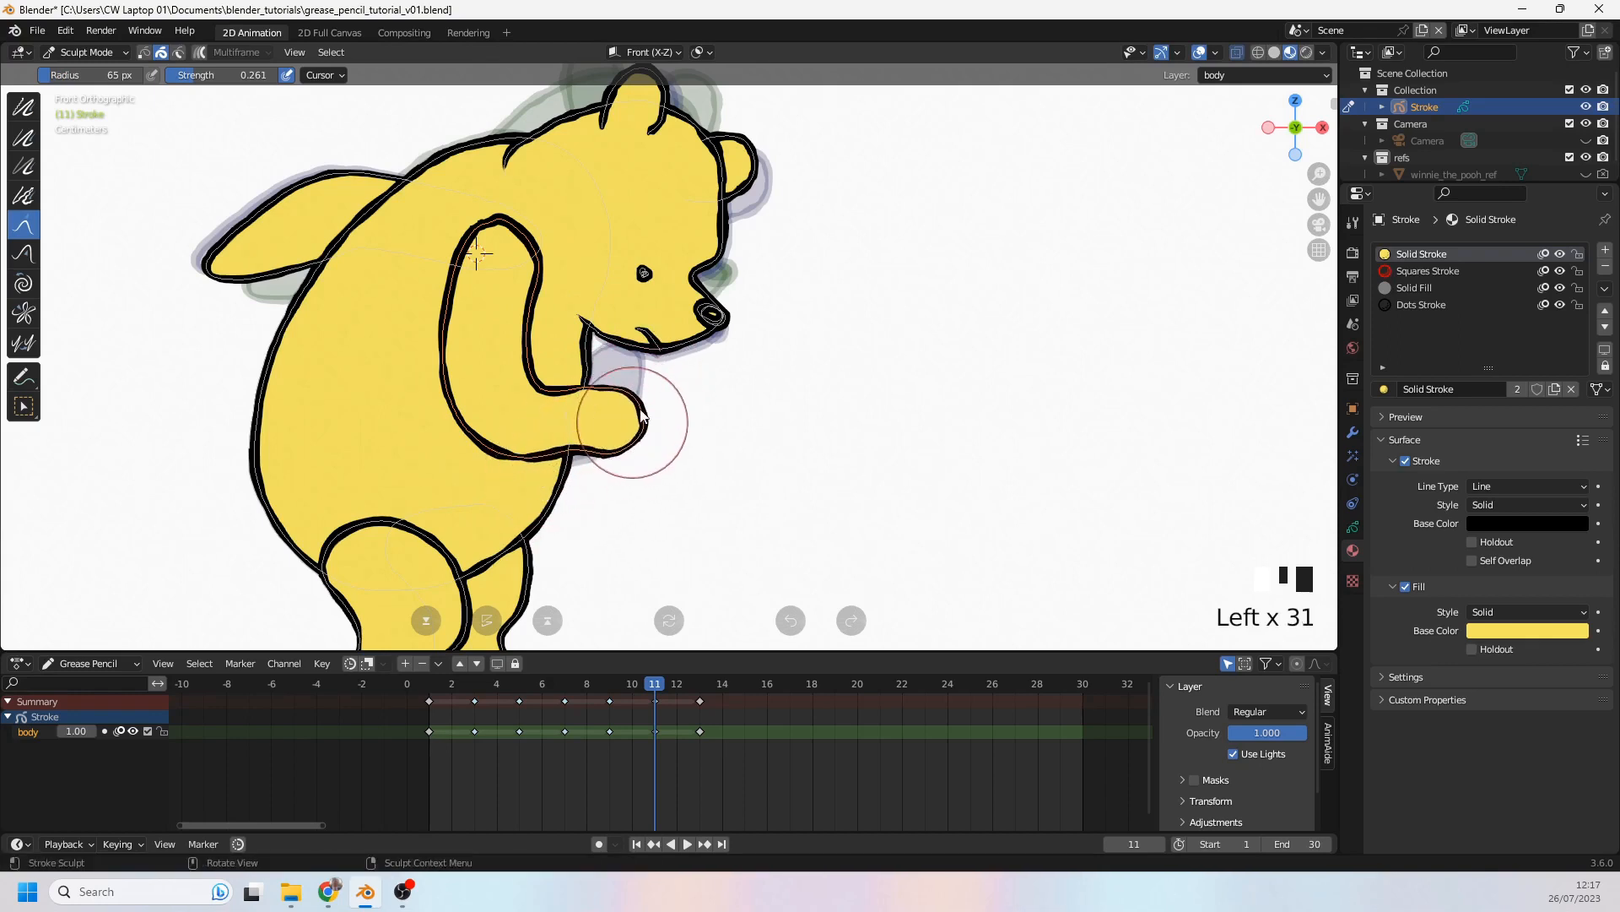
{"action": "left_click_drag", "start_coordinate": [636, 414], "coordinate": [615, 471]}
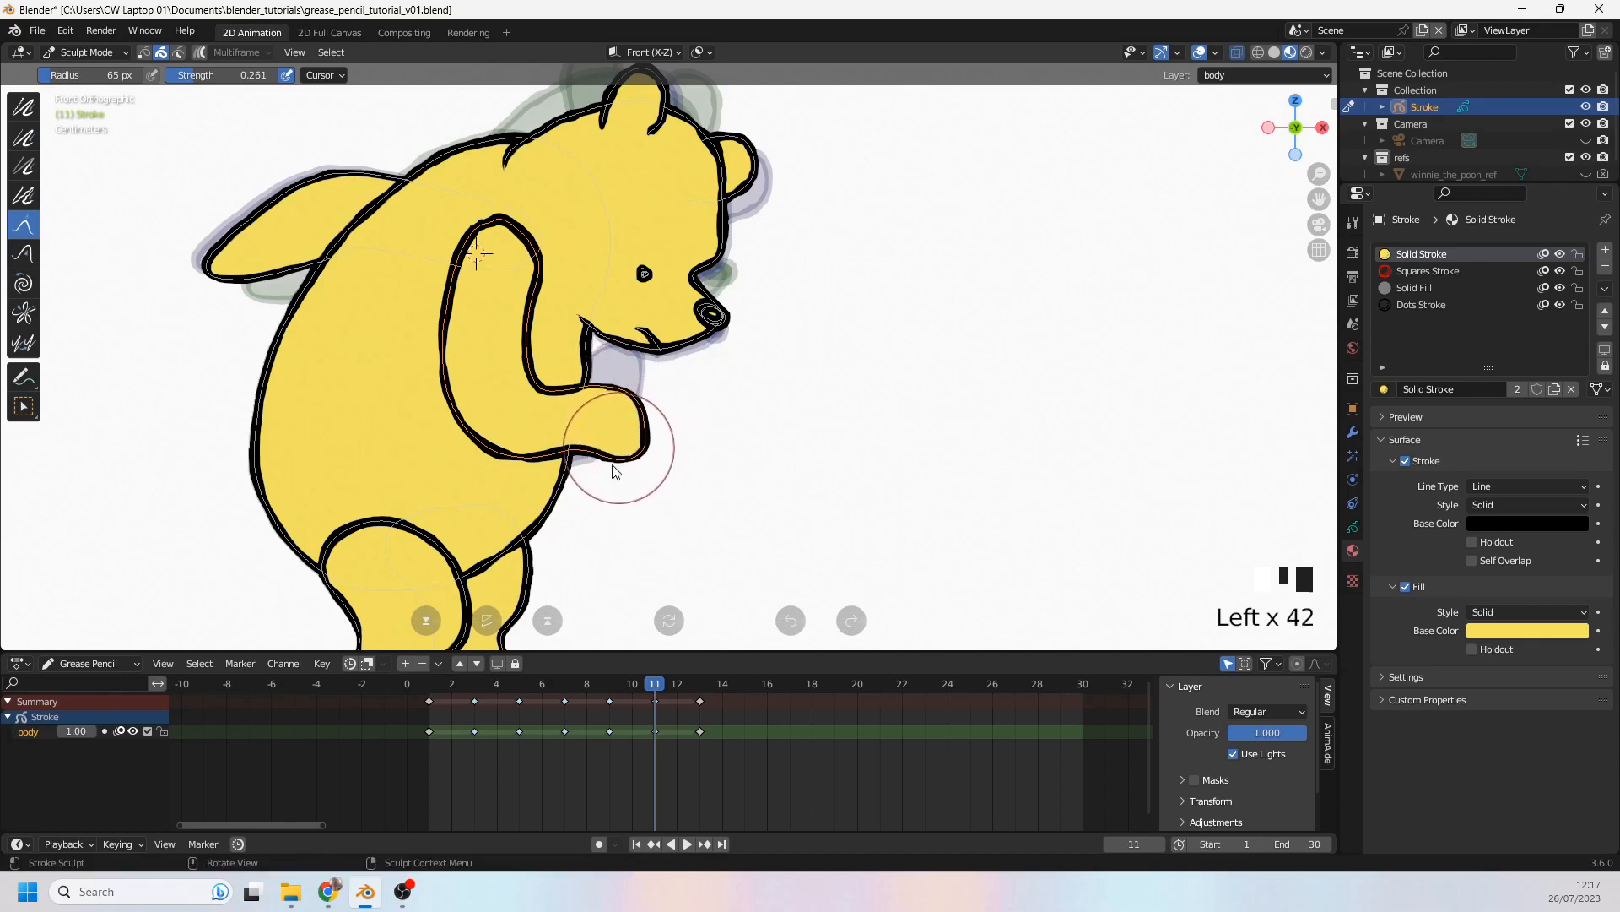
{"action": "left_click_drag", "start_coordinate": [615, 470], "coordinate": [620, 403]}
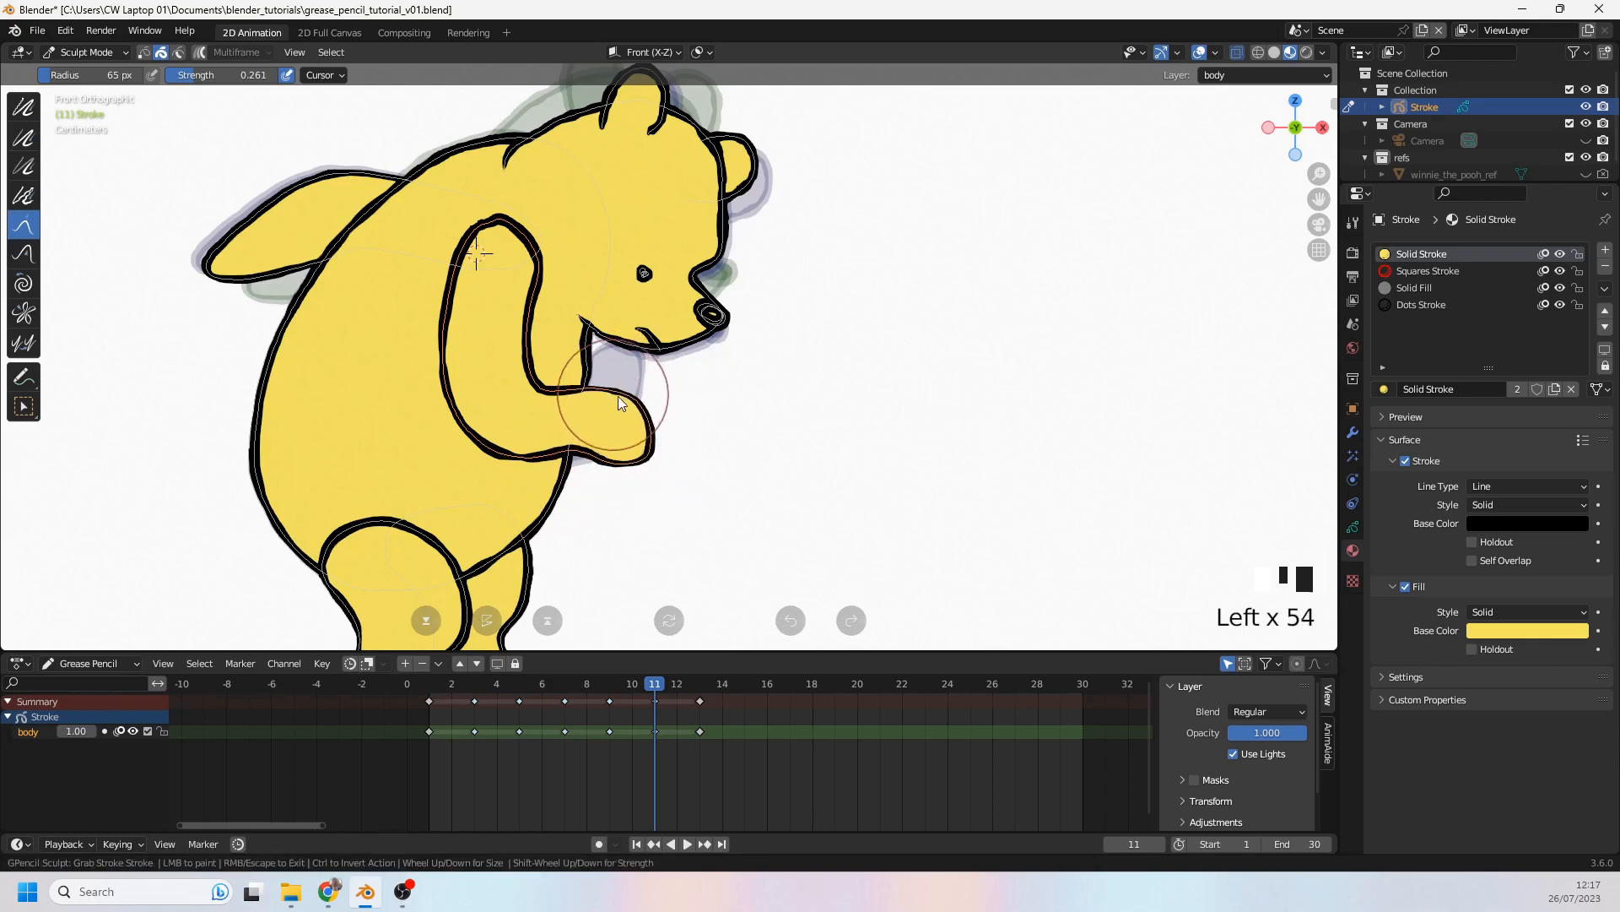
{"action": "left_click_drag", "start_coordinate": [620, 403], "coordinate": [558, 475]}
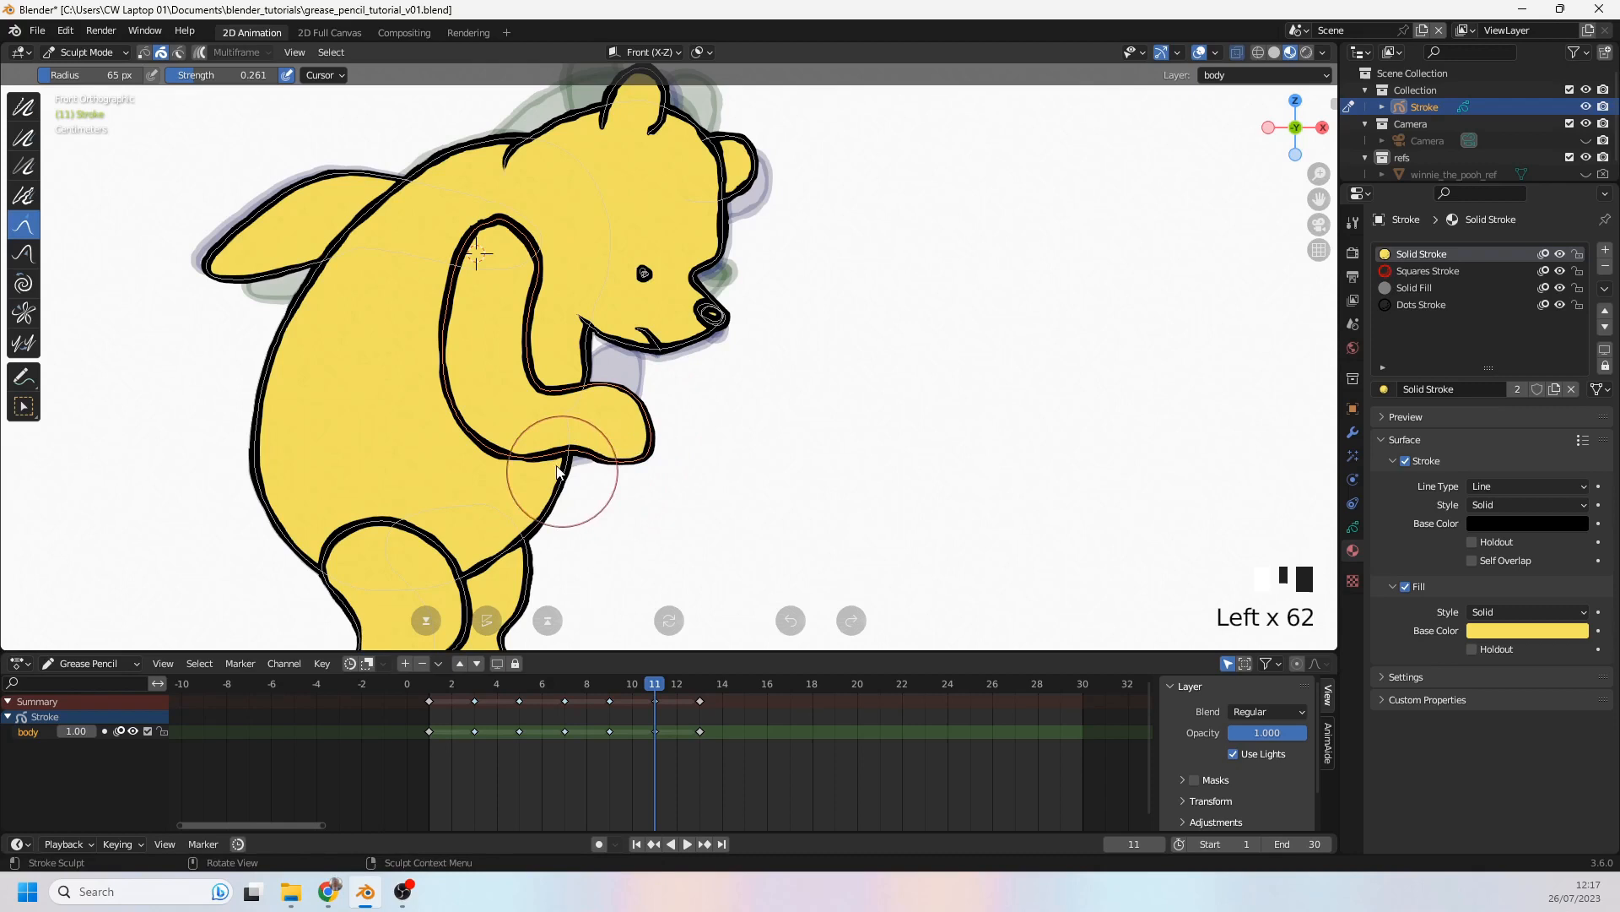
{"action": "left_click_drag", "start_coordinate": [563, 473], "coordinate": [460, 408]}
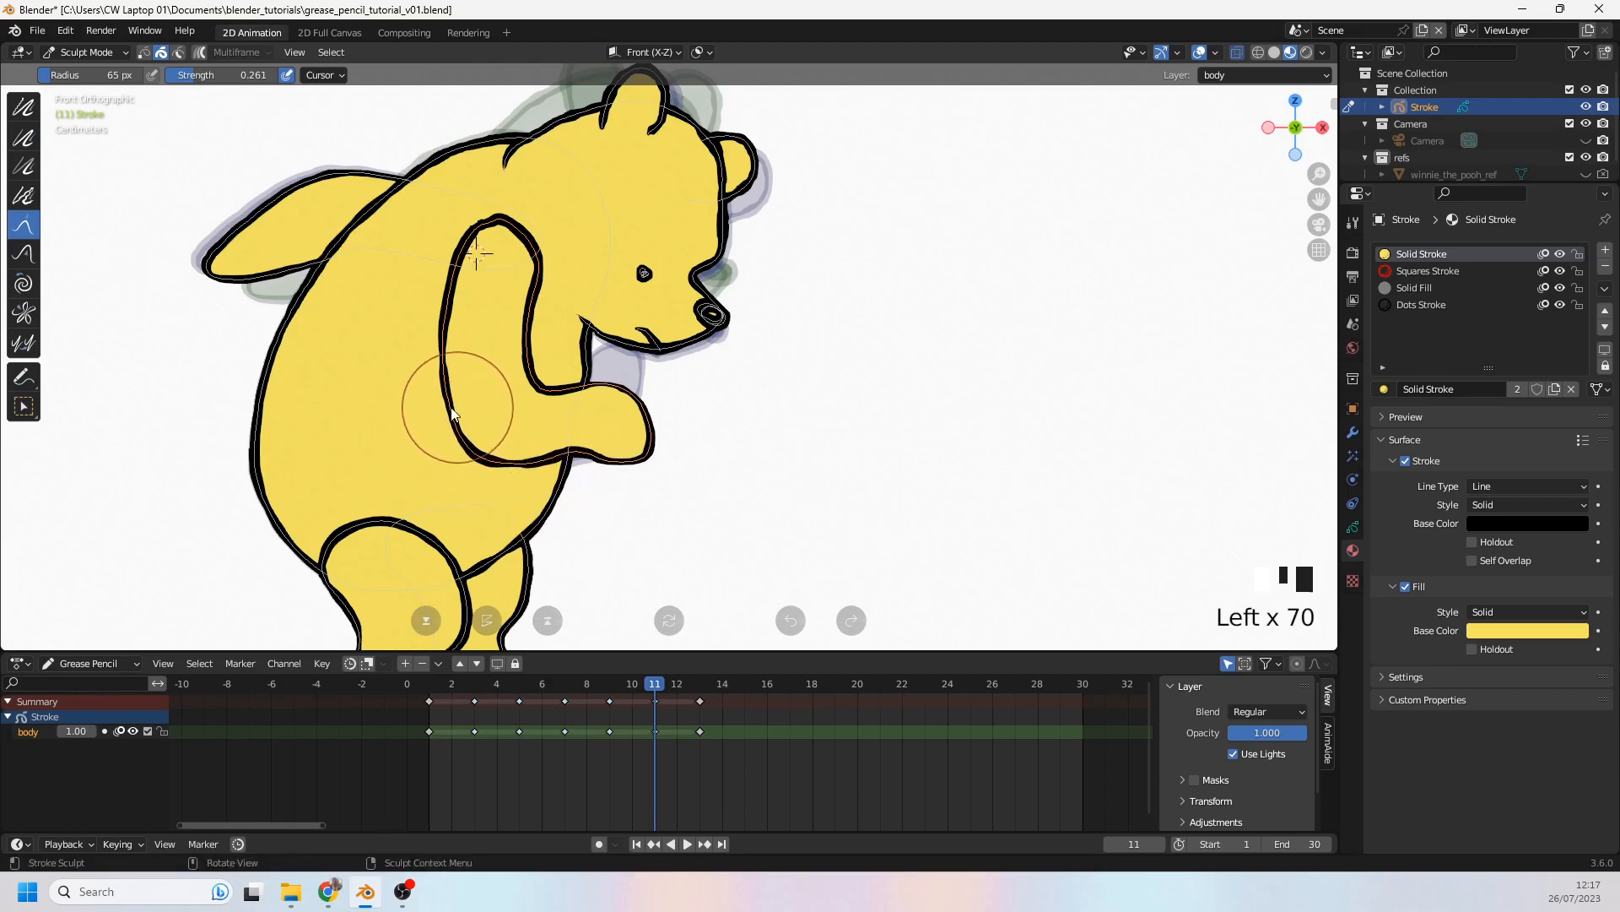
{"action": "left_click_drag", "start_coordinate": [475, 409], "coordinate": [525, 475]}
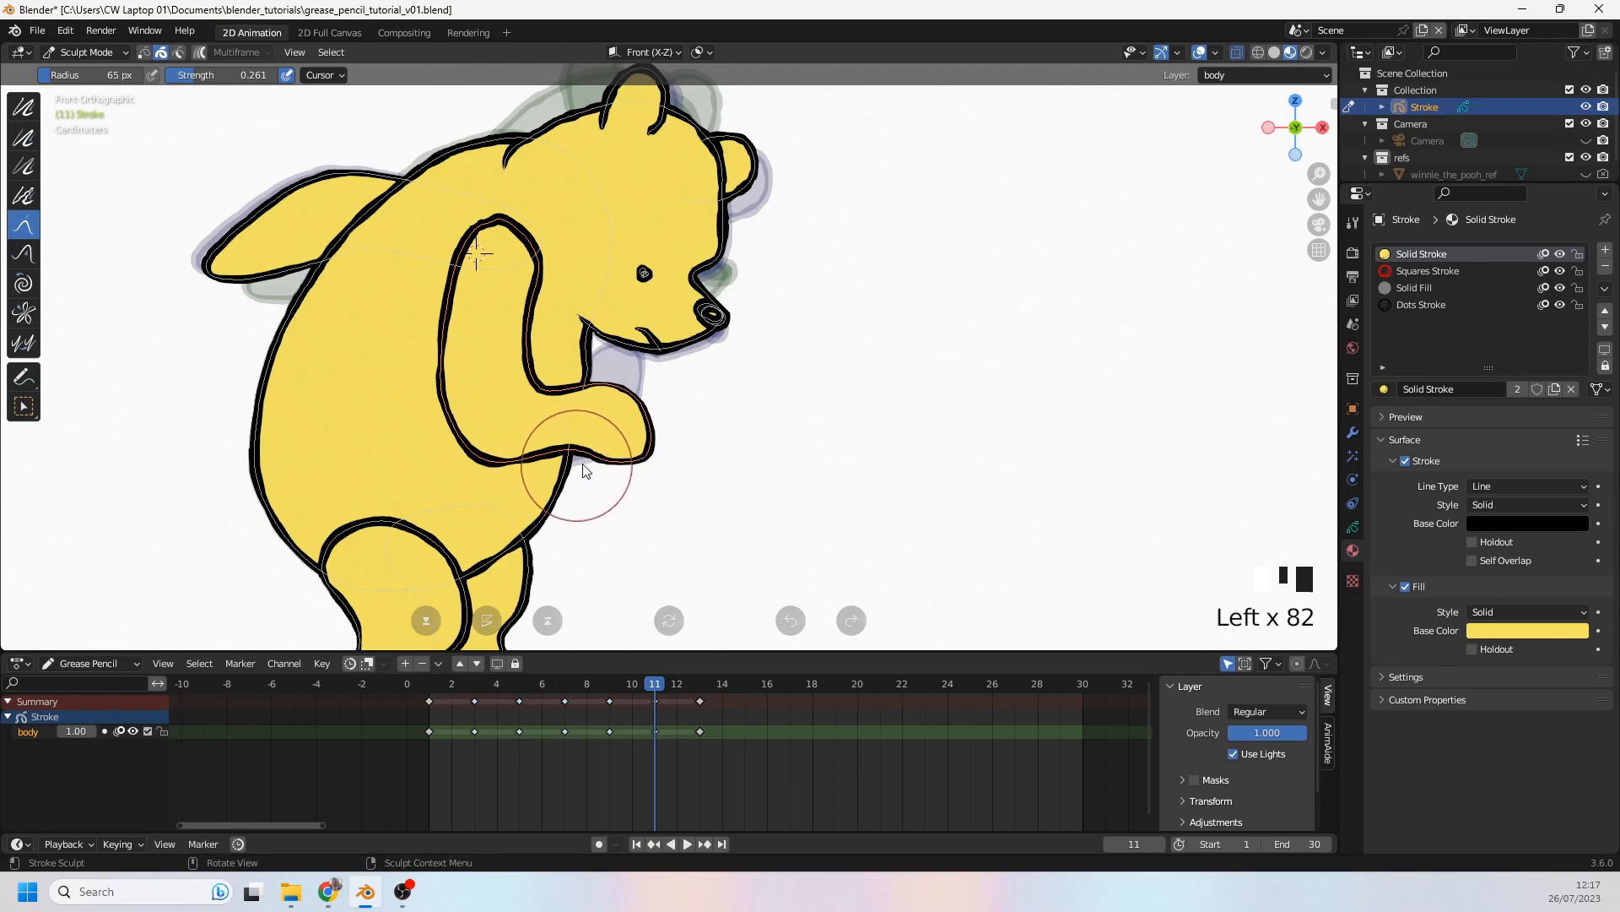
{"action": "left_click_drag", "start_coordinate": [584, 470], "coordinate": [662, 493]}
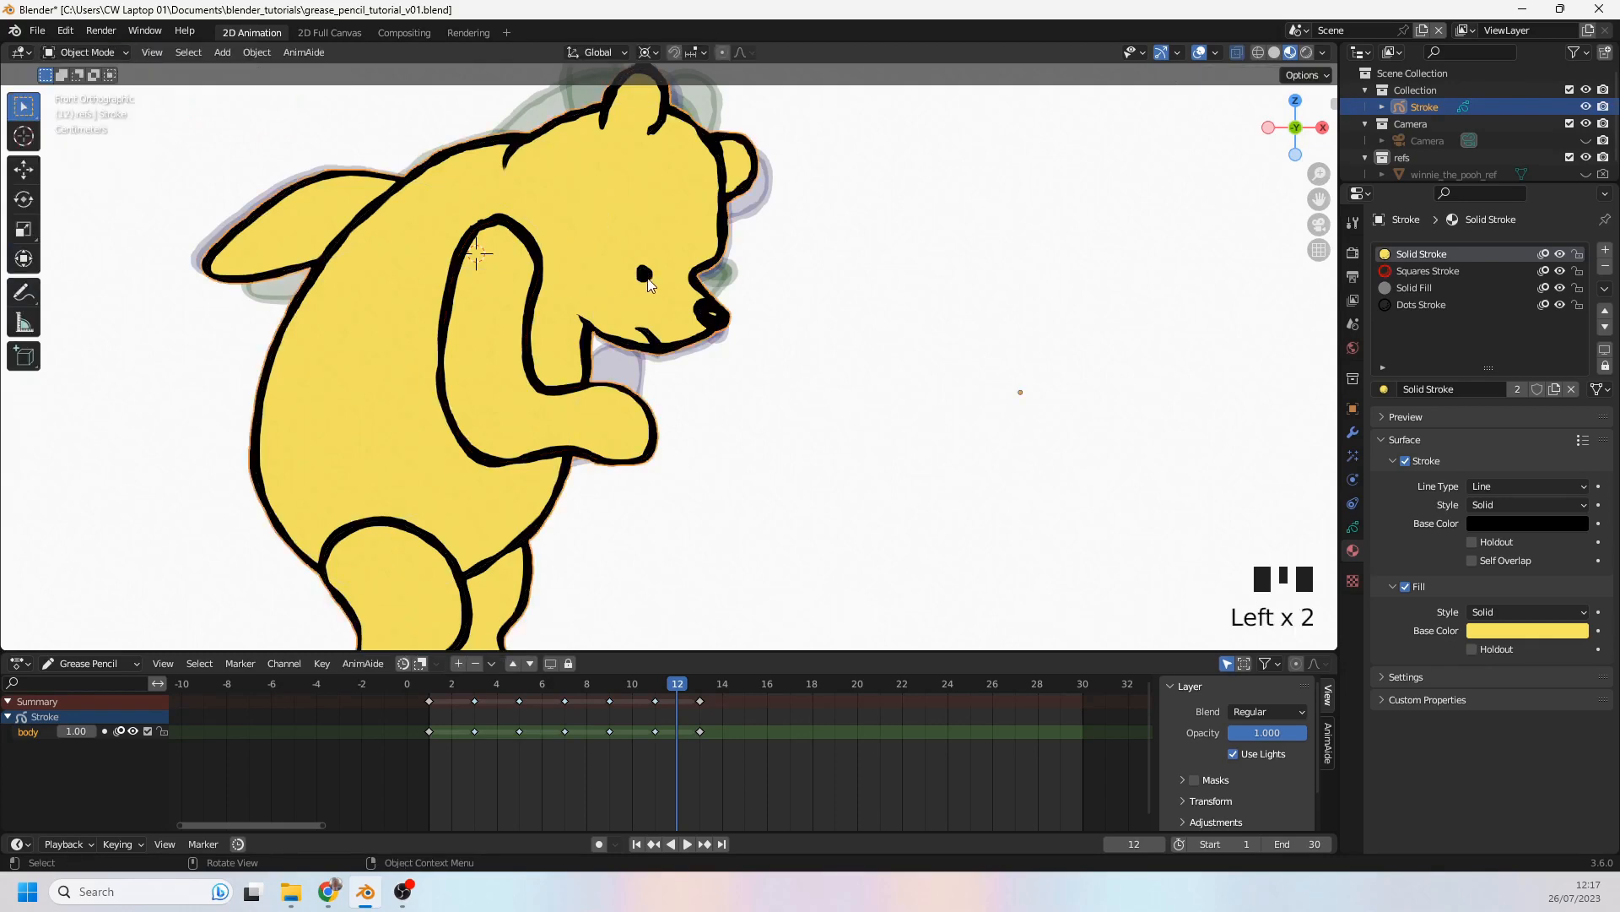
Step: Enter Edit Mode on Pooh's drawing, go to frame 11 and delete his eye stroke
{"action": "left_click", "coordinate": [88, 51]}
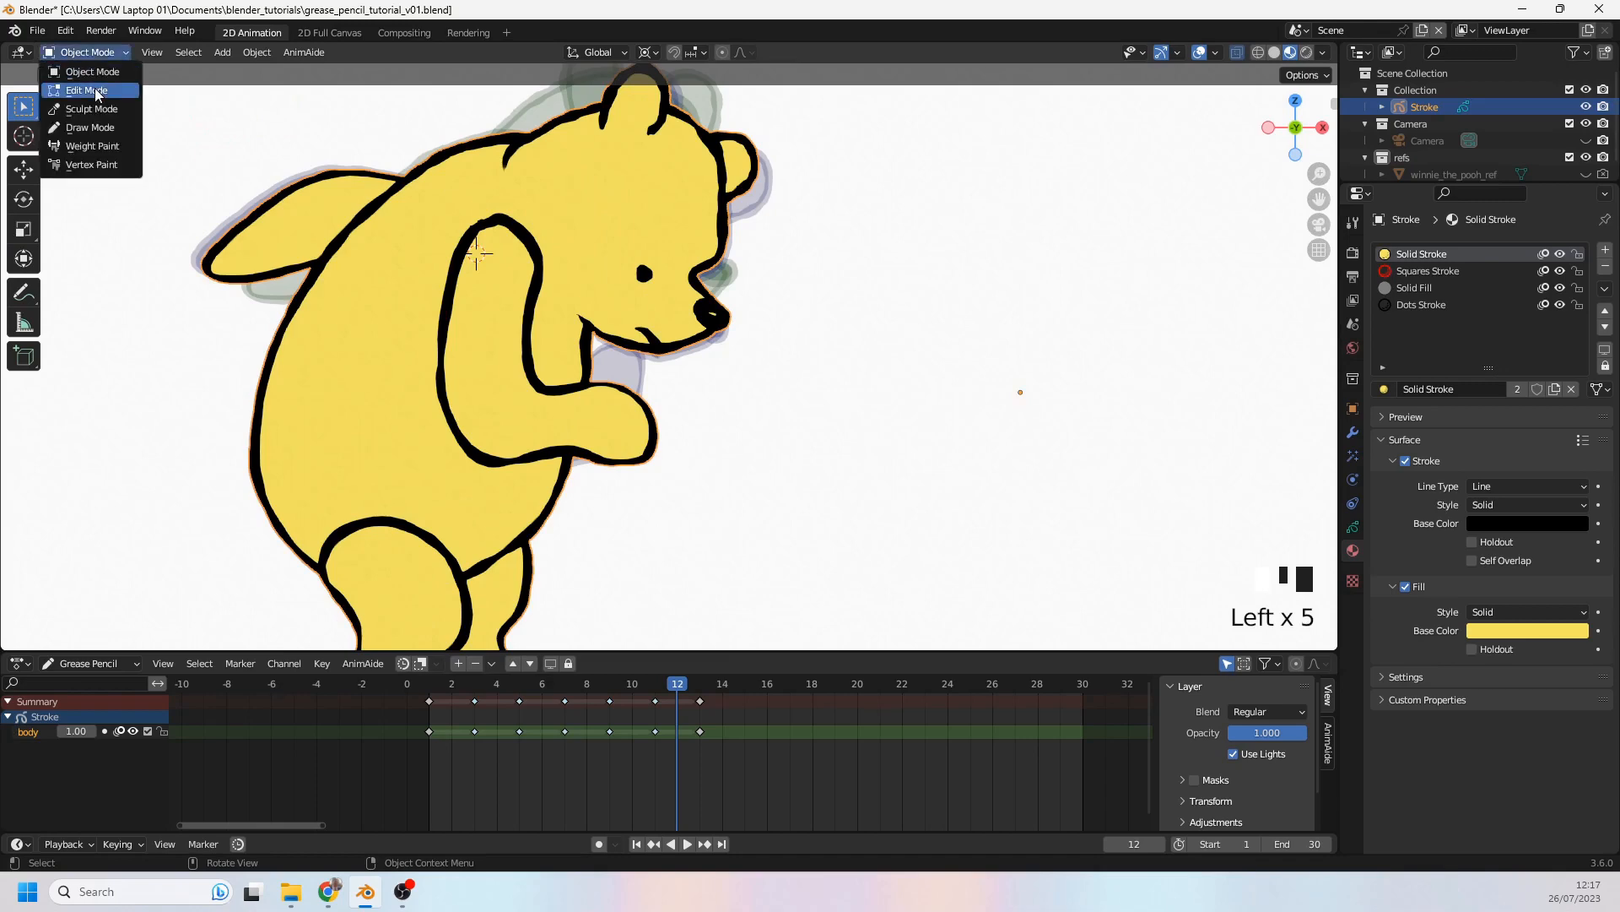
{"action": "left_click", "coordinate": [87, 91]}
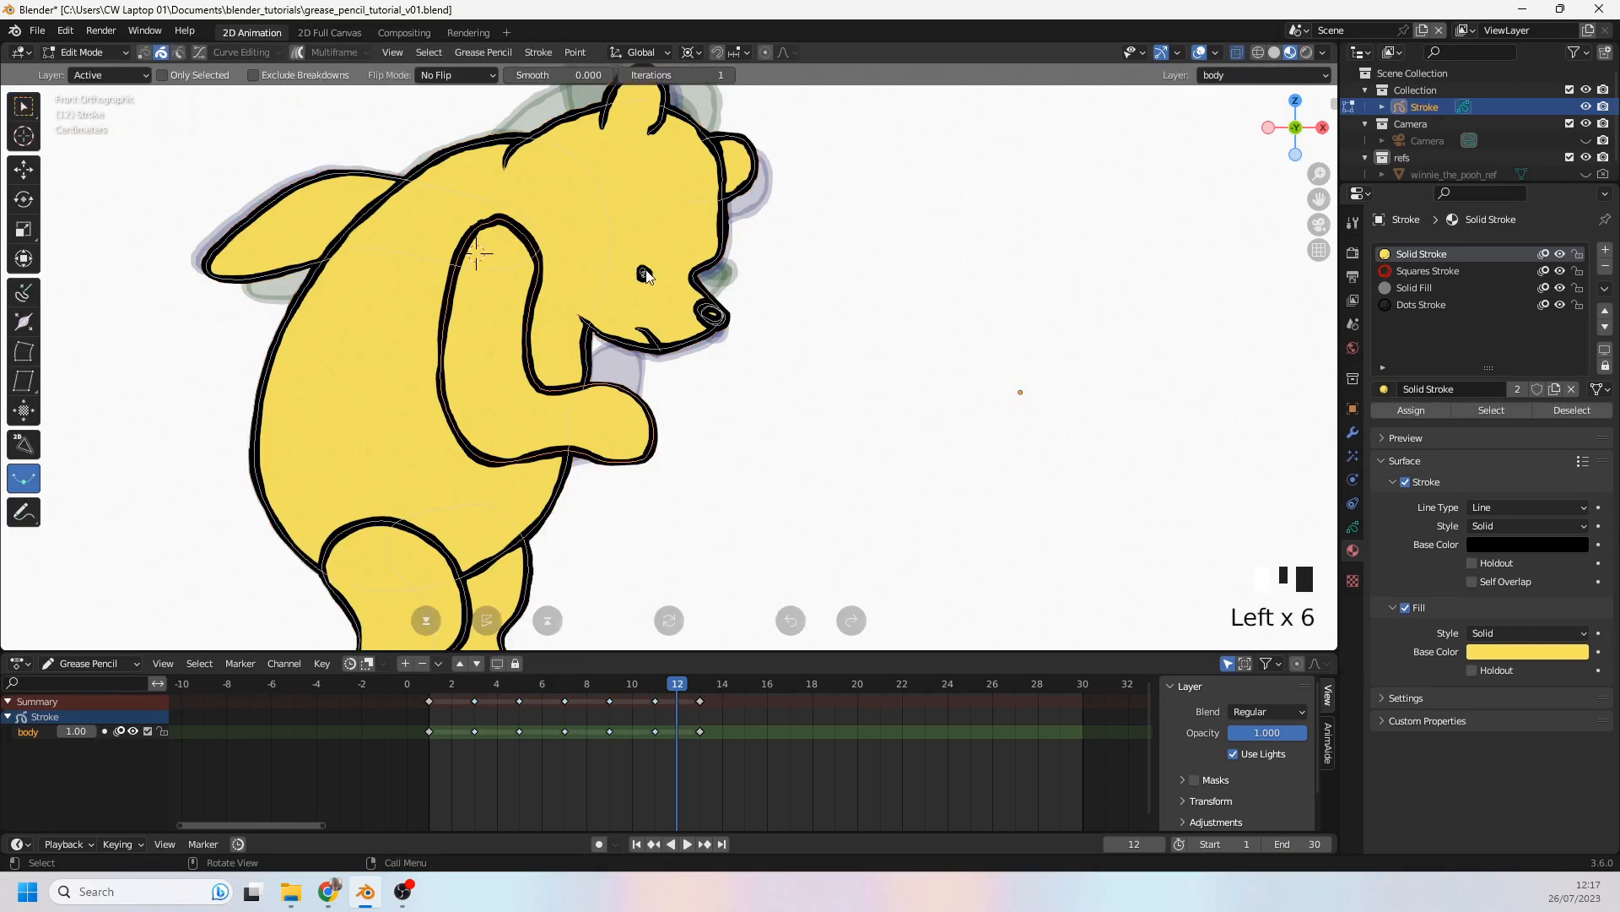
{"action": "left_click", "coordinate": [655, 683]}
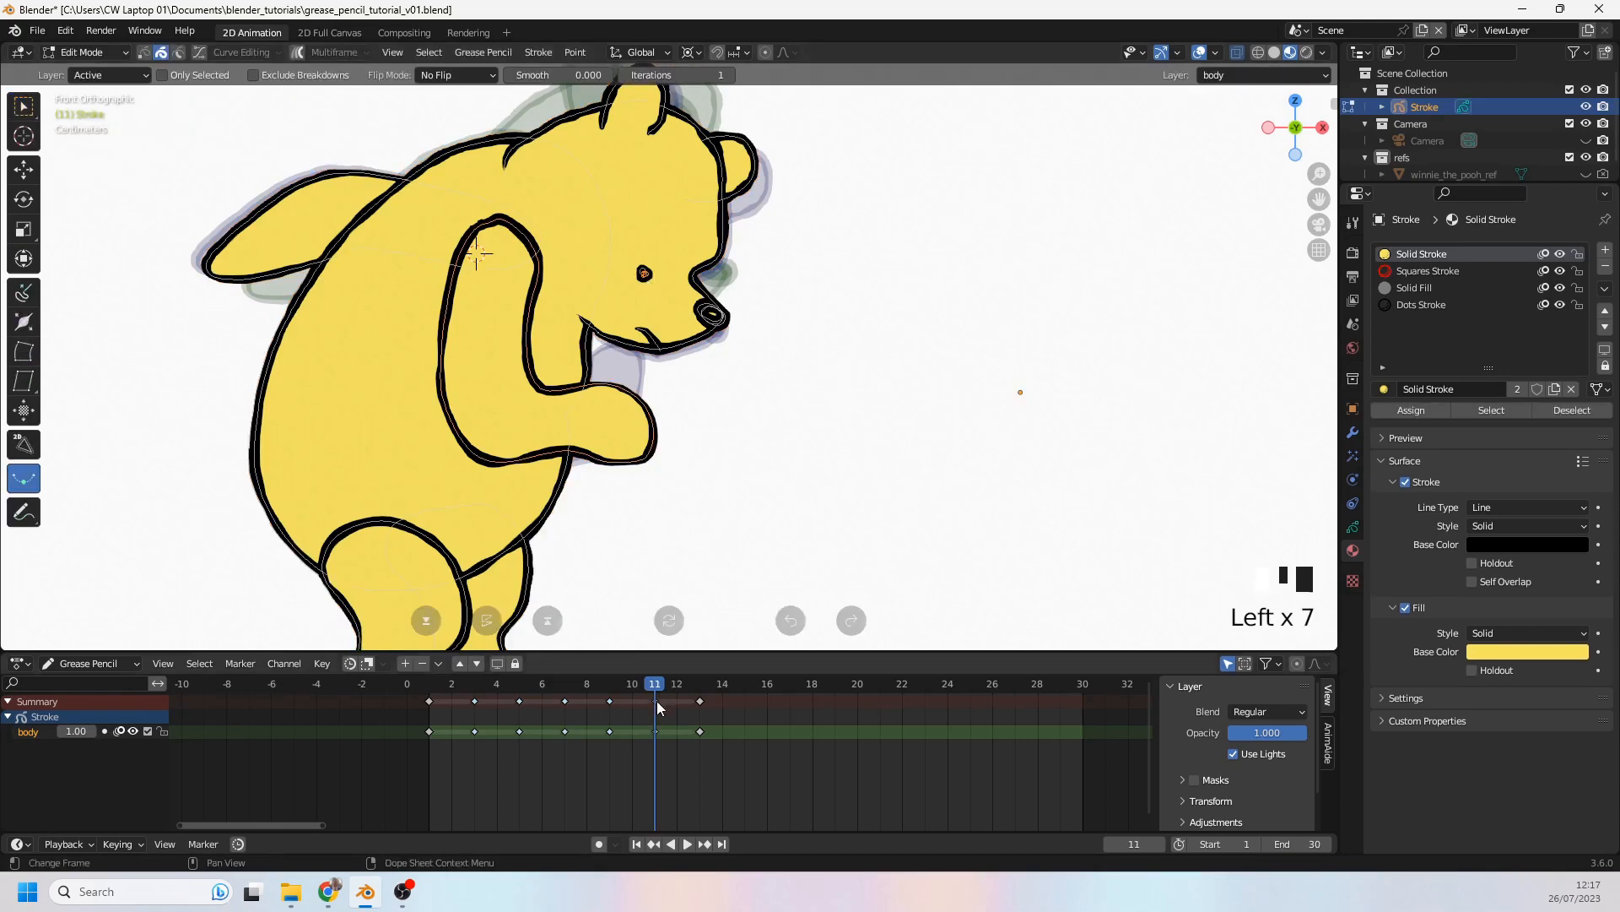
{"action": "scroll", "scroll_direction": "down", "scroll_amount": 3}
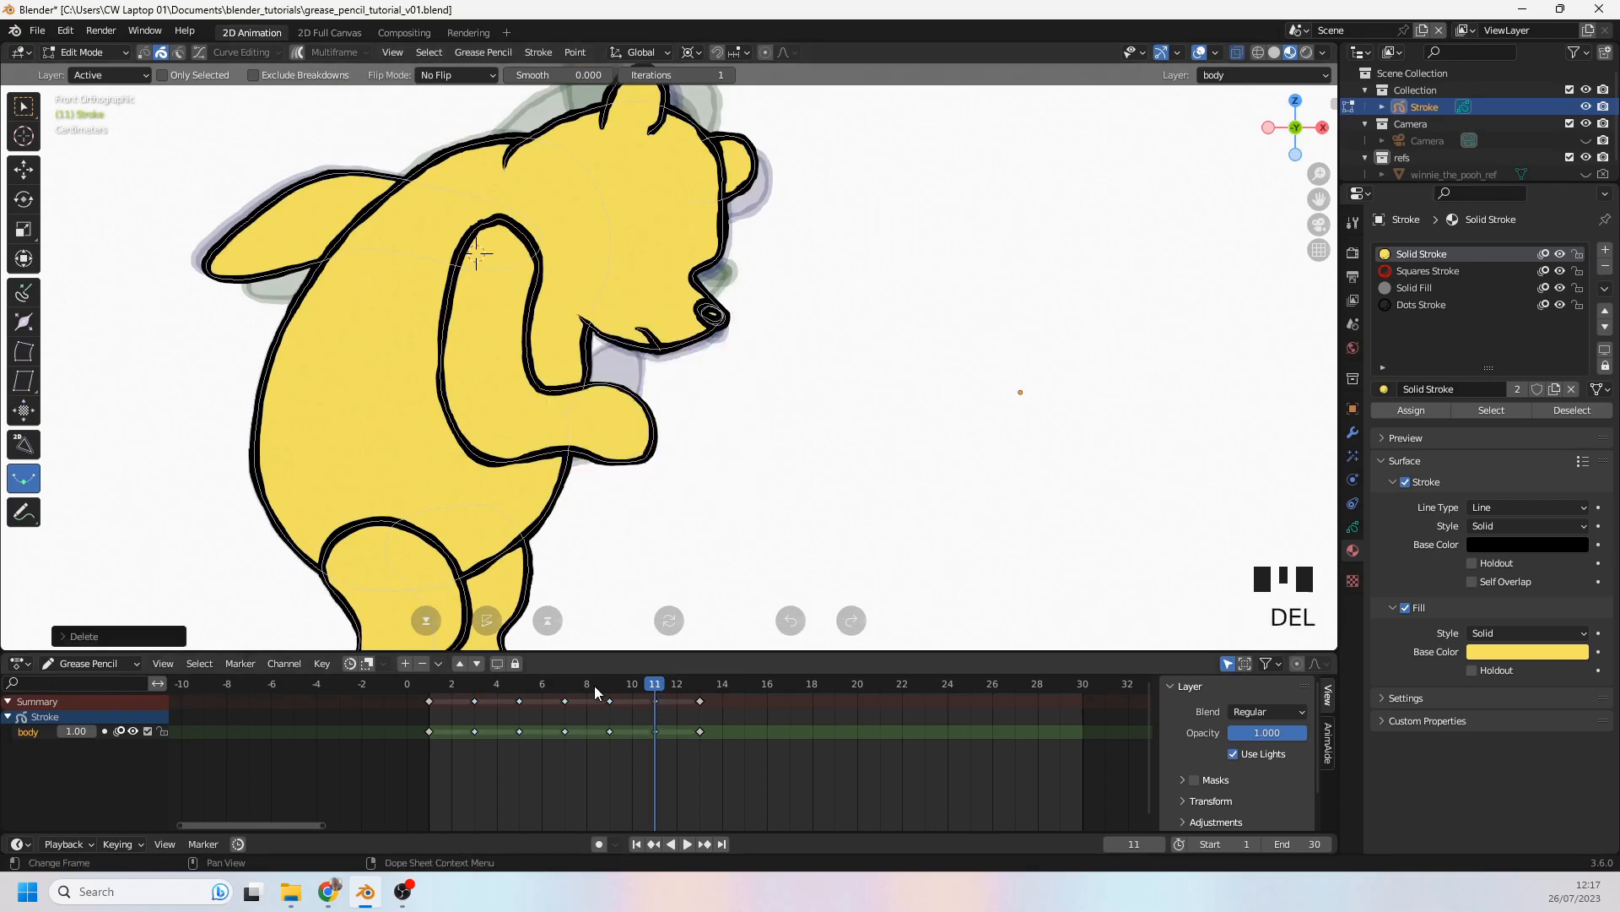
{"action": "left_click", "coordinate": [609, 682]}
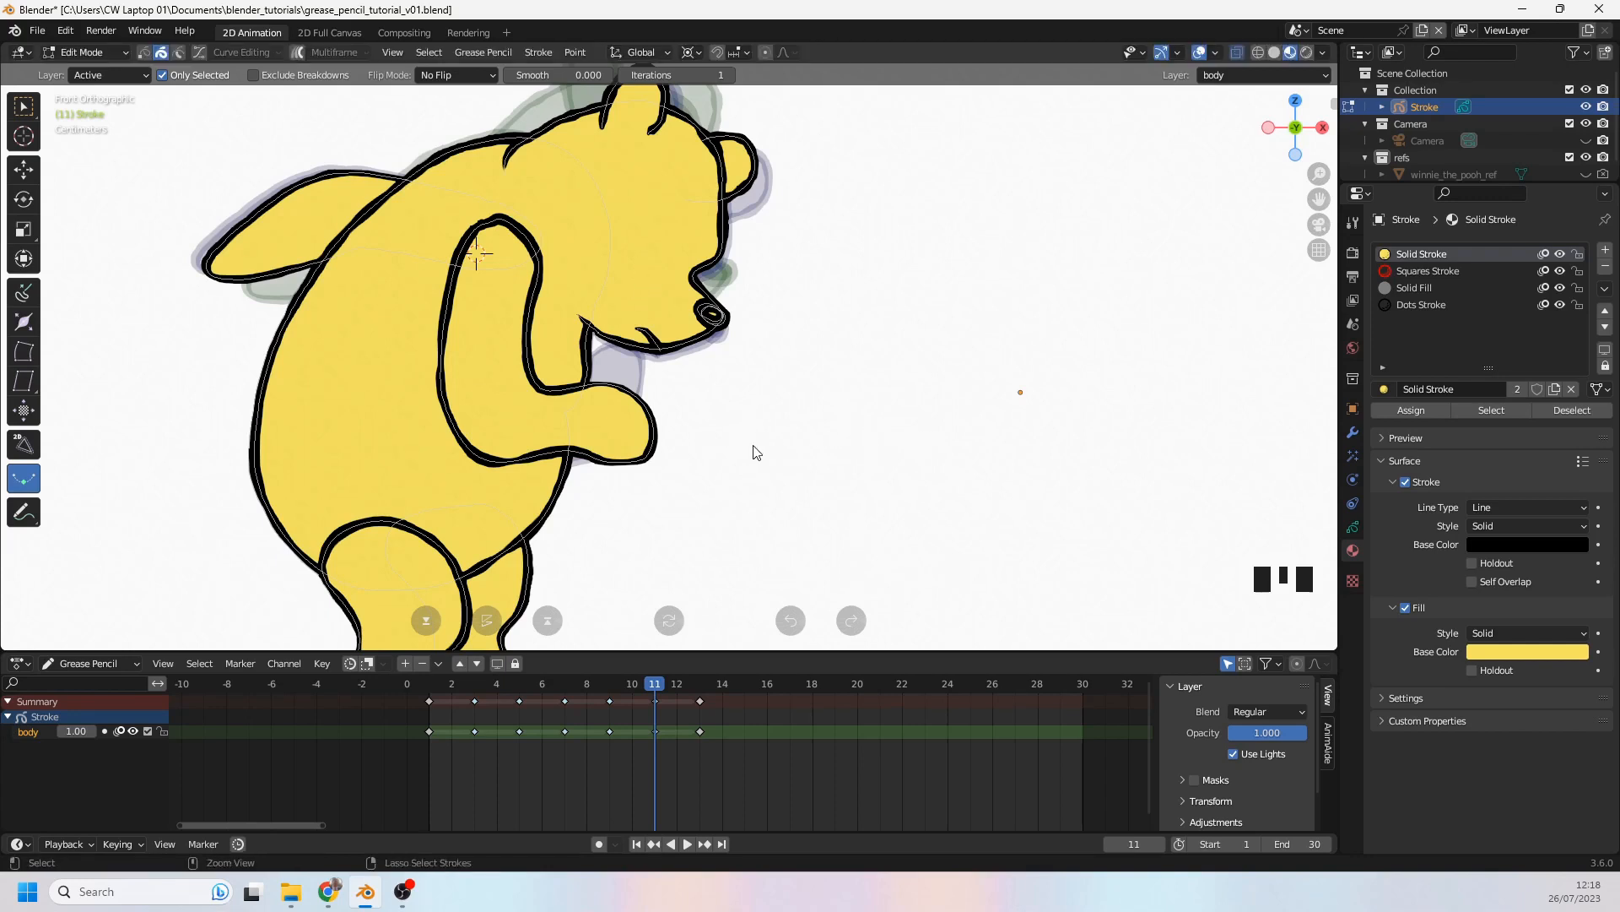
Step: Undo, zoom in, and grab-sculpt Pooh's frame 11 eye into a thin squashed oval
{"action": "key", "text": "ctrl+z"}
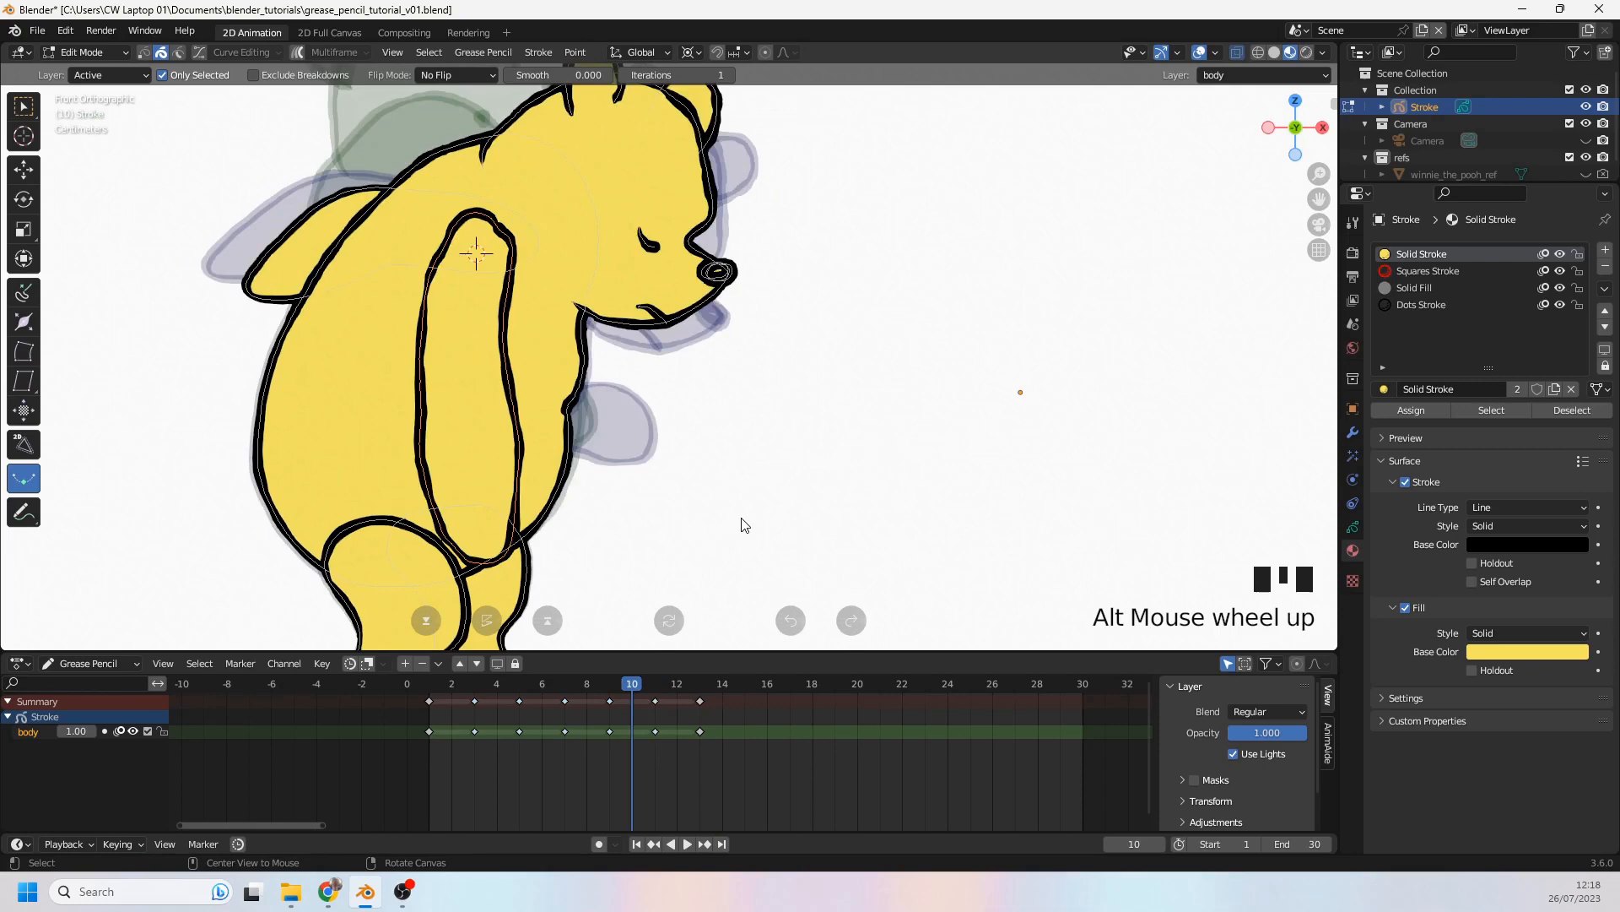
{"action": "scroll", "scroll_direction": "up", "scroll_amount": 3}
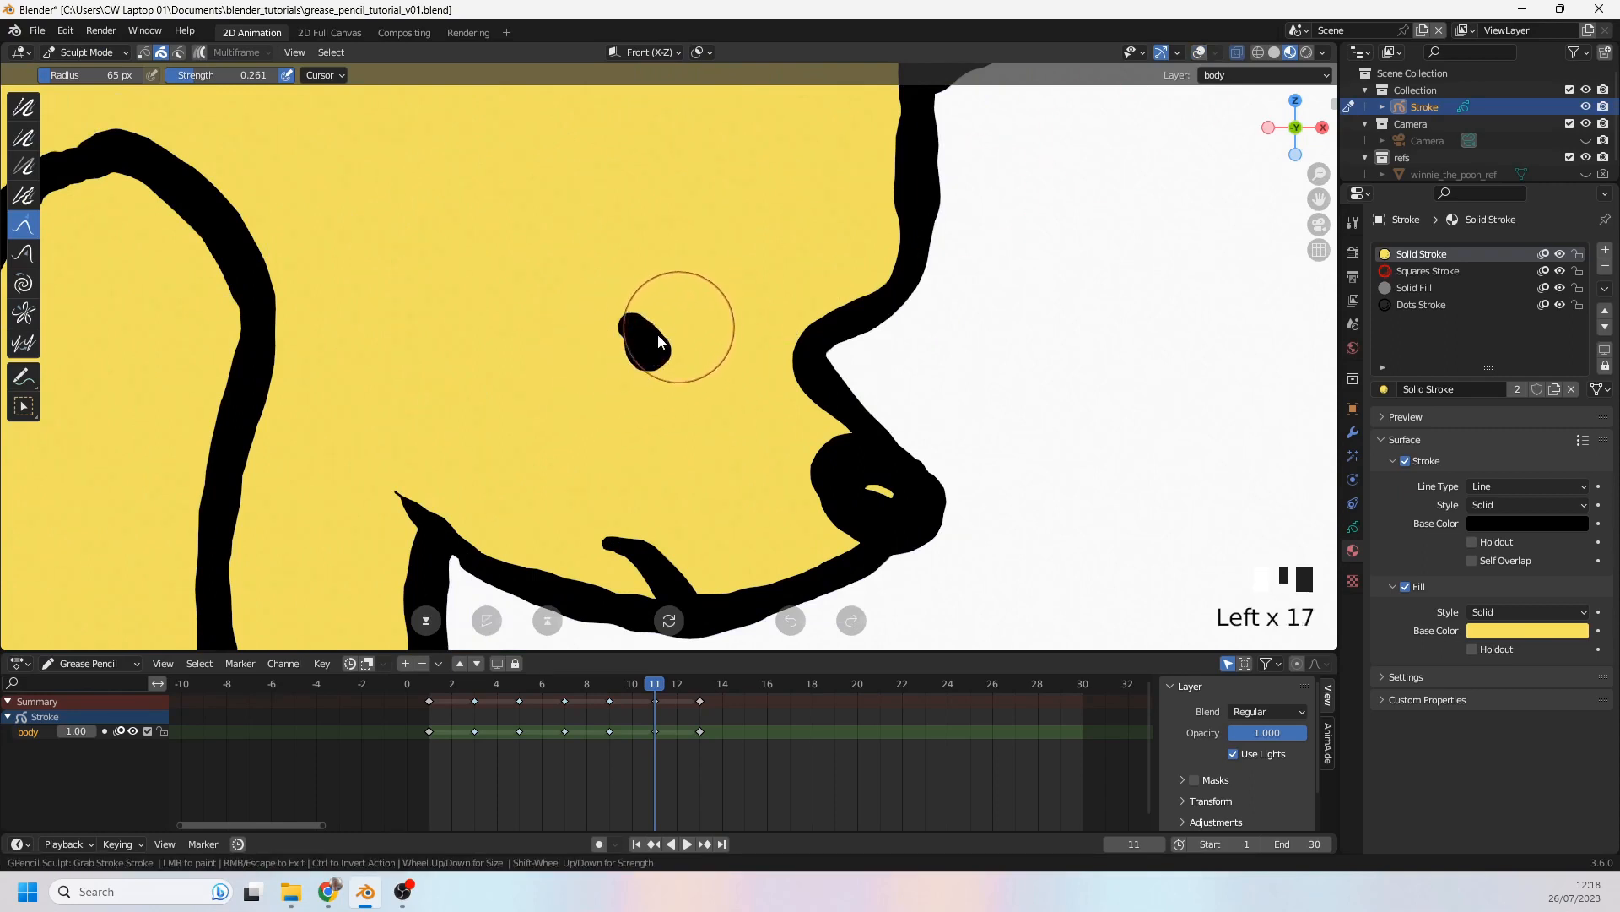
{"action": "left_click_drag", "start_coordinate": [677, 326], "coordinate": [625, 362]}
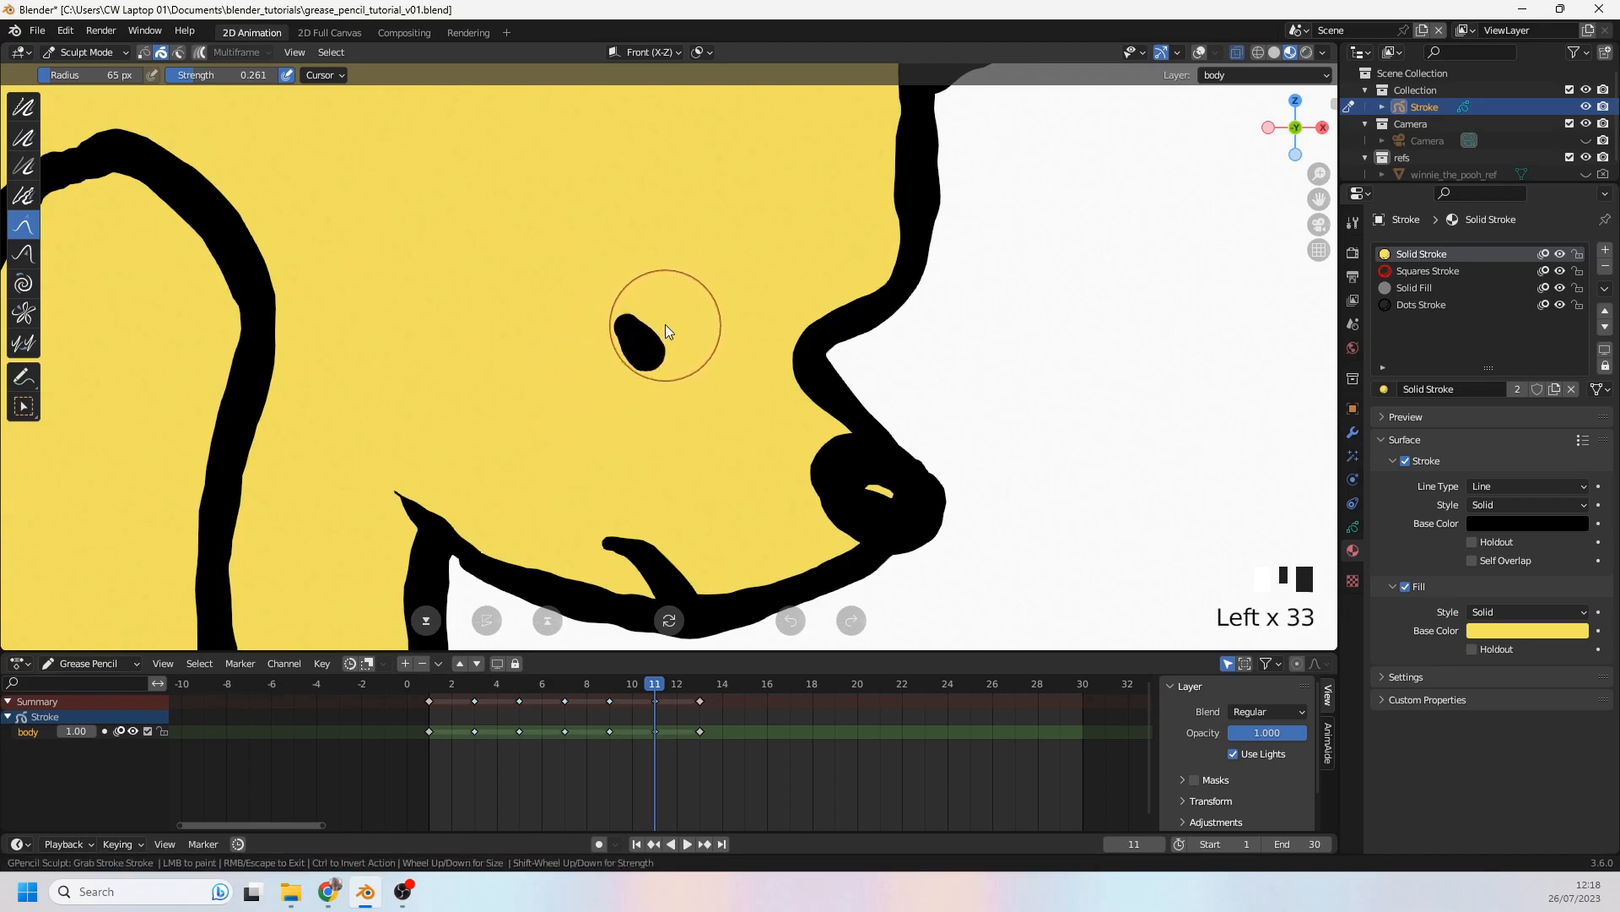
{"action": "left_click_drag", "start_coordinate": [667, 331], "coordinate": [651, 339]}
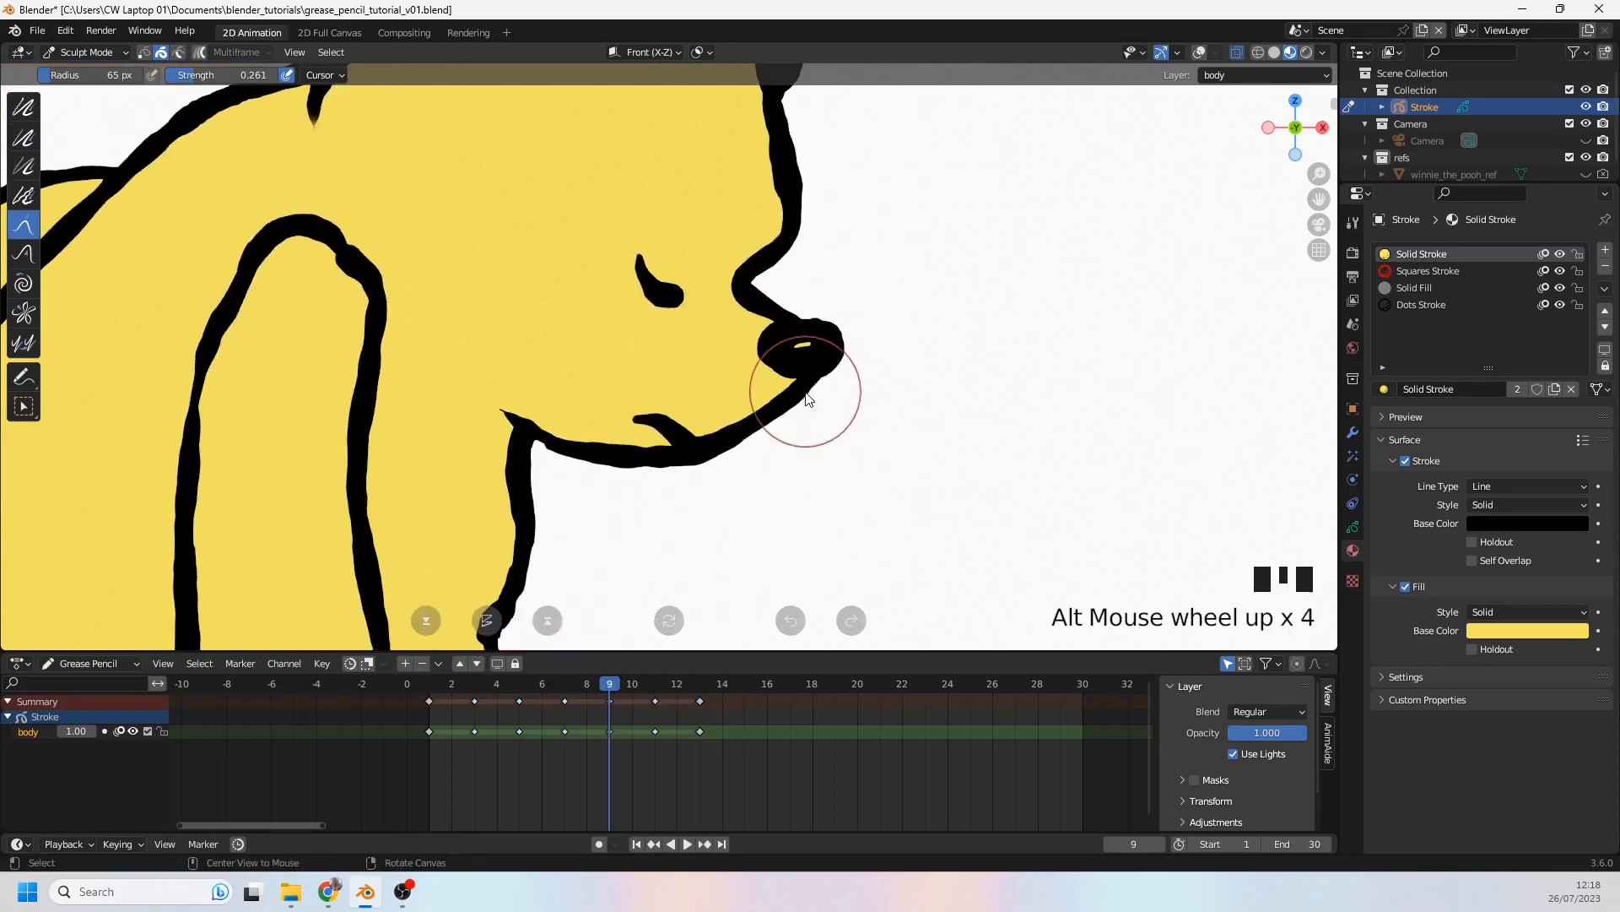
Step: Play back the blink, step through frames 13 and 14, and play it again
{"action": "scroll", "scroll_direction": "down", "scroll_amount": 3}
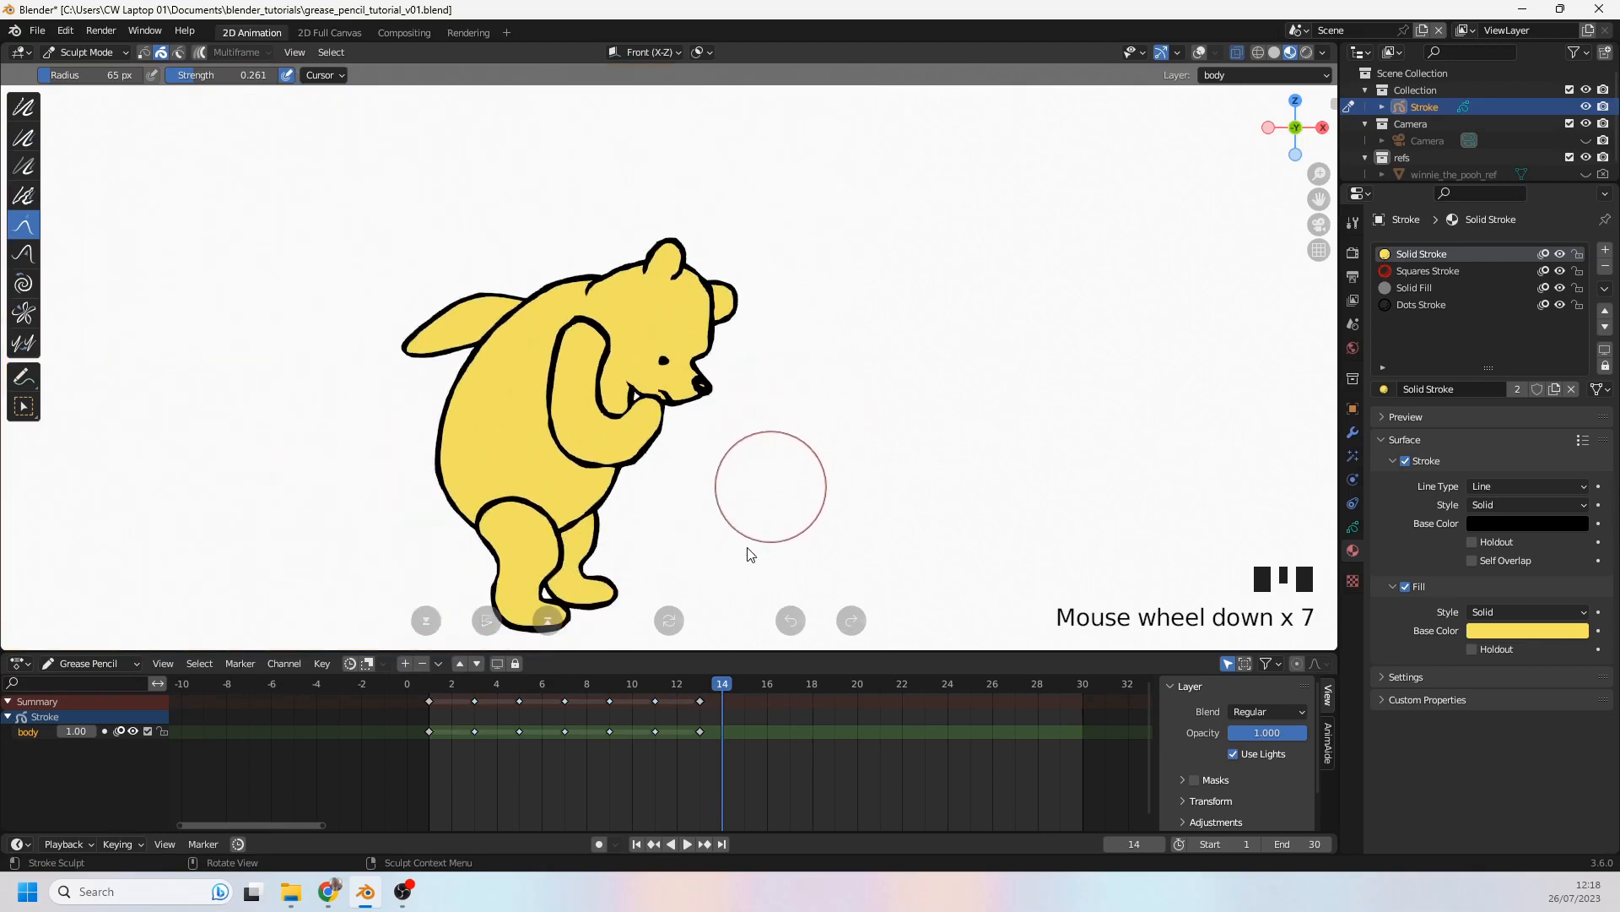
{"action": "key", "text": "space"}
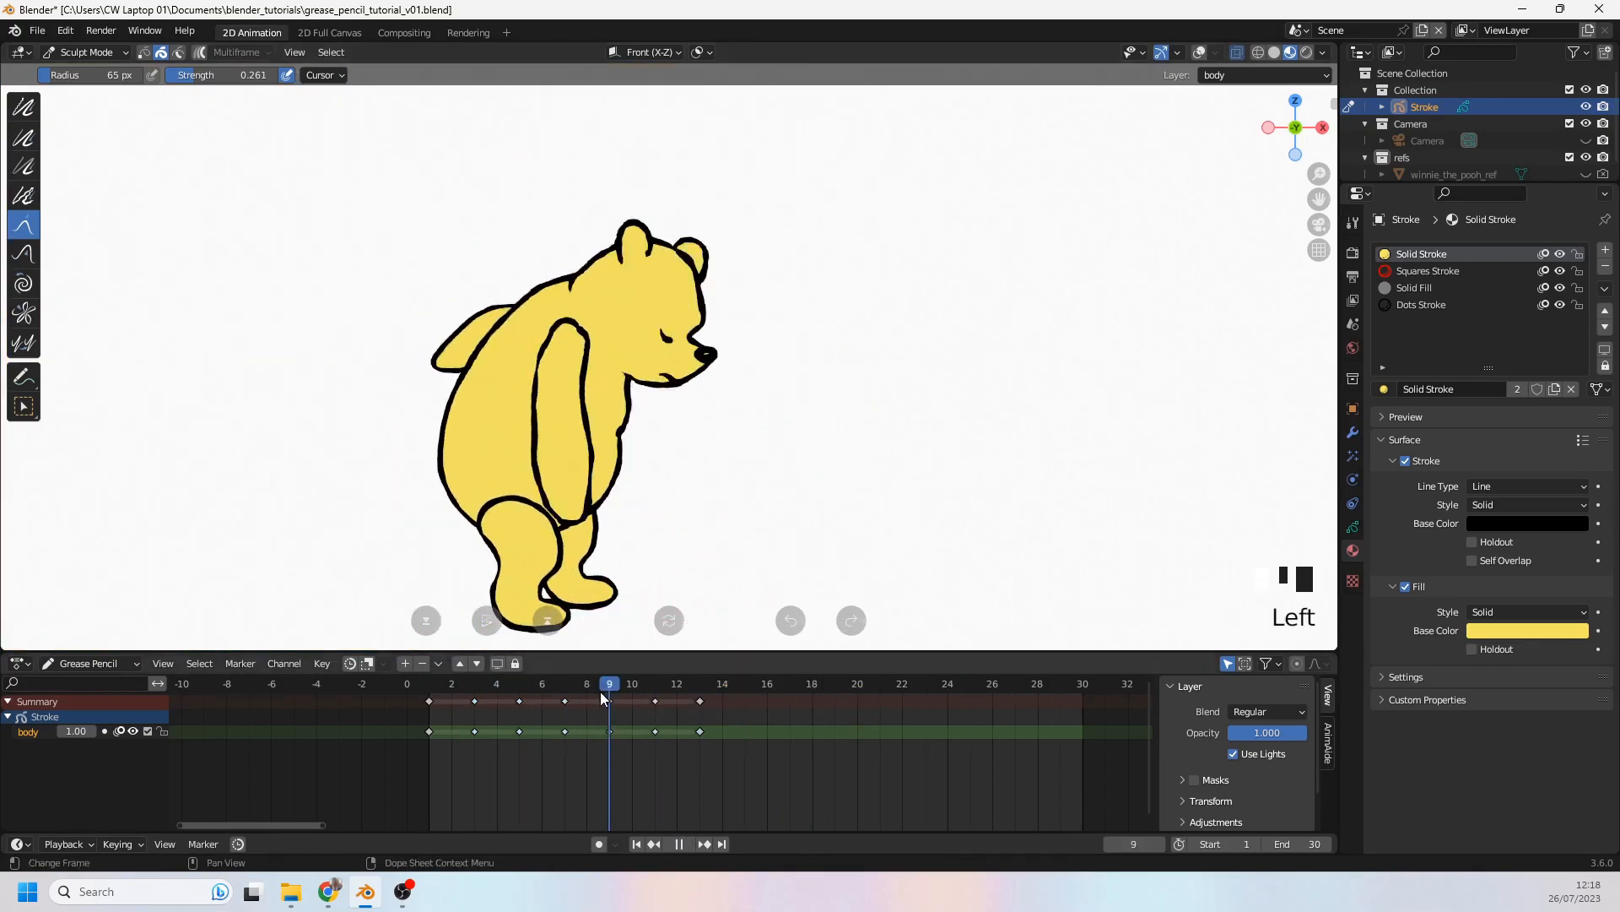
{"action": "left_click", "coordinate": [699, 683]}
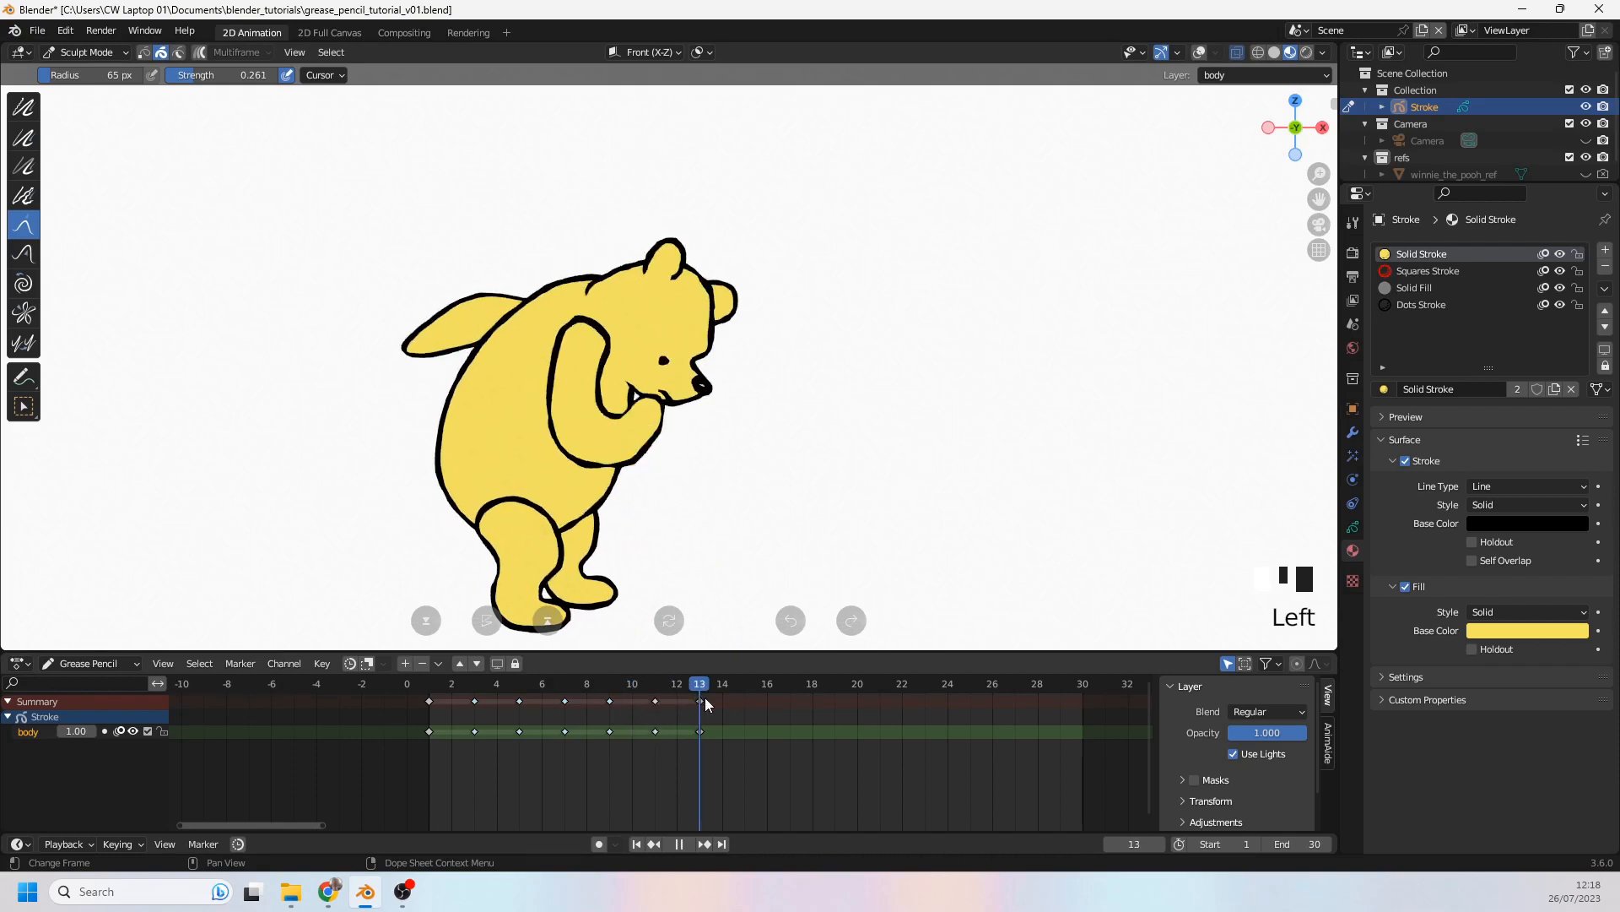
{"action": "left_click", "coordinate": [722, 683]}
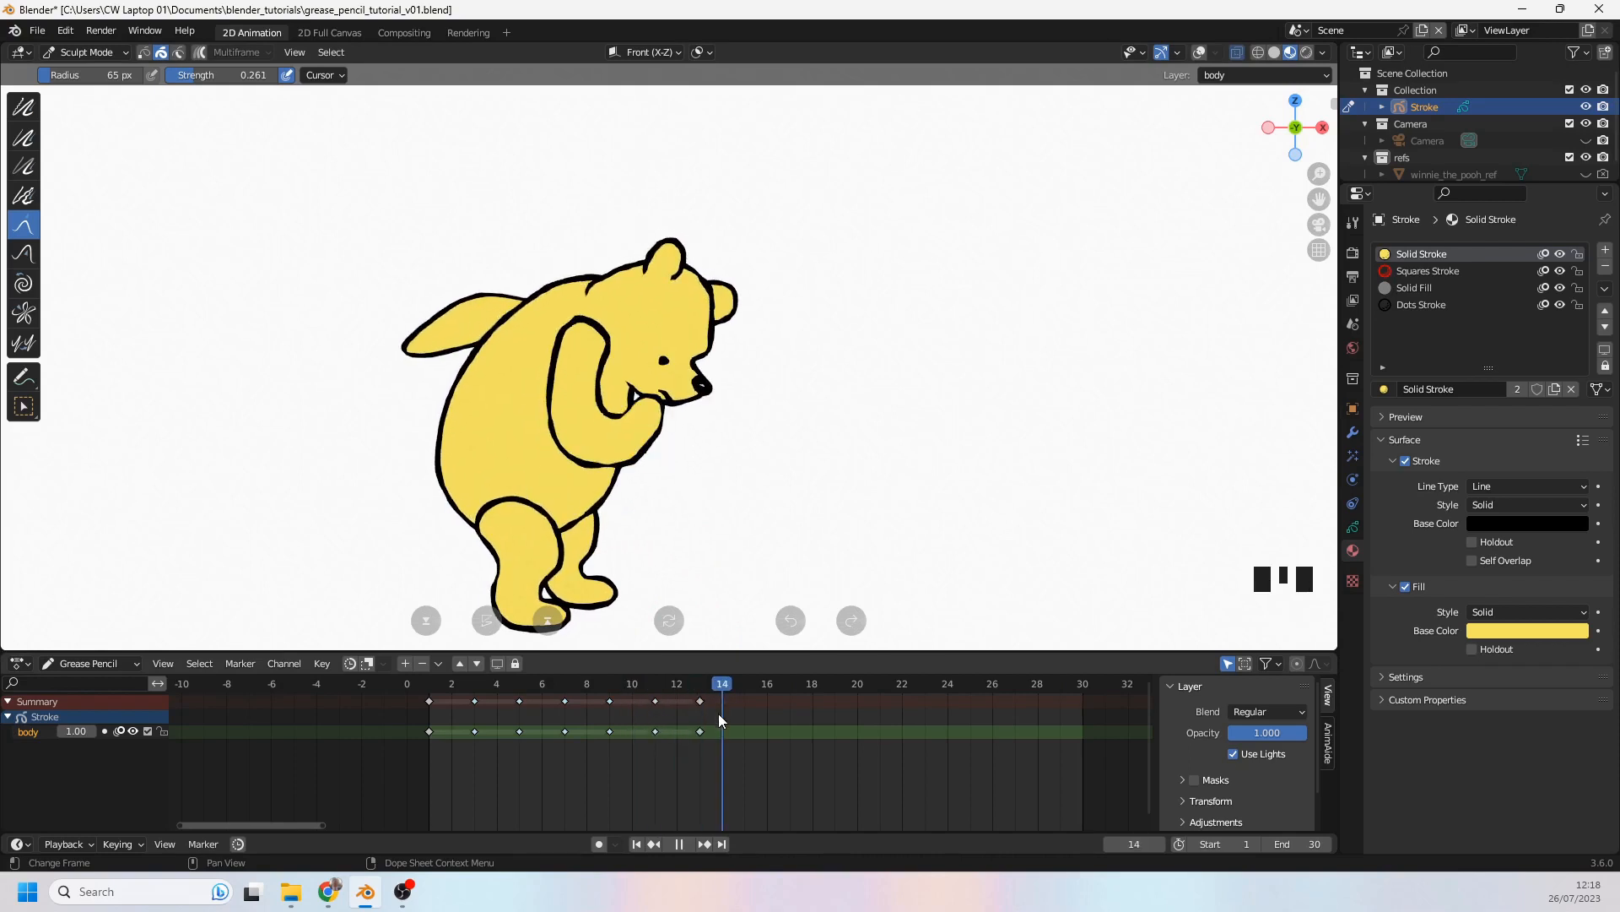
{"action": "scroll", "scroll_direction": "down", "scroll_amount": 3}
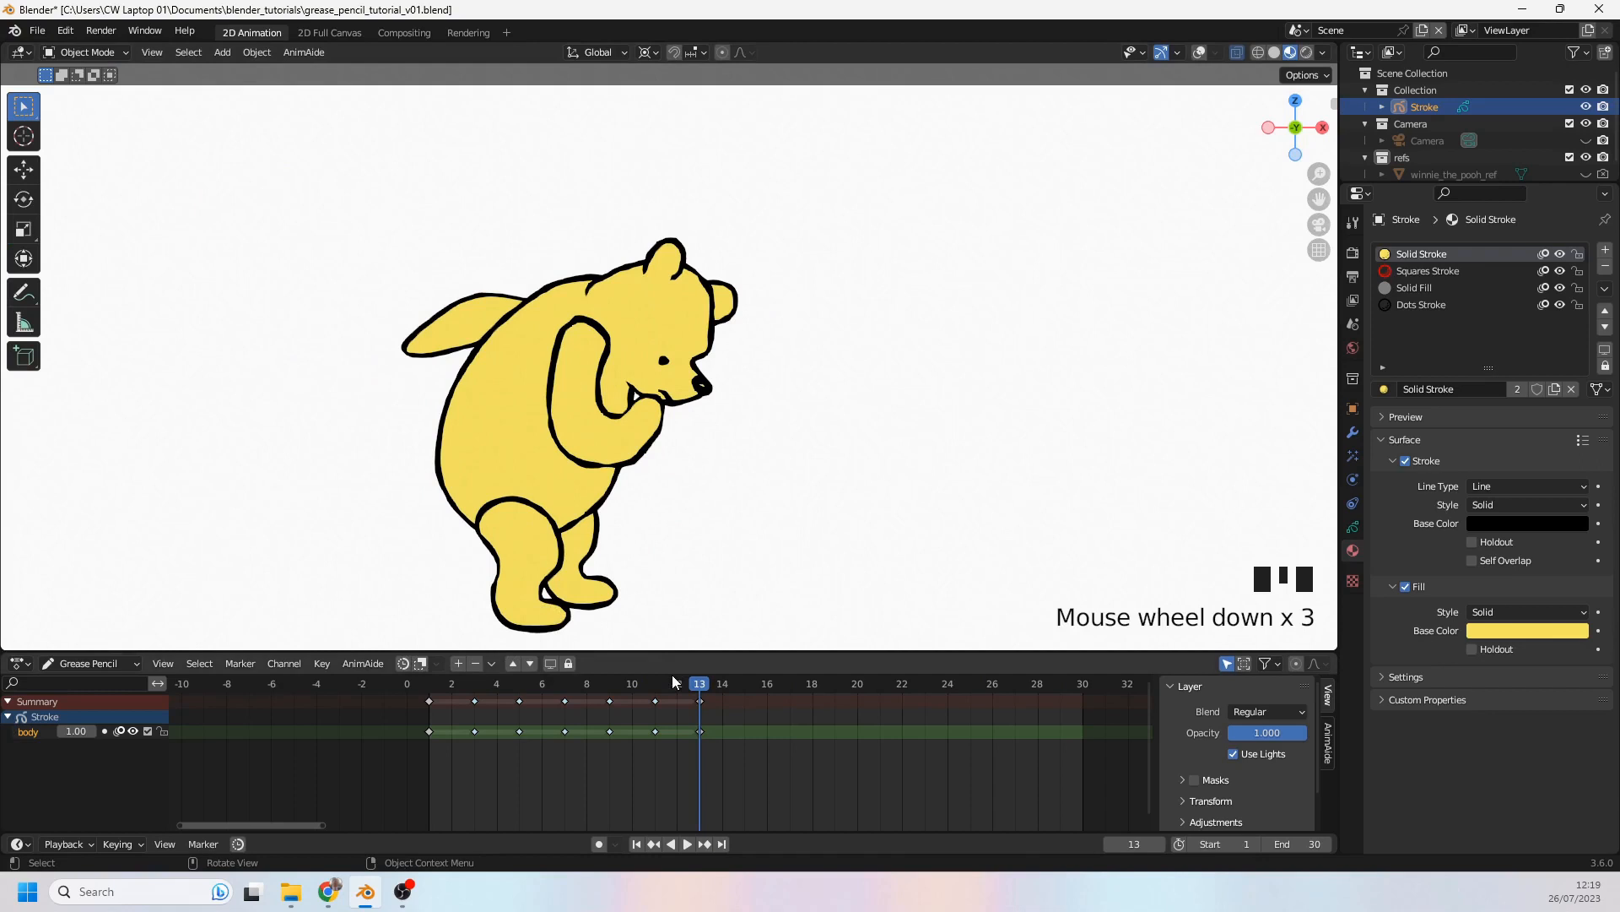
{"action": "key", "text": "space"}
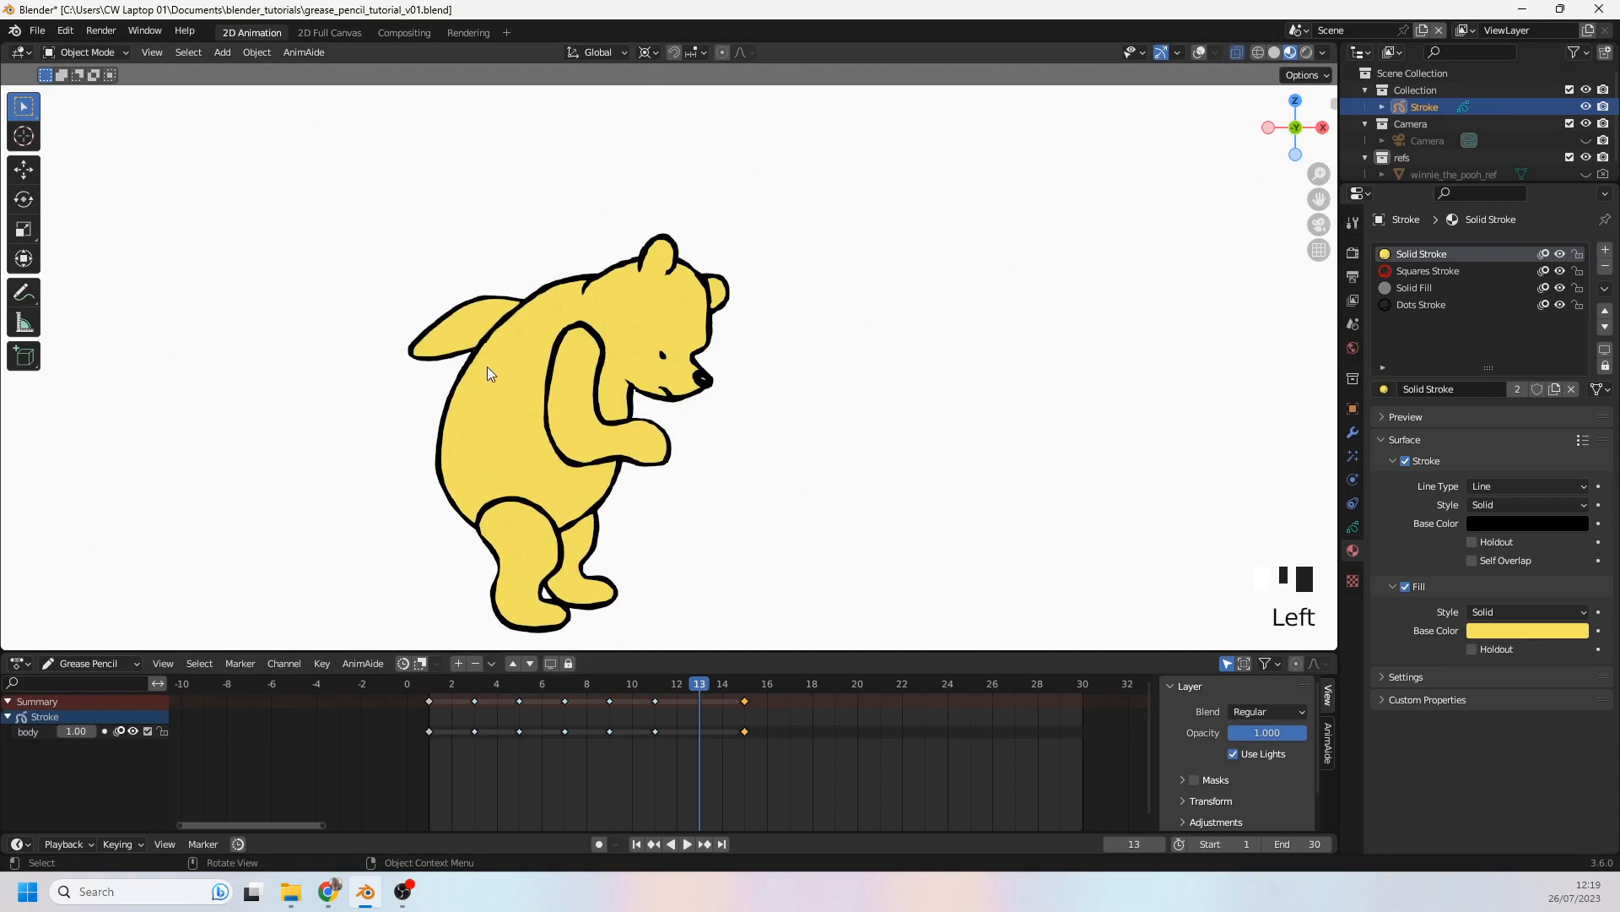
Step: Enter Edit Mode, interpolate frame 13, then play back and return to an upright pose
{"action": "key", "text": "ctrl+tab"}
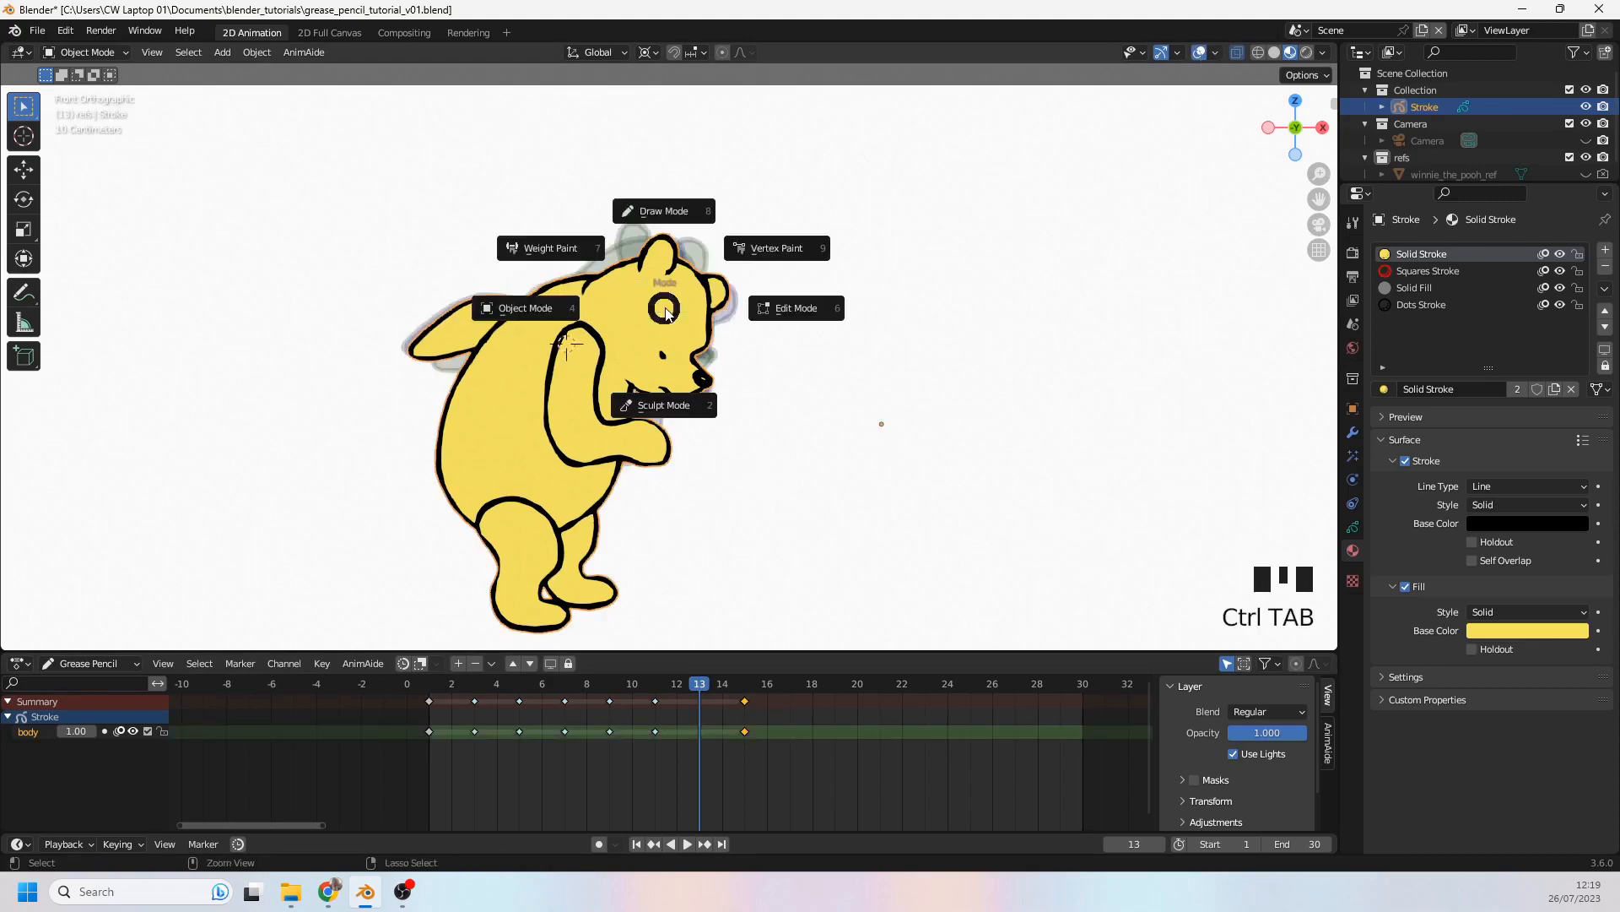
{"action": "mouse_move", "coordinate": [796, 308]}
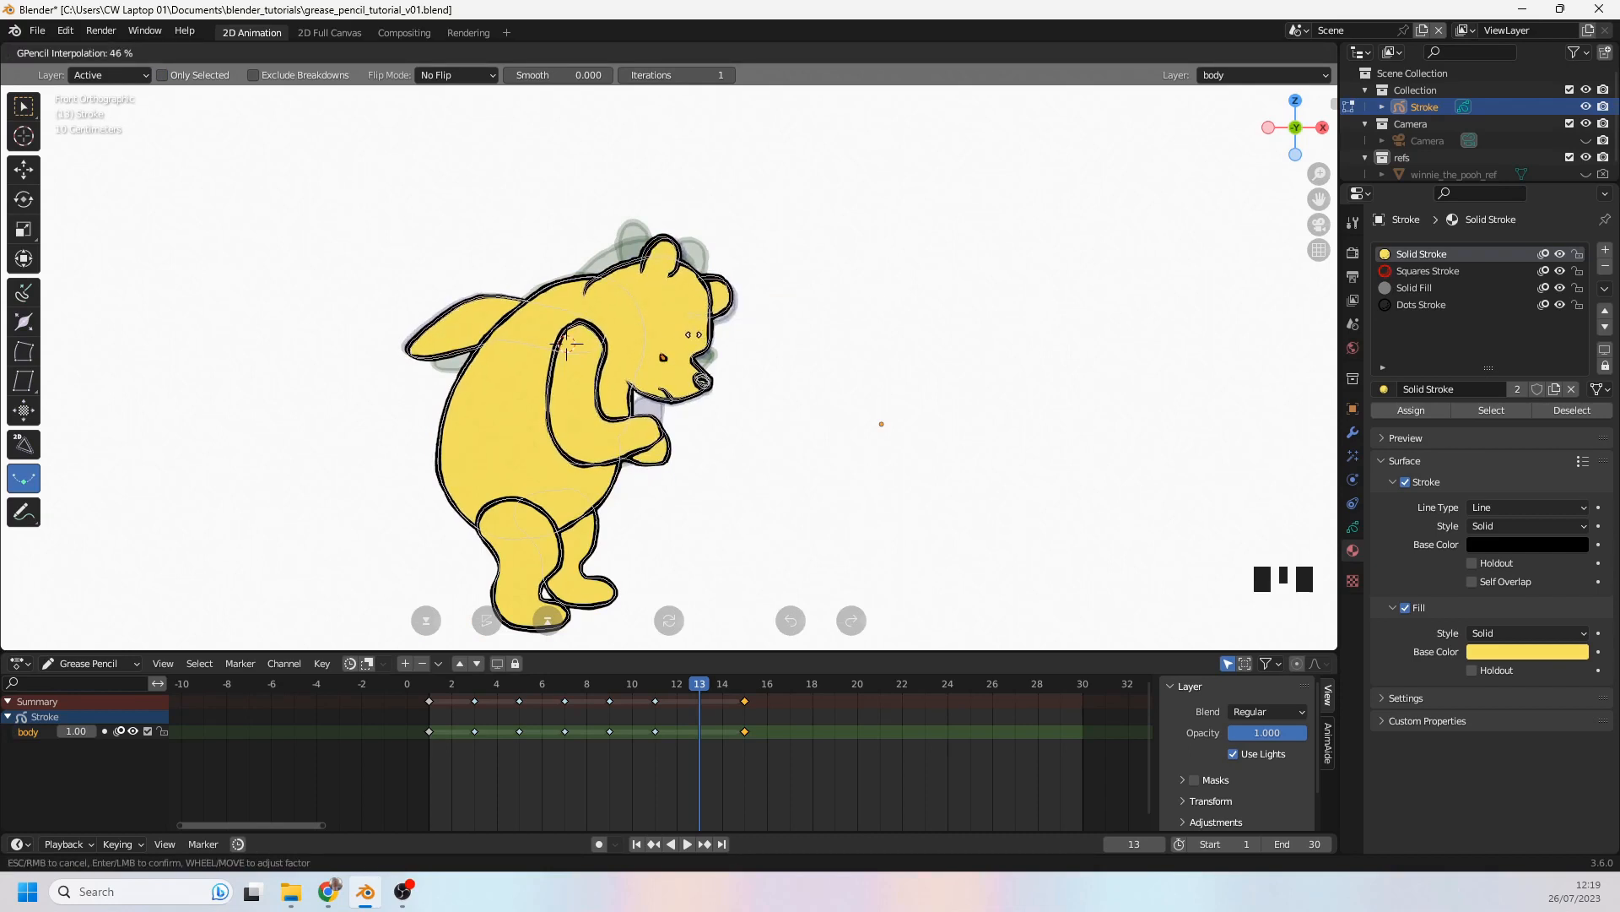
{"action": "mouse_move", "coordinate": [832, 357]}
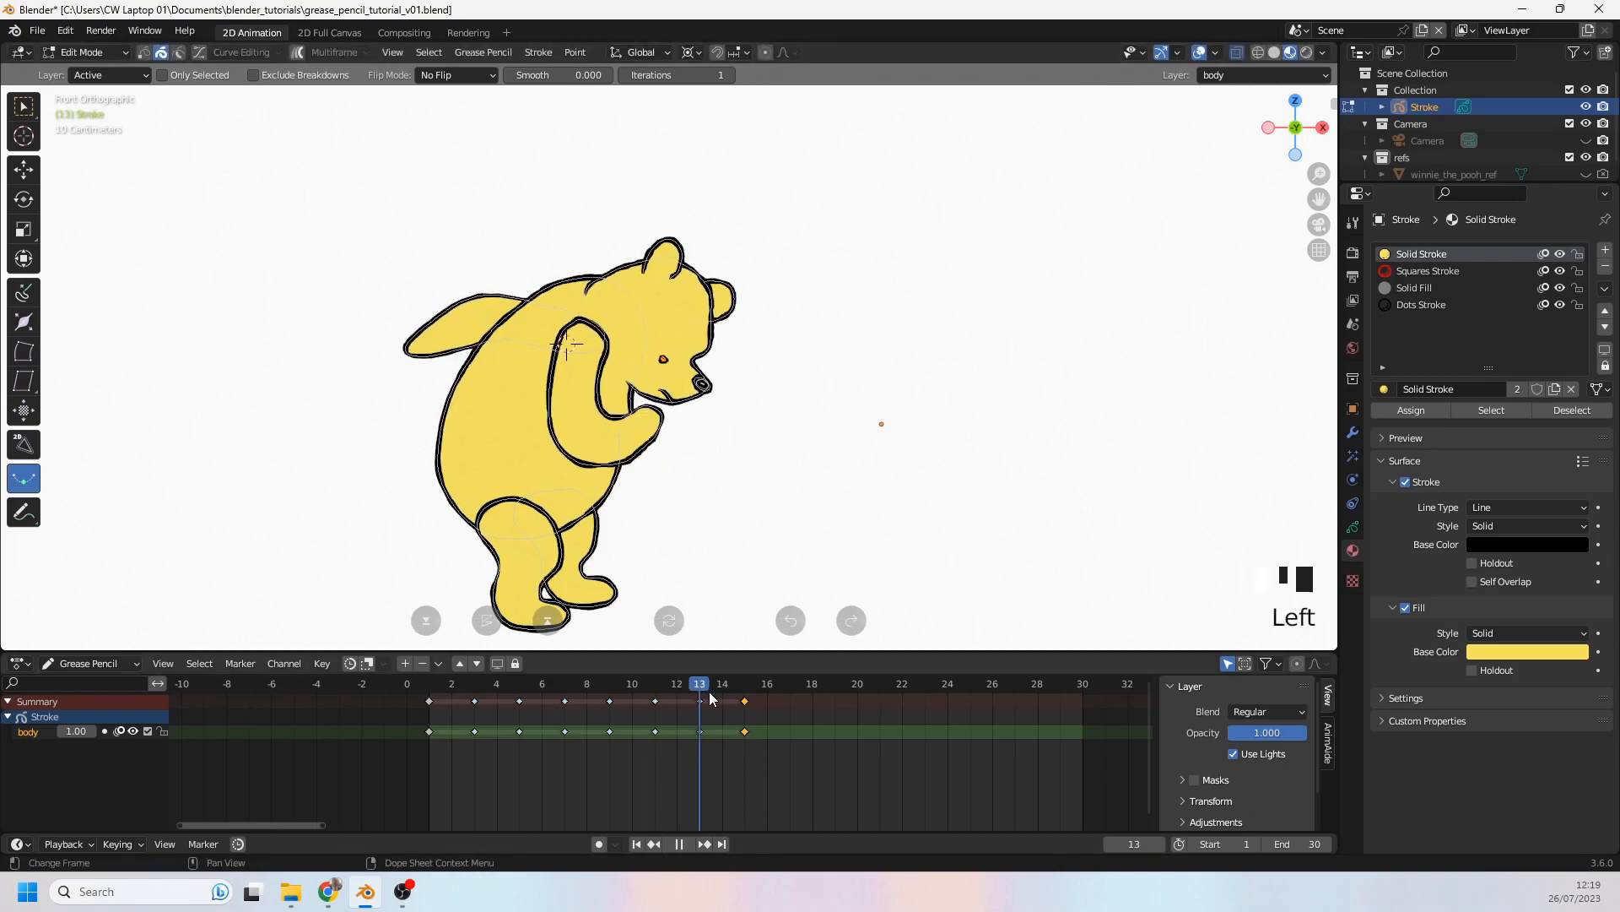
{"action": "key", "text": "space"}
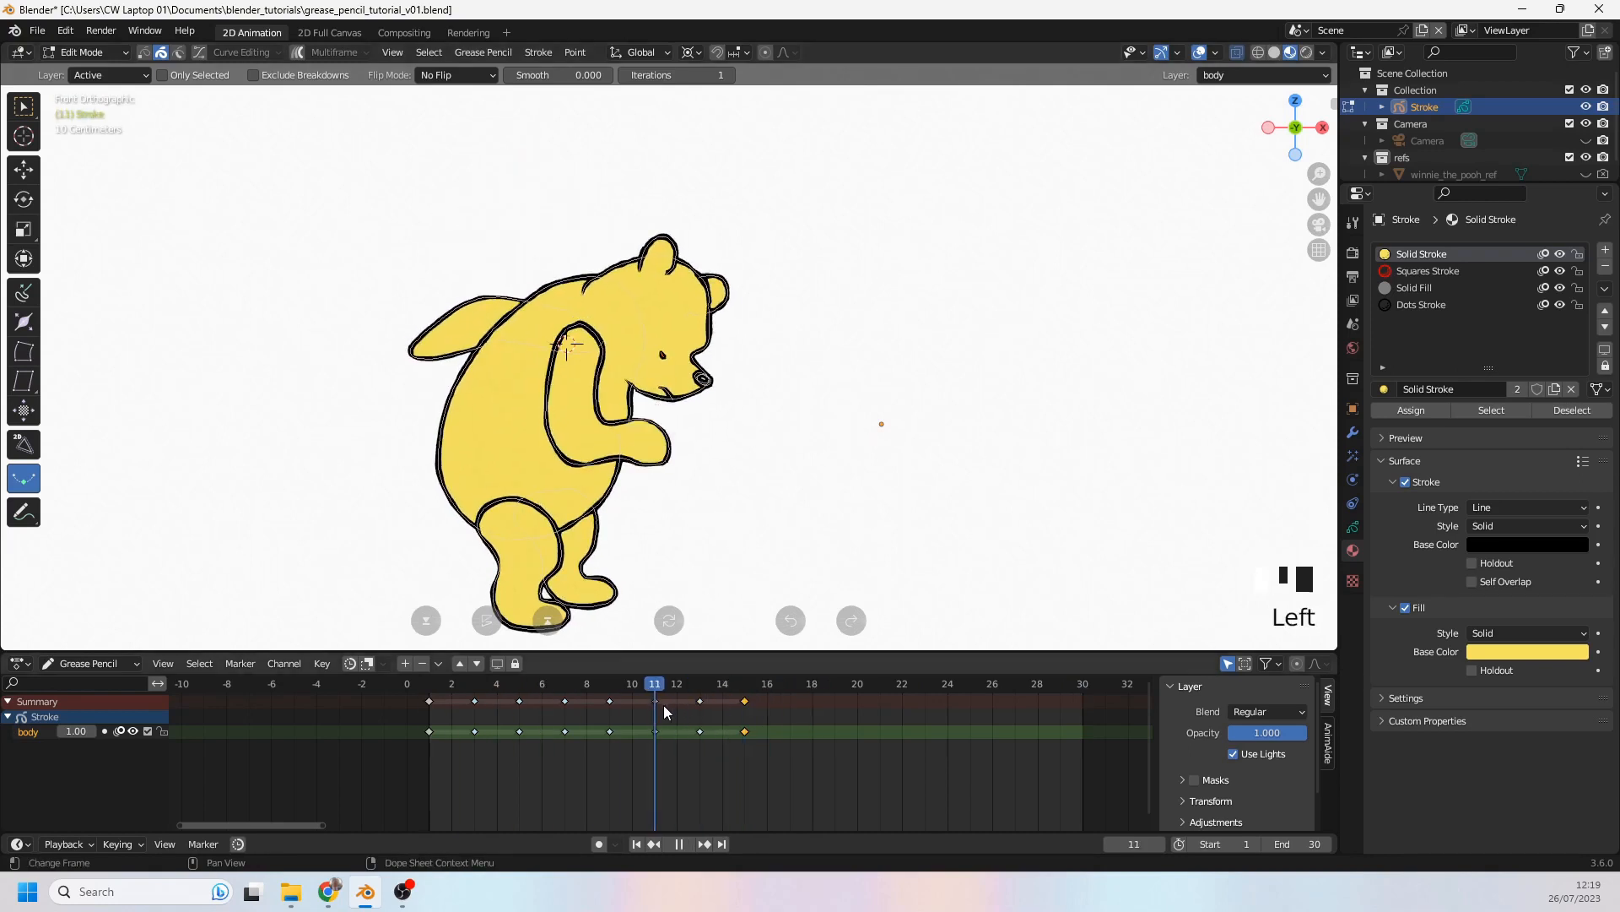
{"action": "left_click", "coordinate": [564, 682]}
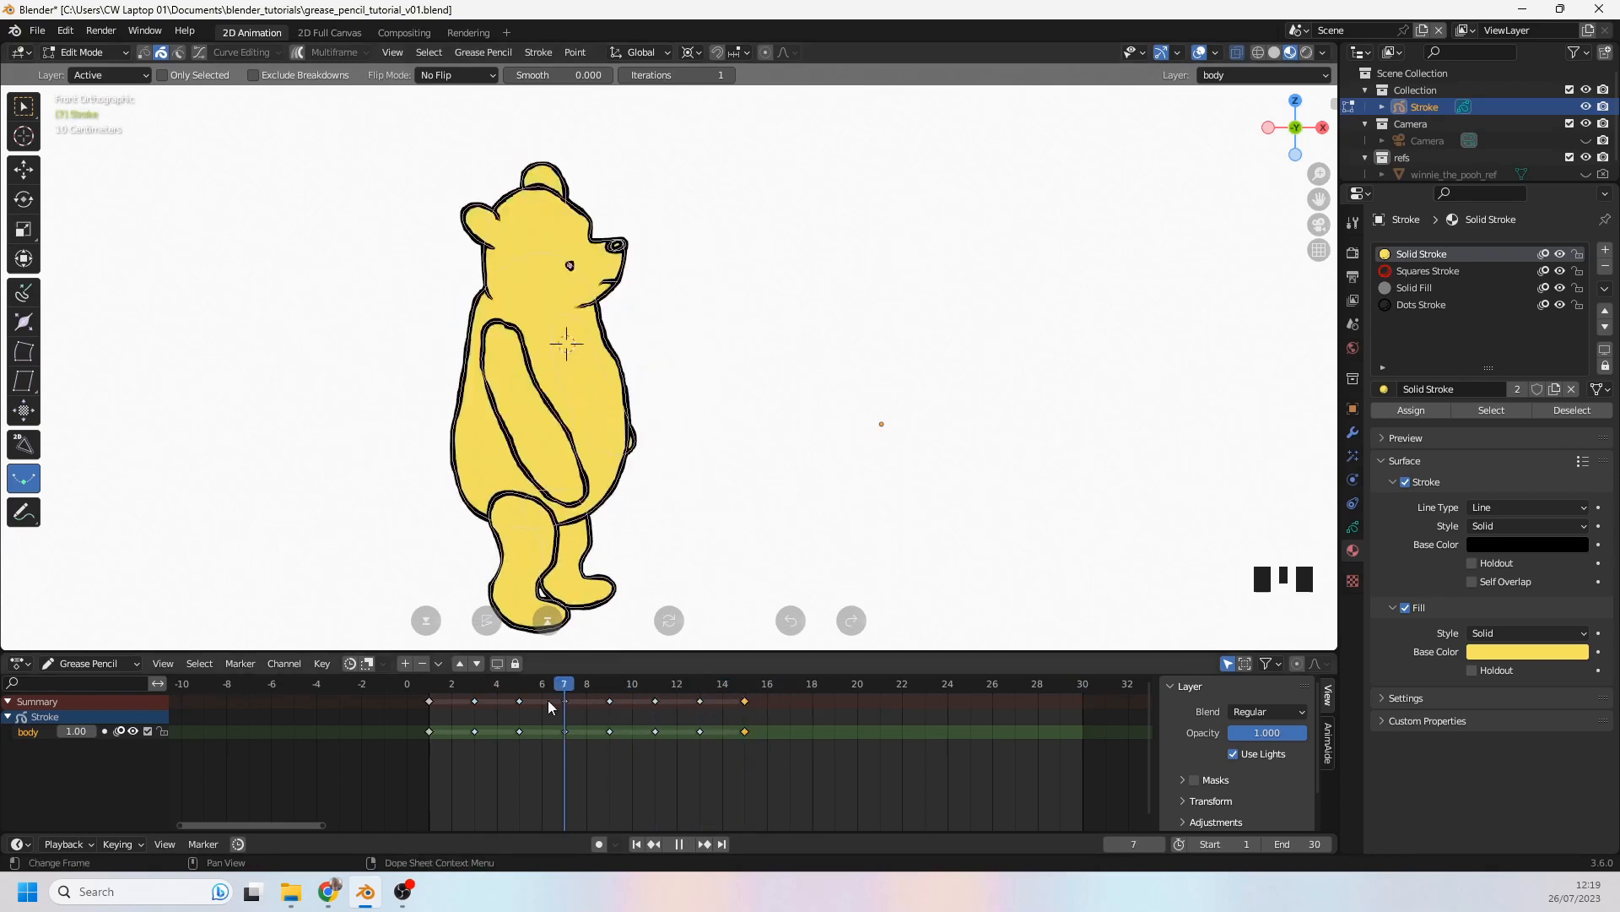
{"action": "scroll", "scroll_direction": "down", "scroll_amount": 3}
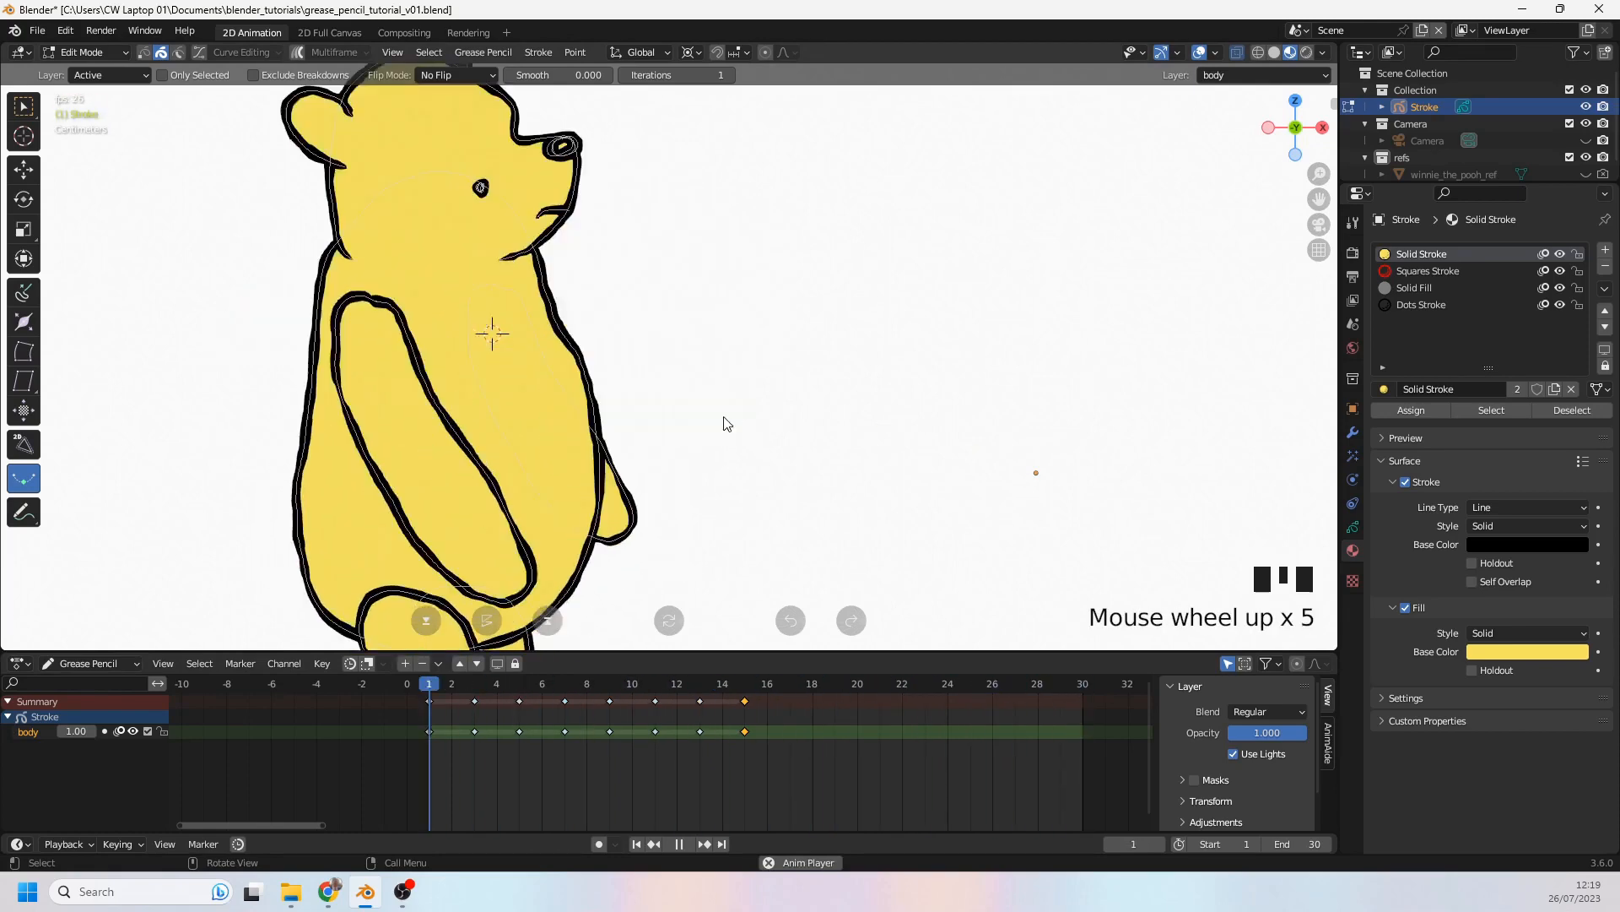
Step: Delete all points of the frame 13 in-between using Delete > Points
{"action": "left_click", "coordinate": [767, 683]}
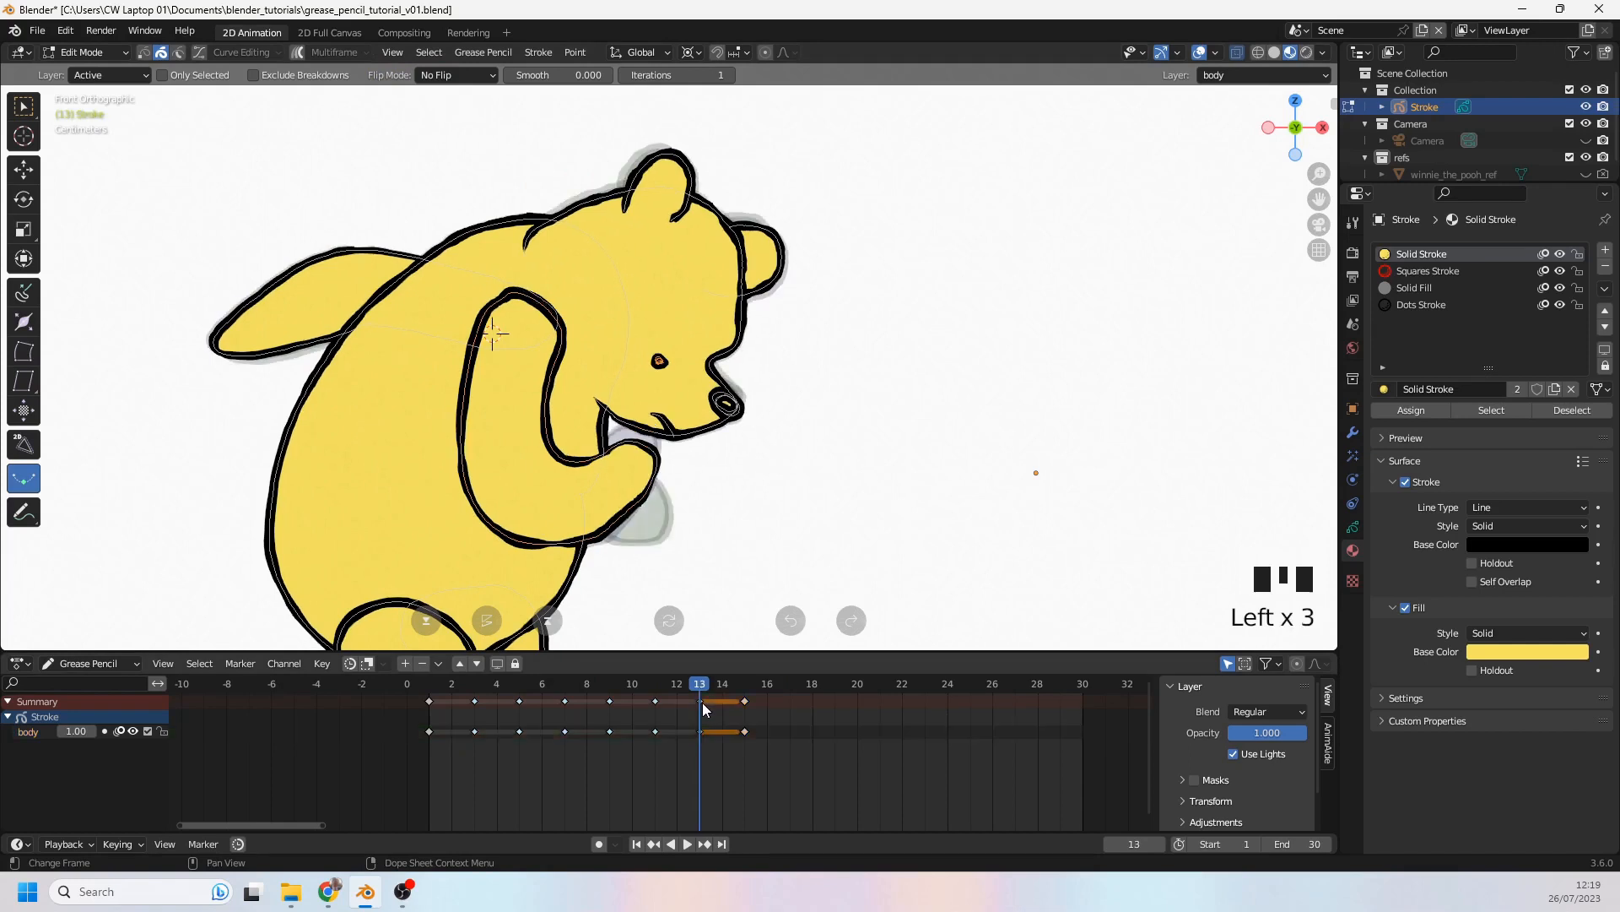
{"action": "key", "text": "x"}
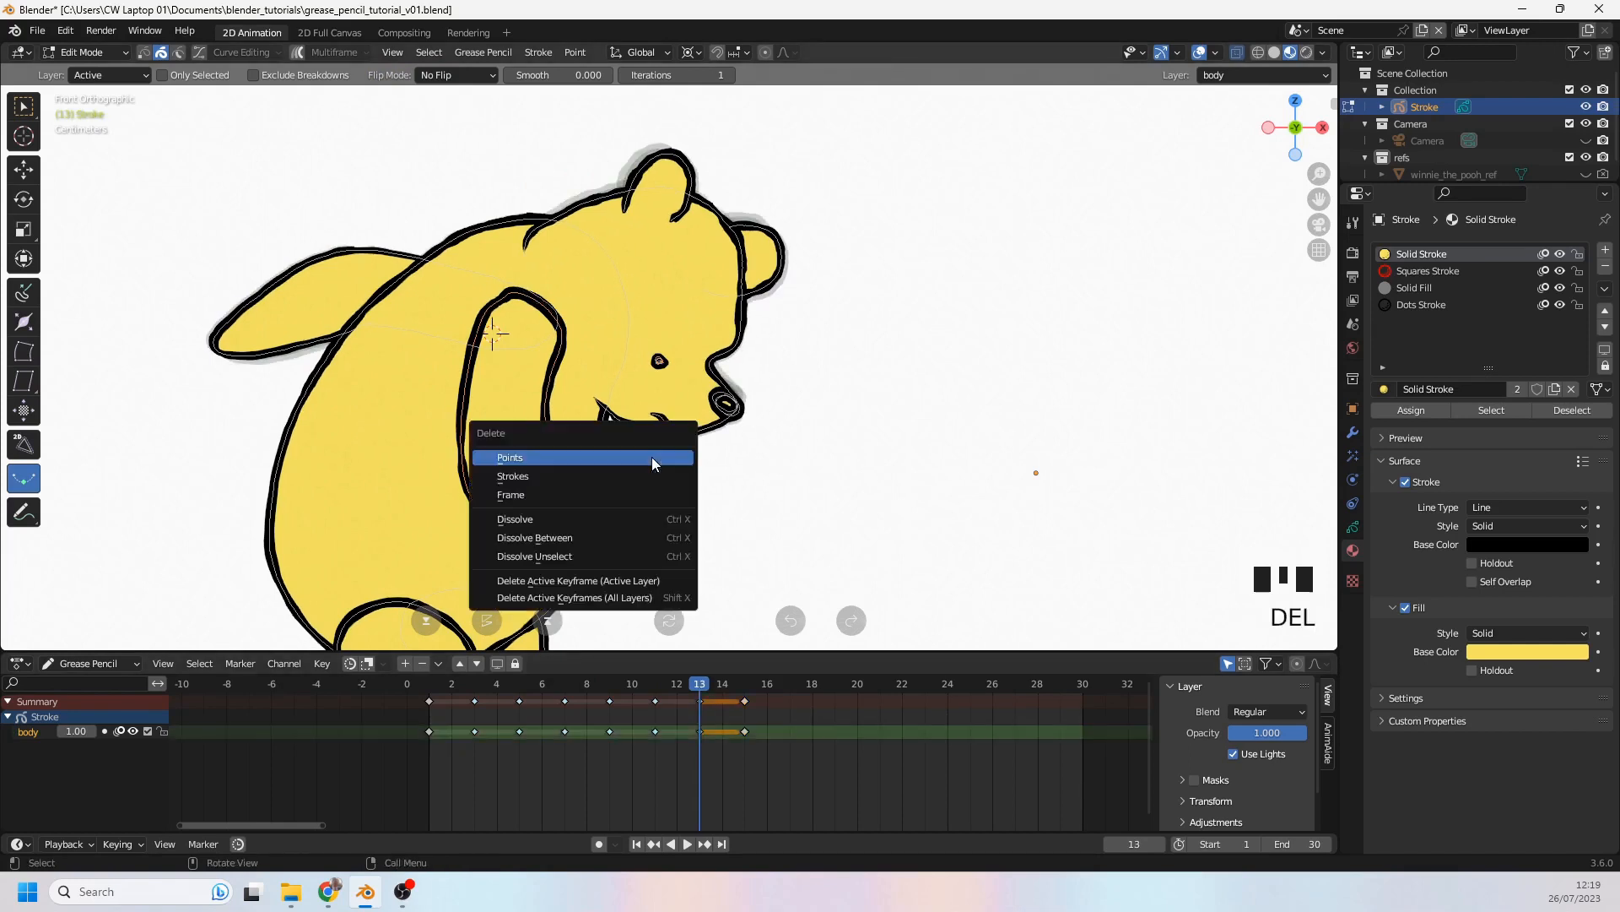
{"action": "left_click", "coordinate": [509, 456]}
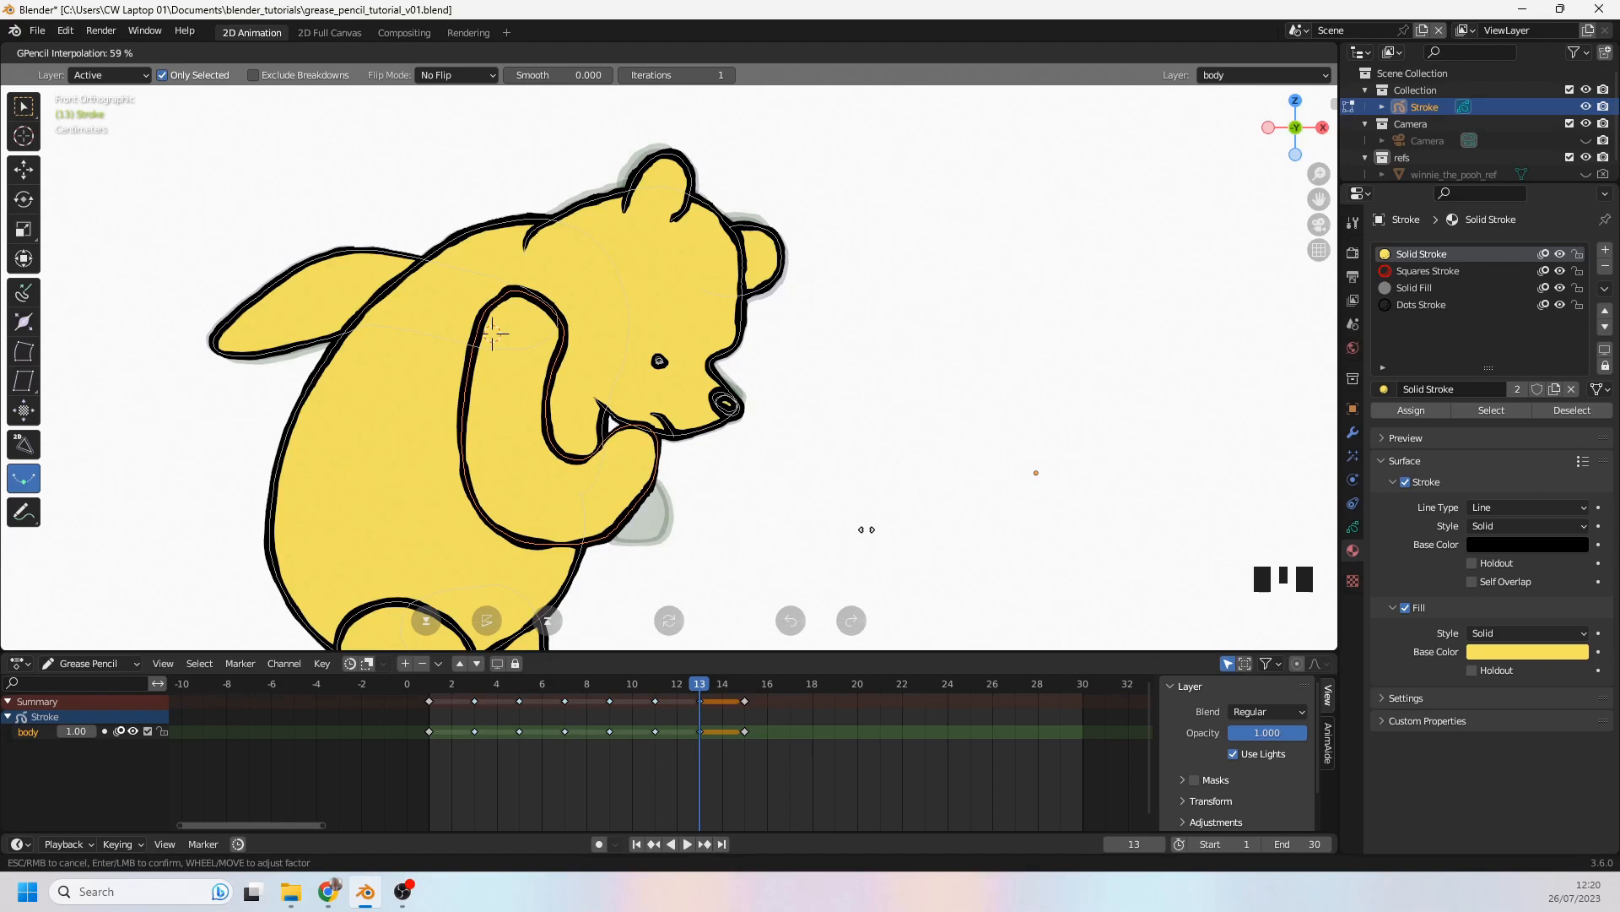
Step: Scrub the frames and use the mode menu to sculpt Pooh's frame 14 curled hand
{"action": "scroll", "scroll_direction": "down", "scroll_amount": 3}
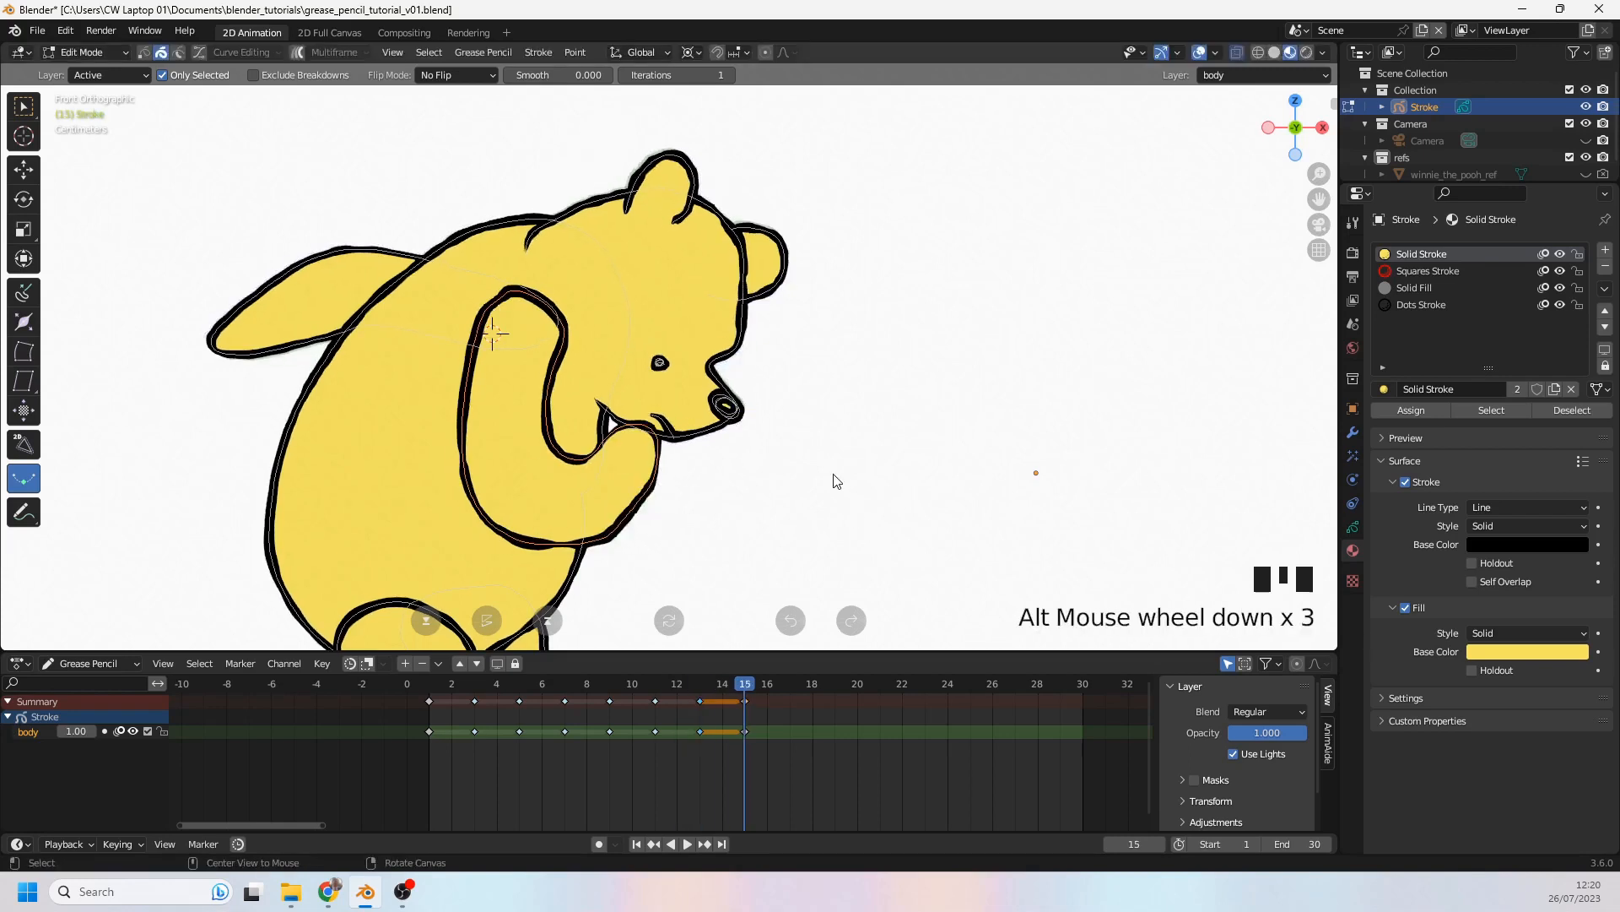
{"action": "scroll", "scroll_direction": "down", "scroll_amount": 3}
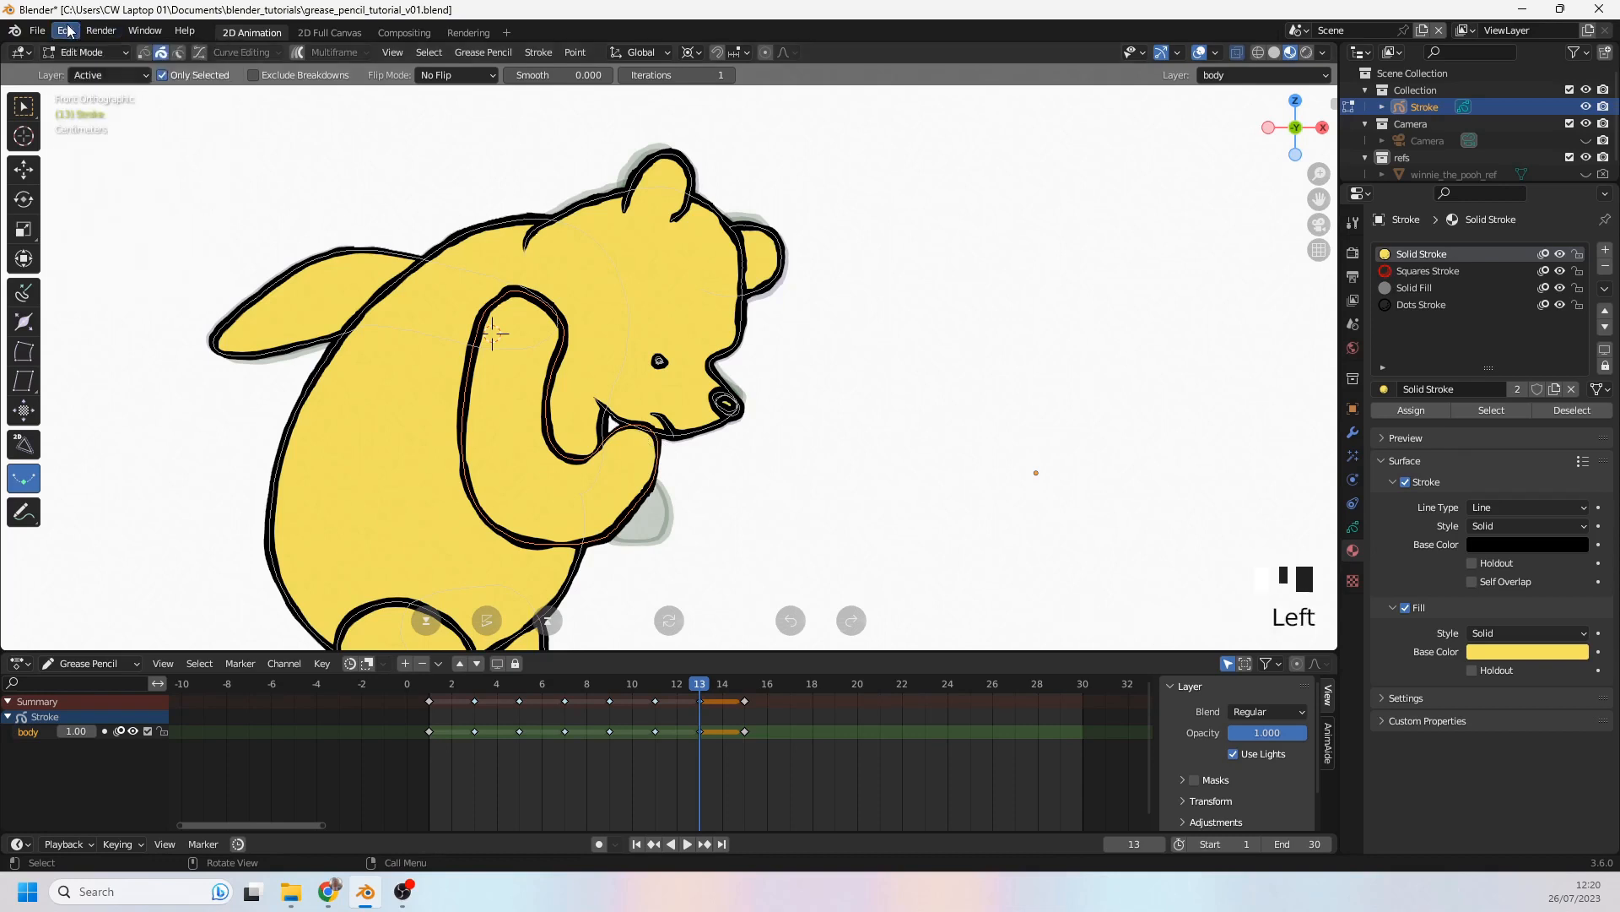
{"action": "left_click", "coordinate": [83, 51]}
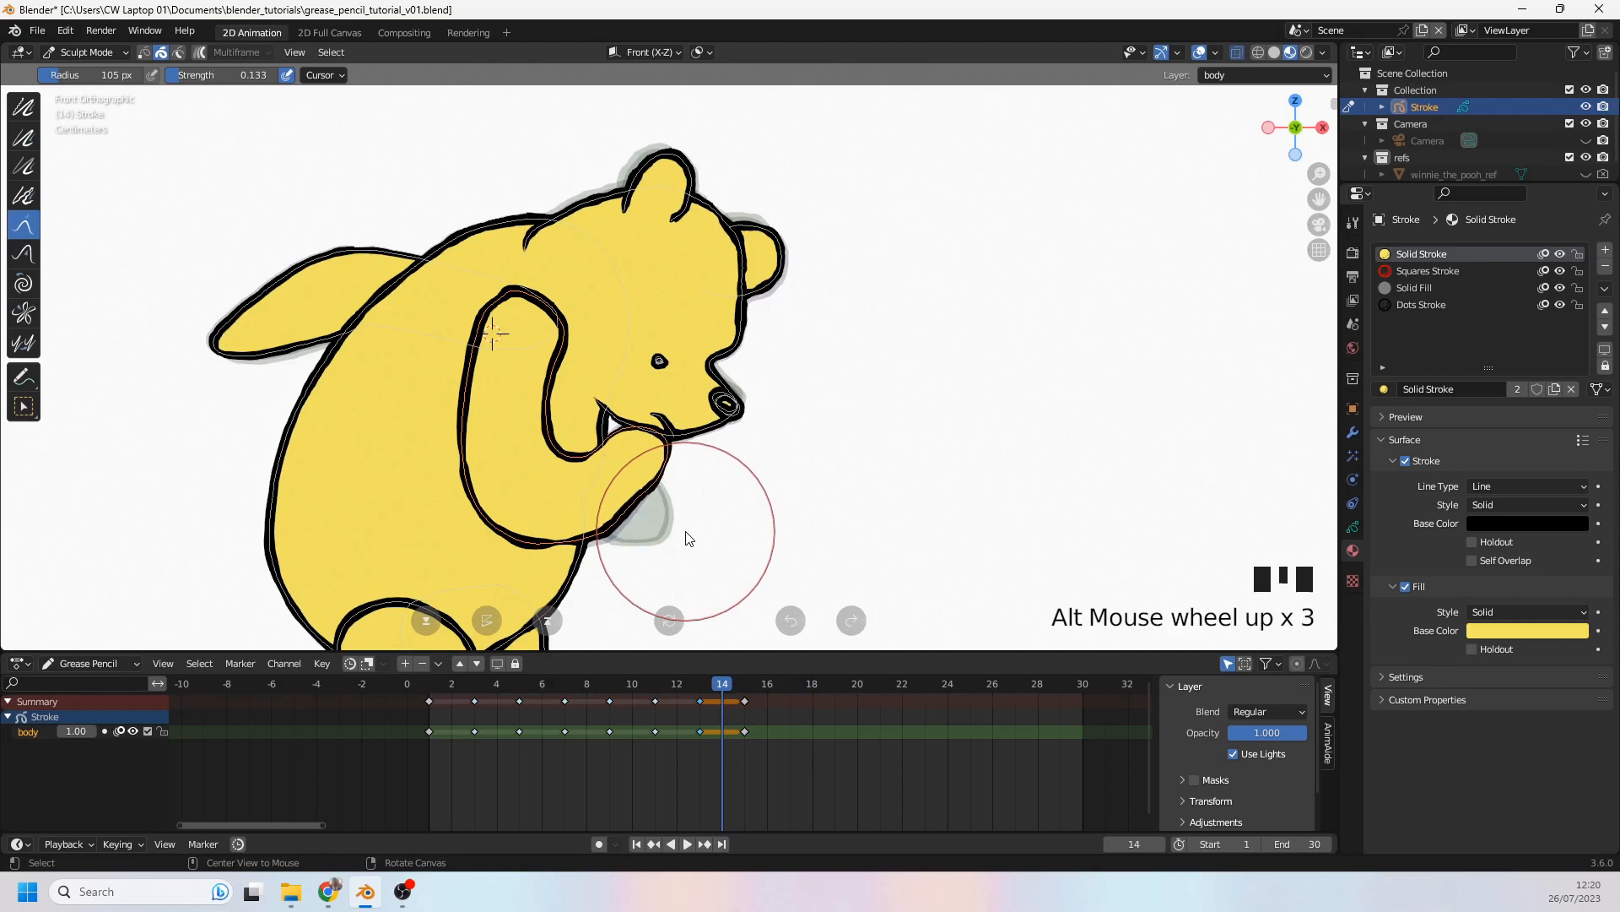
{"action": "scroll", "scroll_direction": "down", "scroll_amount": 3}
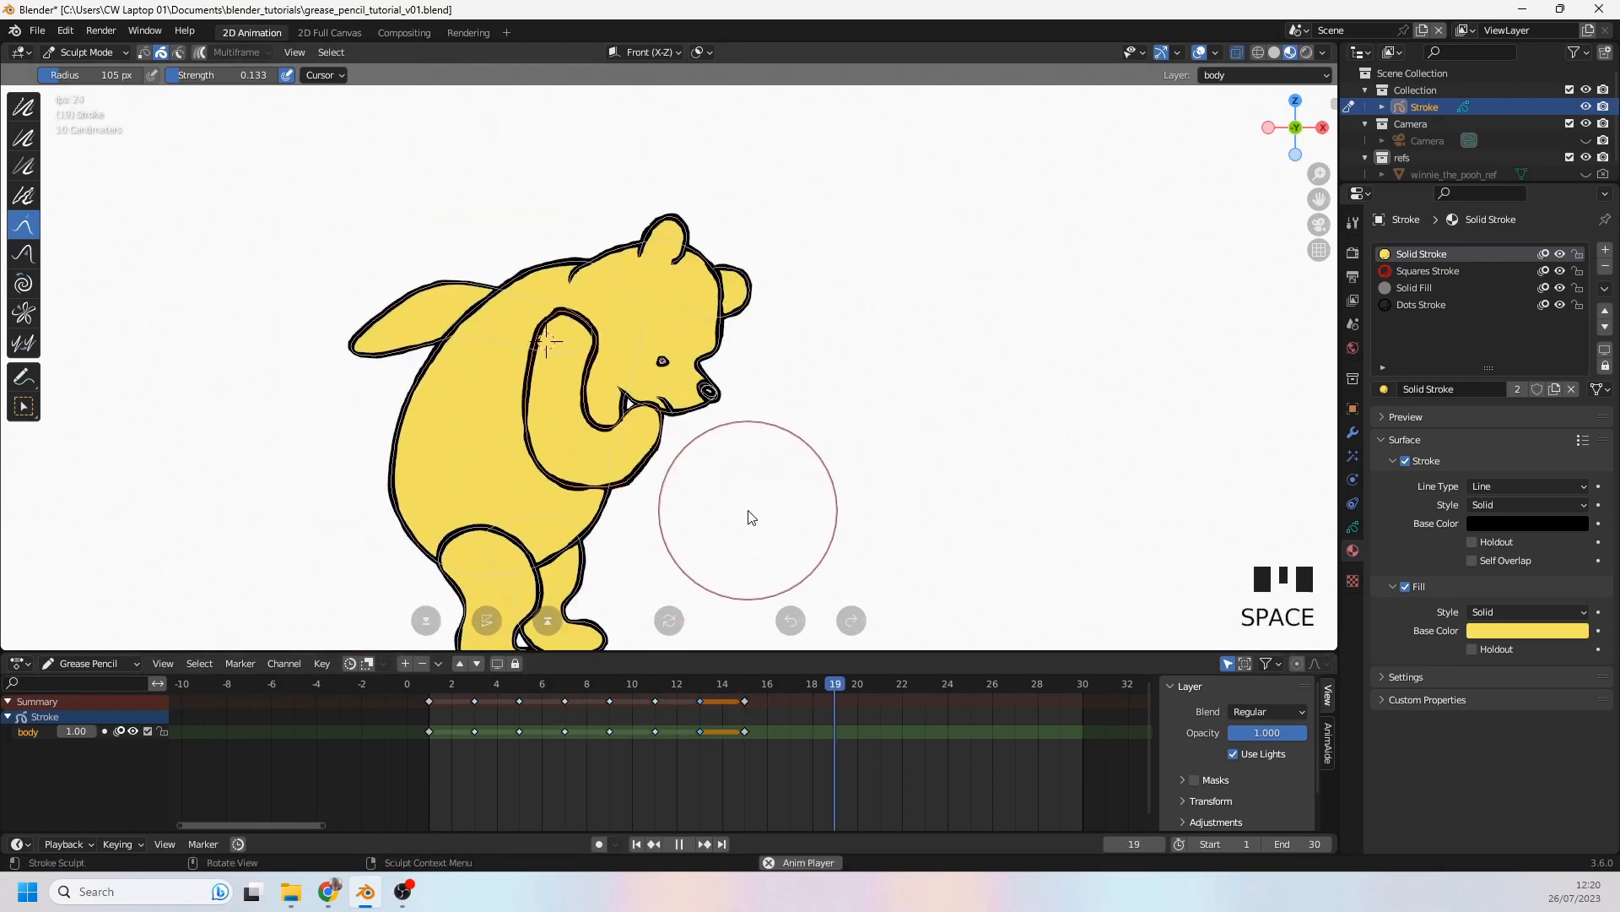
Step: Stop playback, scrub frames, undo the keyframe move, and open frame 17's keyframe menu
{"action": "left_click", "coordinate": [542, 683]}
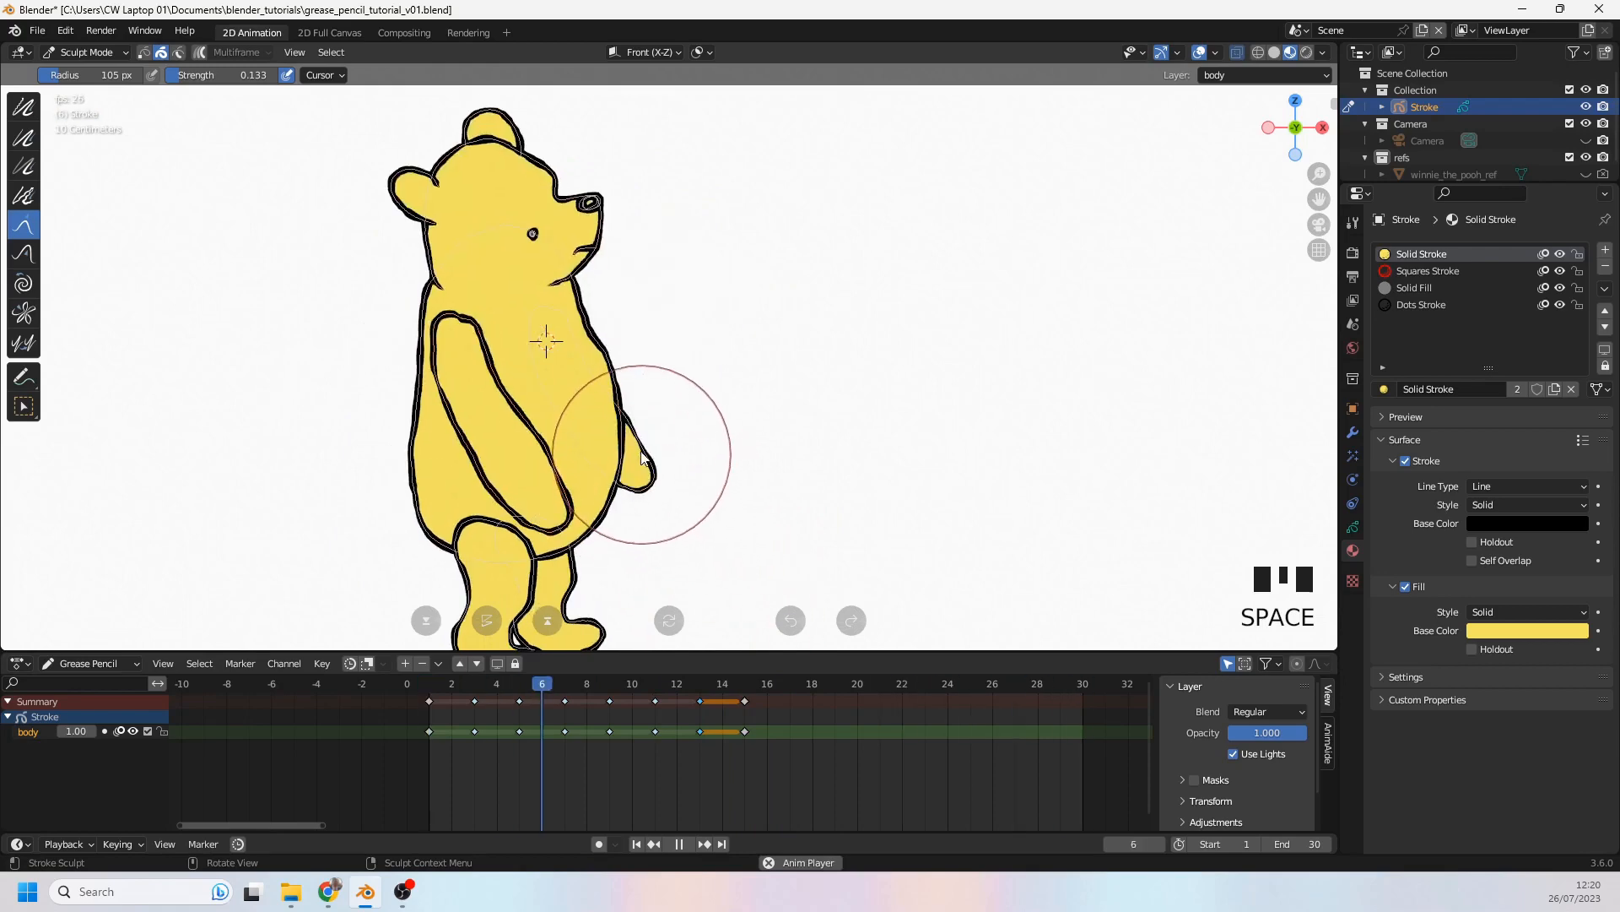
{"action": "key", "text": "space"}
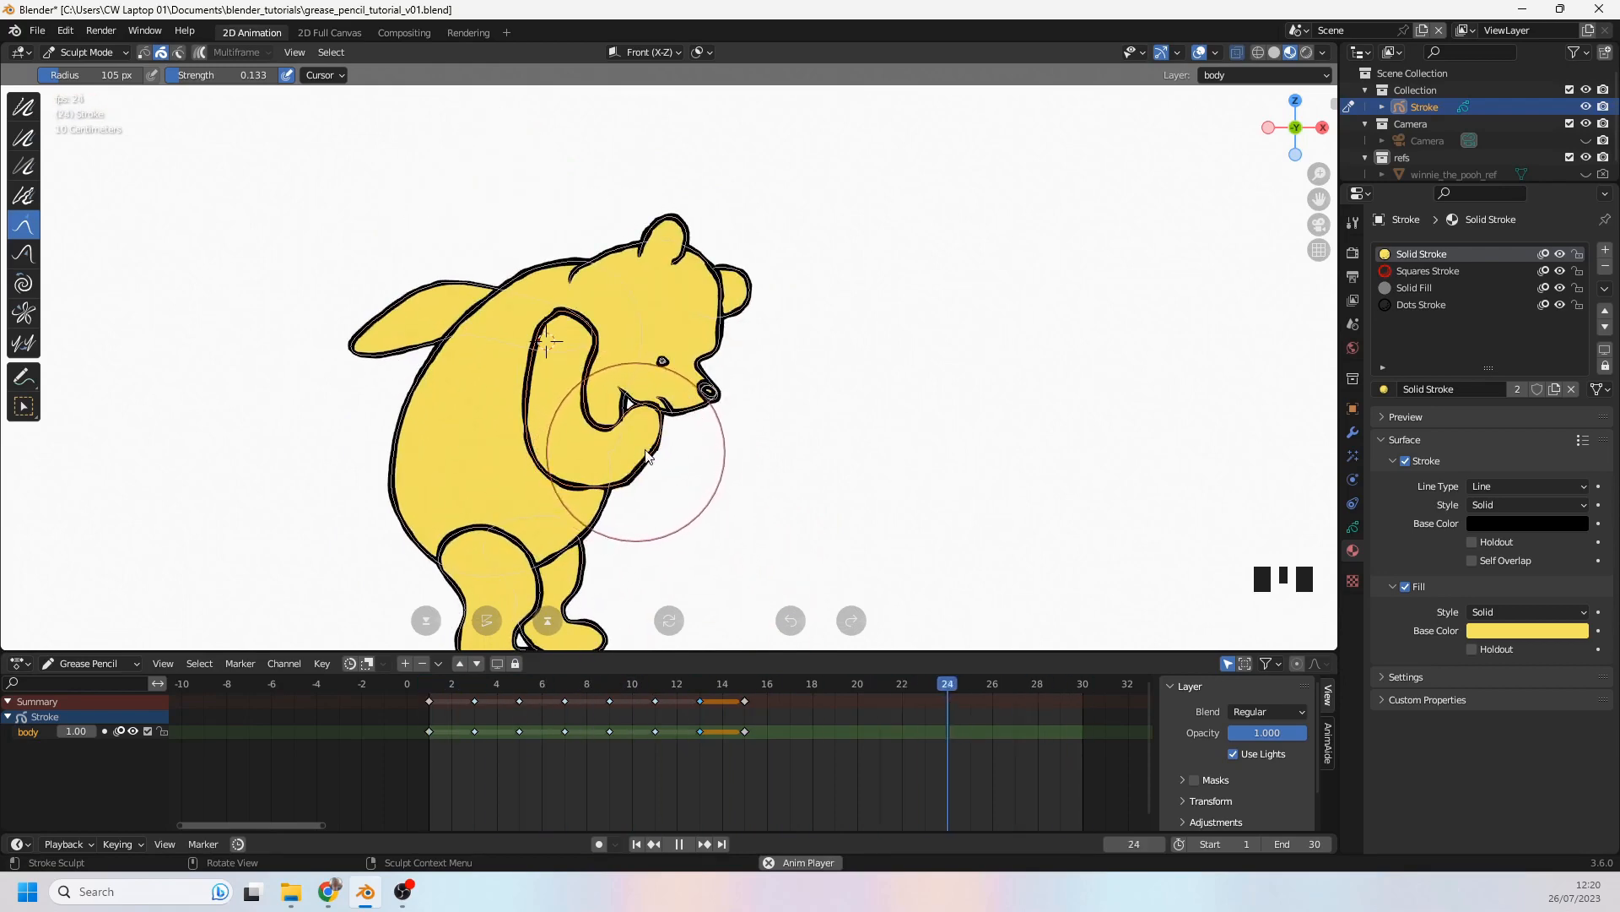
{"action": "scroll", "scroll_direction": "up", "scroll_amount": 3}
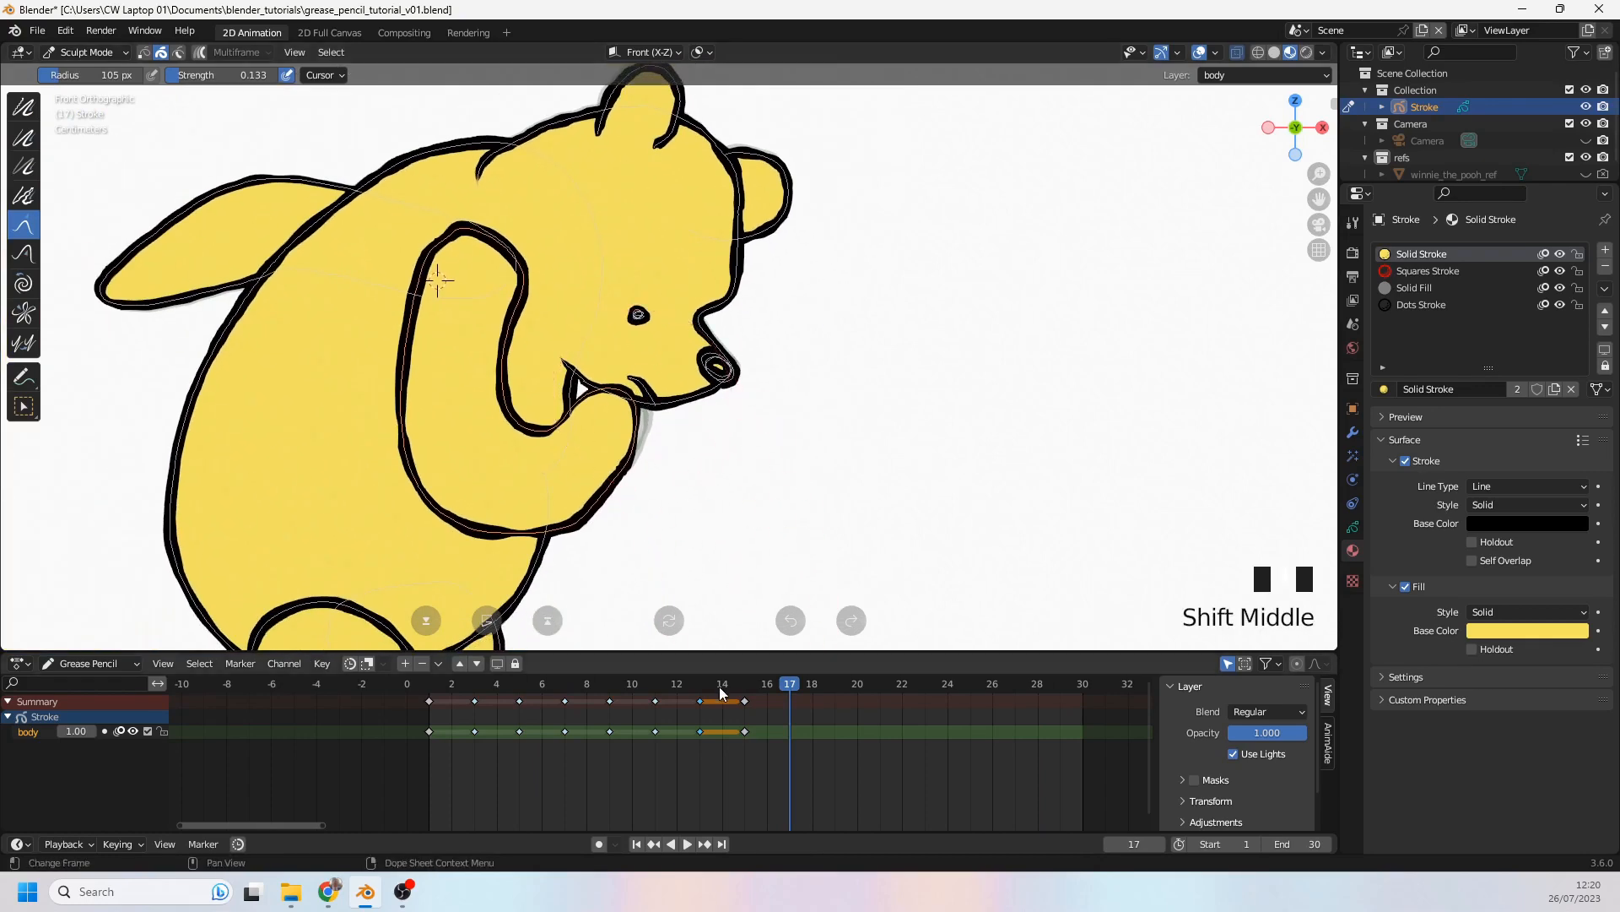
{"action": "scroll", "scroll_direction": "down", "scroll_amount": 3}
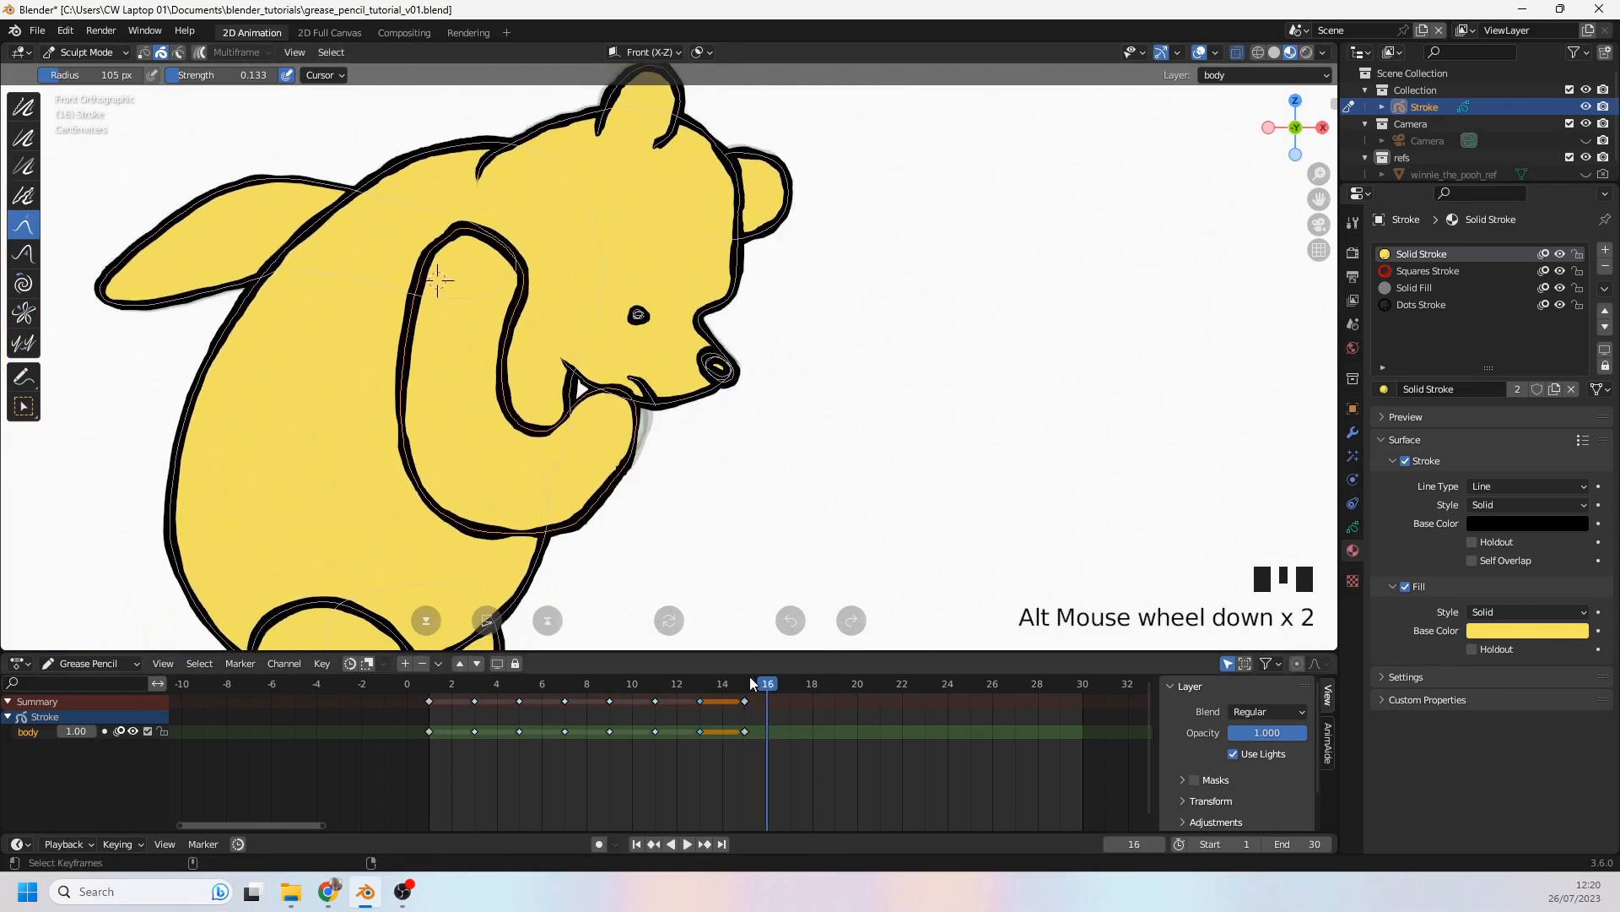
{"action": "scroll", "scroll_direction": "down", "scroll_amount": 3}
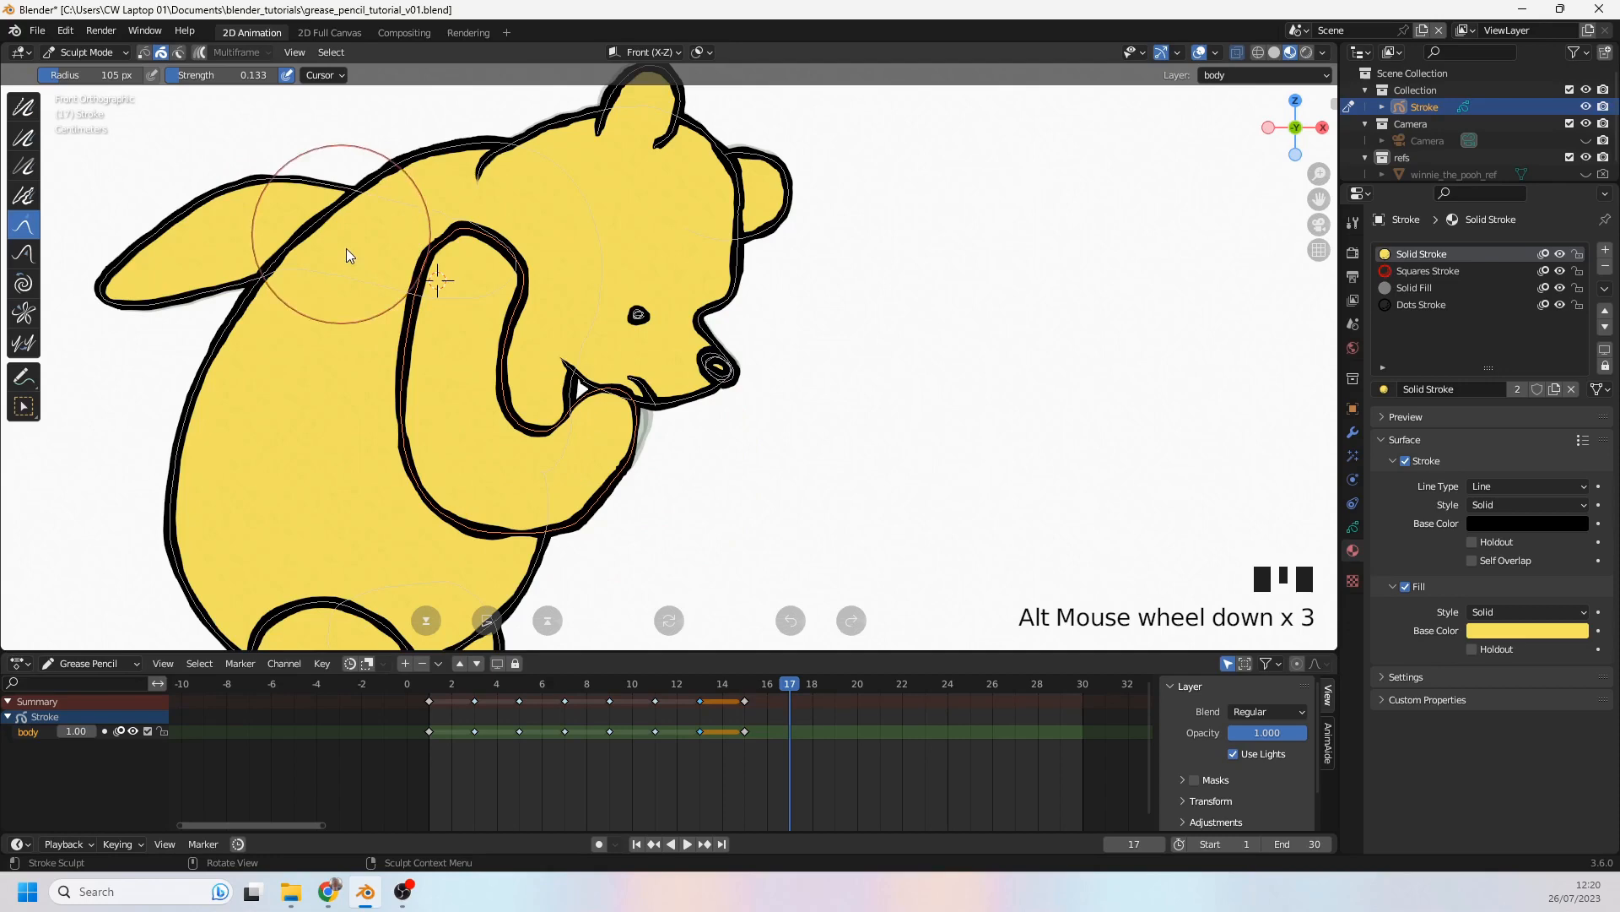
{"action": "scroll", "scroll_direction": "down", "scroll_amount": 3}
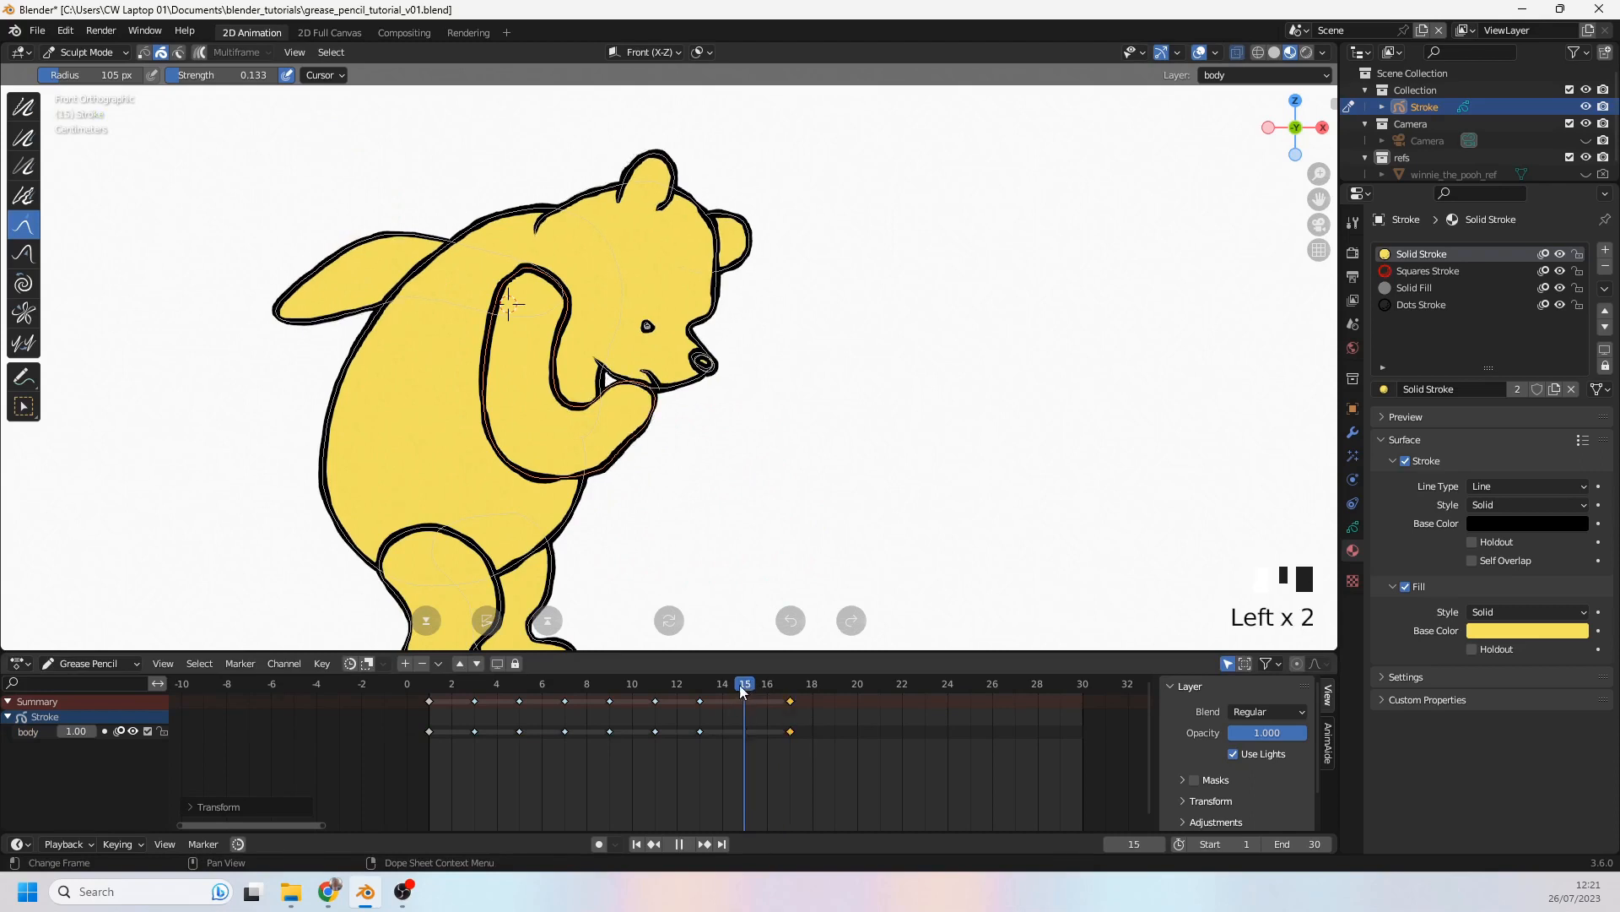
{"action": "key", "text": "ctrl+z"}
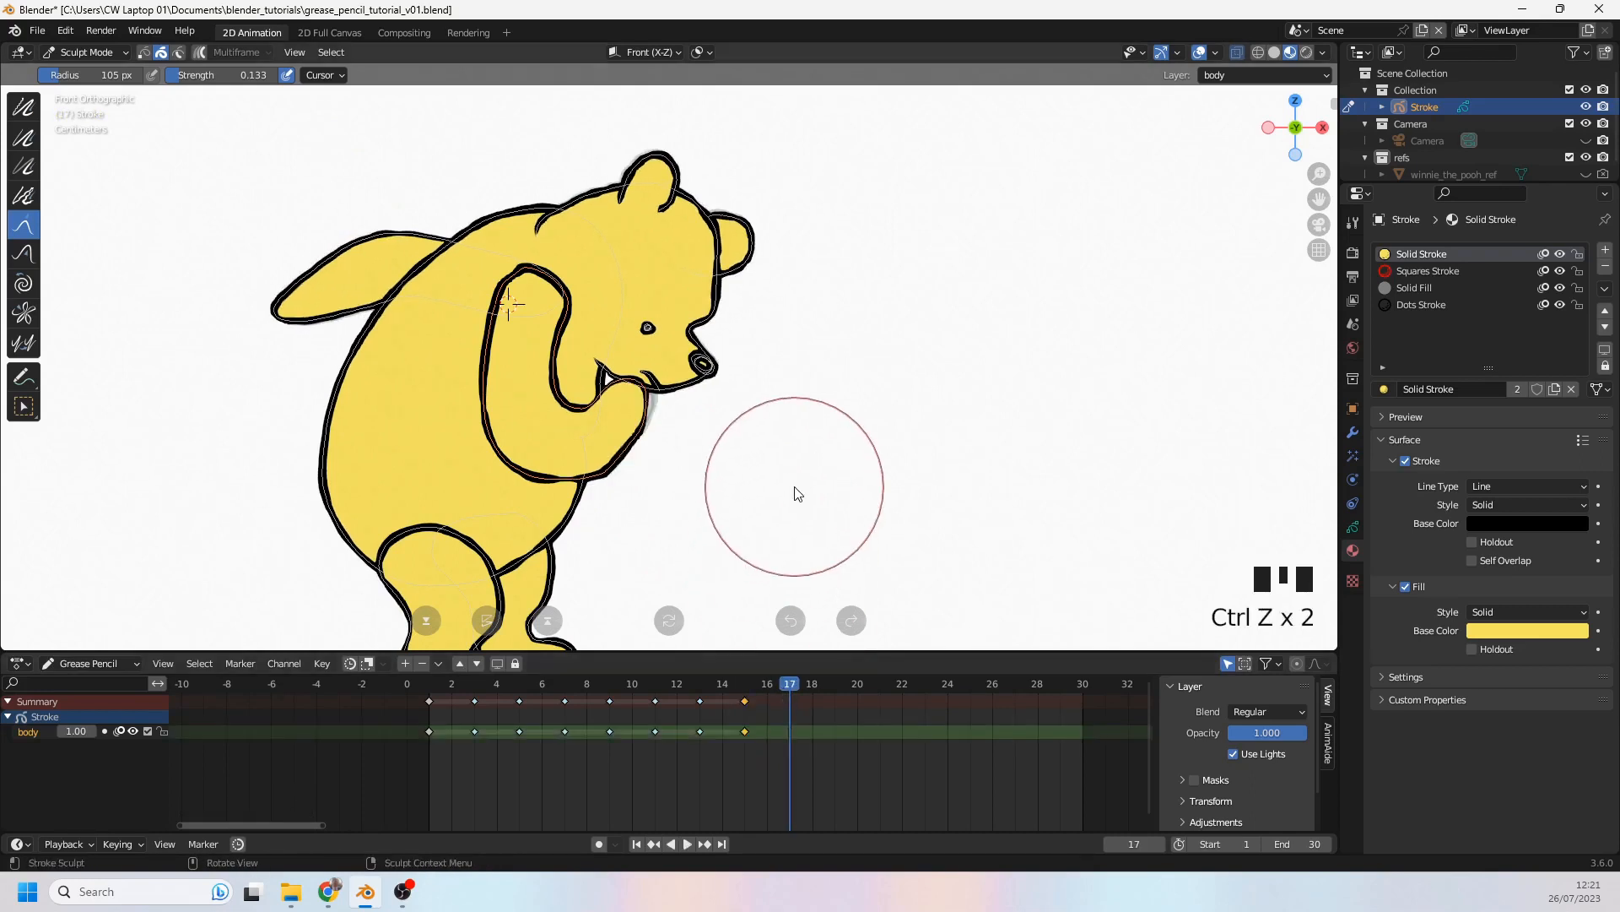
{"action": "right_click", "coordinate": [790, 493]}
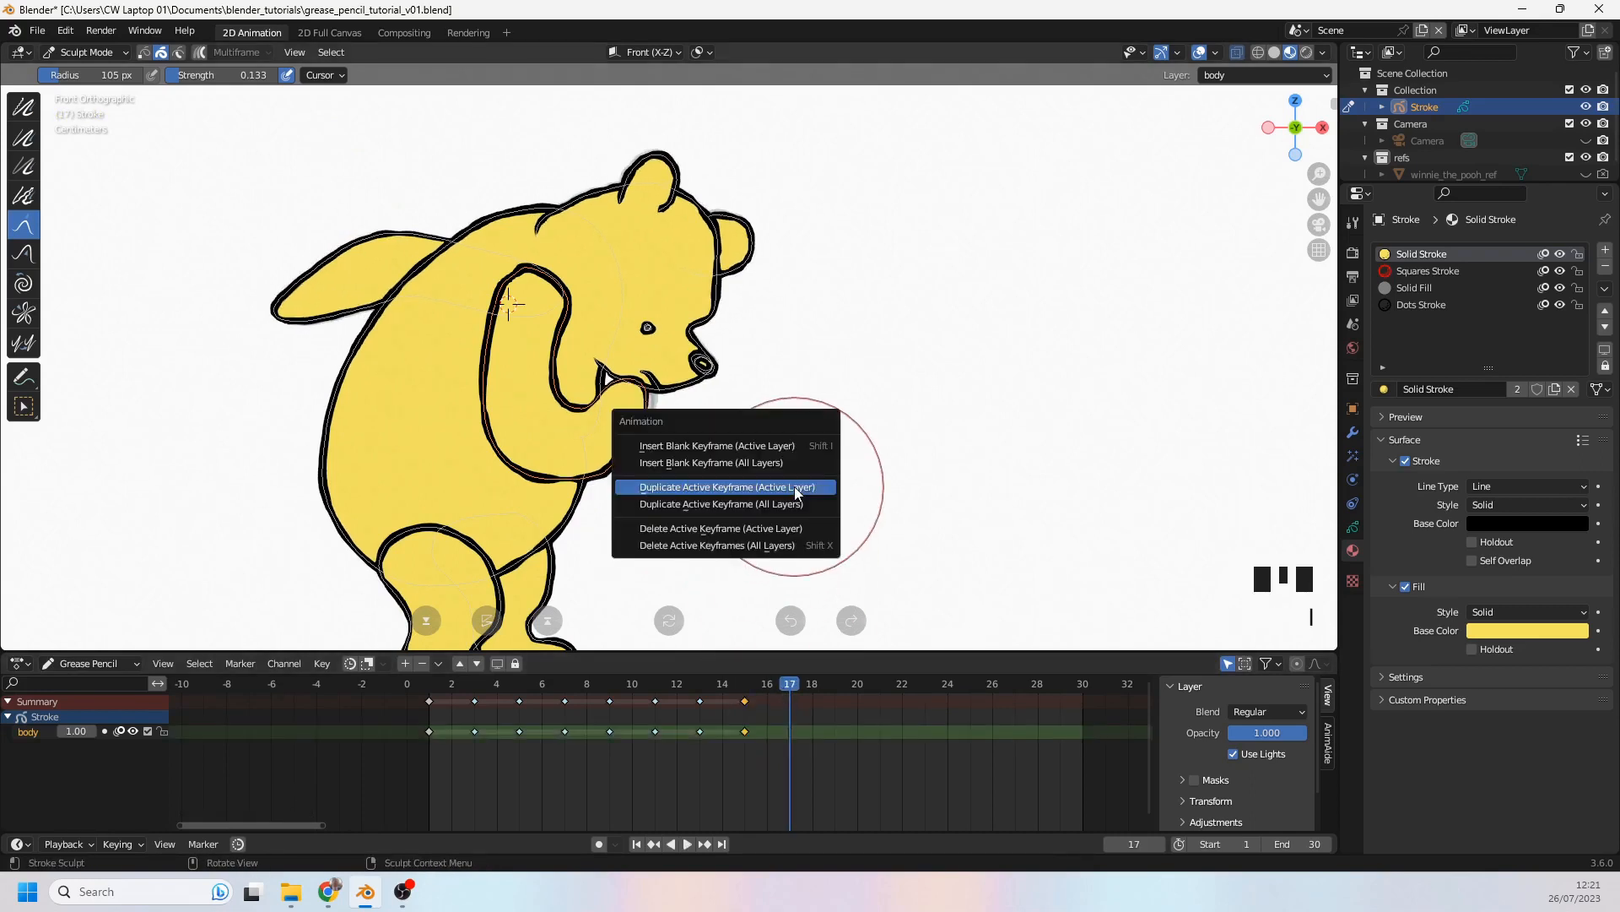
Step: Duplicate the active keyframe onto frame 17, delete stroke points, and compare frames 13 and 8
{"action": "left_click", "coordinate": [725, 487]}
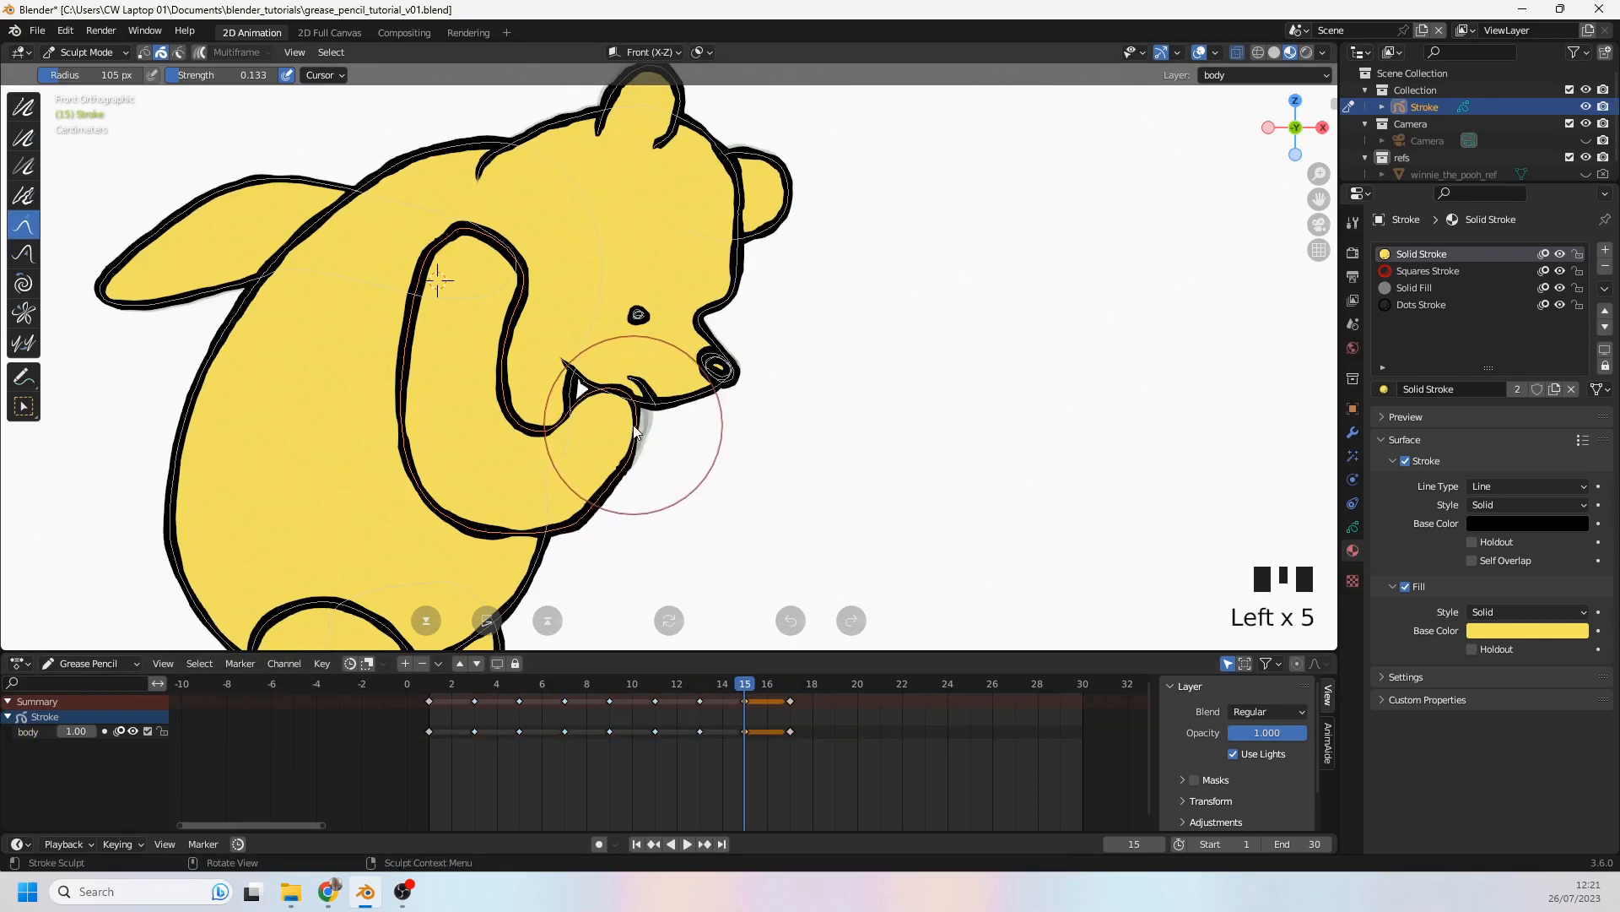
{"action": "left_click", "coordinate": [84, 51]}
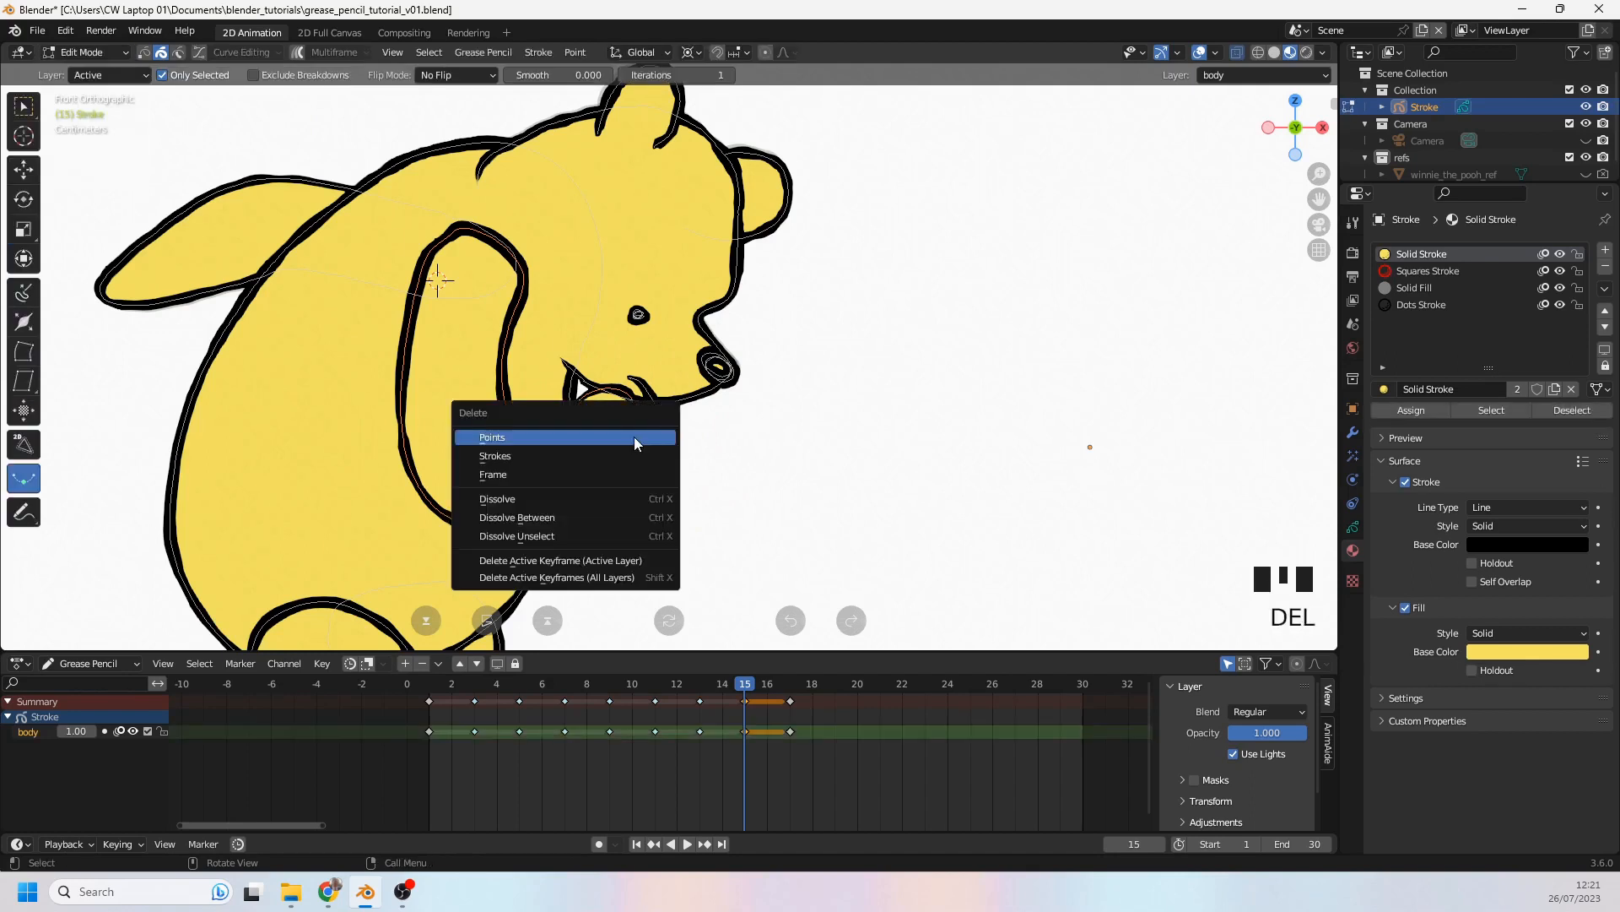
{"action": "left_click", "coordinate": [492, 436]}
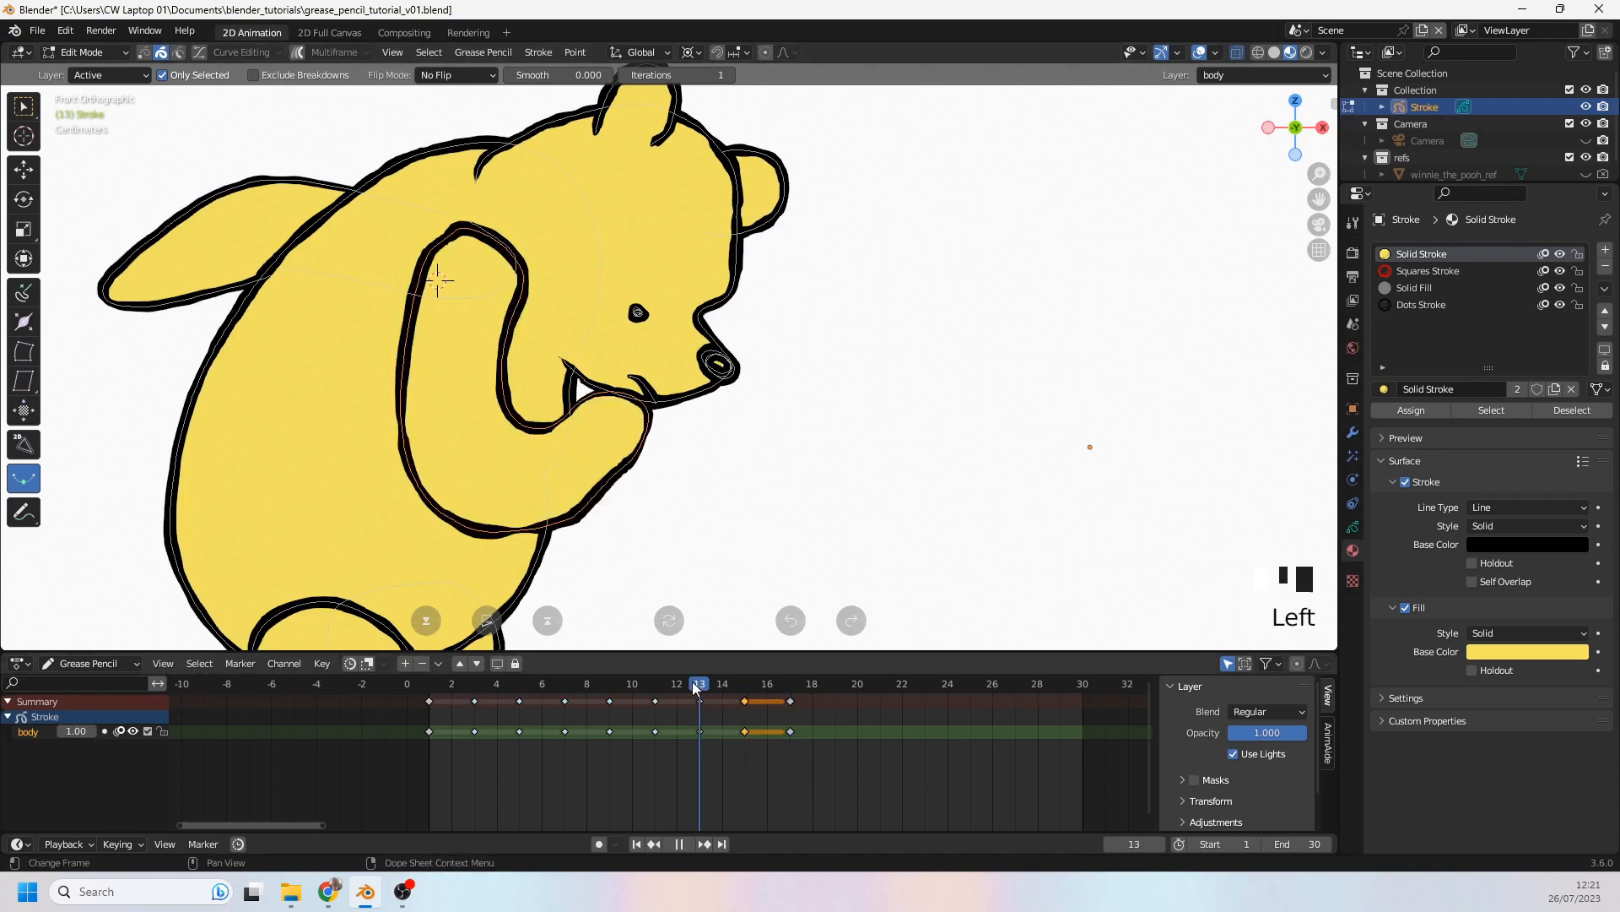
{"action": "left_click", "coordinate": [744, 682]}
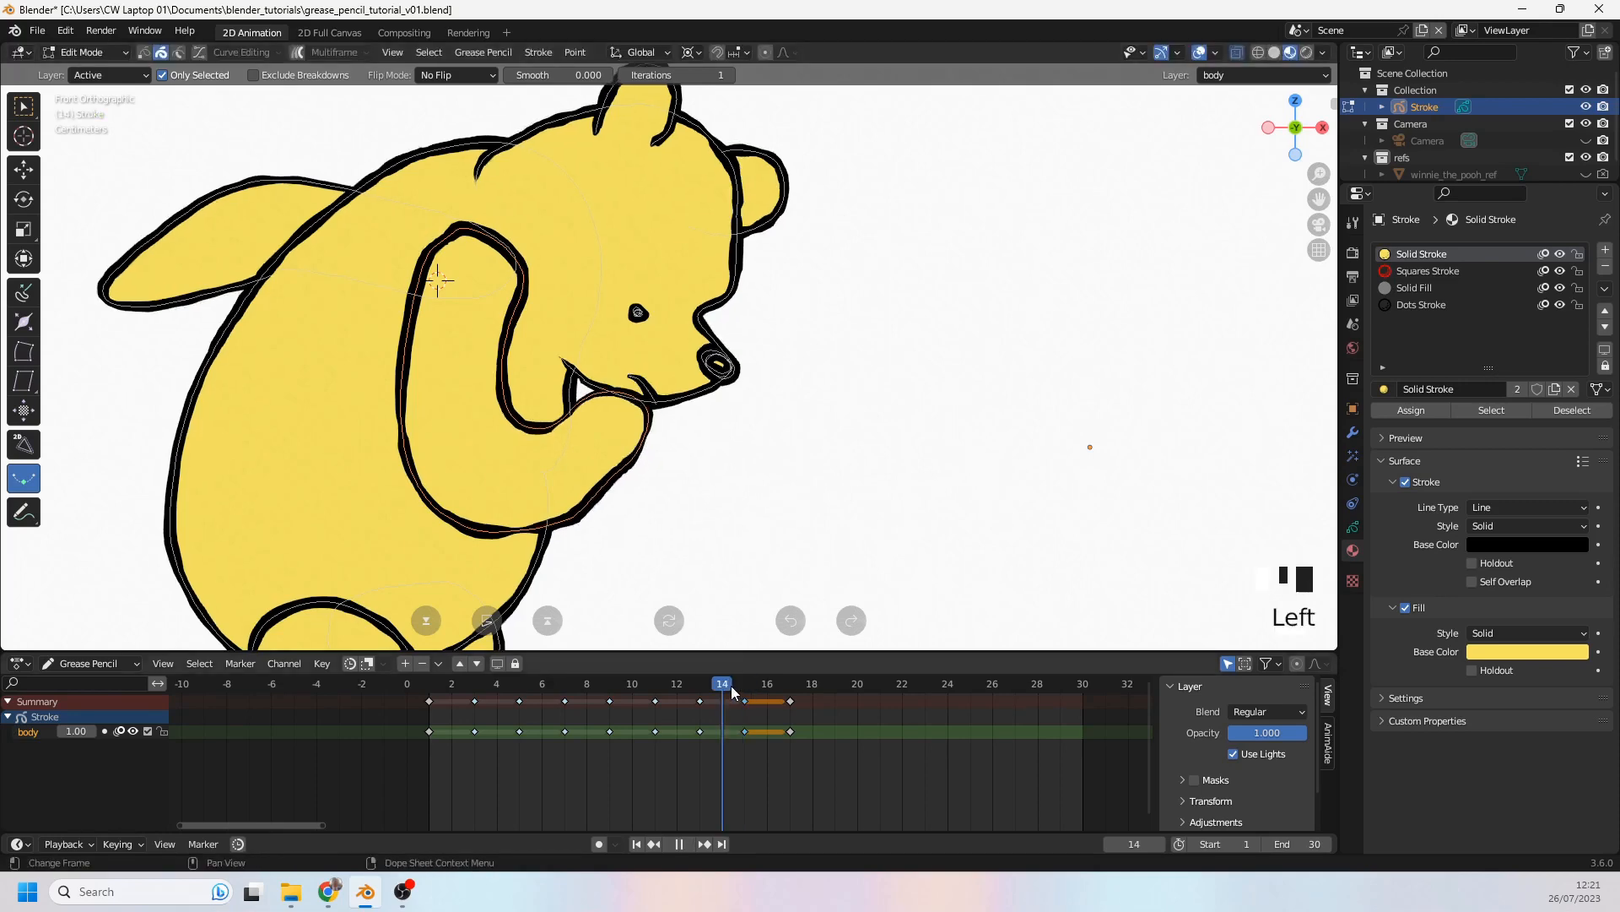
{"action": "left_click", "coordinate": [588, 683]}
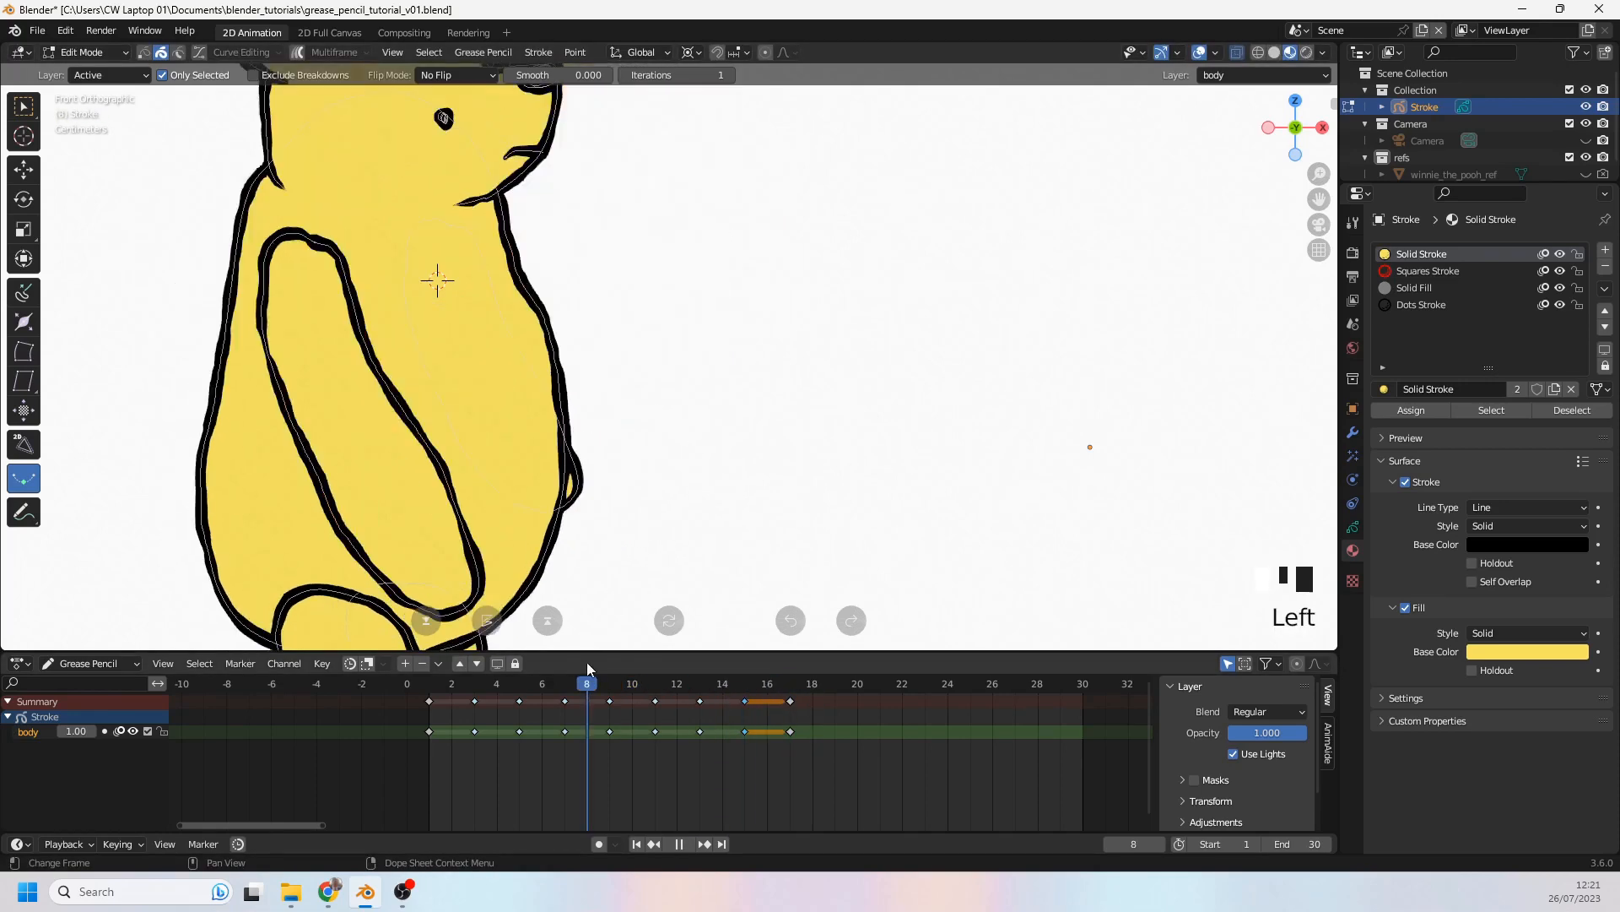
Step: Zoom in and scrub to frames 14 and 12 to inspect the blink keyframes
{"action": "scroll", "scroll_direction": "down", "scroll_amount": 3}
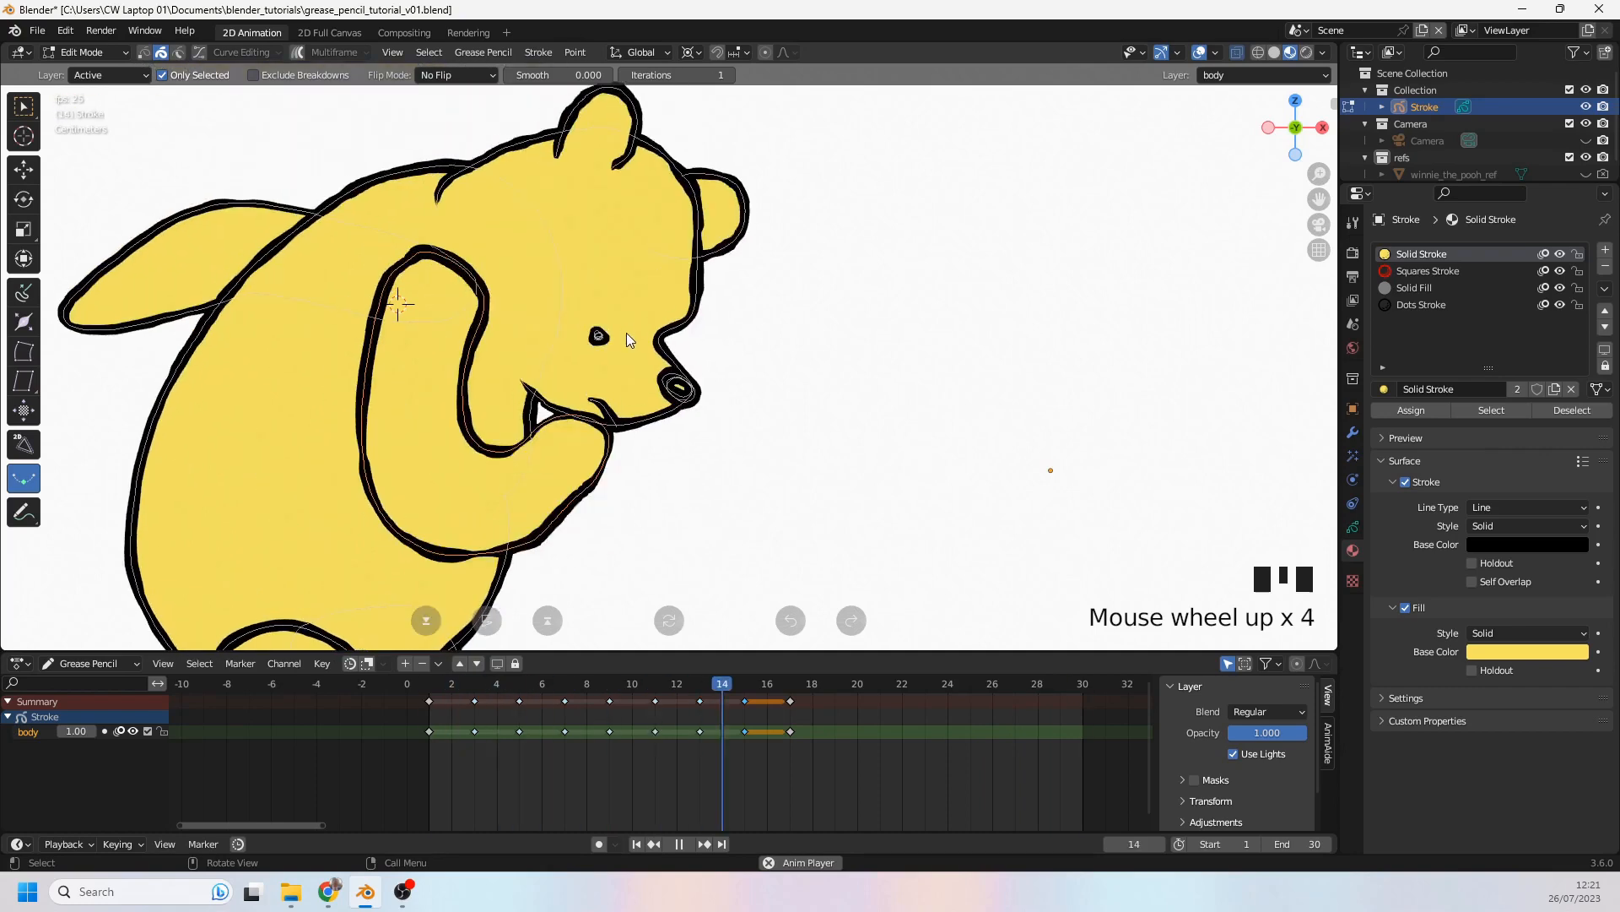
{"action": "left_click", "coordinate": [745, 683]}
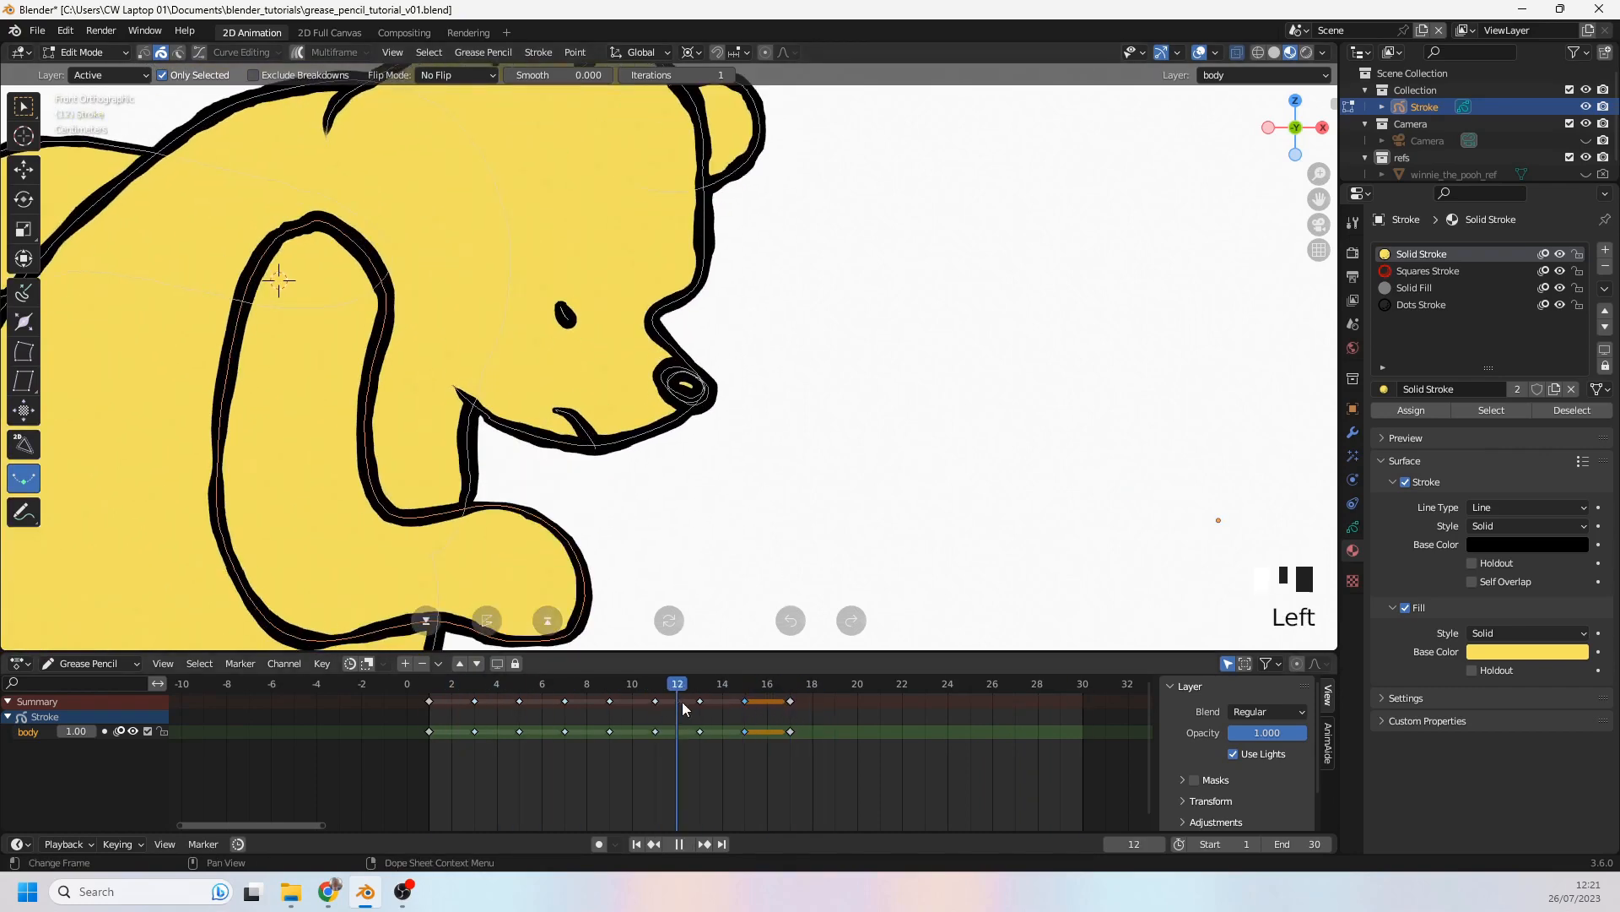
{"action": "left_click", "coordinate": [700, 683]}
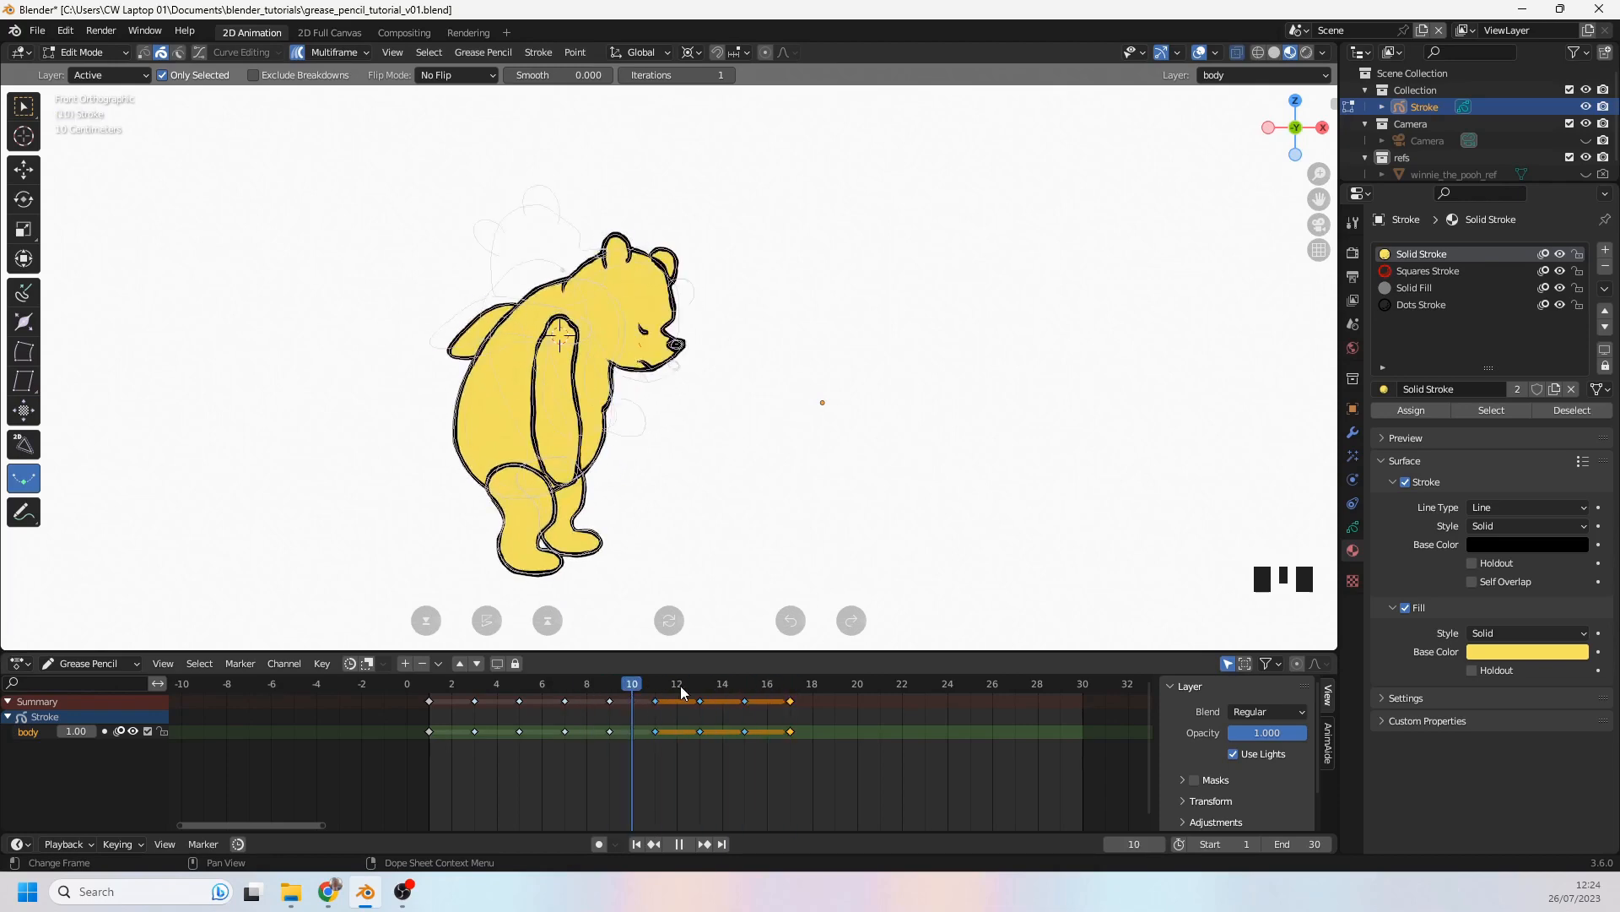
Step: Play the animation from the start, stop it, and move to frame 8
{"action": "key", "text": "space"}
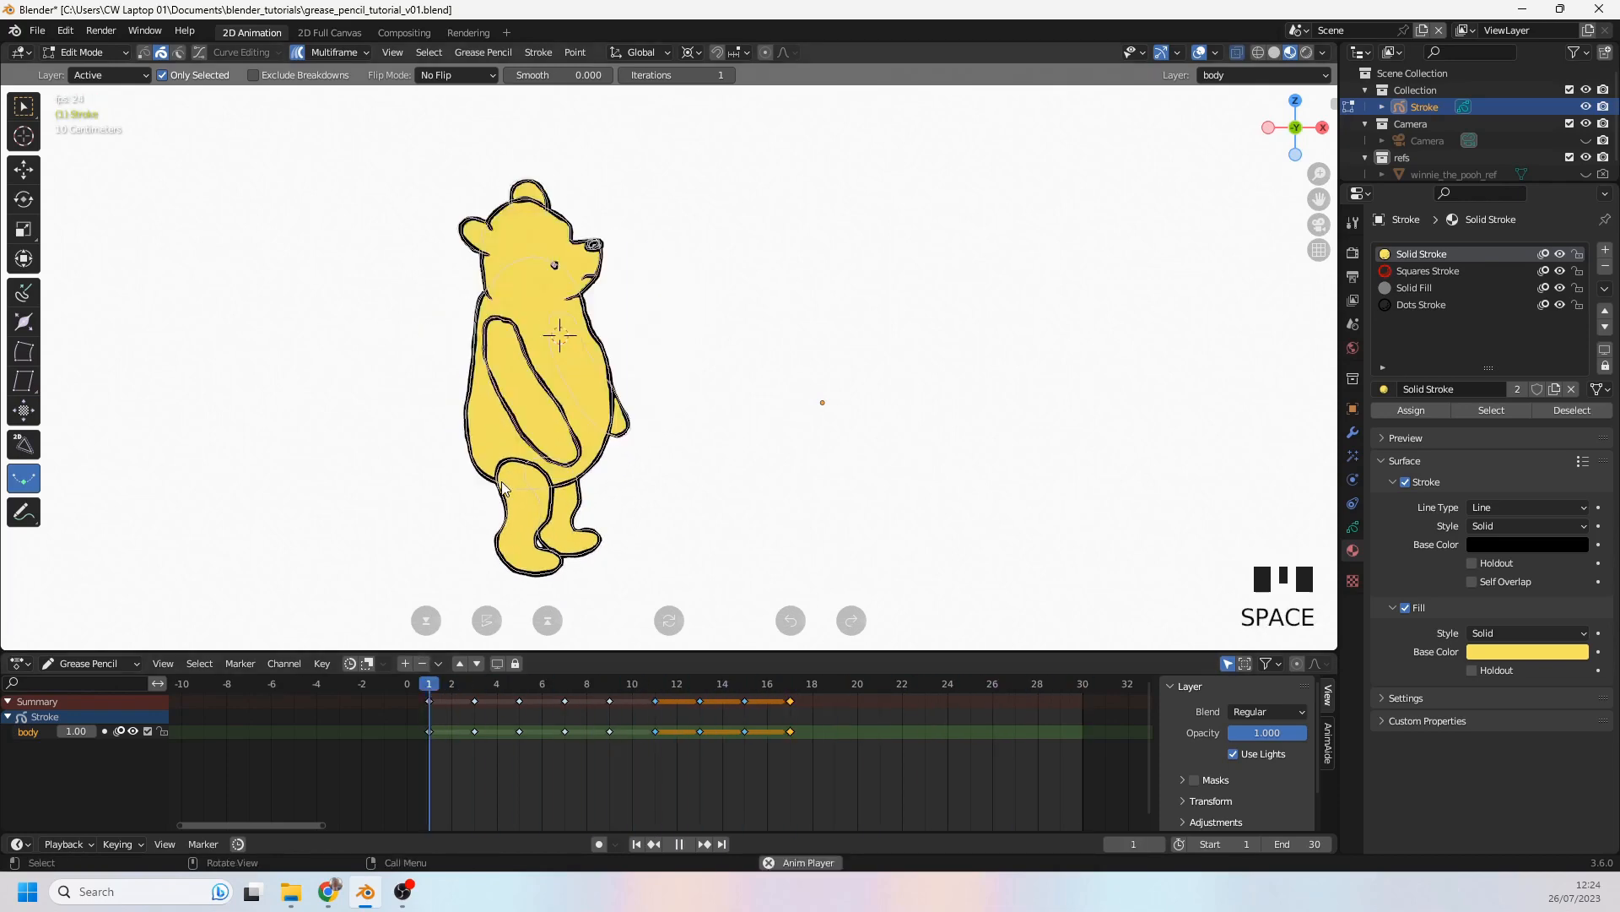
{"action": "key", "text": "space"}
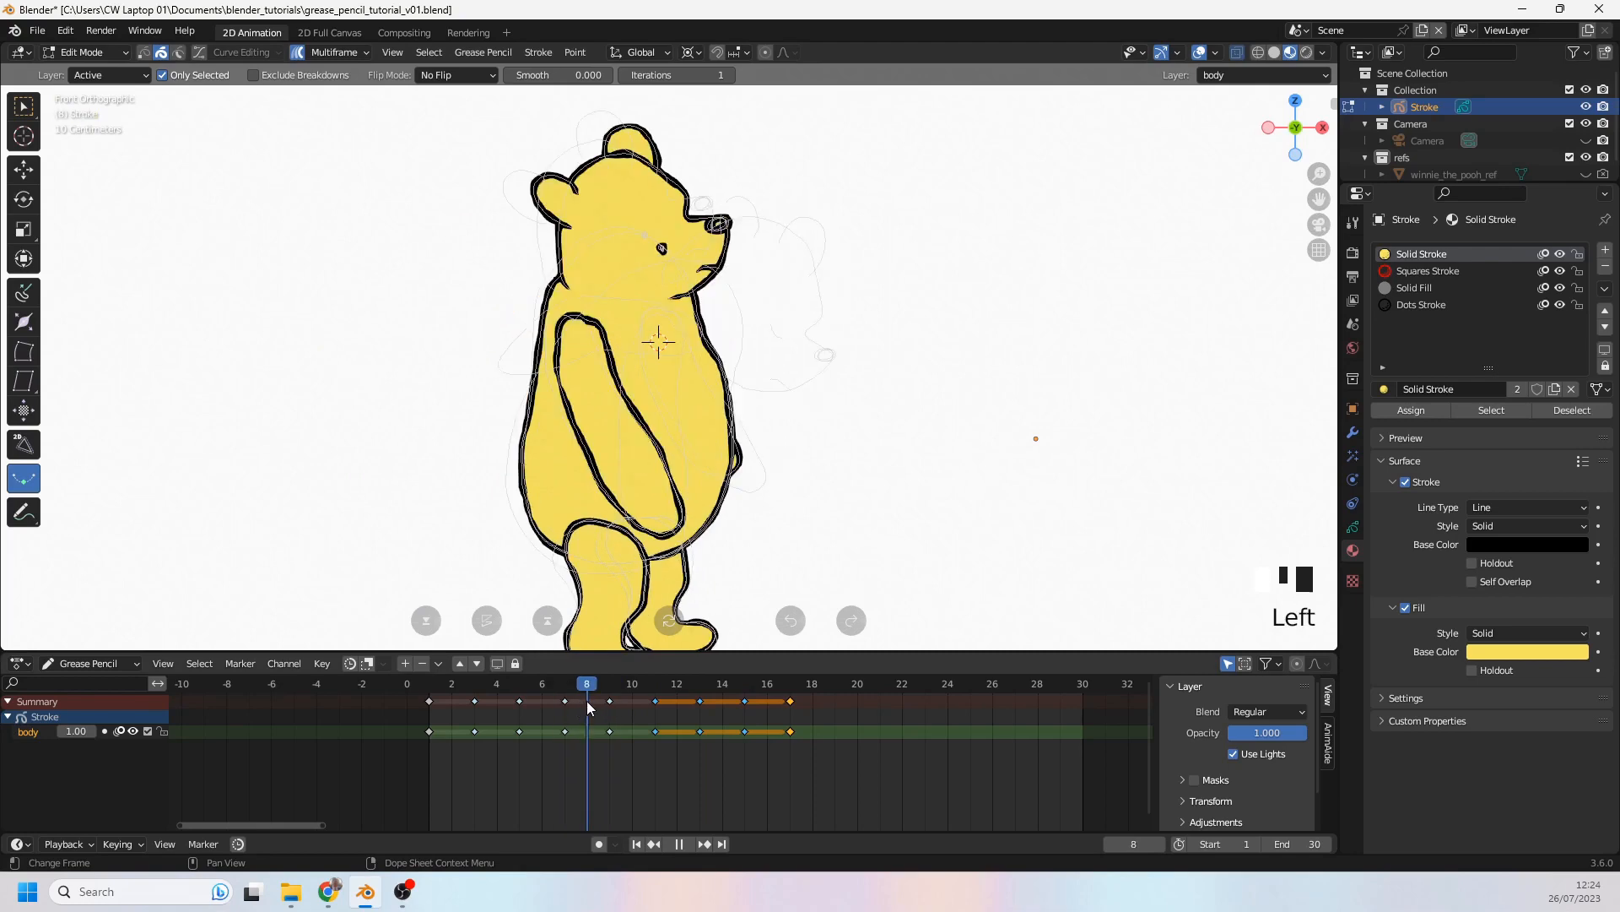
{"action": "left_click", "coordinate": [609, 682]}
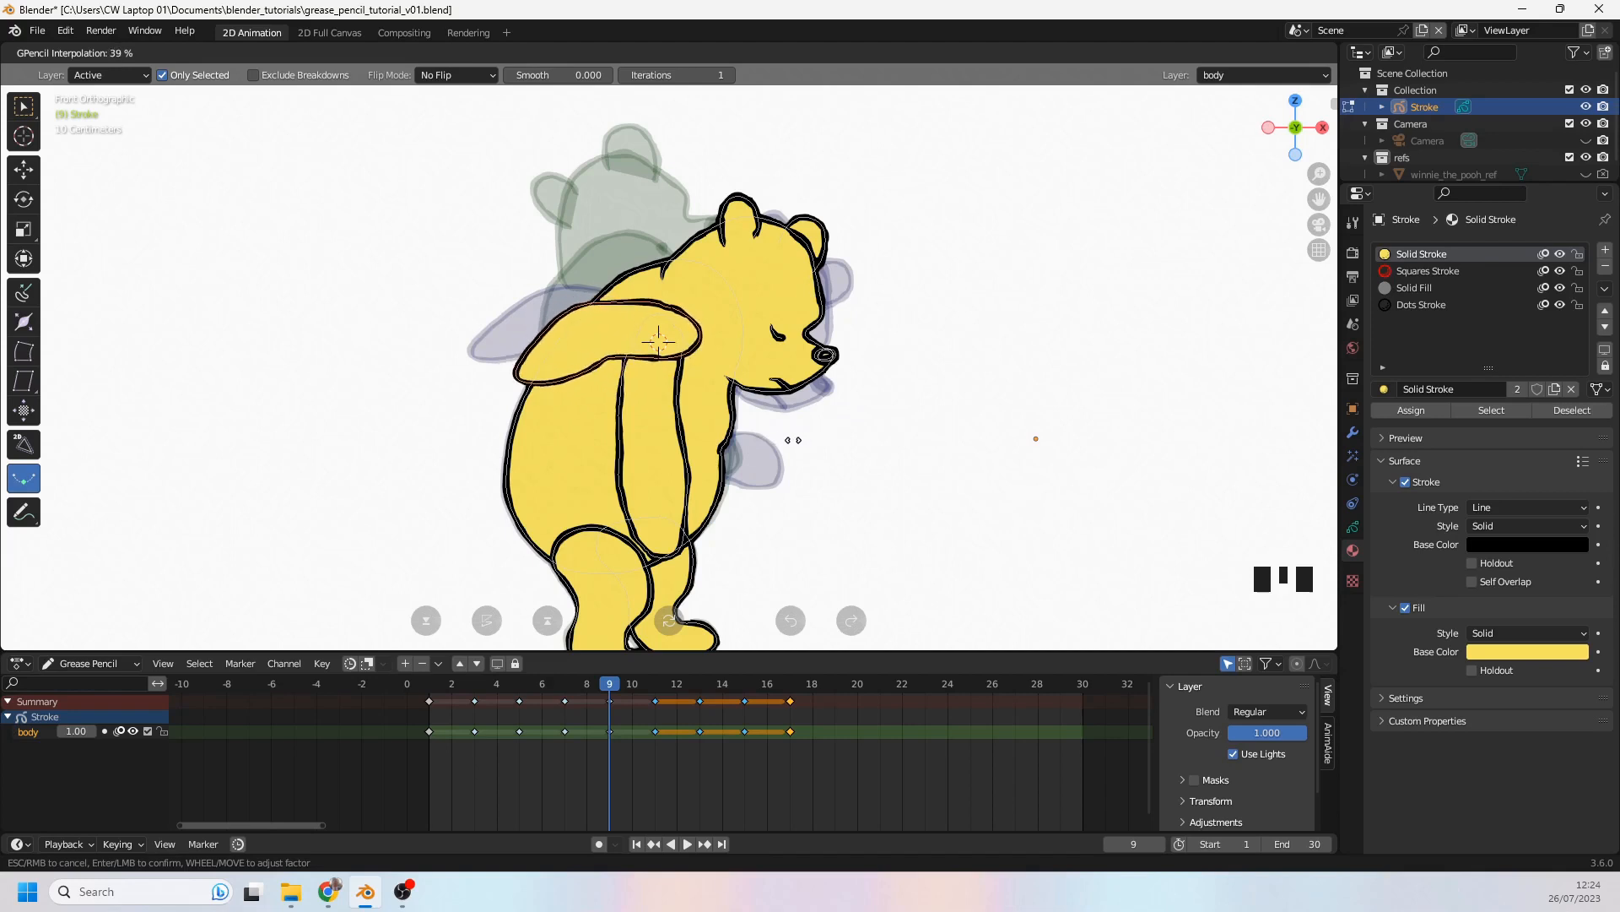
Step: Confirm the frame 9 in-between, then grab-sculpt the back arm, hand and face outlines
{"action": "left_click_drag", "start_coordinate": [791, 441], "coordinate": [835, 441]}
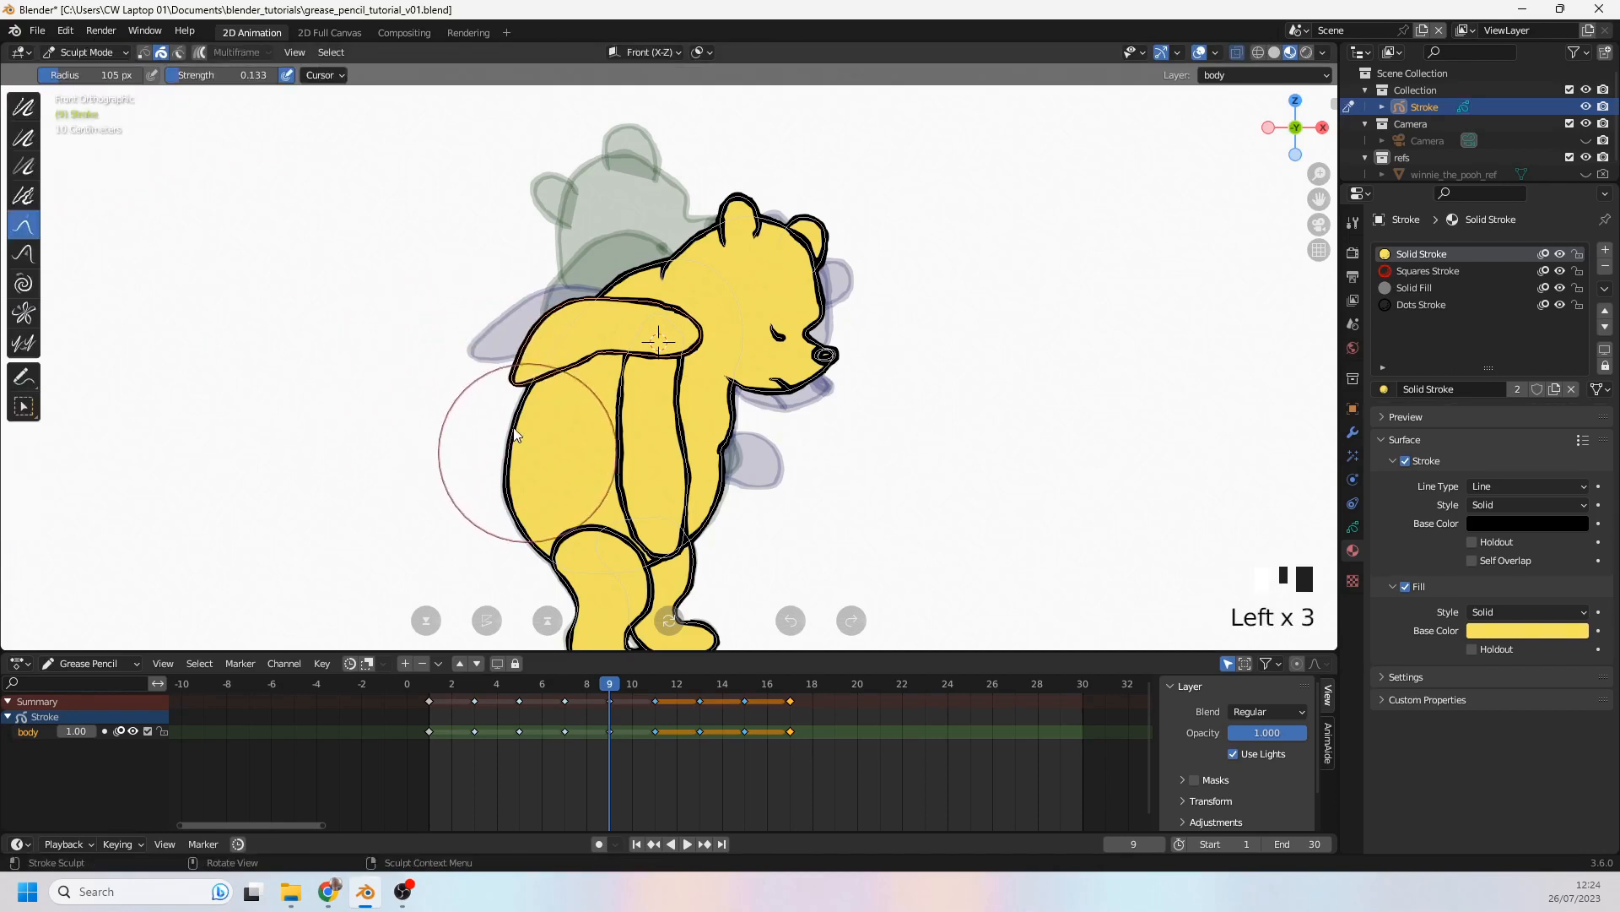
{"action": "left_click_drag", "start_coordinate": [516, 434], "coordinate": [579, 377]}
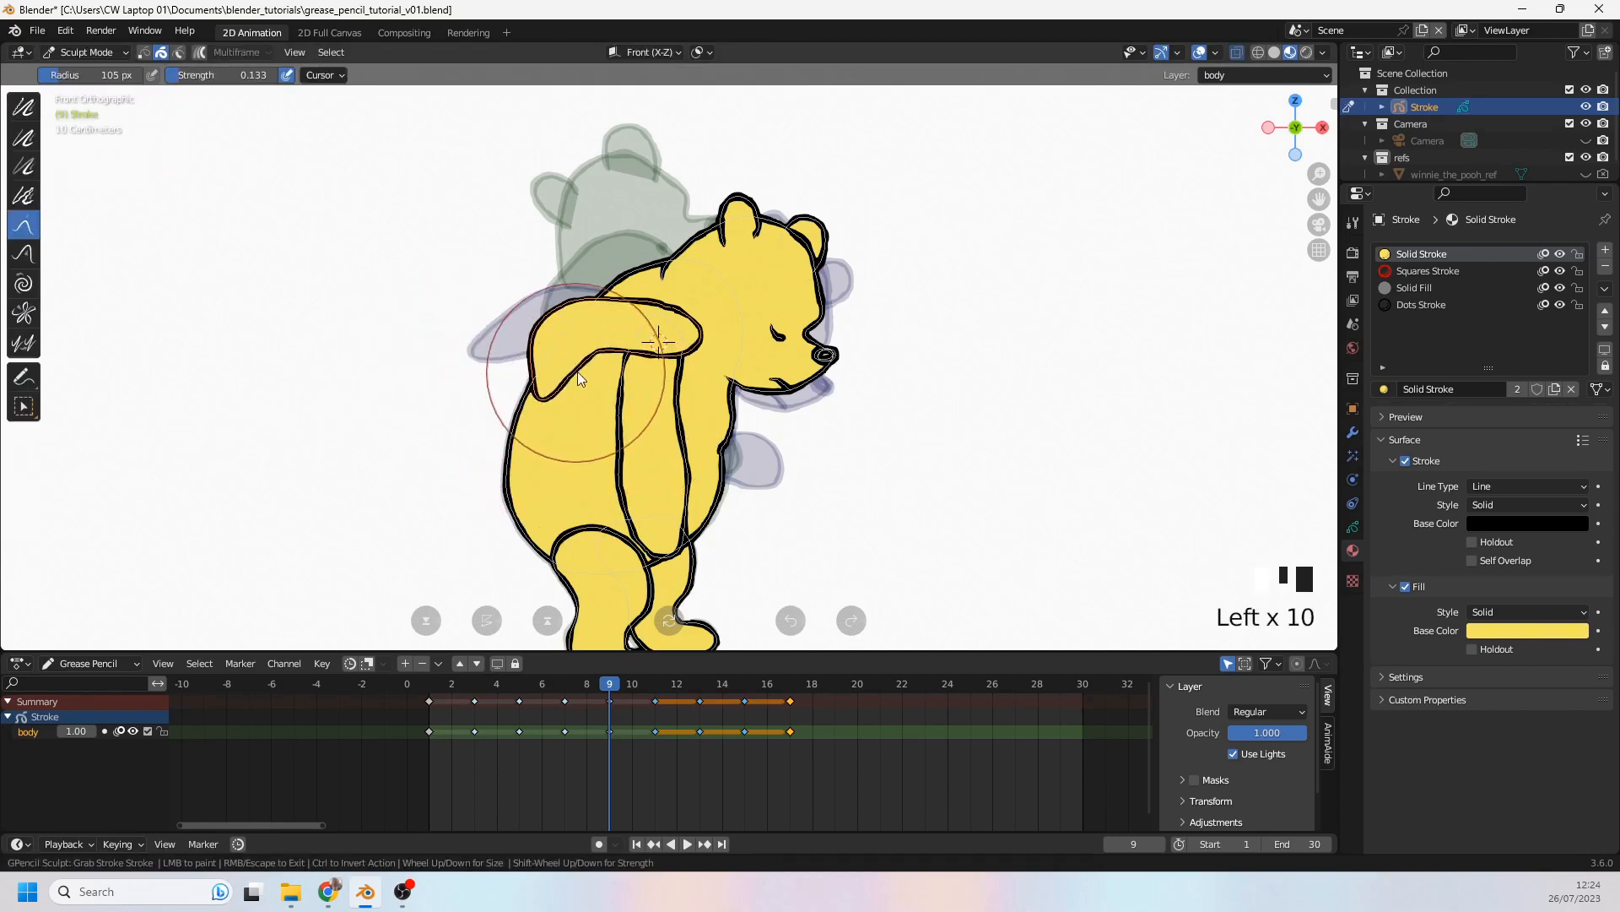
{"action": "left_click_drag", "start_coordinate": [579, 377], "coordinate": [553, 419]}
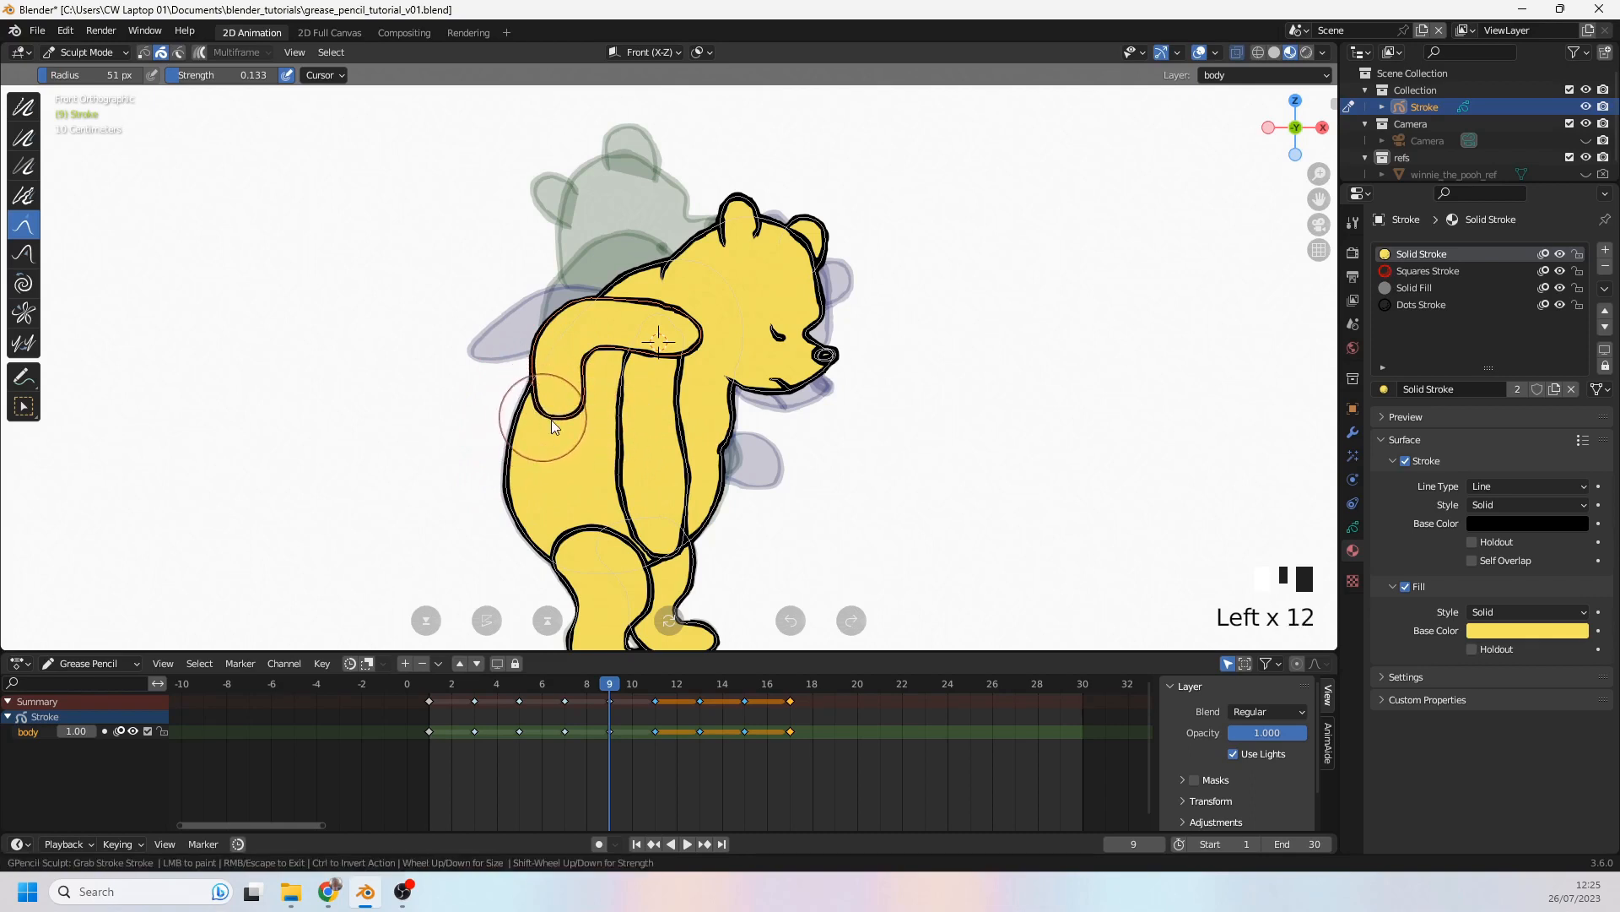
{"action": "left_click_drag", "start_coordinate": [552, 424], "coordinate": [563, 458]}
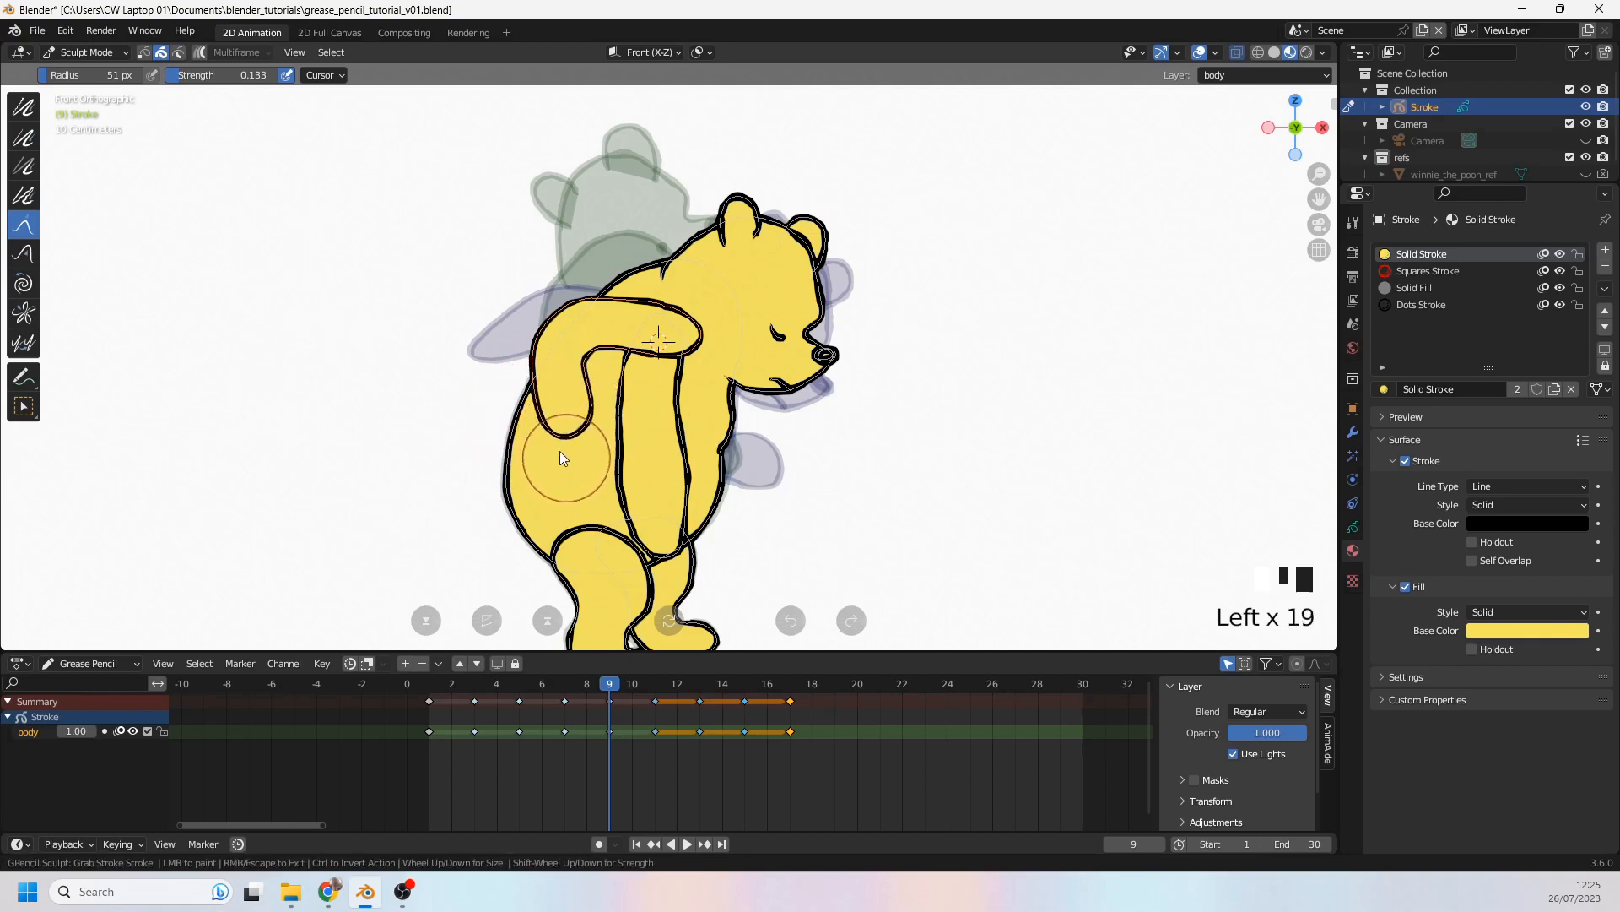
{"action": "left_click_drag", "start_coordinate": [563, 458], "coordinate": [616, 401]}
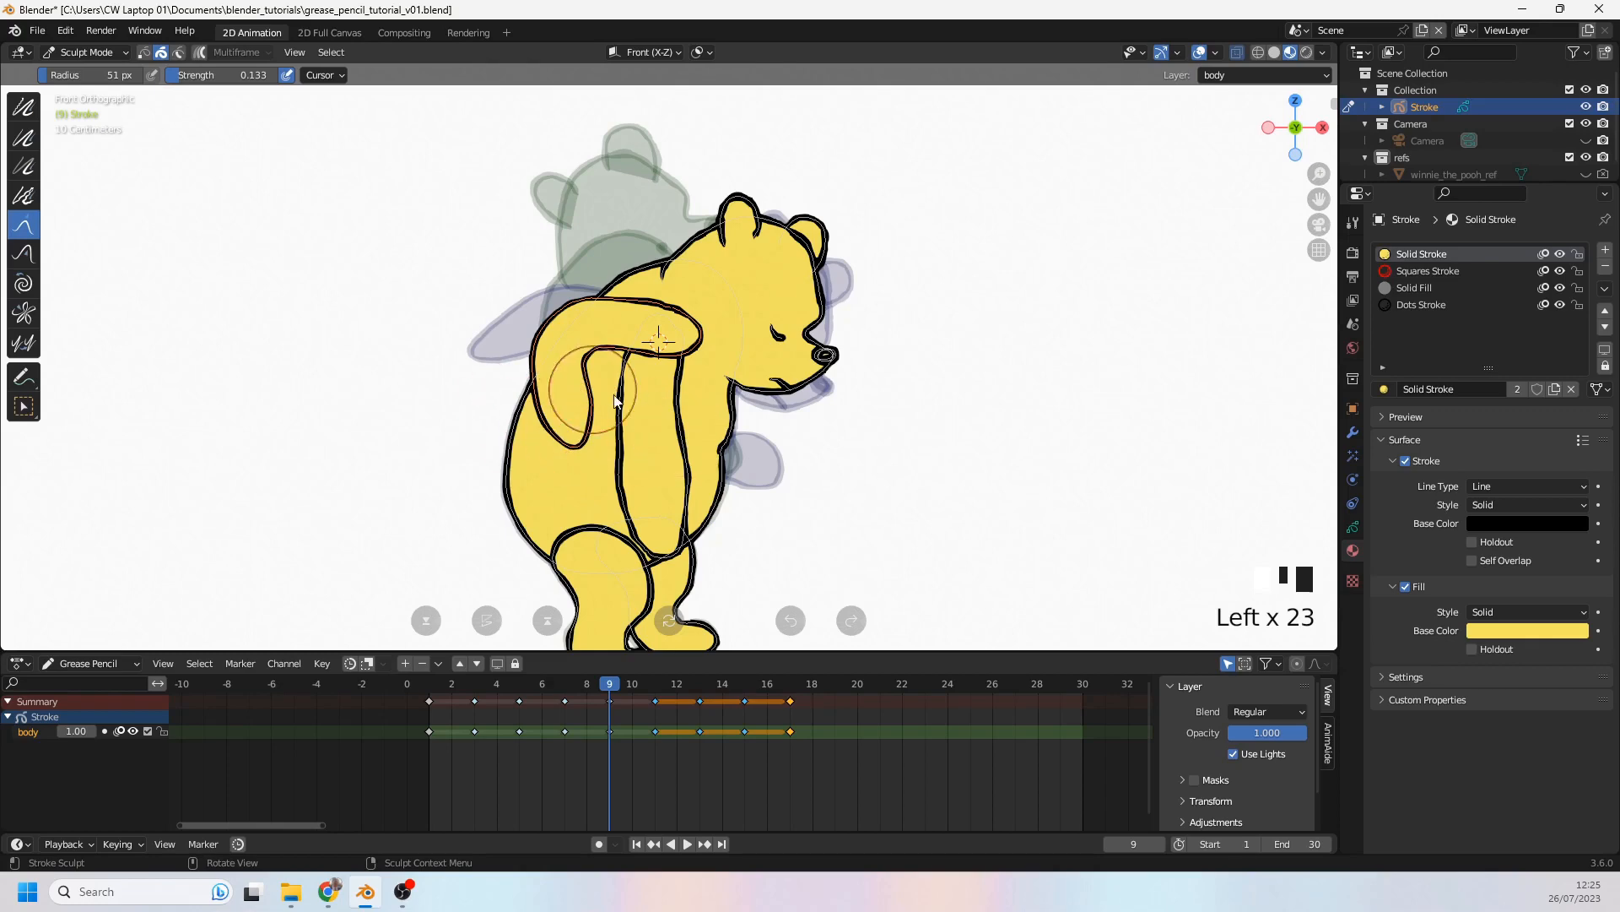
{"action": "scroll", "scroll_direction": "down", "scroll_amount": 3}
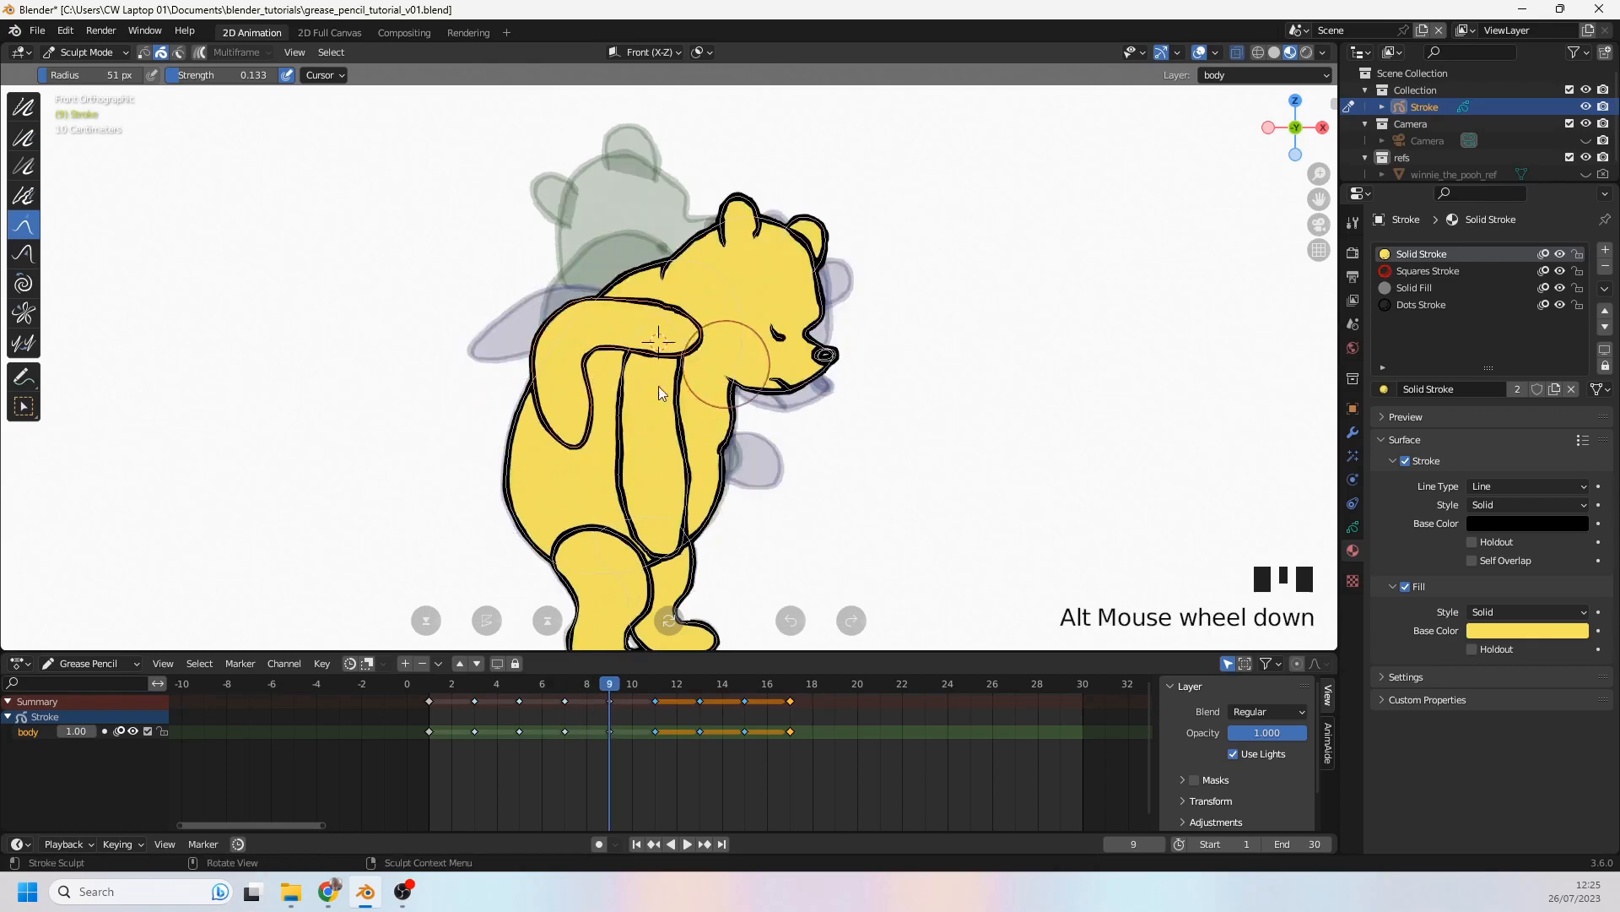
{"action": "left_click_drag", "start_coordinate": [662, 393], "coordinate": [633, 328]}
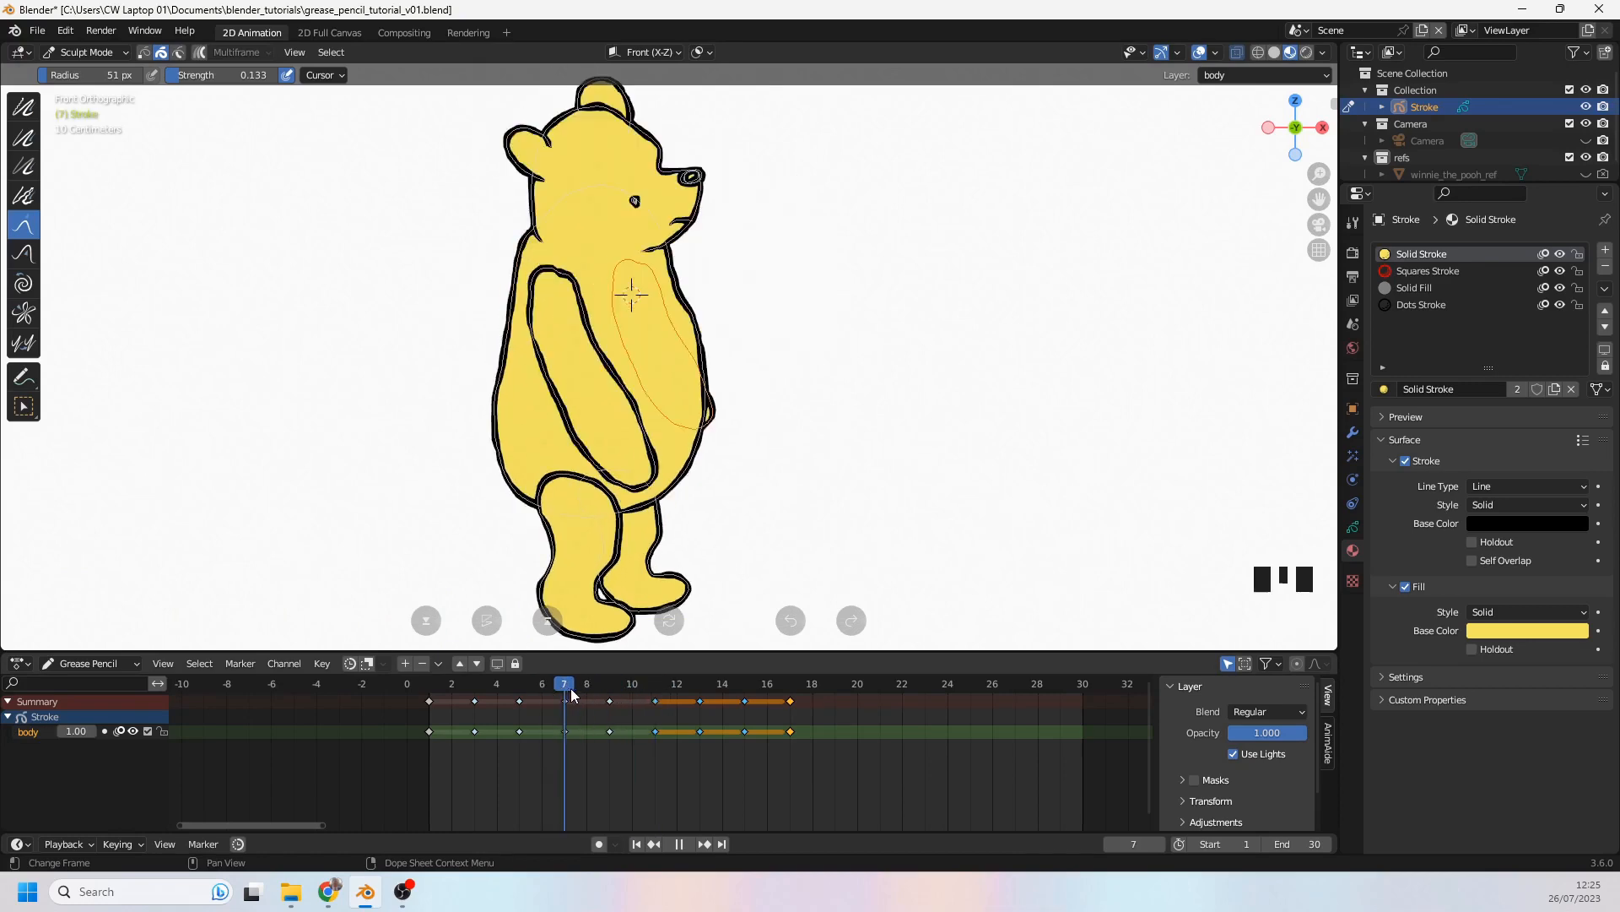
Step: Delete the extended back arm stroke on frame 11 and select its key for in-betweening
{"action": "left_click", "coordinate": [631, 683]}
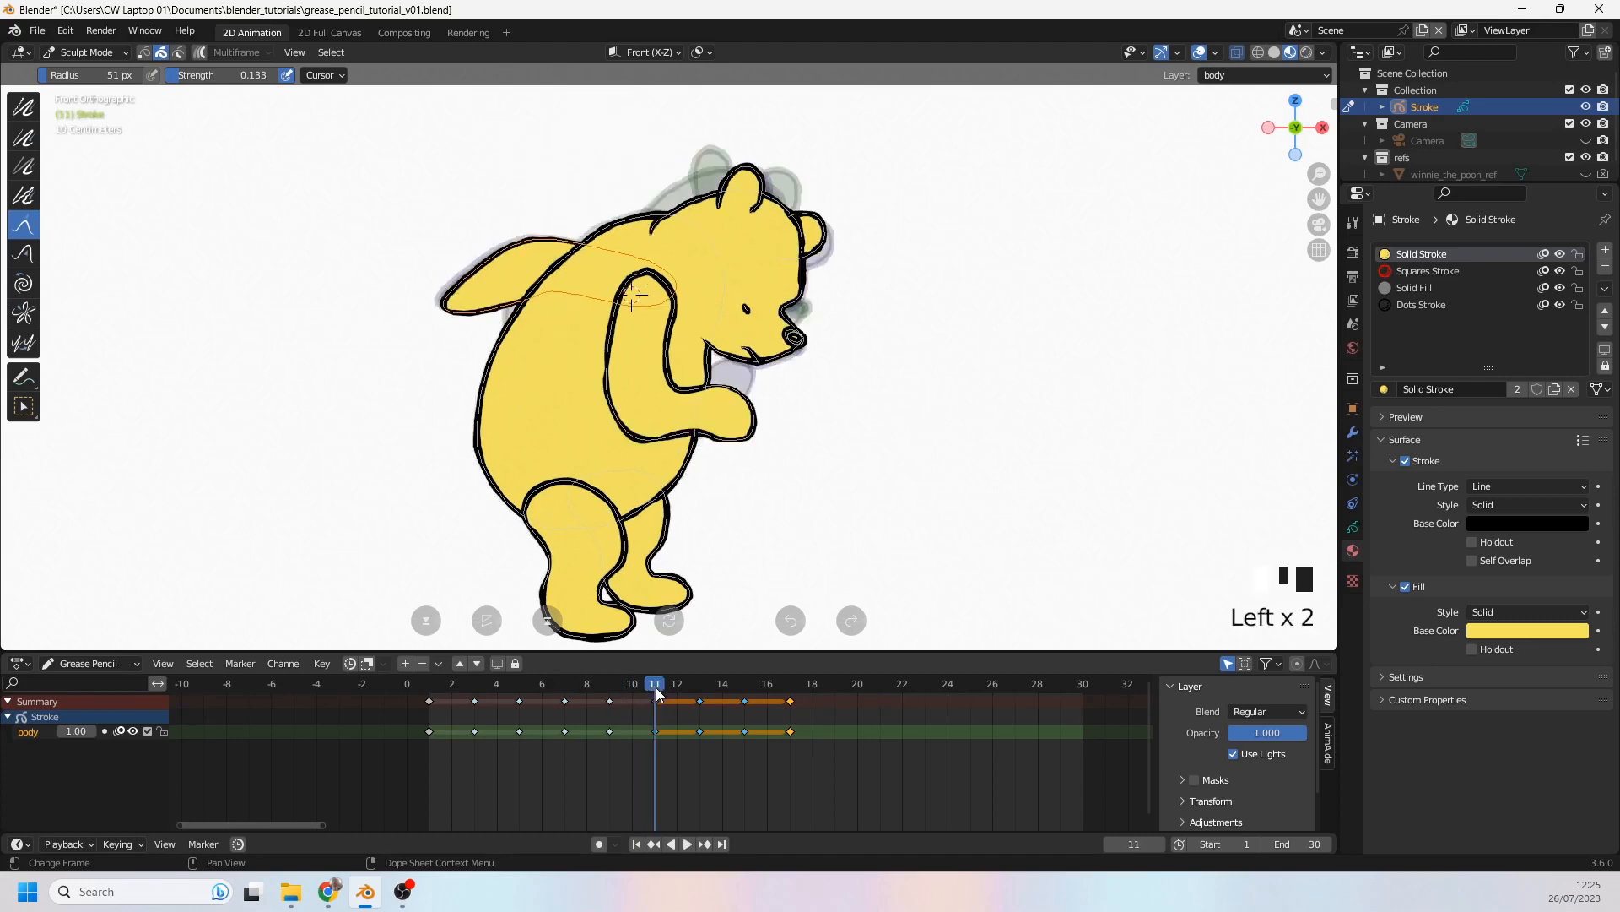
{"action": "left_click", "coordinate": [699, 683]}
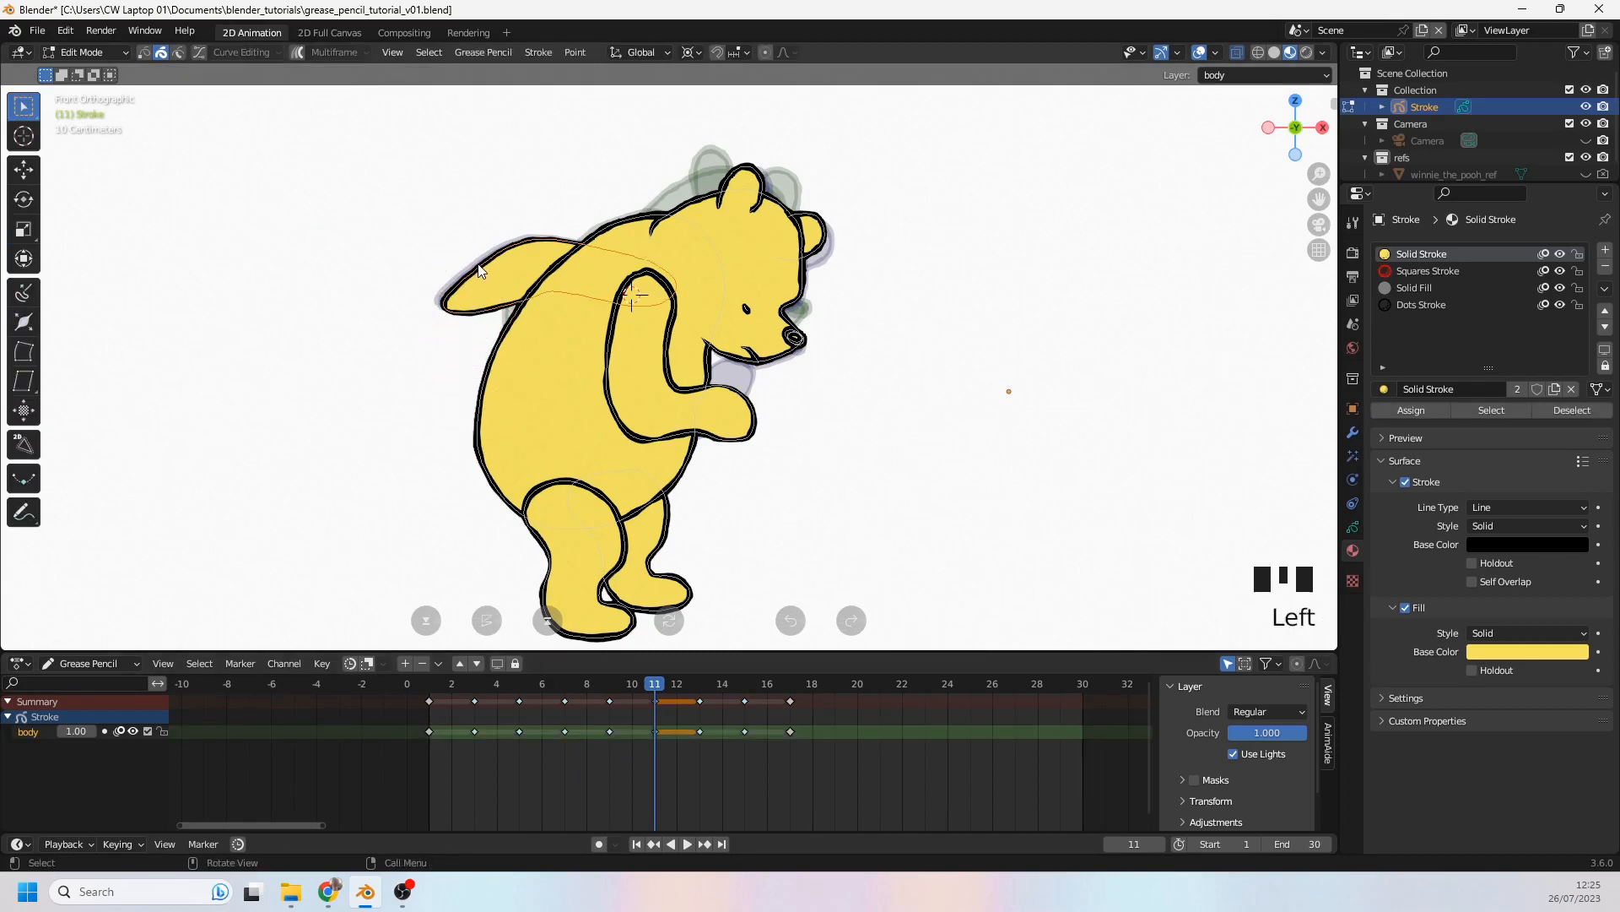
{"action": "key", "text": "Delete"}
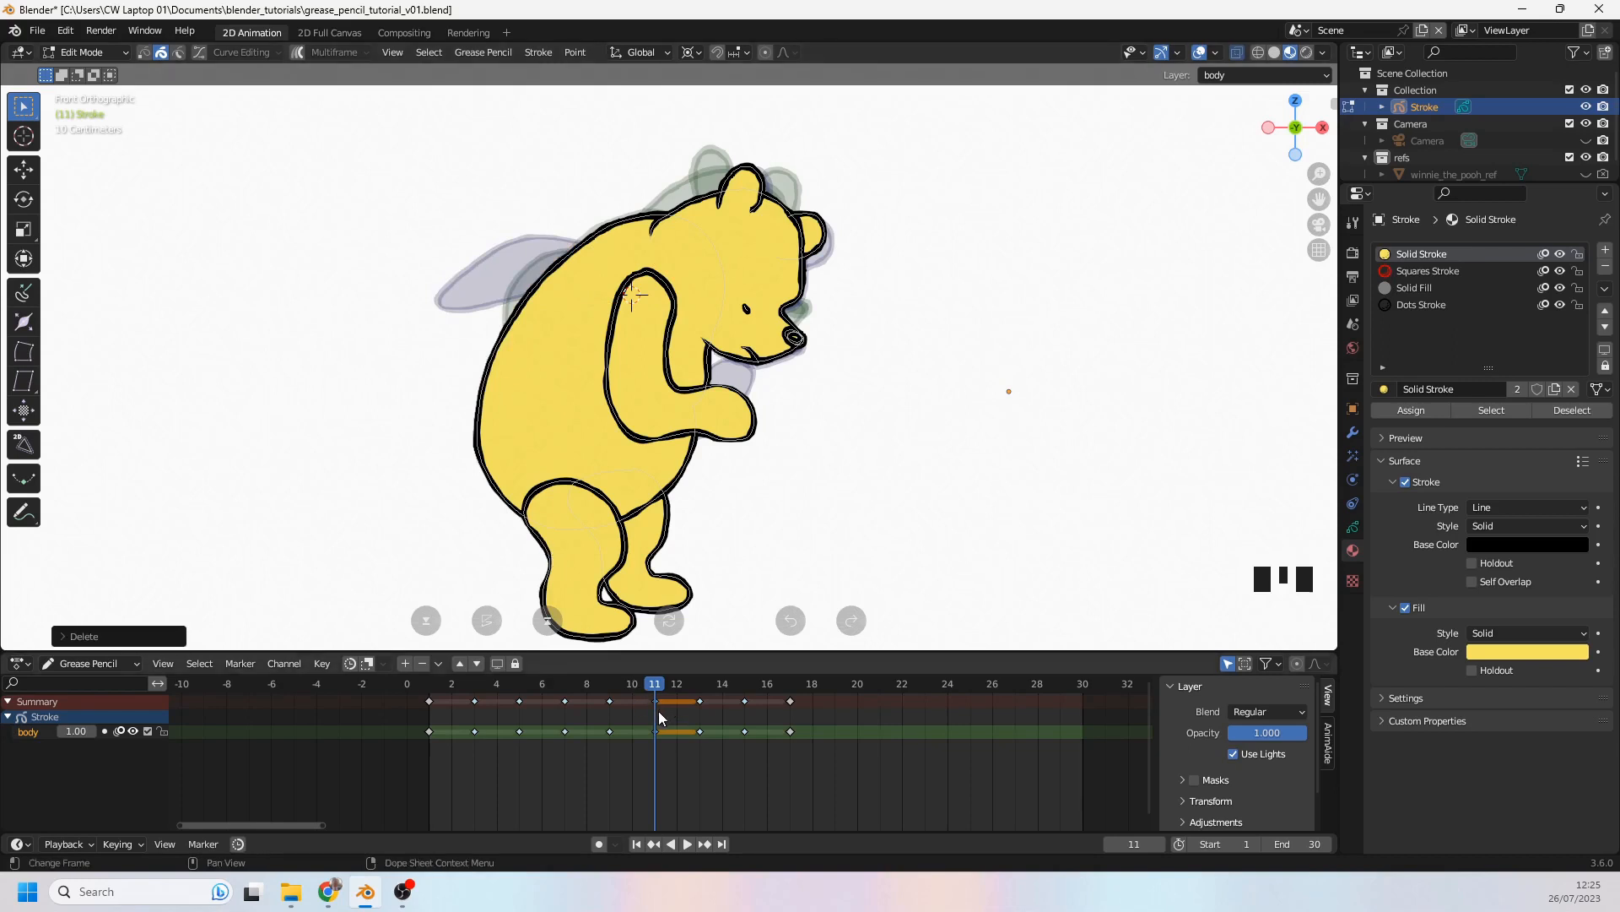
{"action": "left_click", "coordinate": [608, 683]}
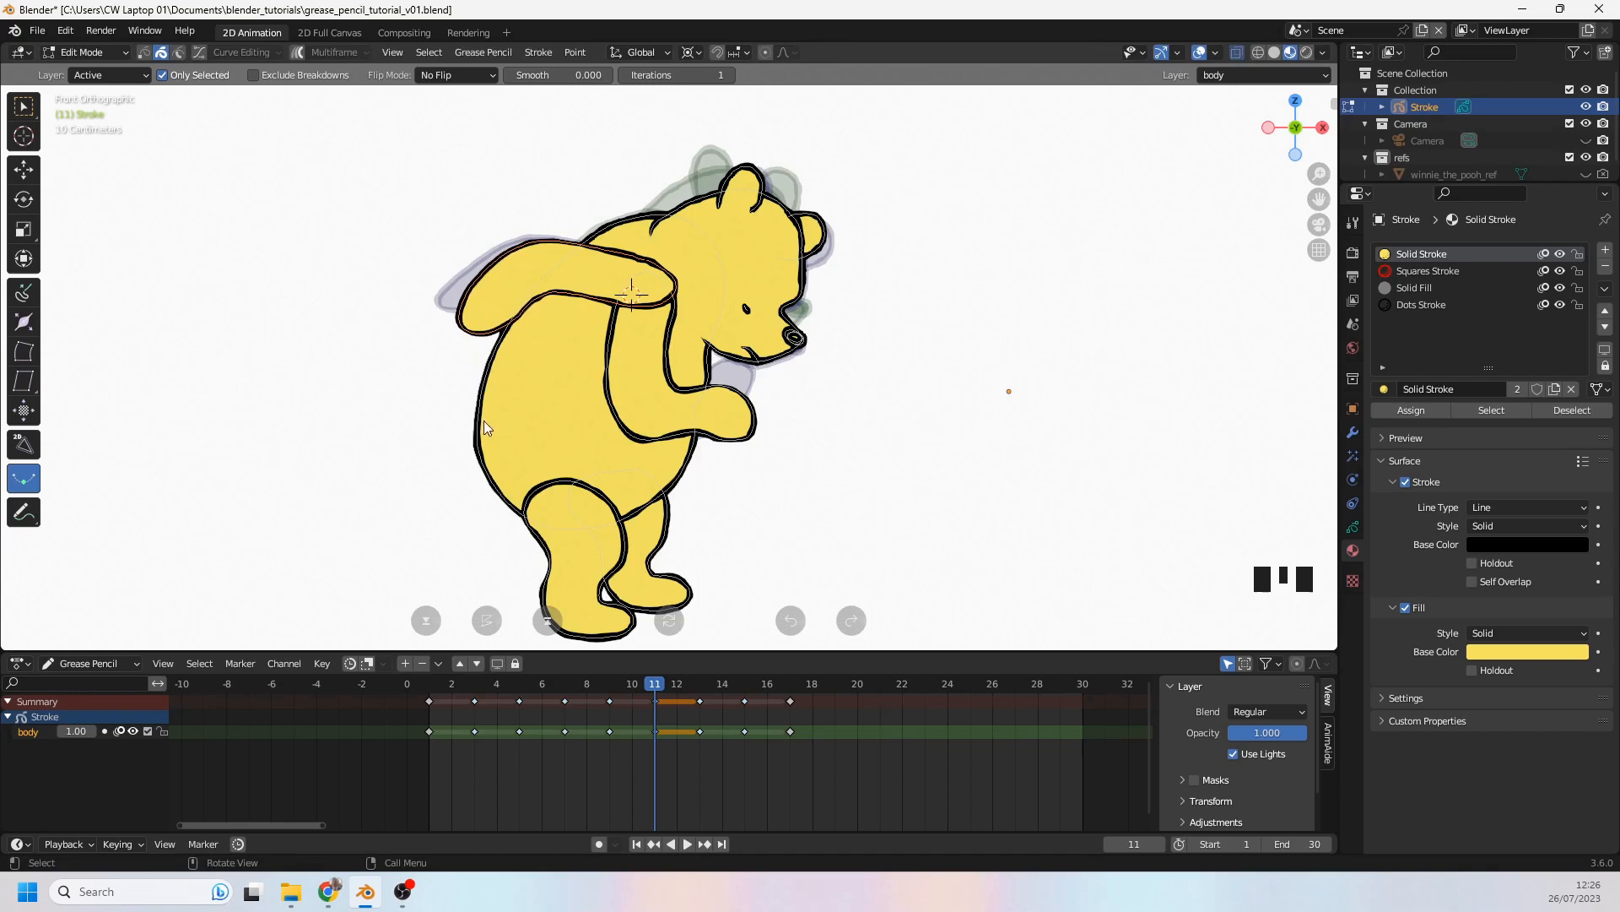
Step: In Sculpt Mode, grab the frame 11 arm's tip, elbow, lower arm and outer curve into shape
{"action": "left_click", "coordinate": [81, 52]}
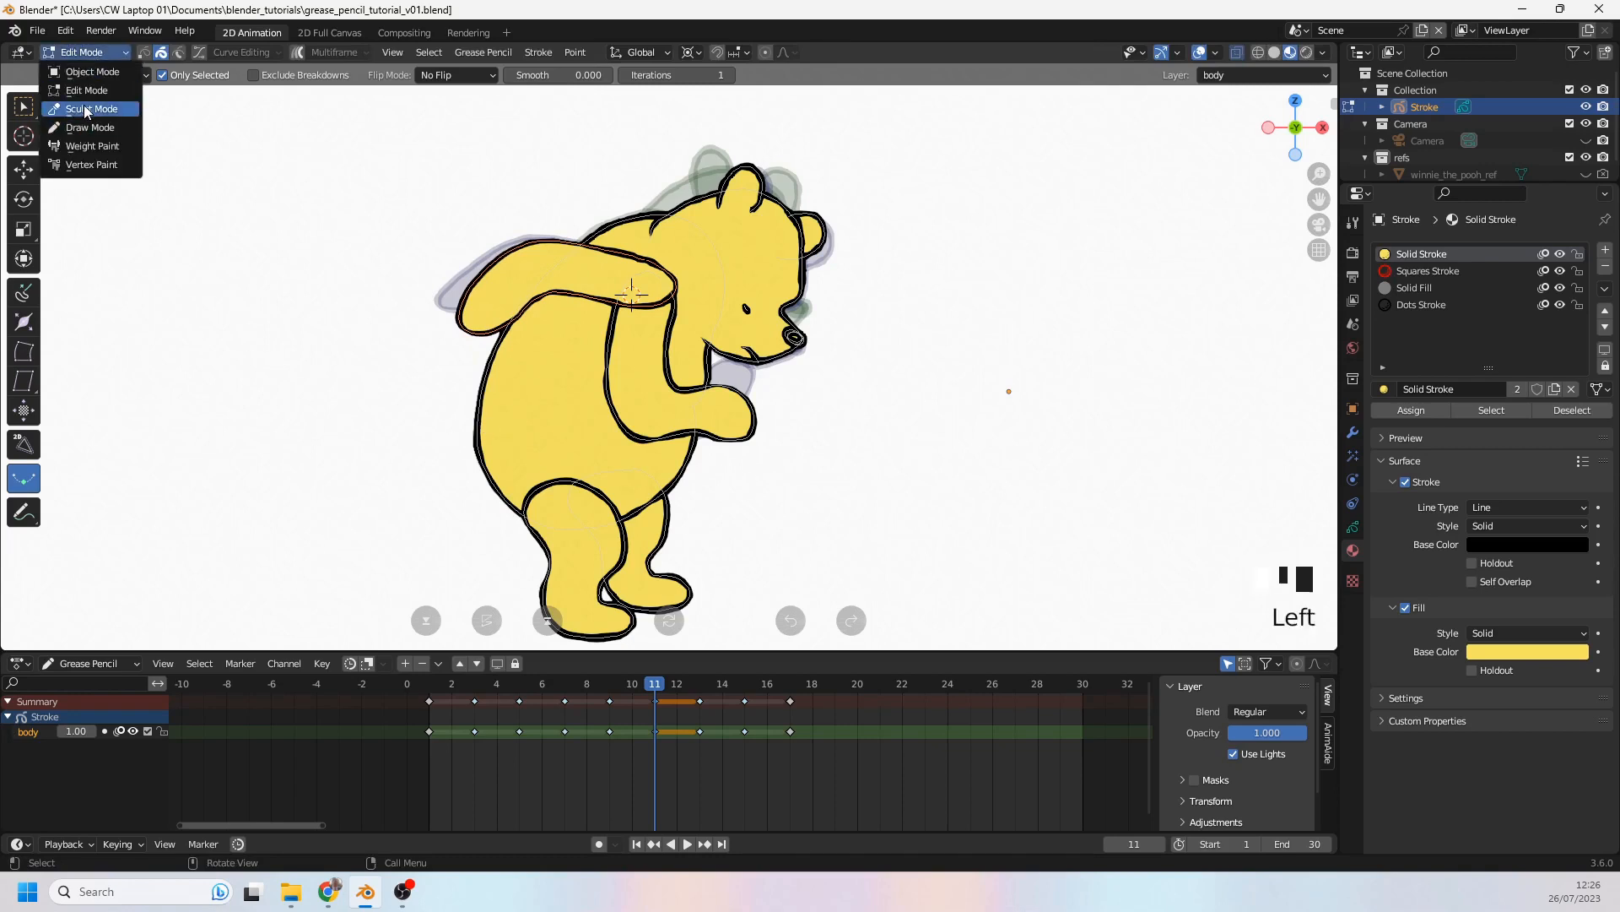
{"action": "left_click", "coordinate": [93, 109]}
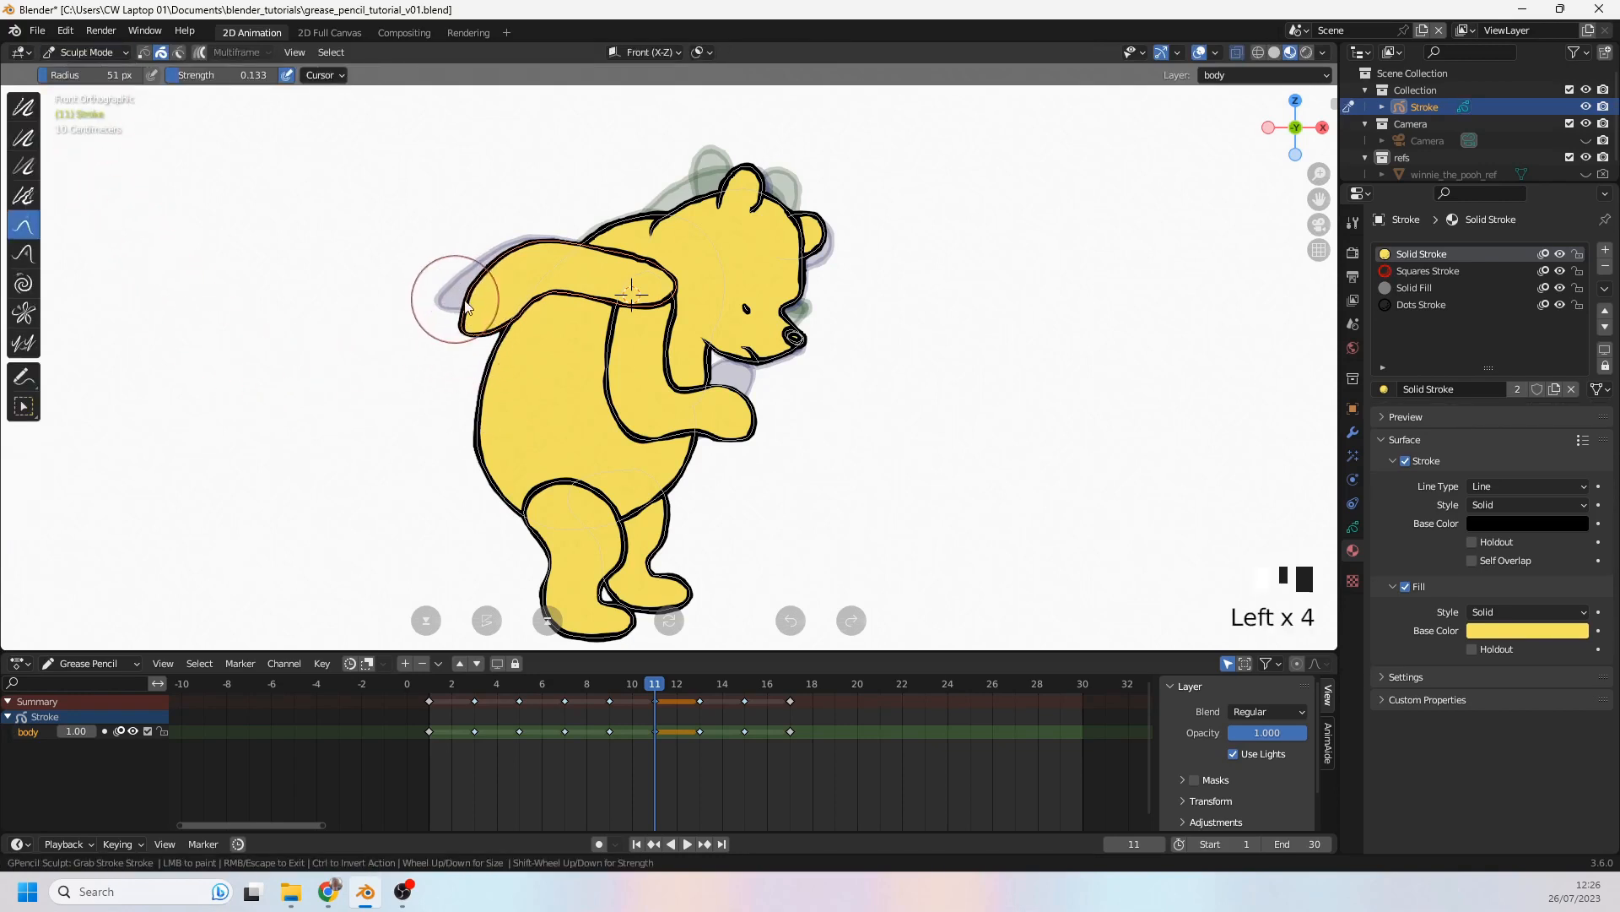
{"action": "left_click_drag", "start_coordinate": [465, 300], "coordinate": [517, 309]}
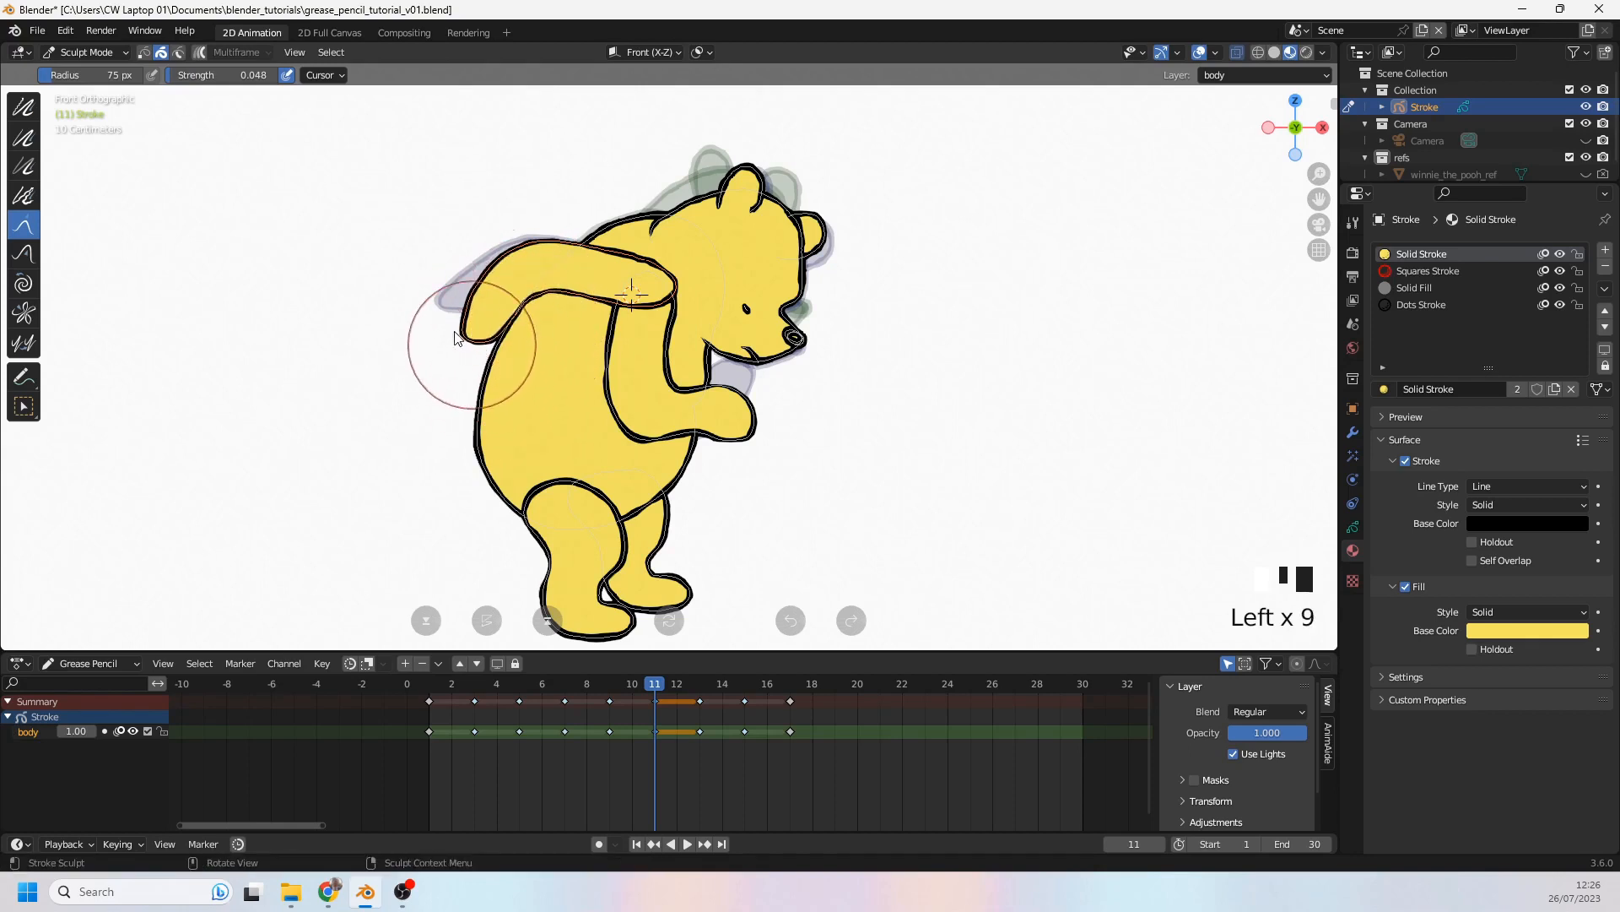
{"action": "left_click_drag", "start_coordinate": [455, 338], "coordinate": [521, 345]}
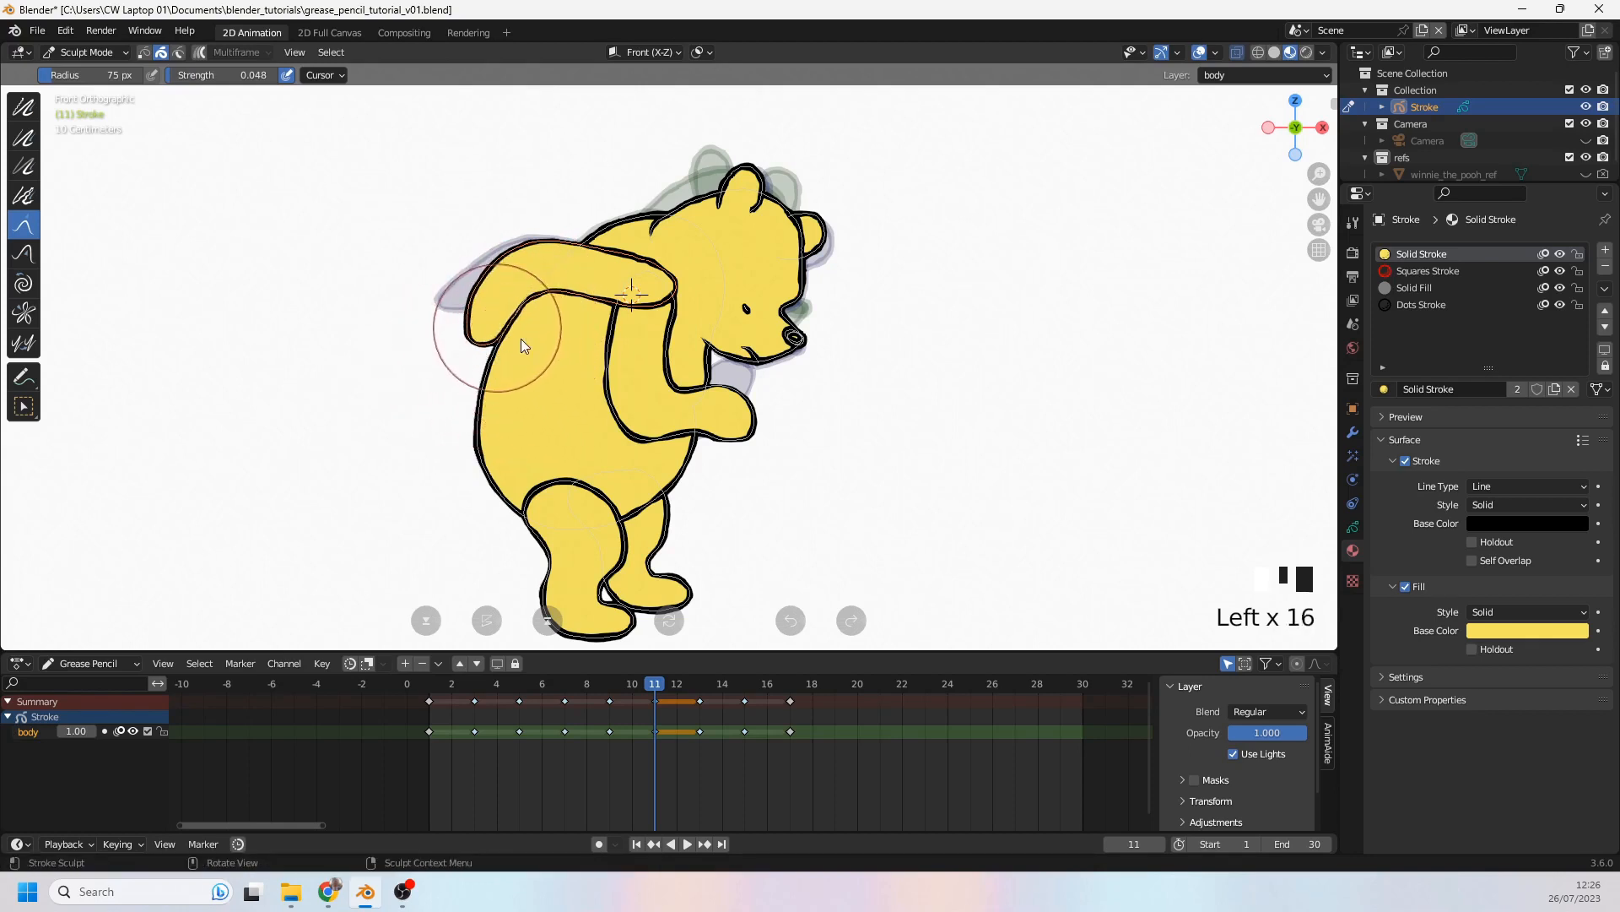
{"action": "left_click_drag", "start_coordinate": [522, 346], "coordinate": [527, 253]}
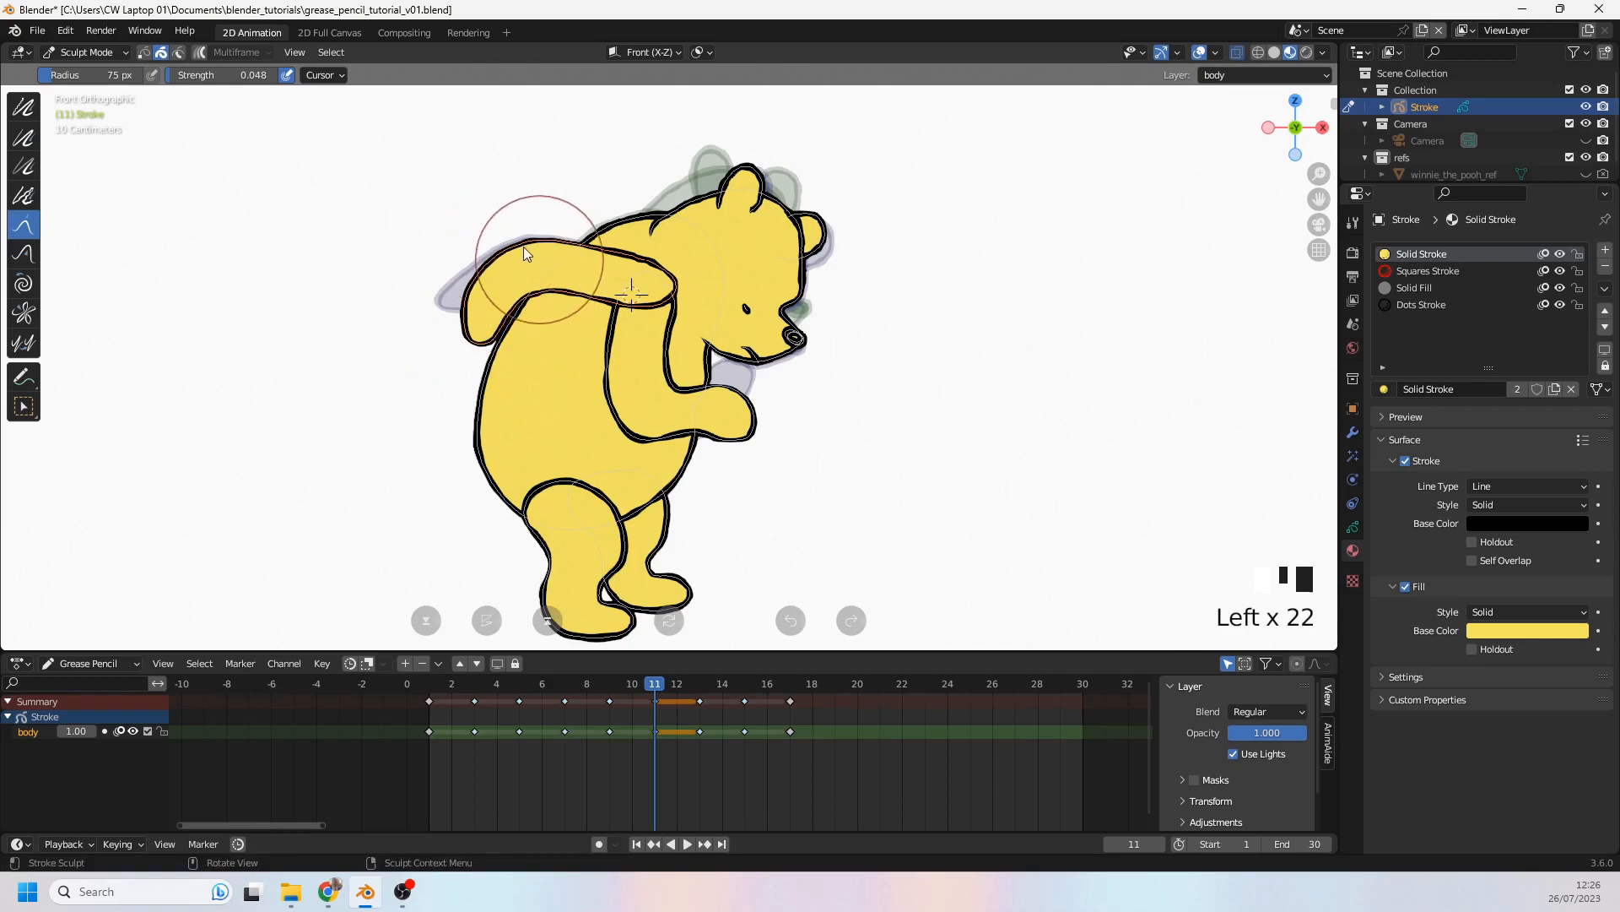
{"action": "left_click_drag", "start_coordinate": [527, 255], "coordinate": [516, 351]}
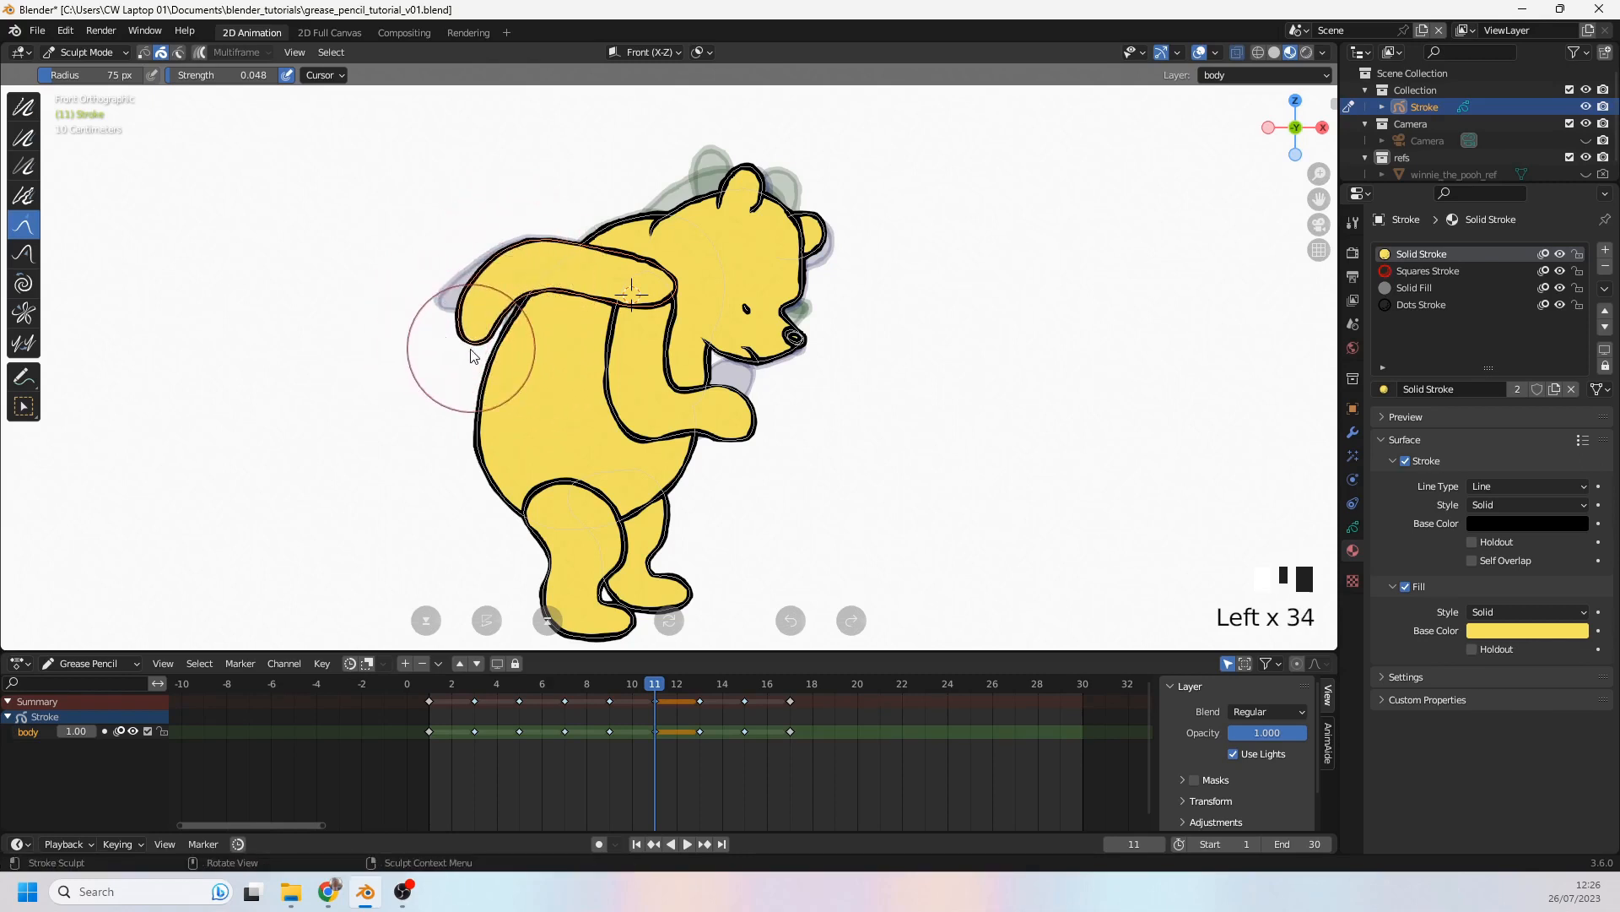
{"action": "left_click_drag", "start_coordinate": [470, 354], "coordinate": [522, 418]}
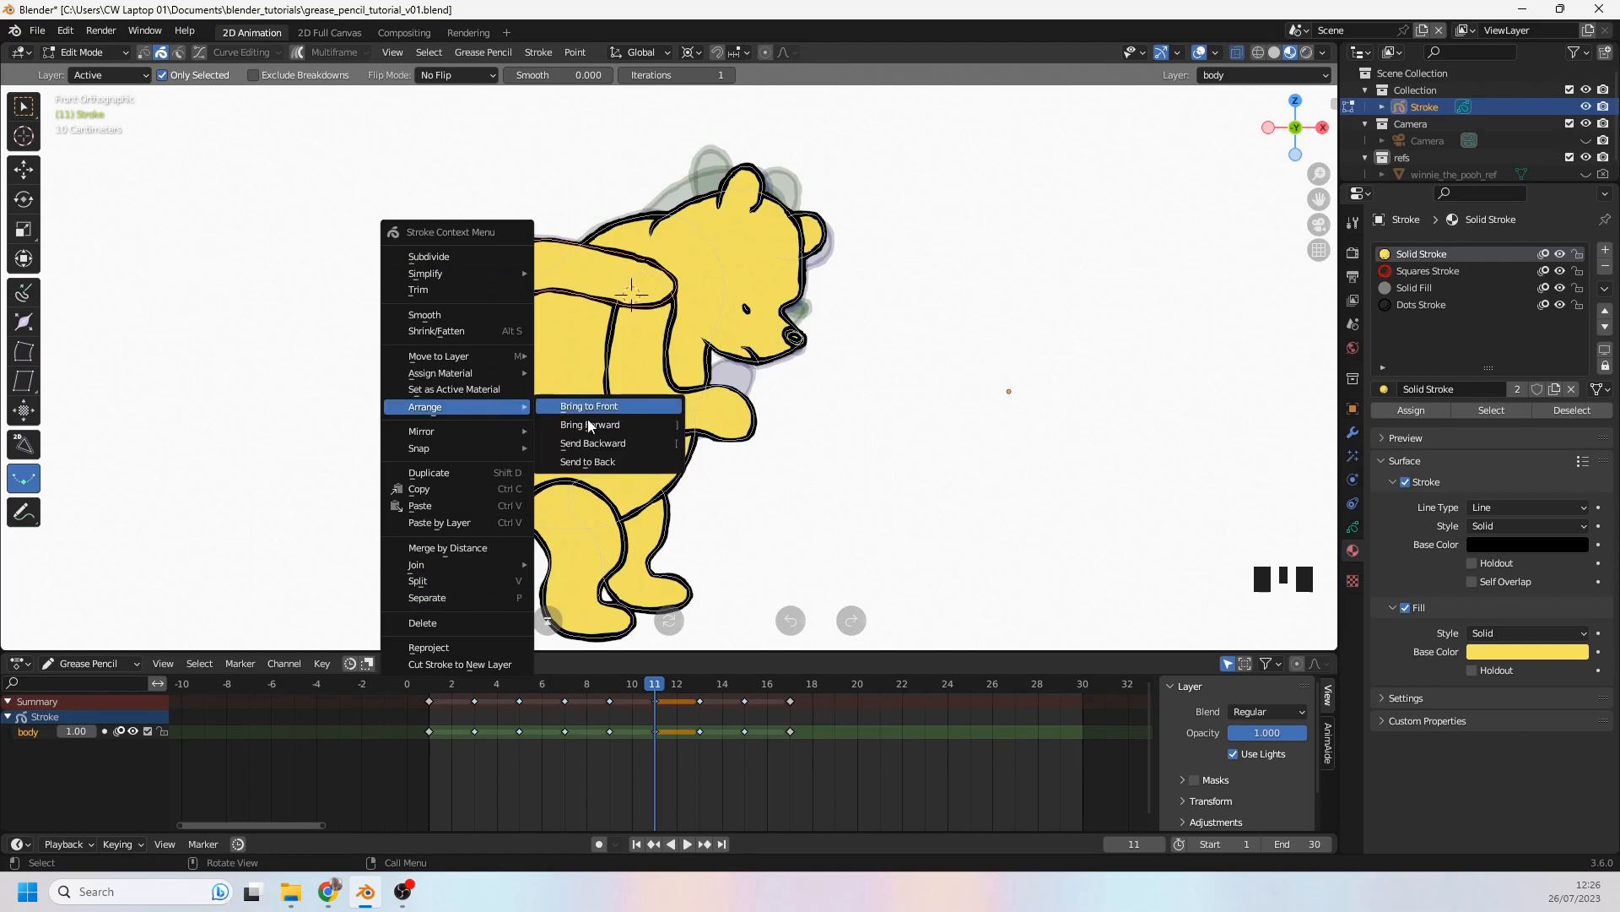
Step: Bring the back arm in front of the body and review poses from frames 6 to 15
{"action": "left_click", "coordinate": [589, 405]}
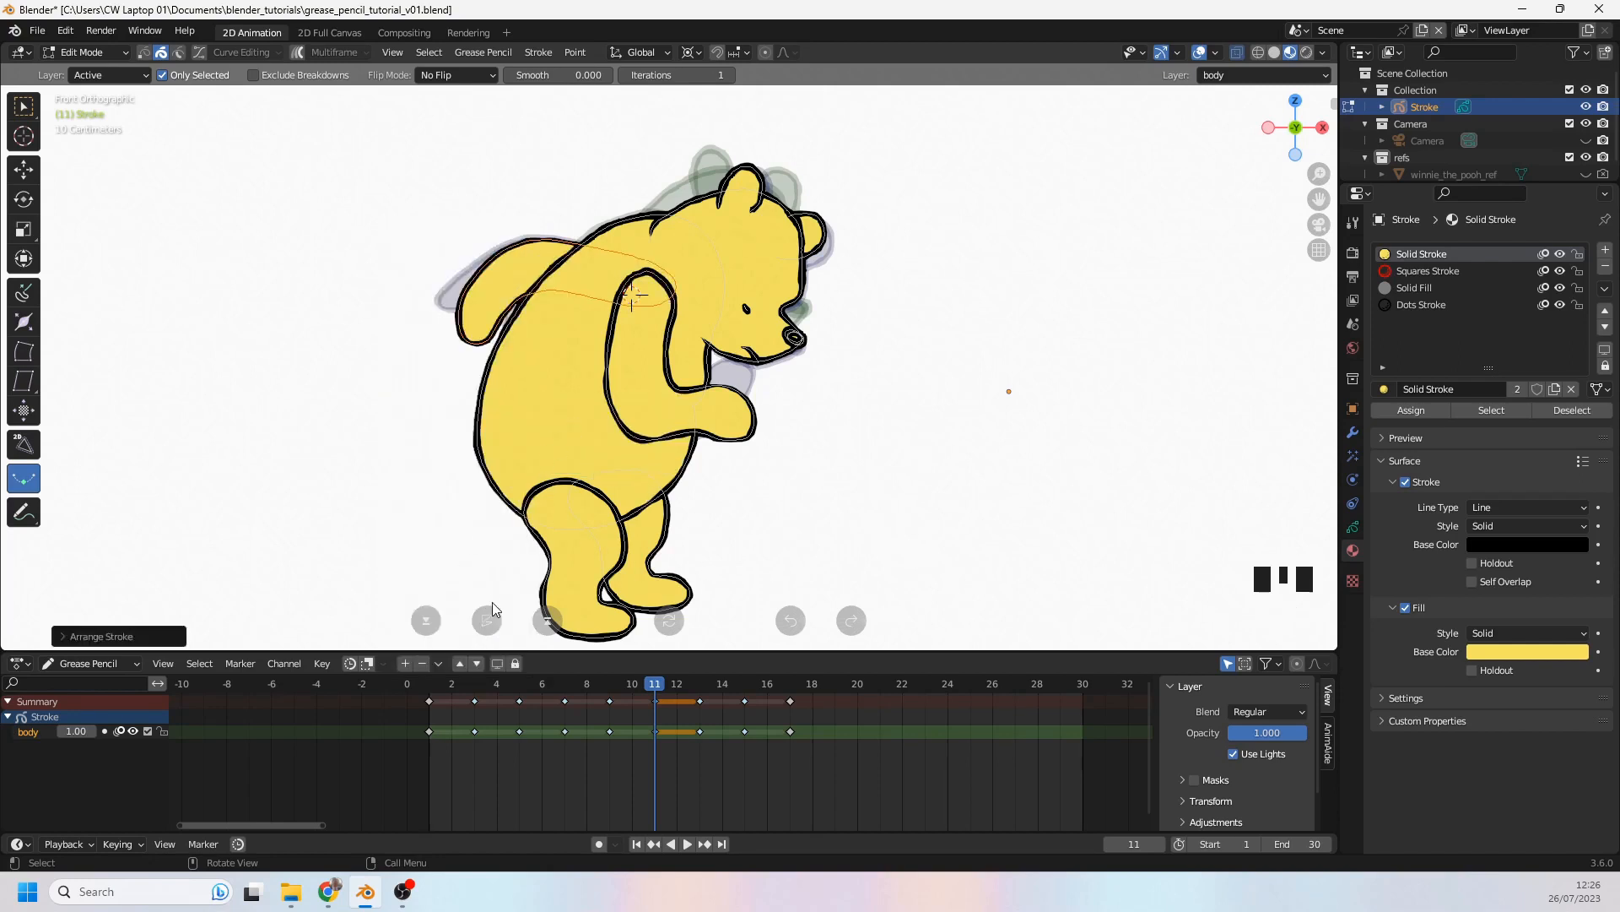
{"action": "left_click", "coordinate": [609, 682]}
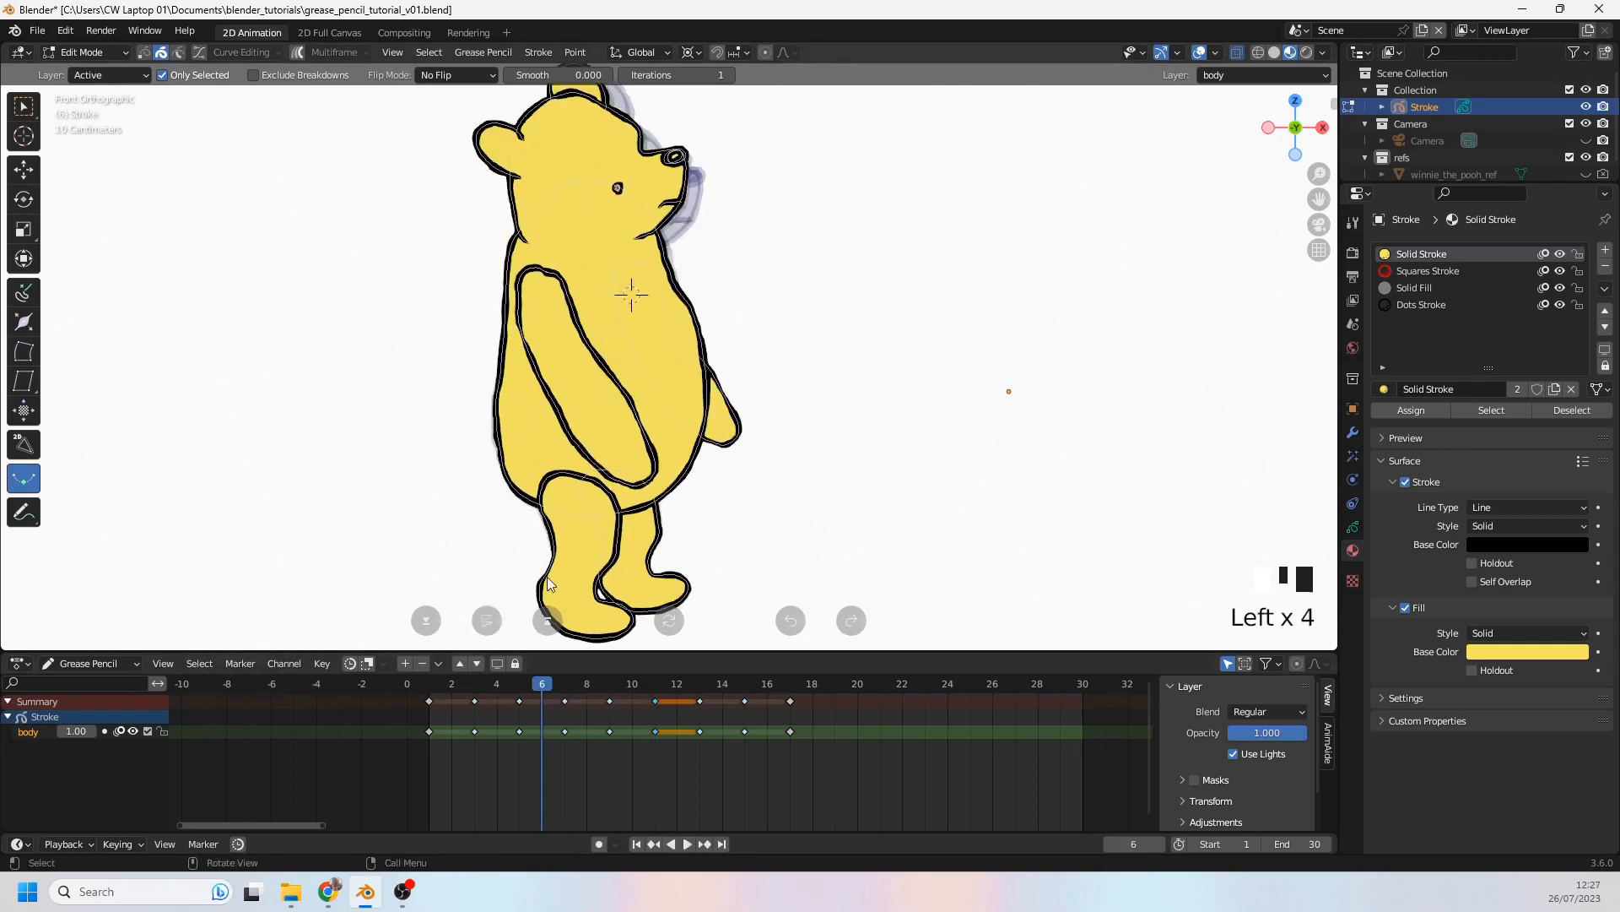
{"action": "left_click", "coordinate": [654, 683]}
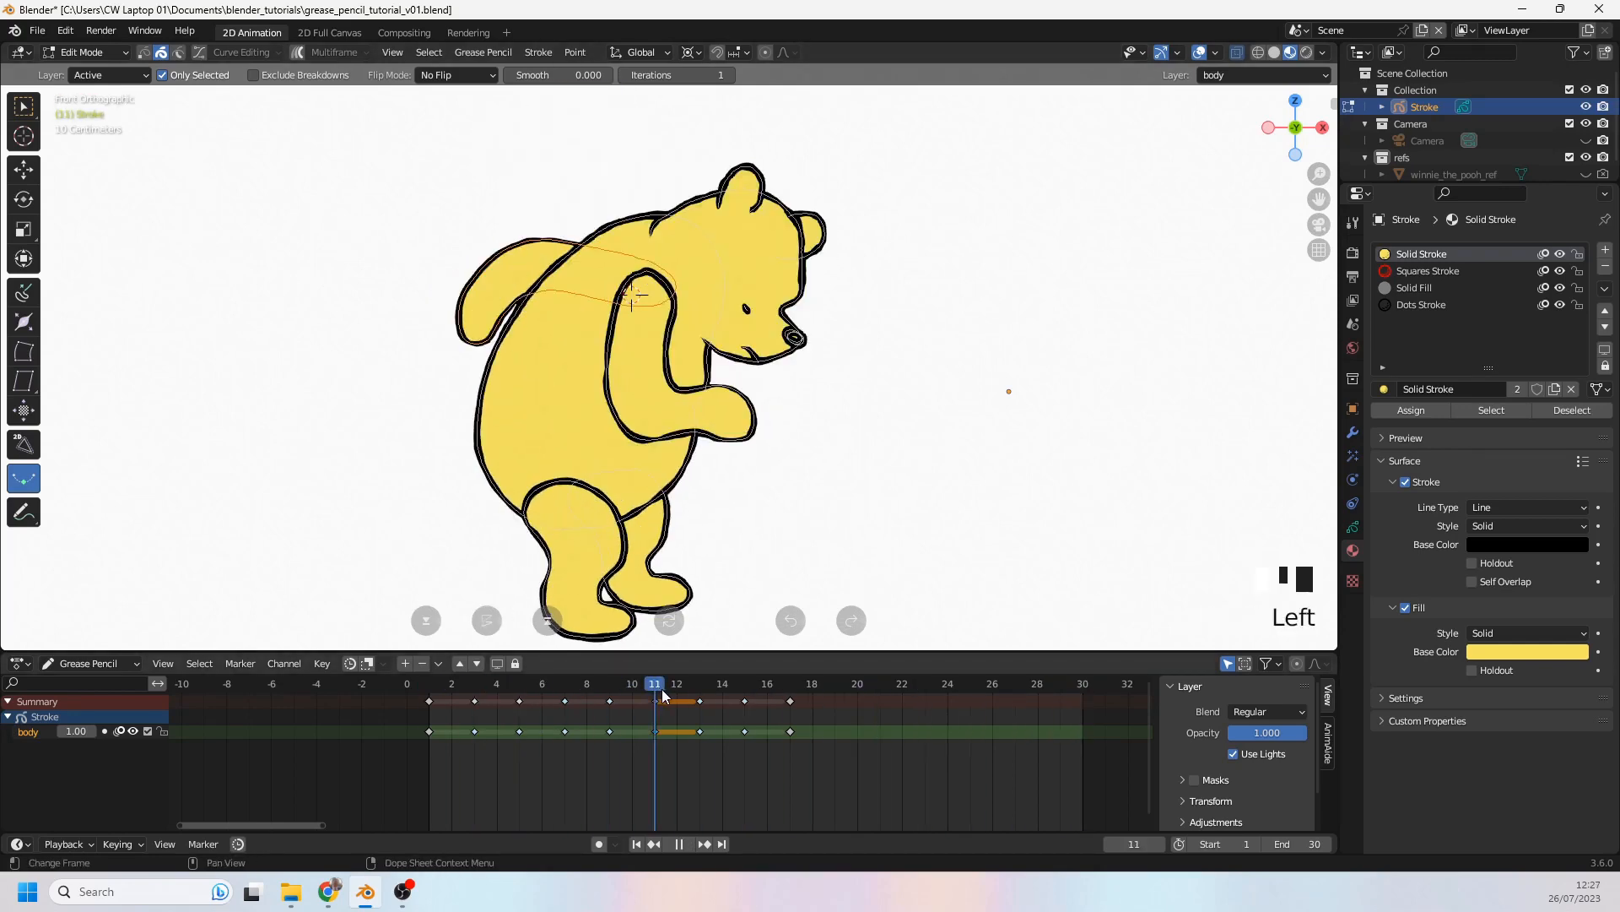
{"action": "left_click", "coordinate": [745, 683]}
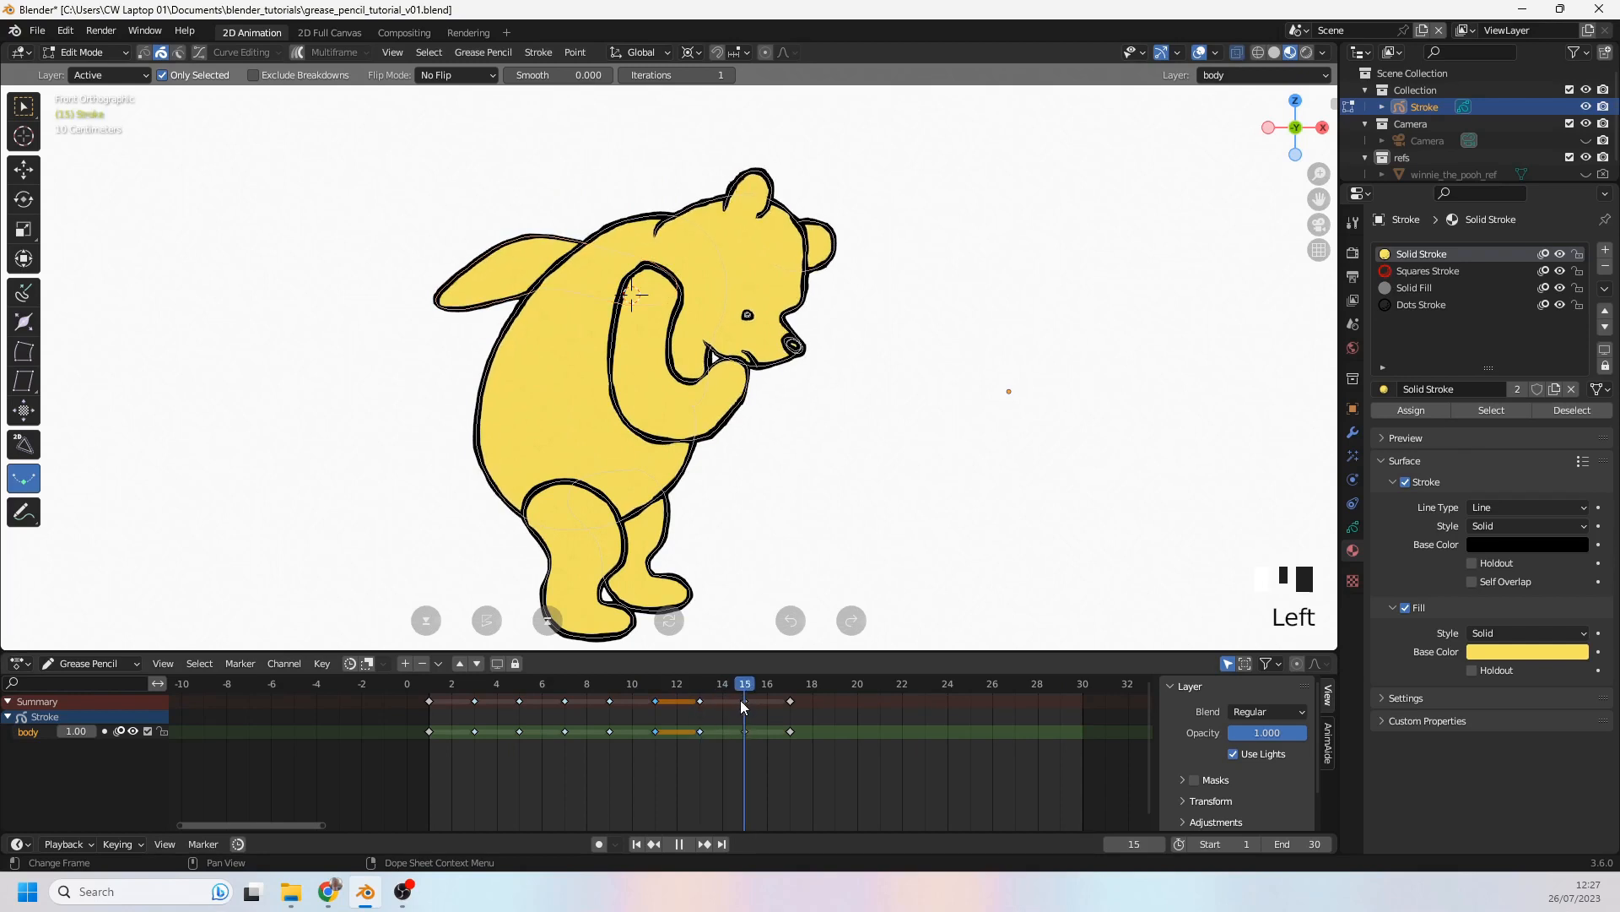
{"action": "left_click", "coordinate": [700, 683]}
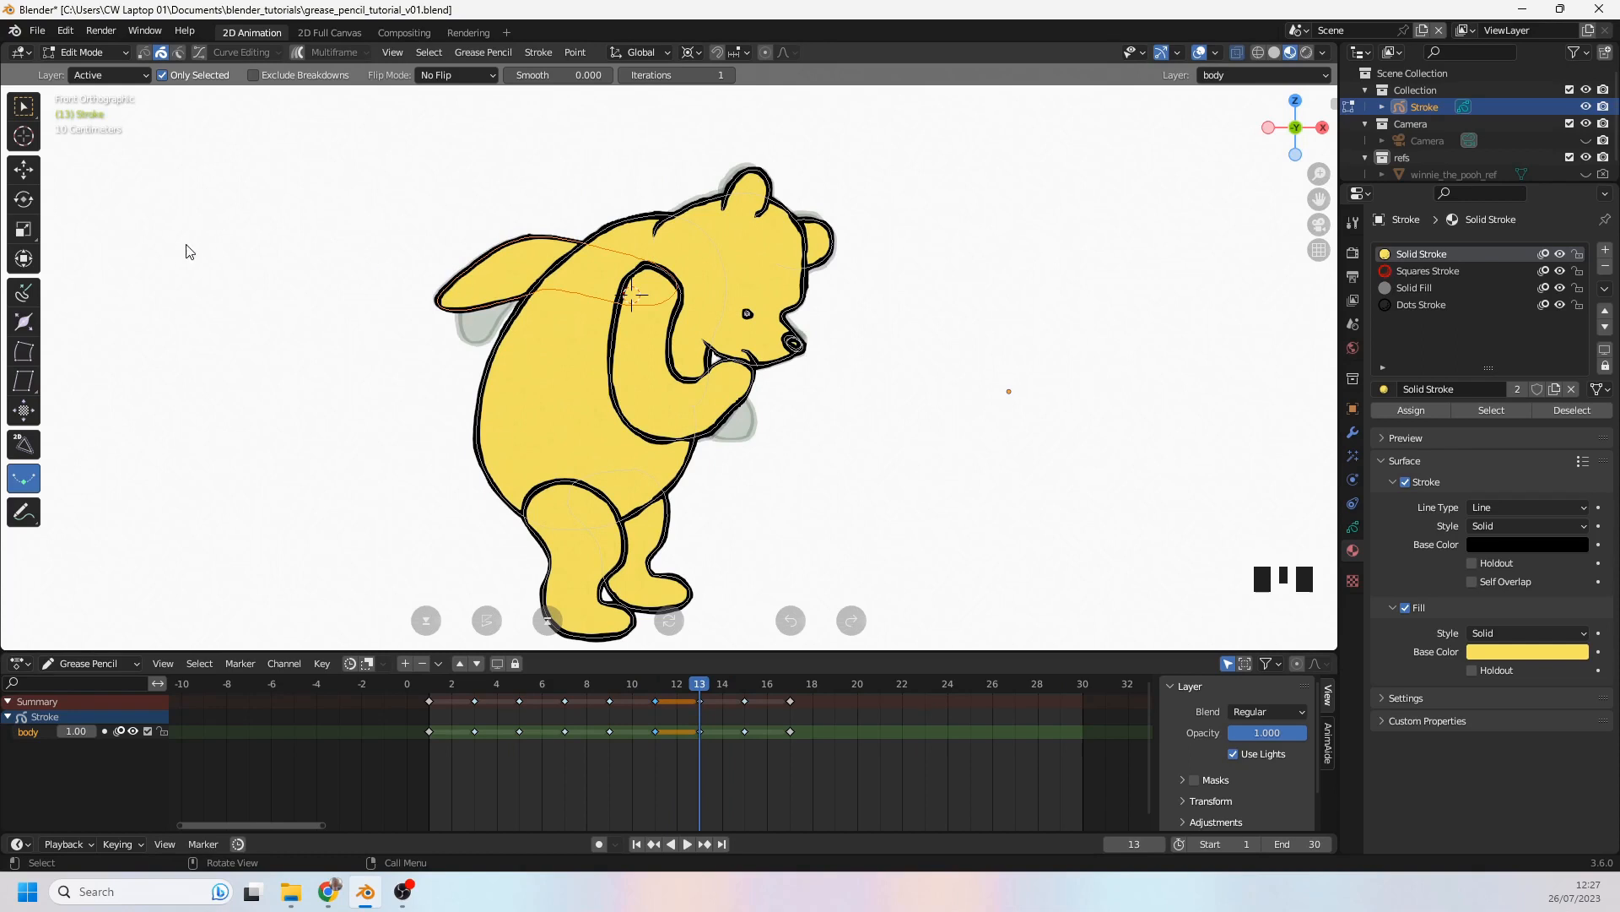
Step: Sculpt frame 13's back arm downward and bend it toward the body
{"action": "left_click", "coordinate": [83, 52]}
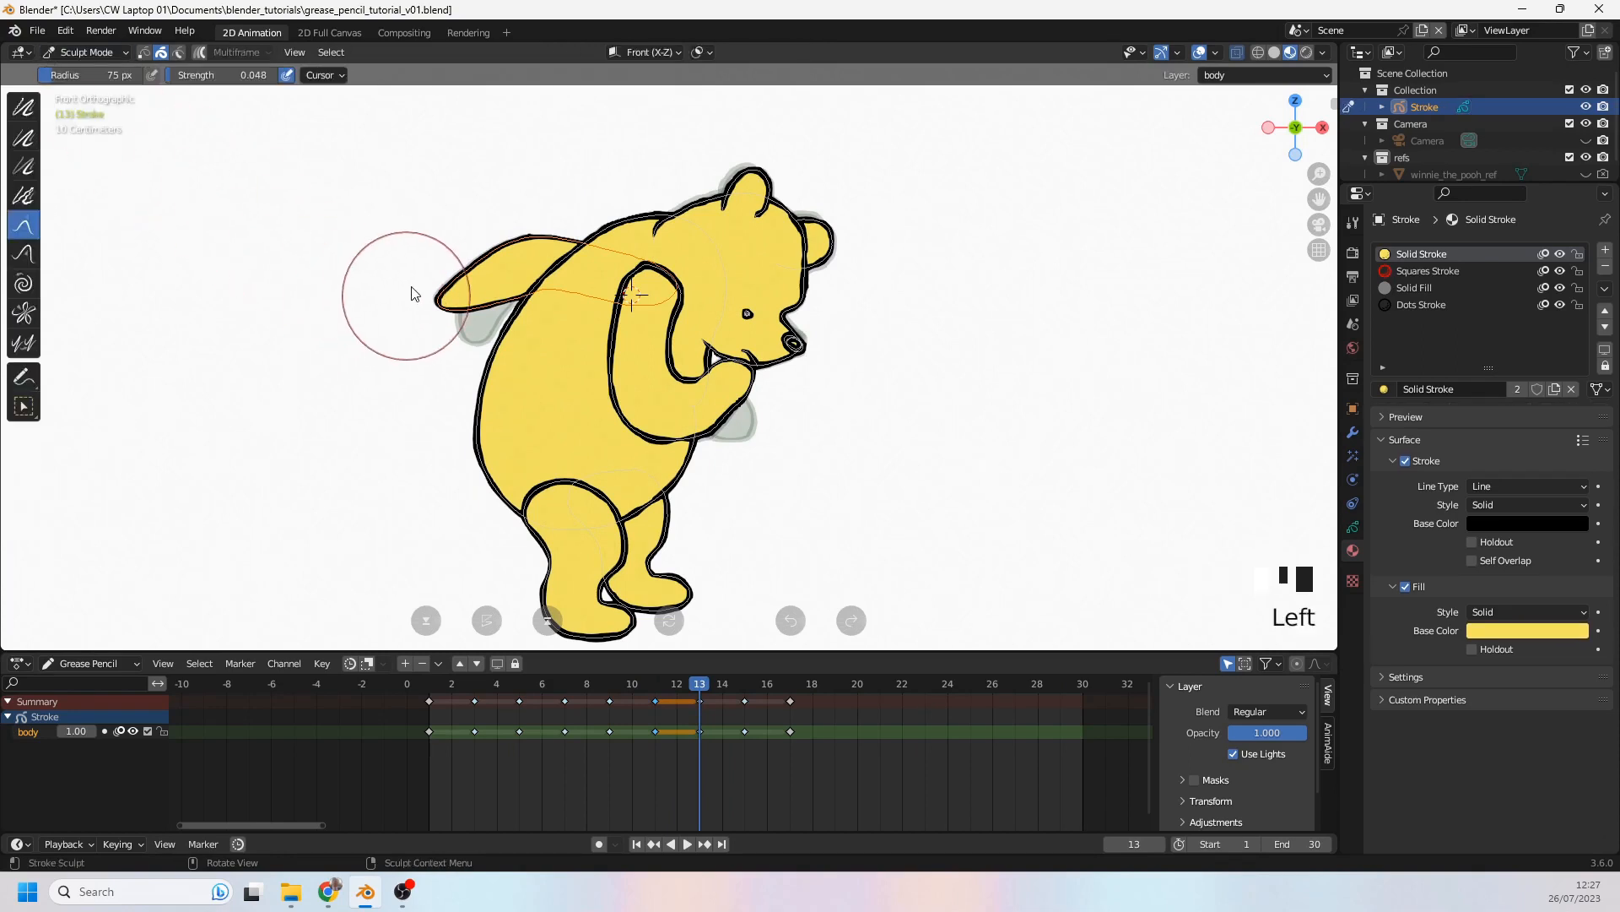
{"action": "left_click_drag", "start_coordinate": [411, 293], "coordinate": [458, 386]}
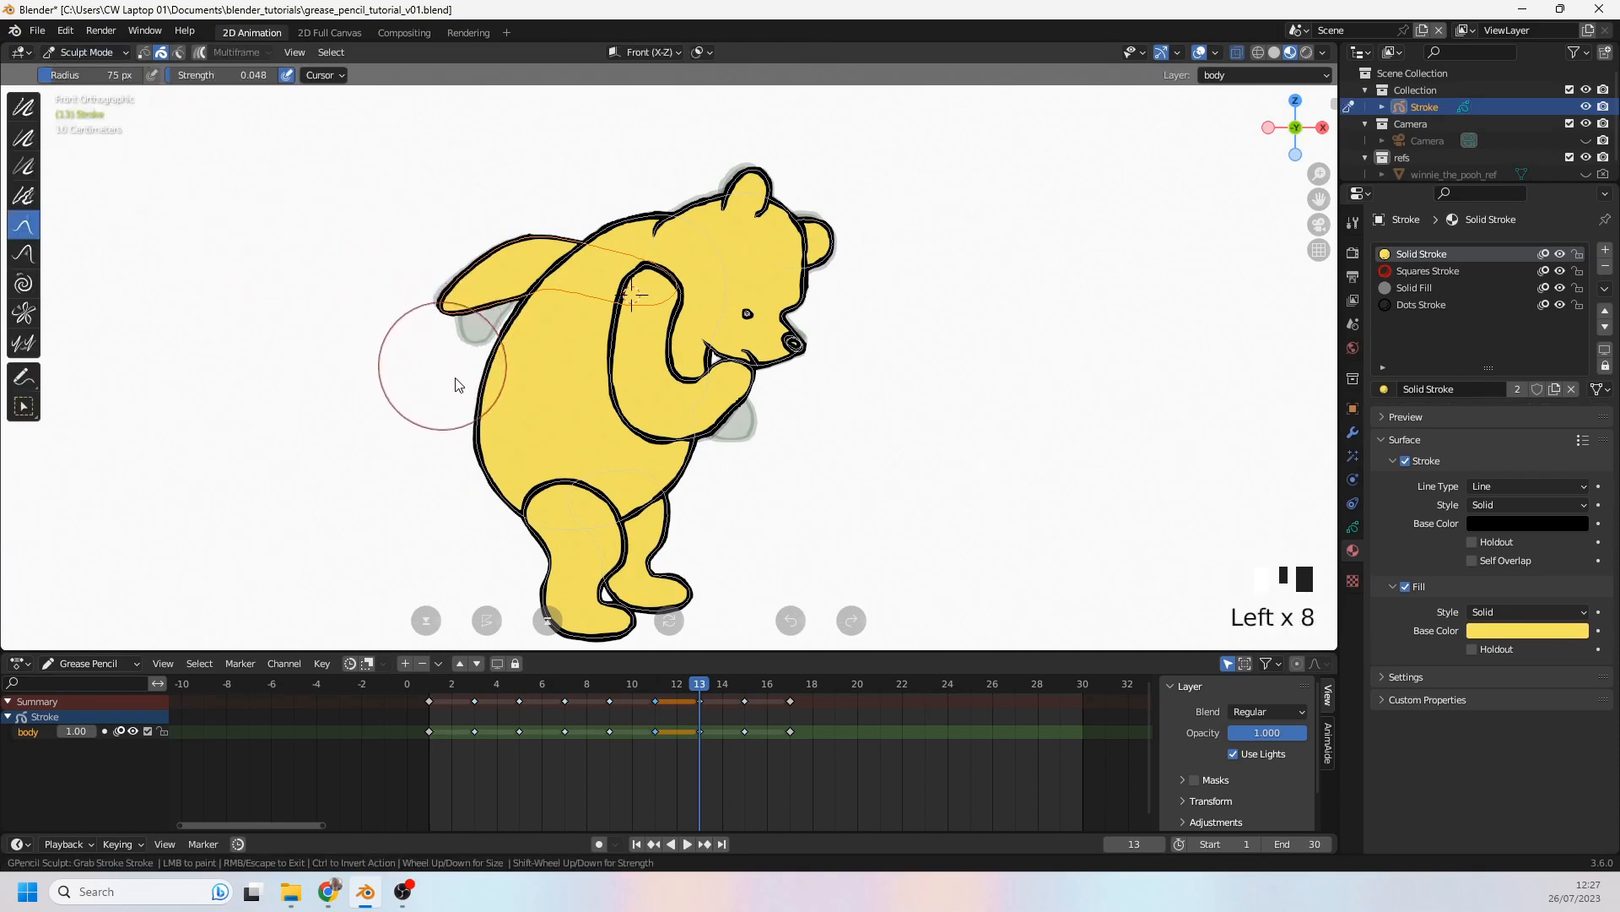
{"action": "left_click_drag", "start_coordinate": [455, 382], "coordinate": [480, 315]}
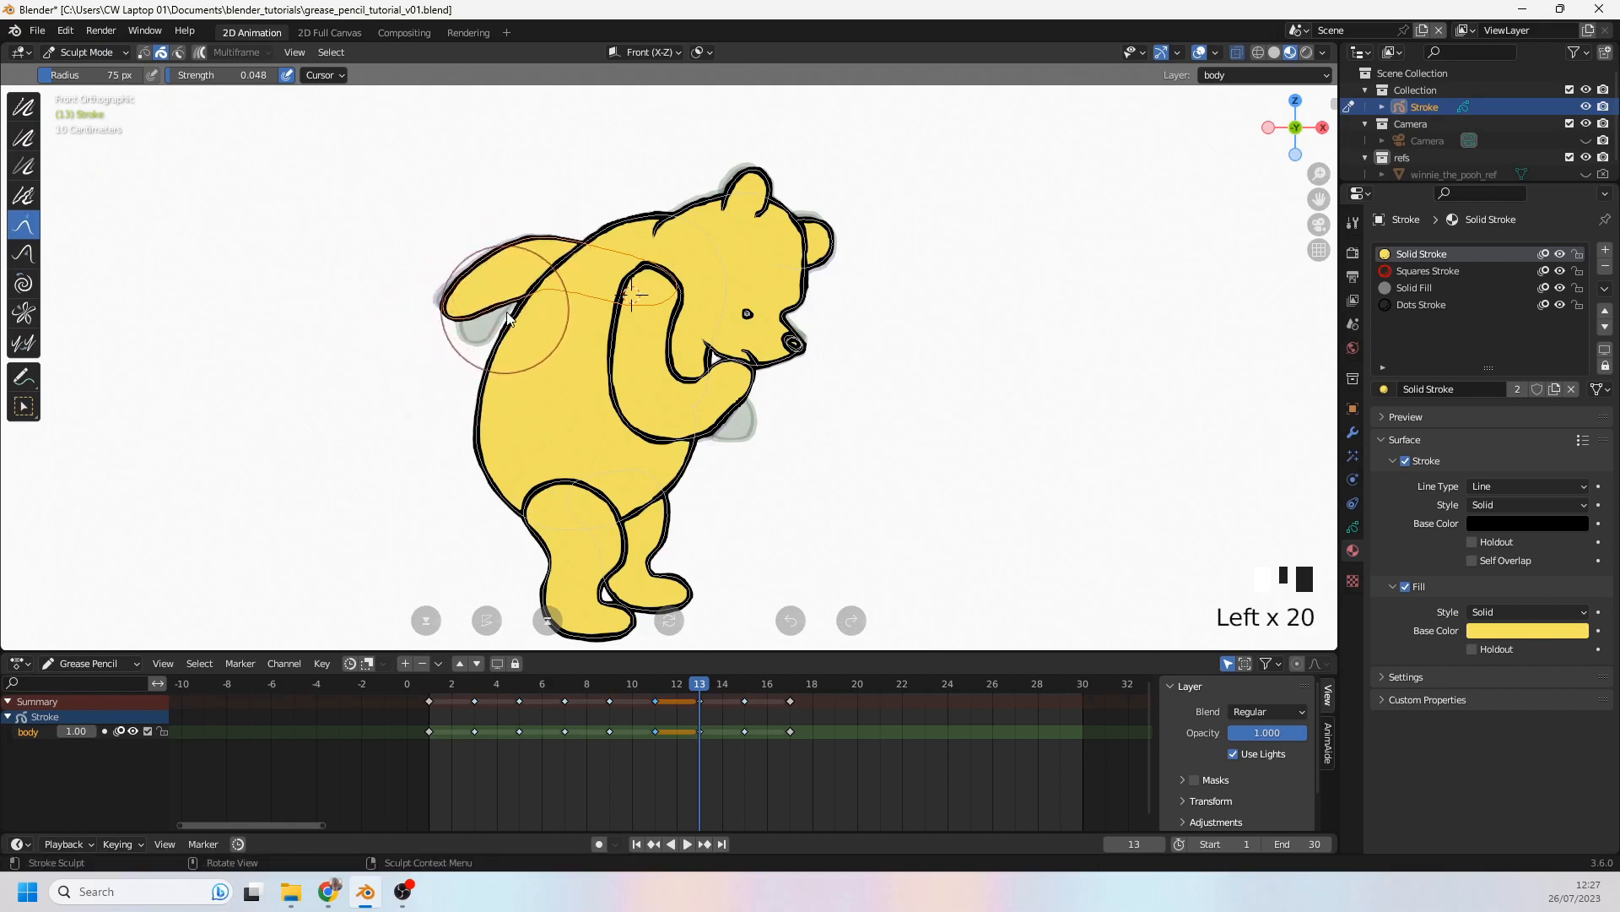
{"action": "scroll", "scroll_direction": "down", "scroll_amount": 3}
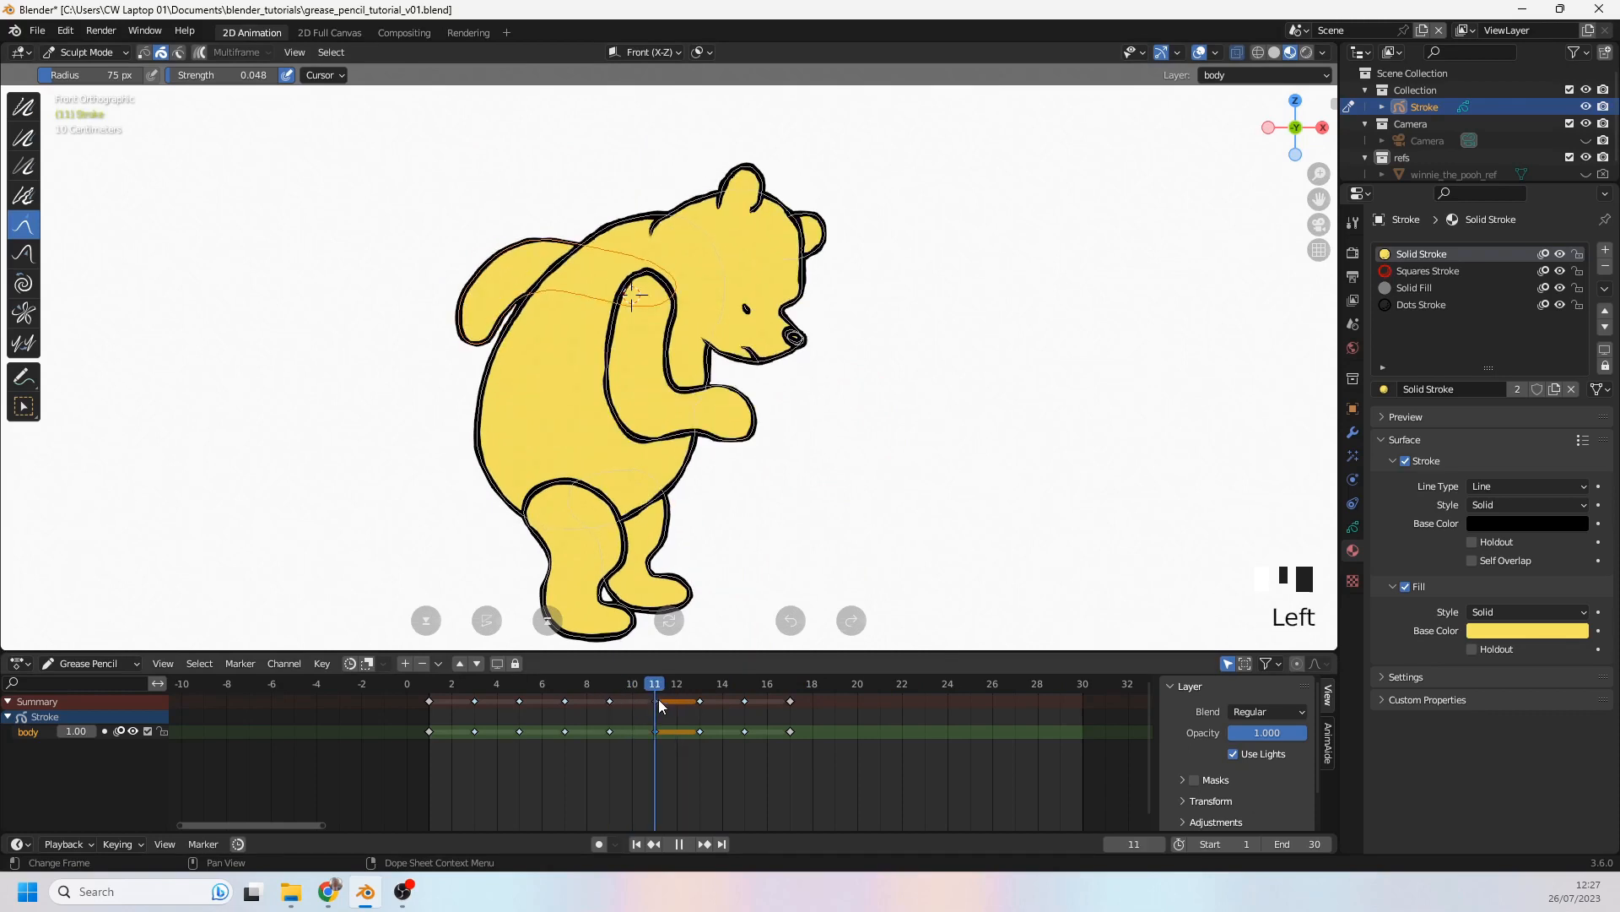
Step: Interpolate a new bending in-between pose on frame 10
{"action": "left_click", "coordinate": [632, 683]}
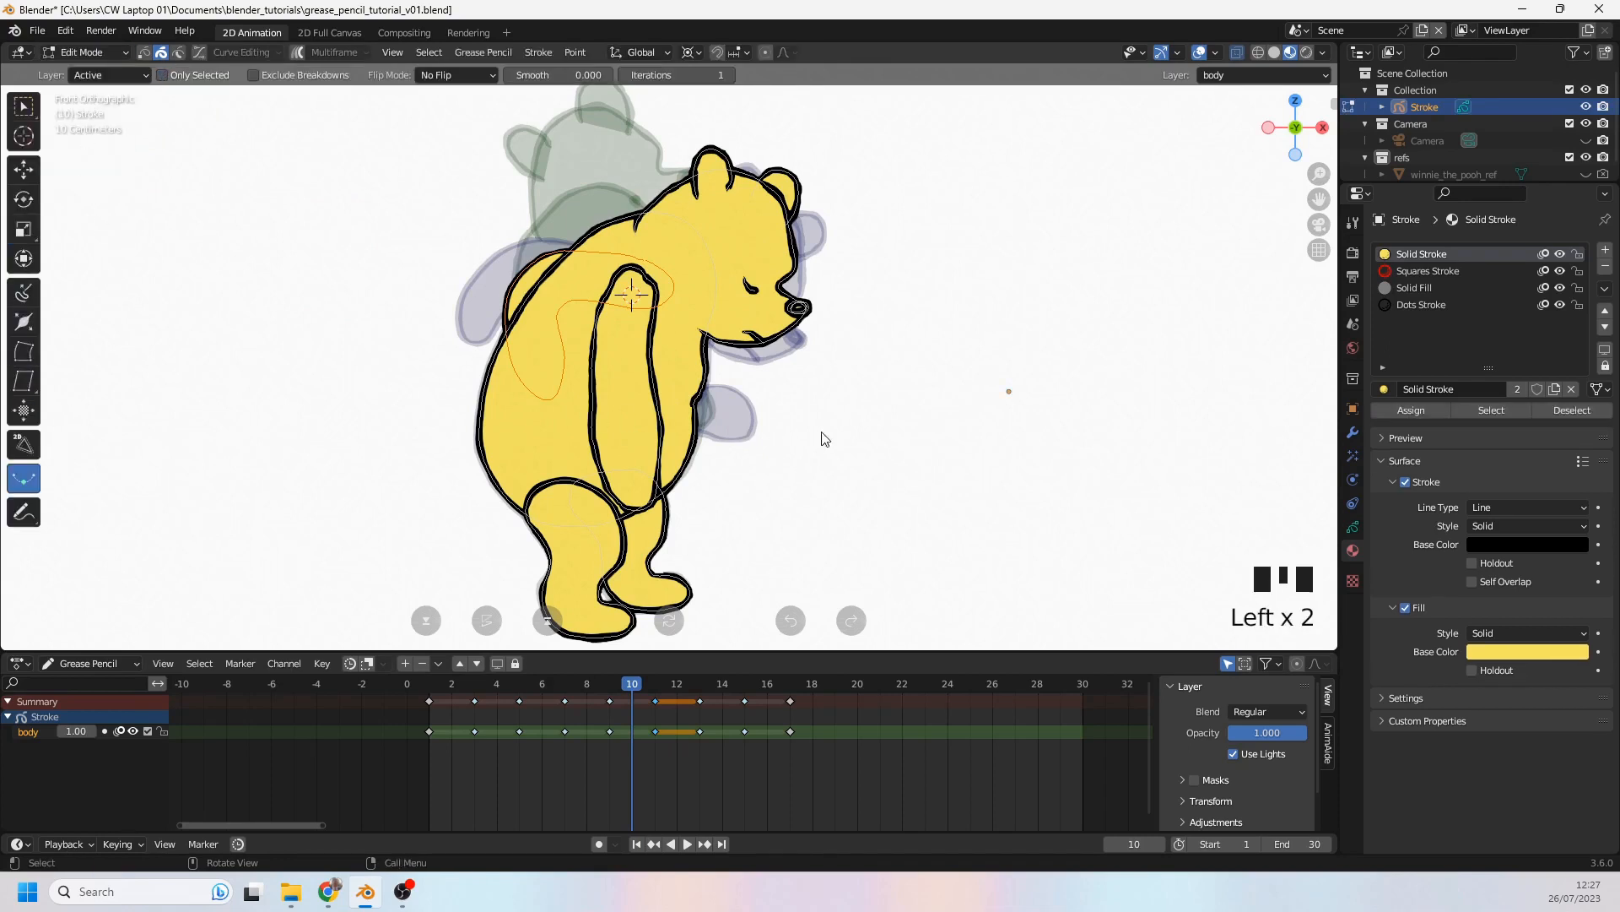
{"action": "key", "text": "alt+s"}
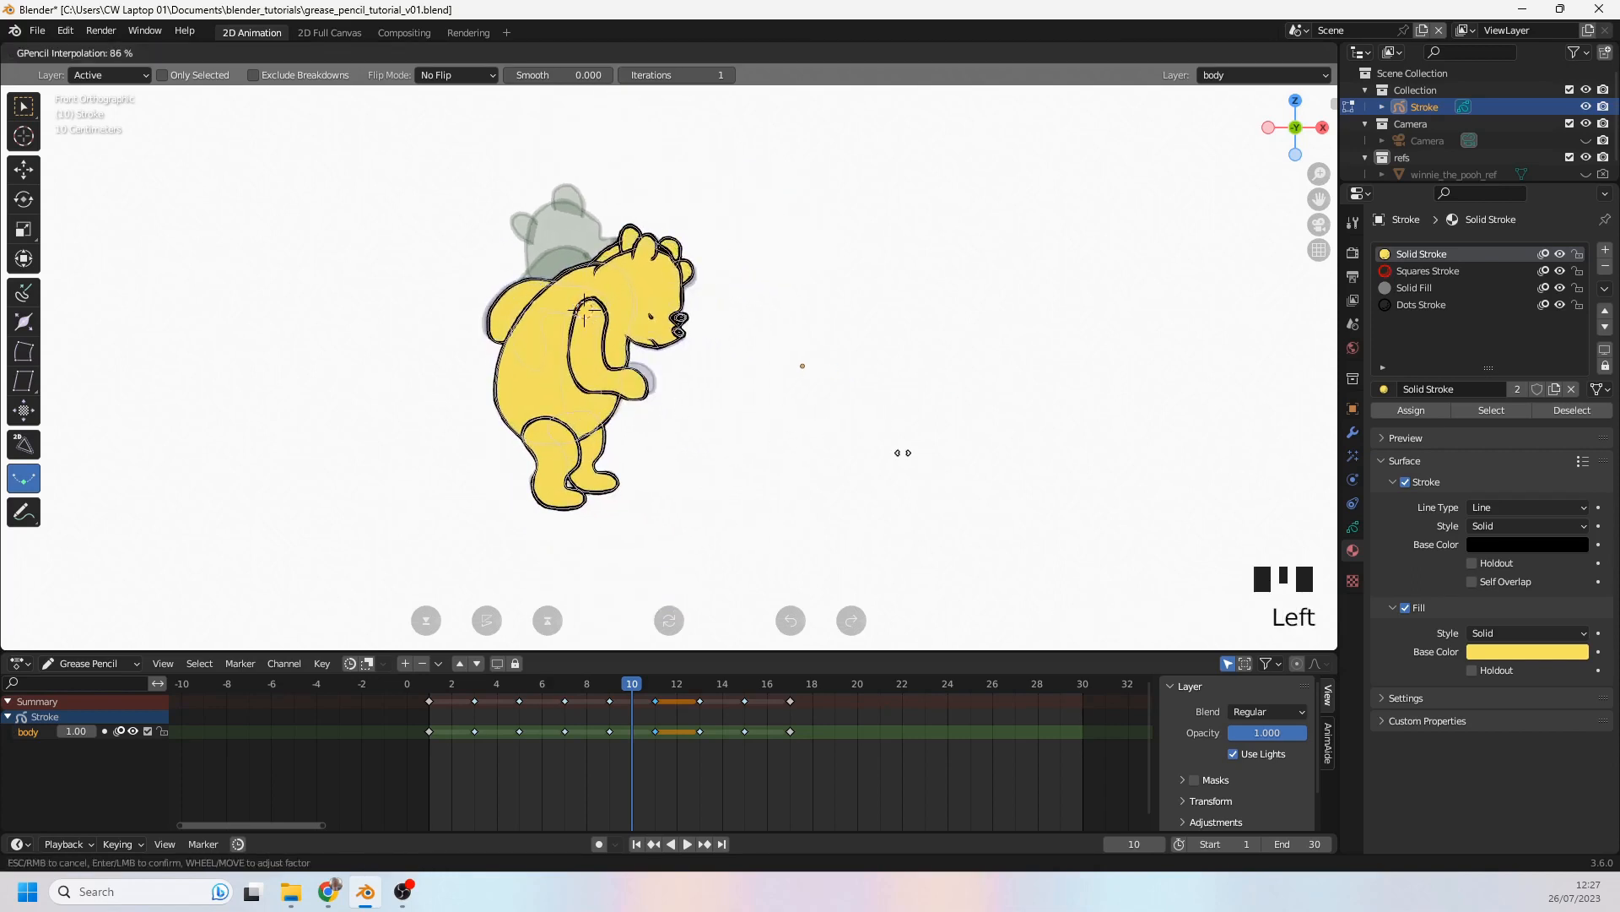
{"action": "mouse_move", "coordinate": [967, 422]}
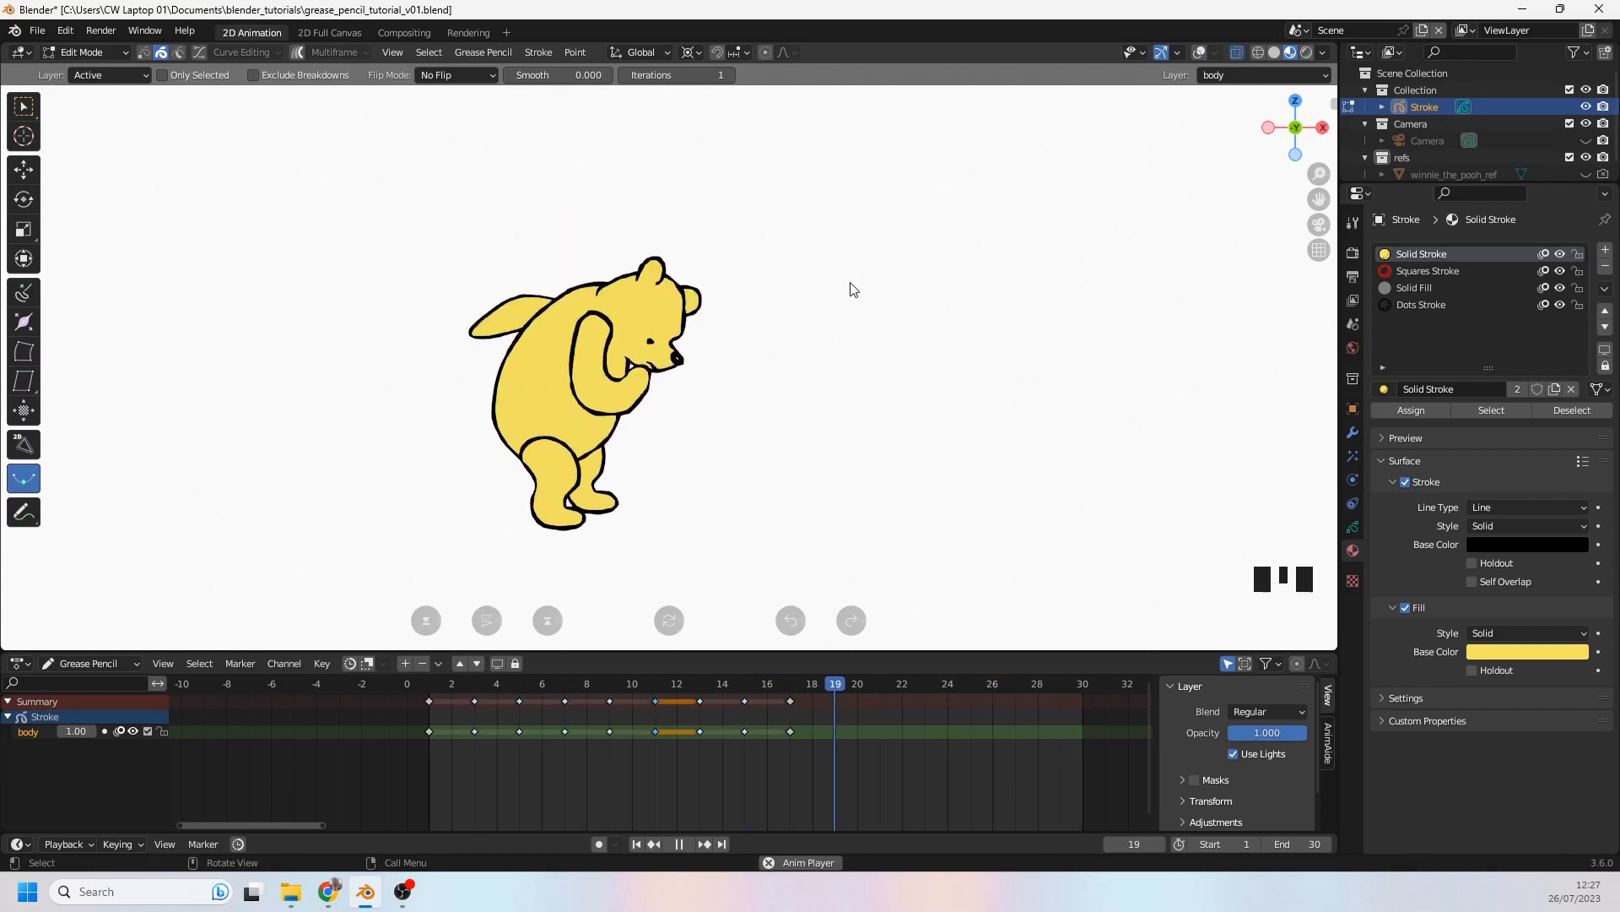
{"action": "left_click", "coordinate": [586, 683]}
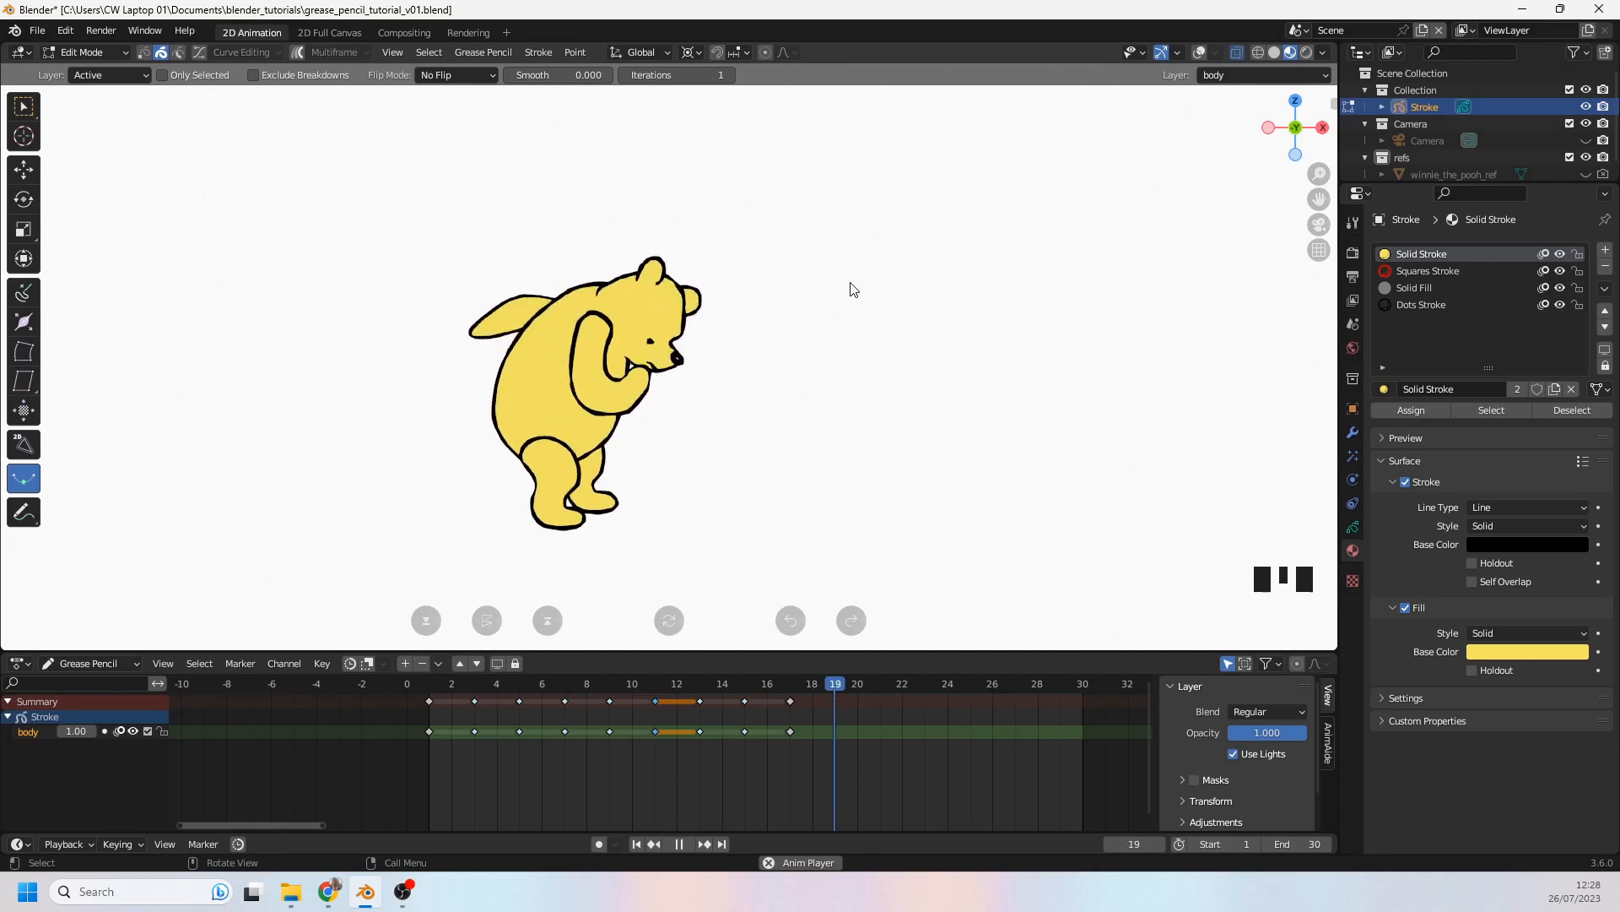
{"action": "left_click", "coordinate": [565, 683]}
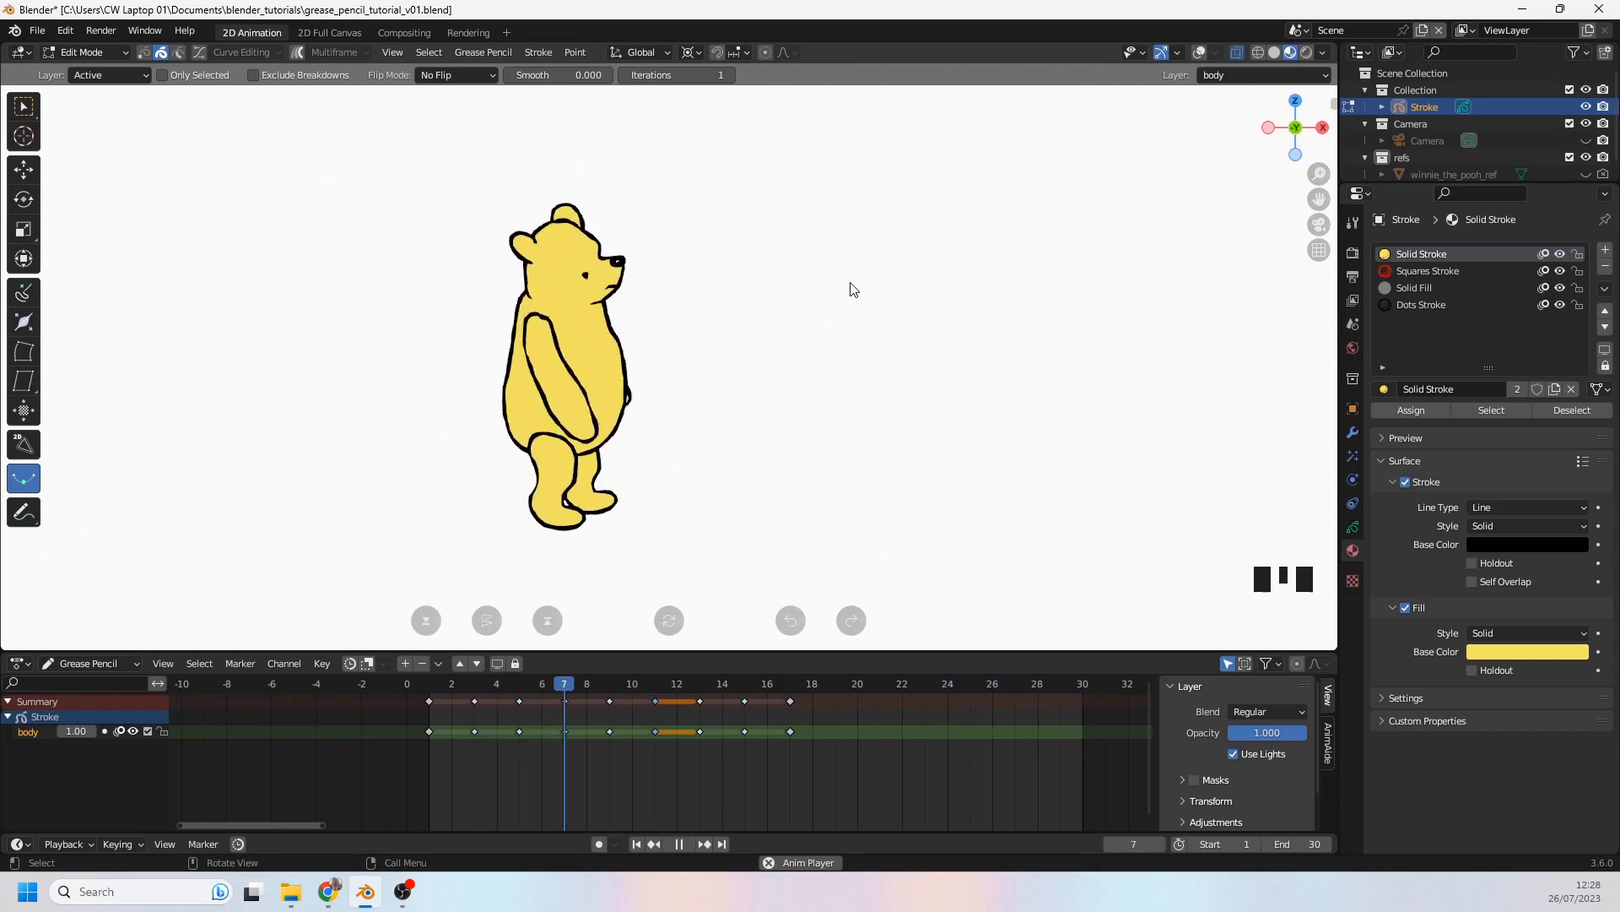
{"action": "left_click", "coordinate": [970, 682]}
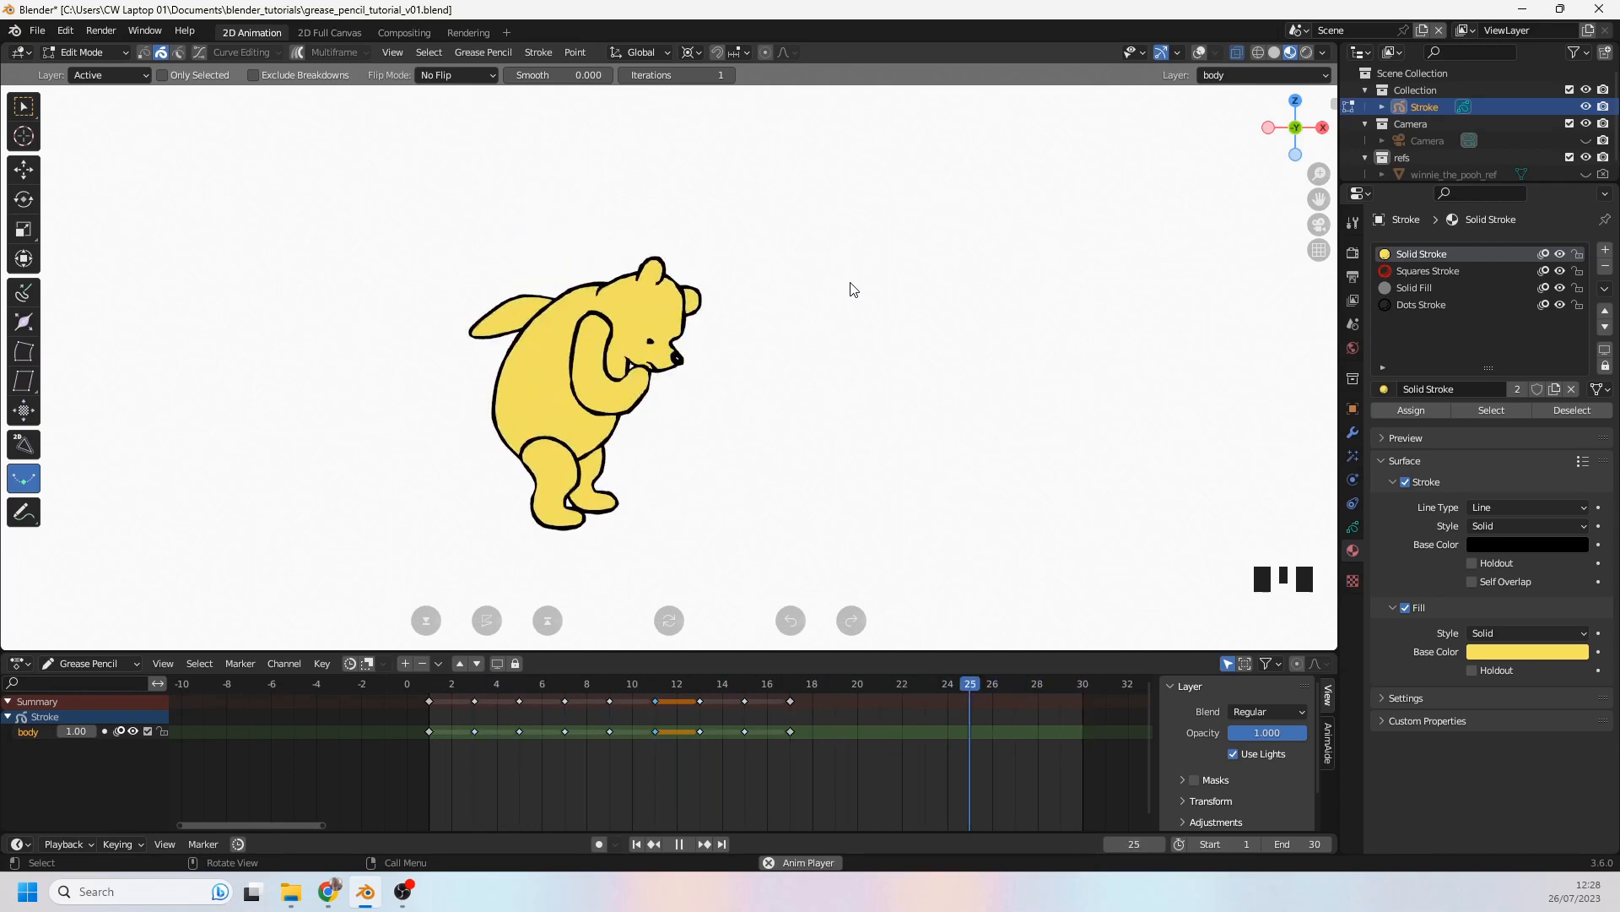